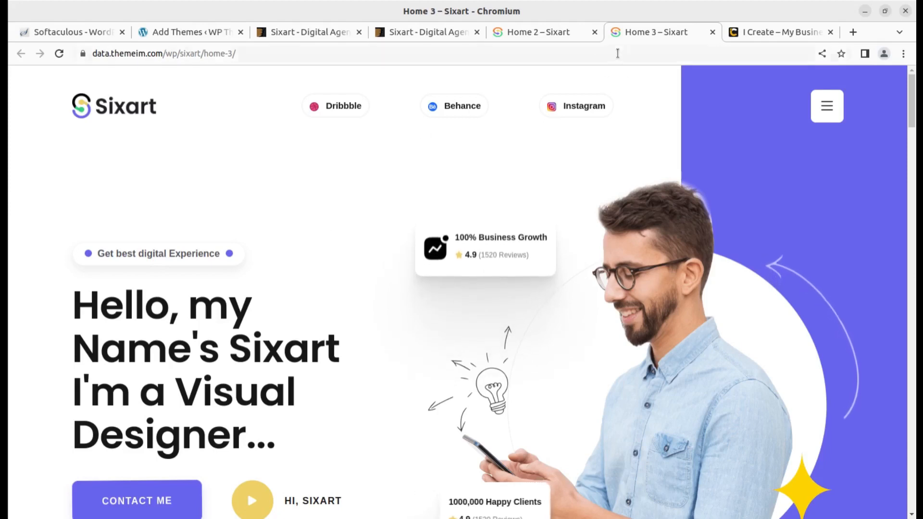
- Browse the Sixart Home 2 demo page, scrolling through its sections
click(535, 32)
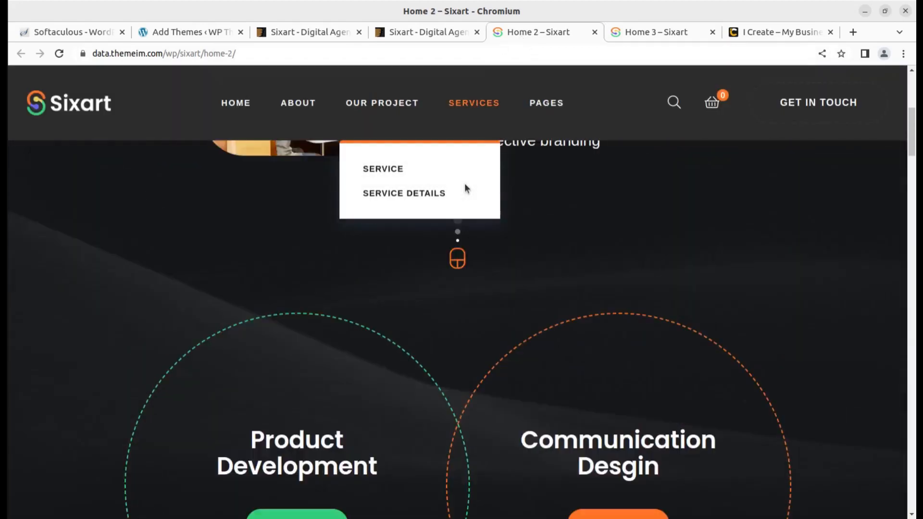
scroll(up, 3)
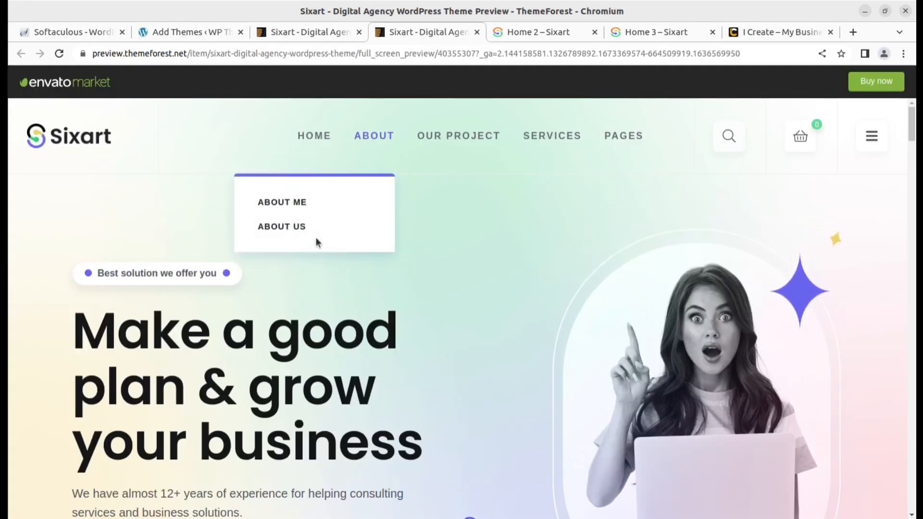
mouse_move(122, 204)
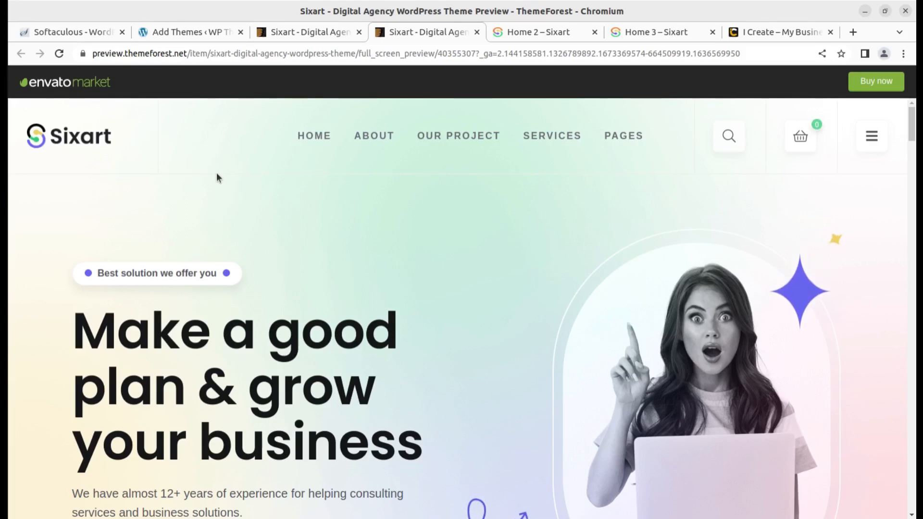
scroll(down, 3)
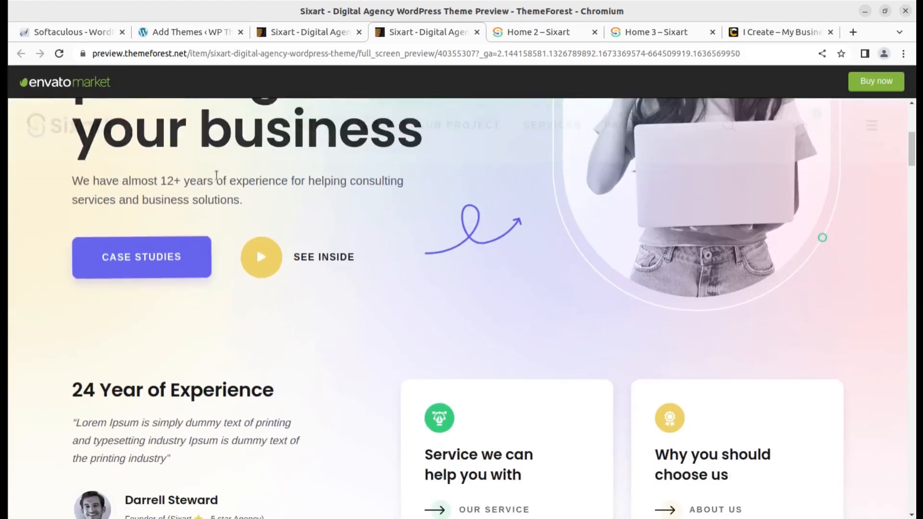
scroll(down, 3)
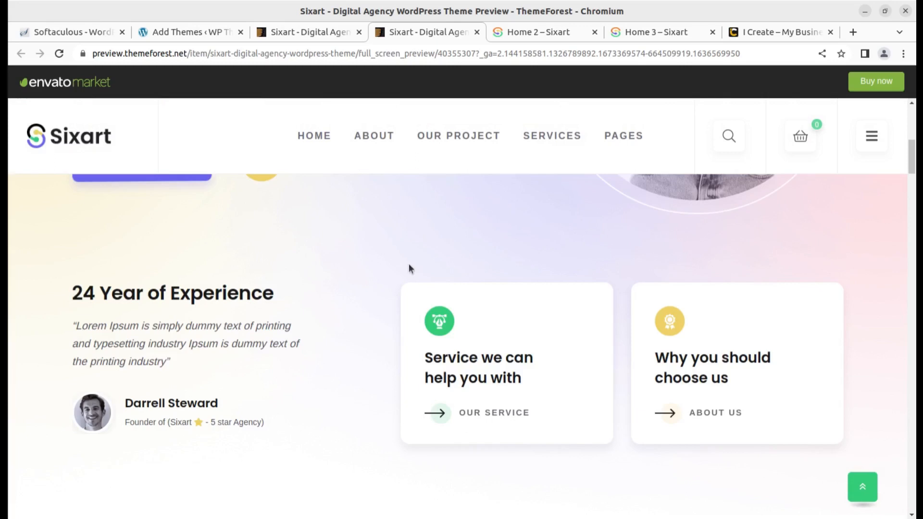
click(535, 32)
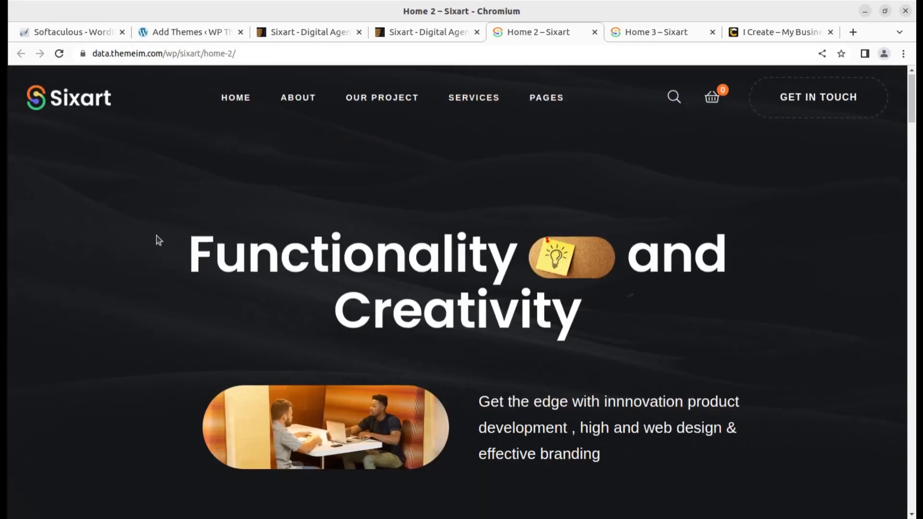
scroll(down, 3)
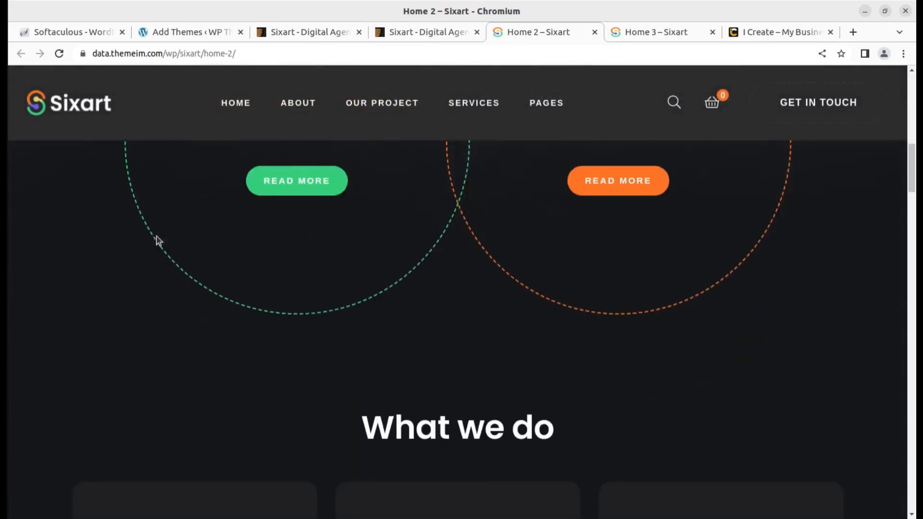
scroll(down, 3)
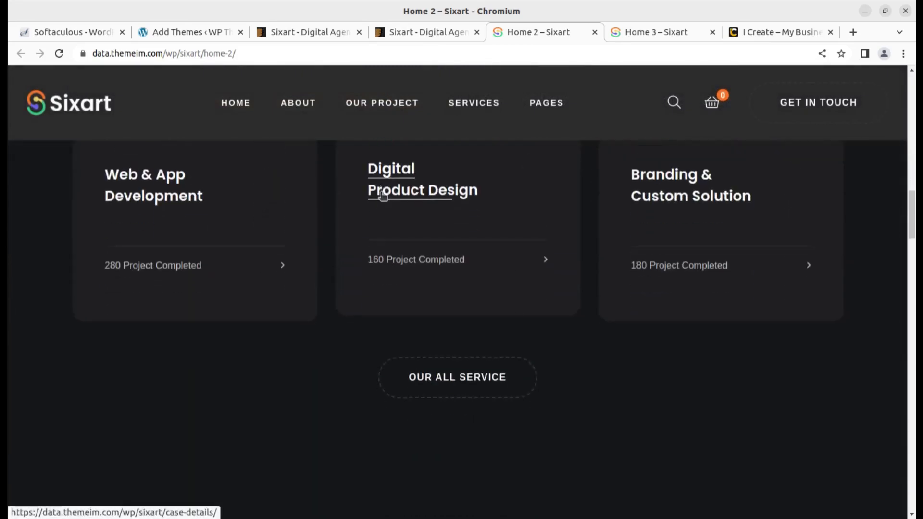
- Glance at the Sixart Home 3 demo, then return to the ThemeForest live preview
click(655, 32)
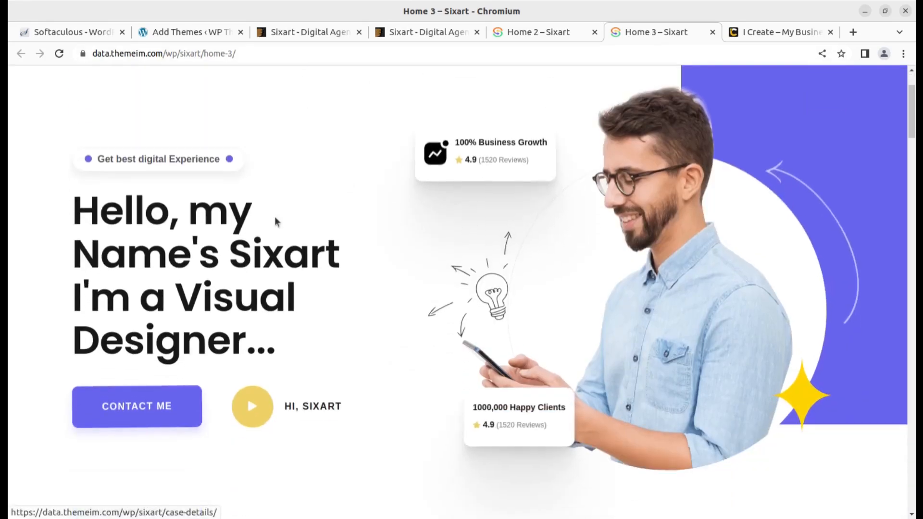
scroll(up, 3)
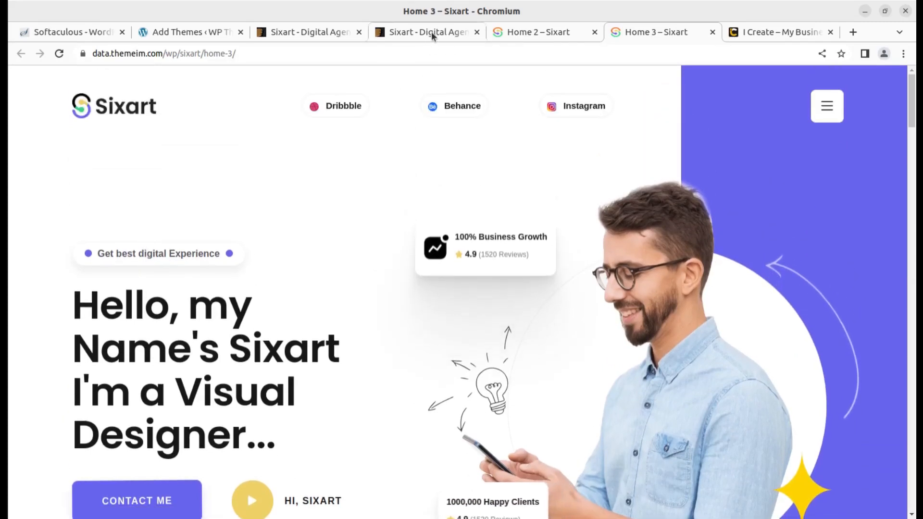
click(426, 32)
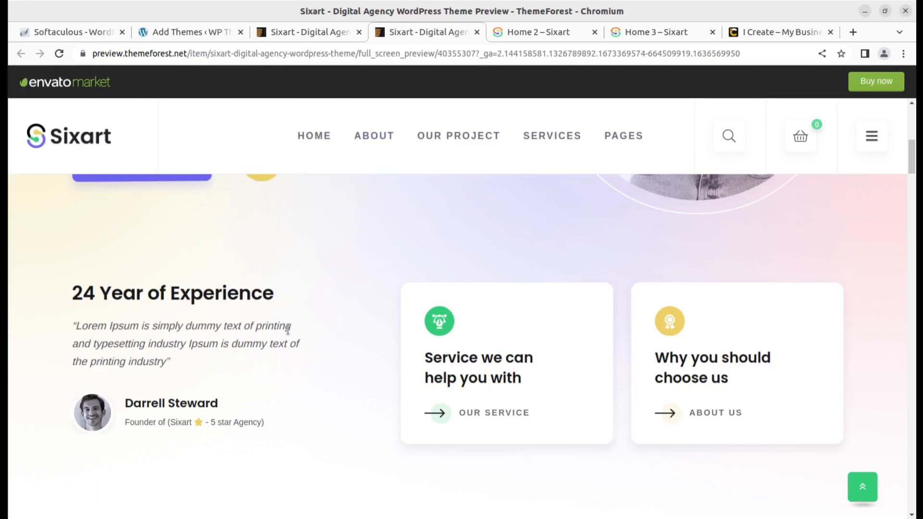
- Show the Sixart Digital Agency theme page on ThemeForest with its $99 license and description
click(305, 32)
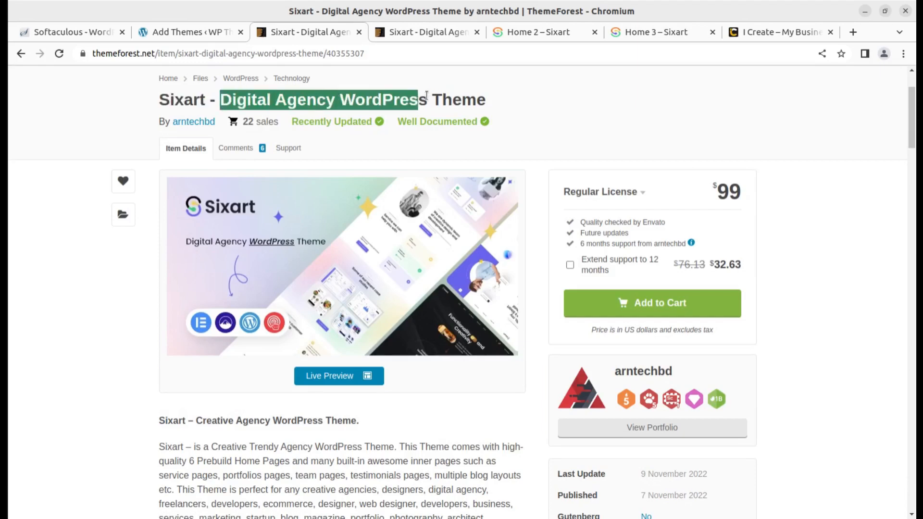
scroll(down, 3)
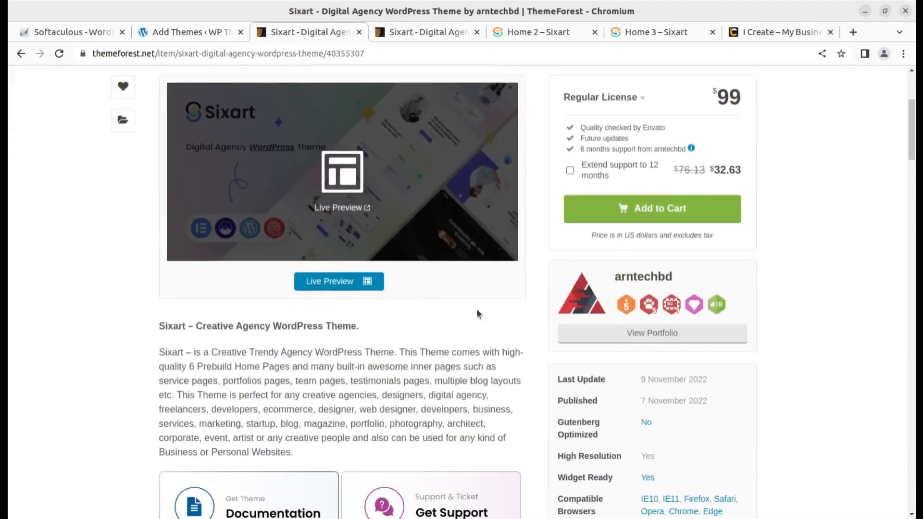
mouse_move(106, 393)
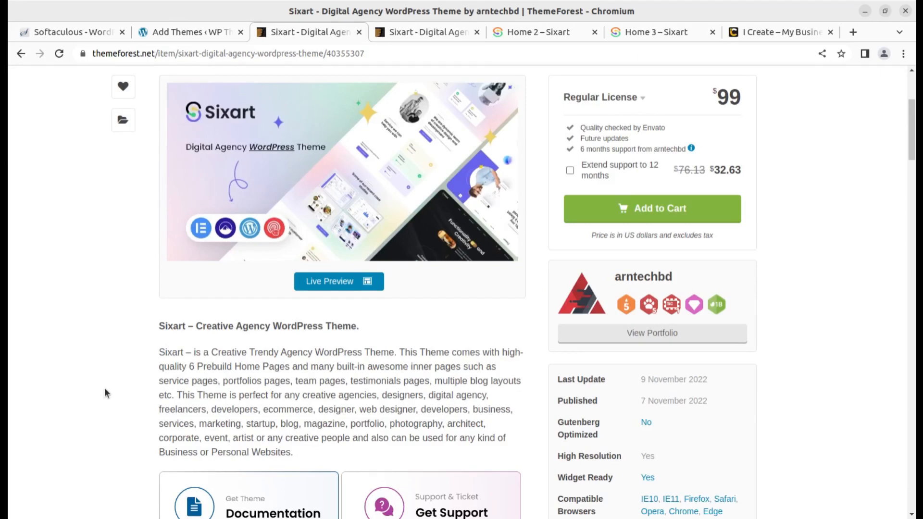
mouse_move(114, 356)
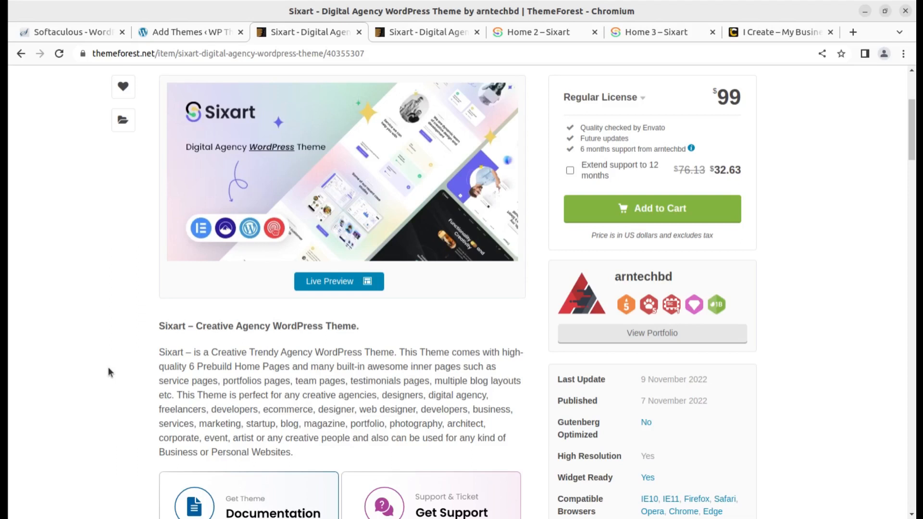
- Scroll the Sixart Home 3 demo through its hero and 'Think. Make. Solve.' sections and back up
click(659, 32)
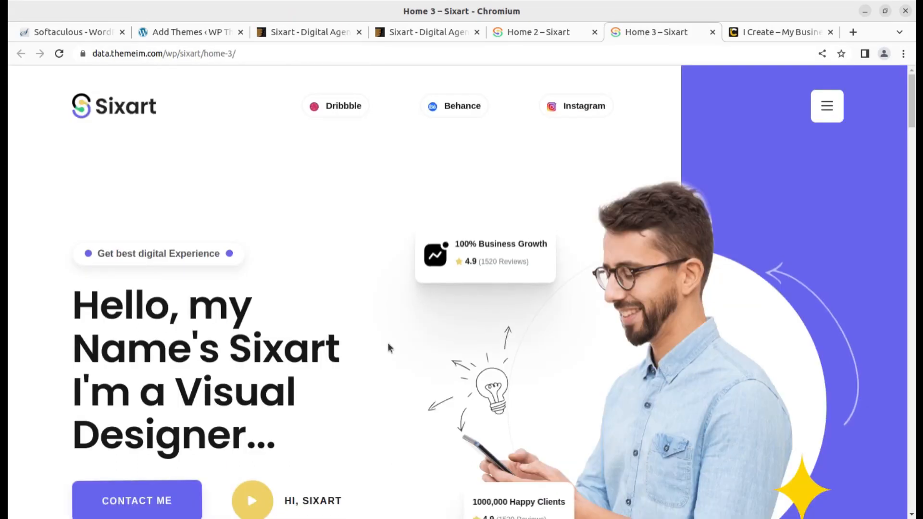
click(827, 106)
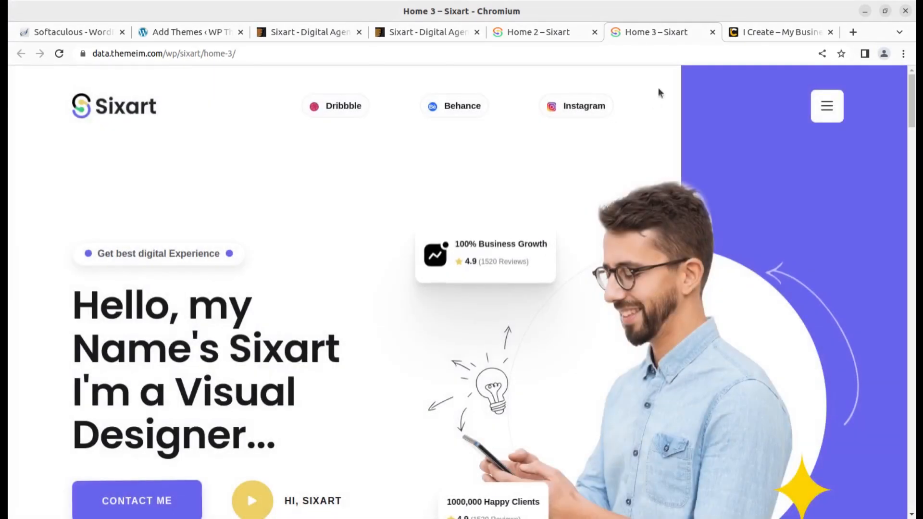
scroll(down, 3)
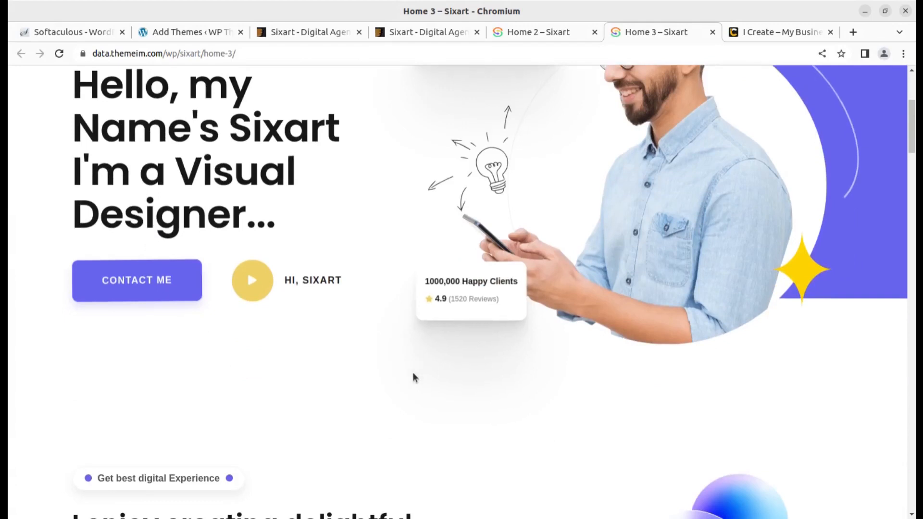
scroll(down, 3)
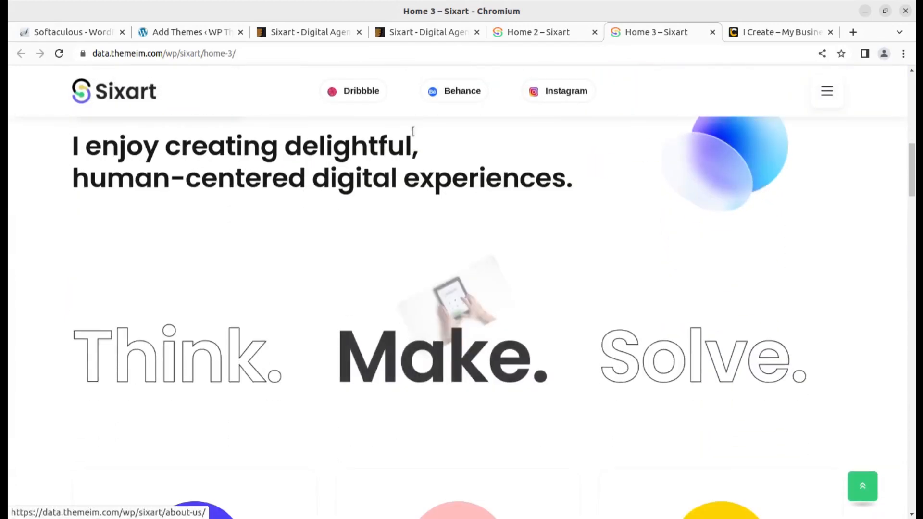
mouse_move(347, 298)
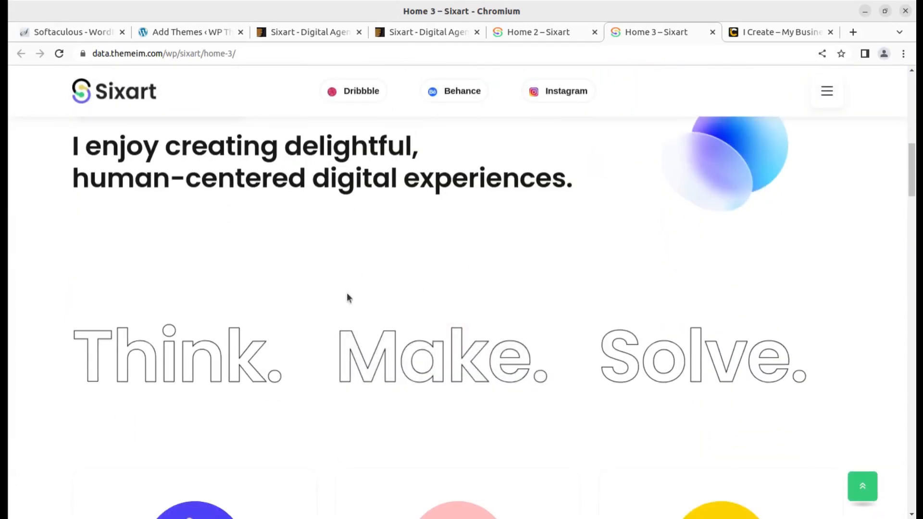
scroll(up, 3)
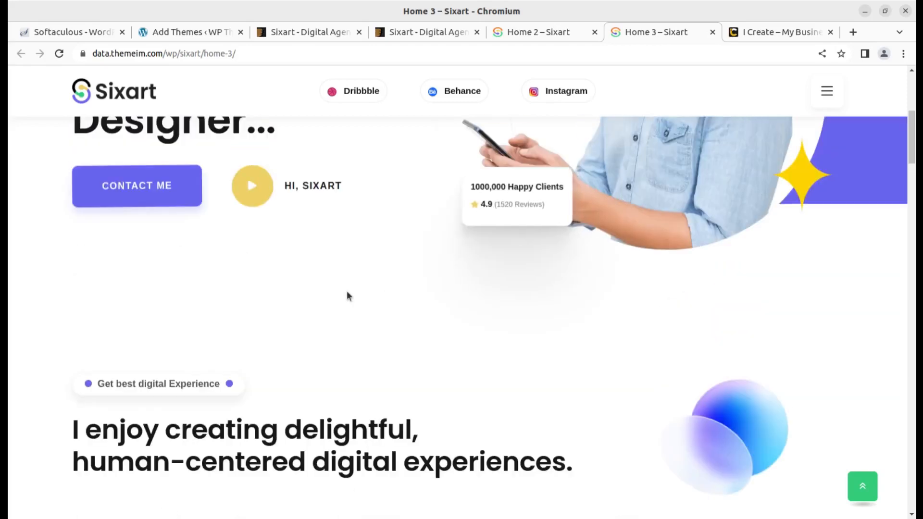
scroll(up, 3)
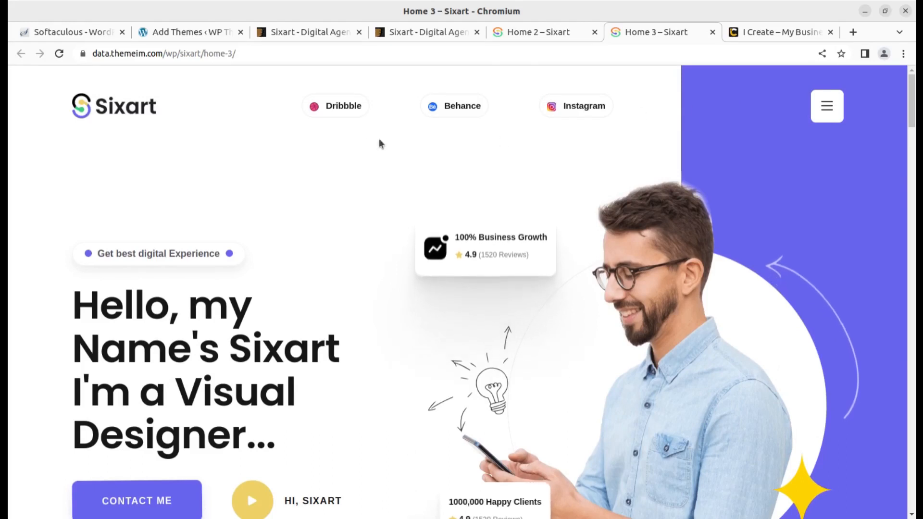
- View the i-Create business site homepage down to 'Flexibility & Features' and back to the hero
click(780, 32)
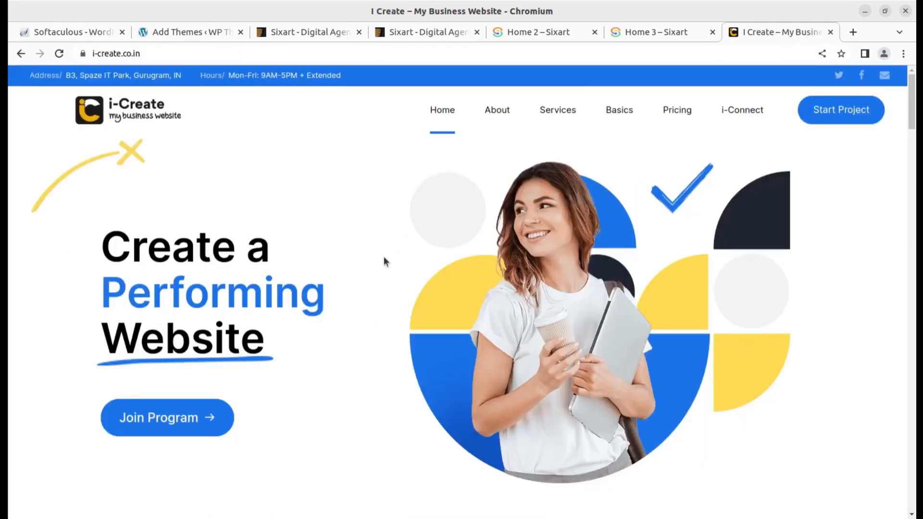
mouse_move(323, 261)
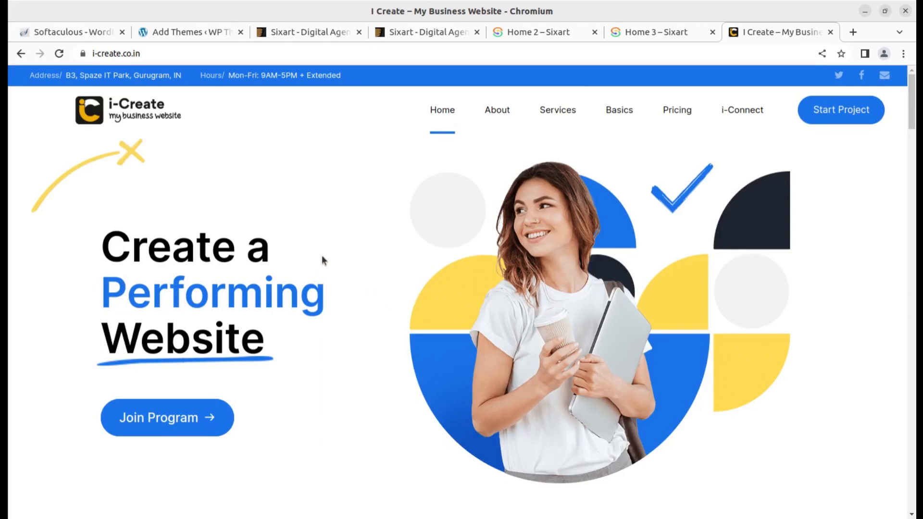
scroll(down, 3)
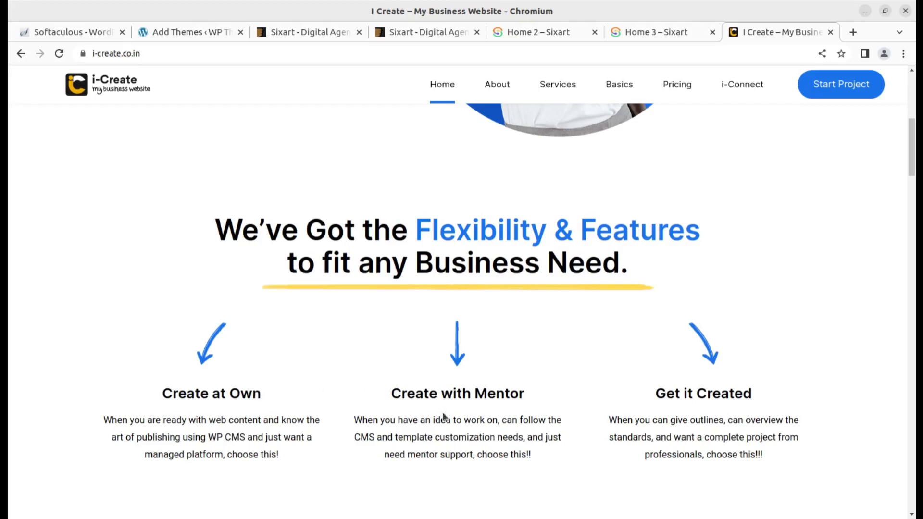
mouse_move(673, 412)
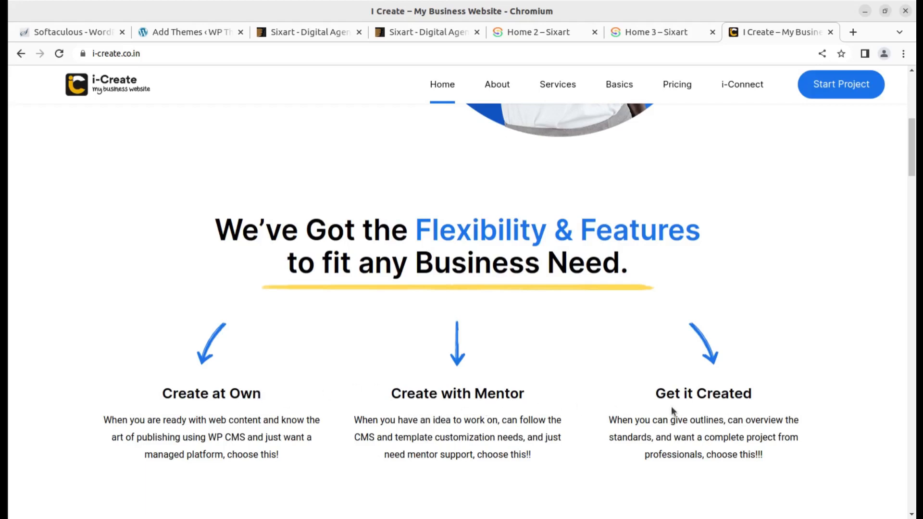
scroll(up, 3)
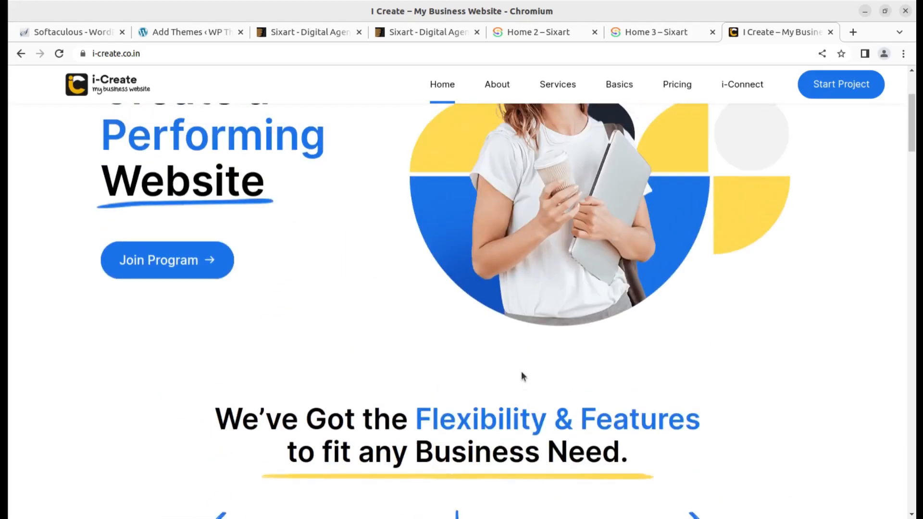
scroll(up, 3)
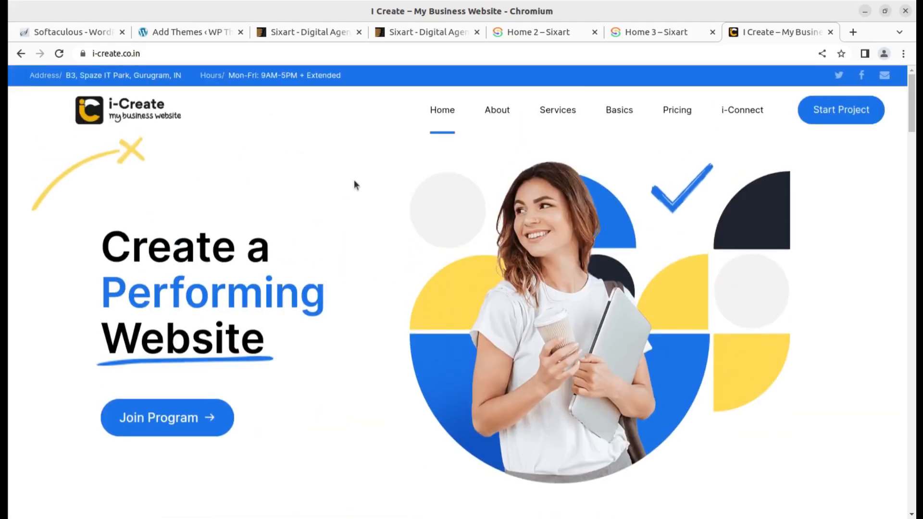
mouse_move(258, 256)
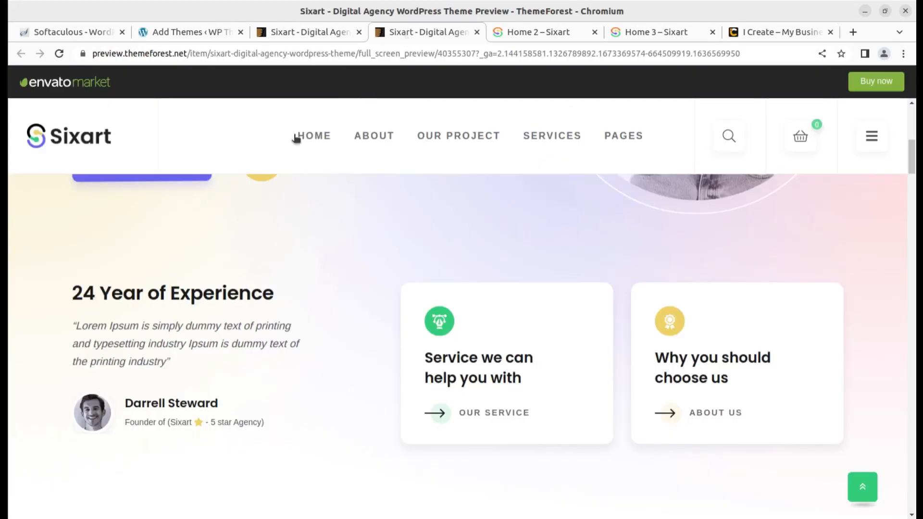
scroll(up, 3)
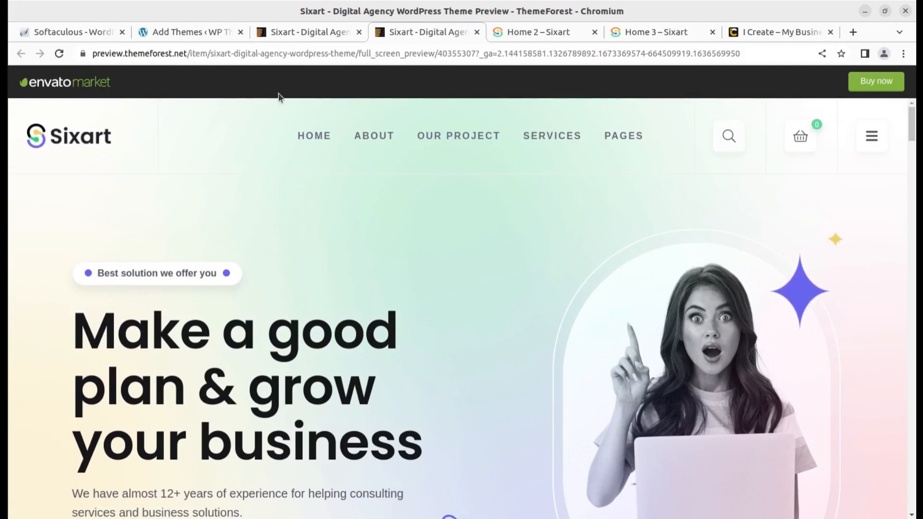
mouse_move(256, 205)
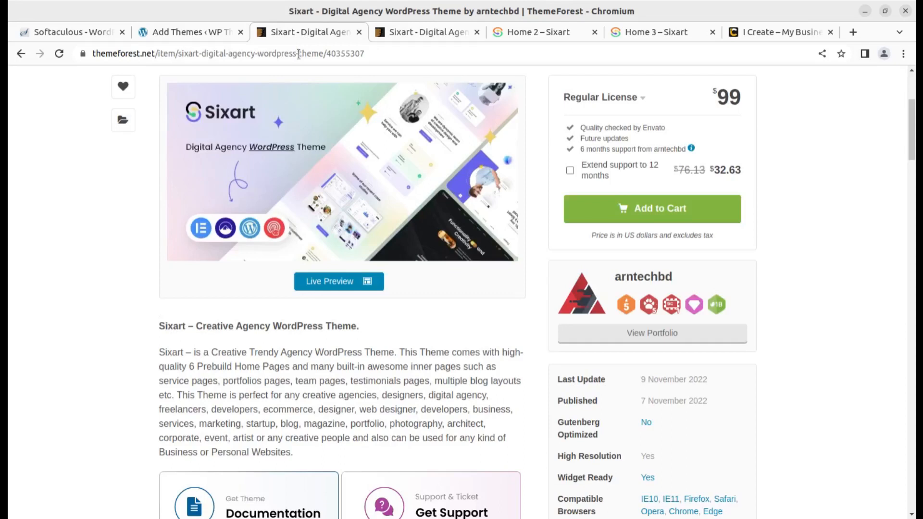
scroll(up, 3)
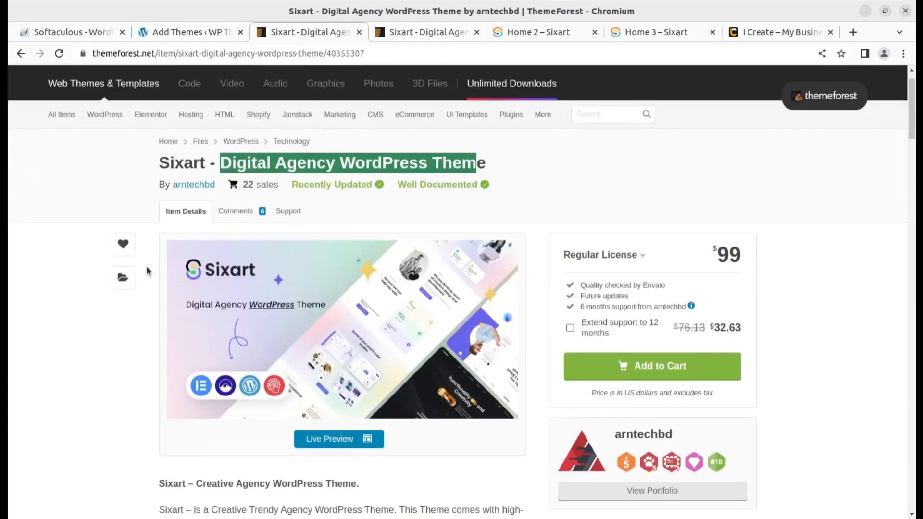
mouse_move(153, 271)
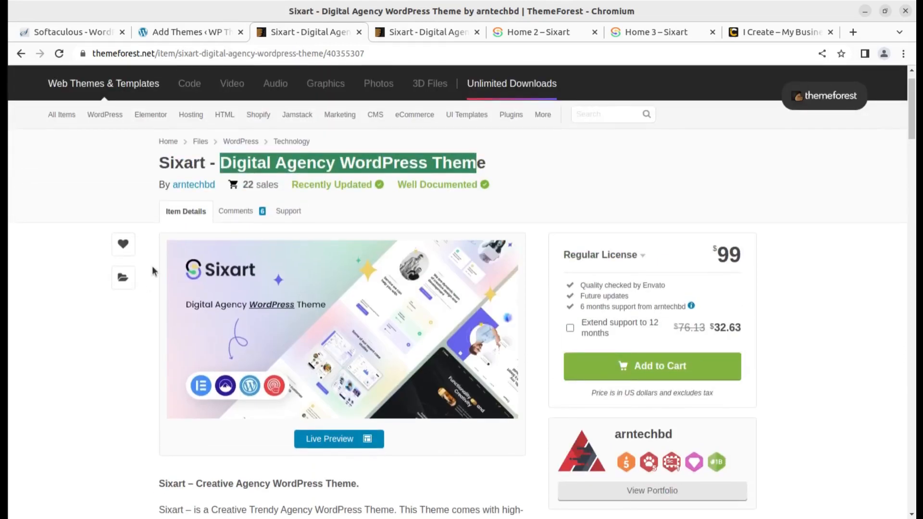
double_click(188, 162)
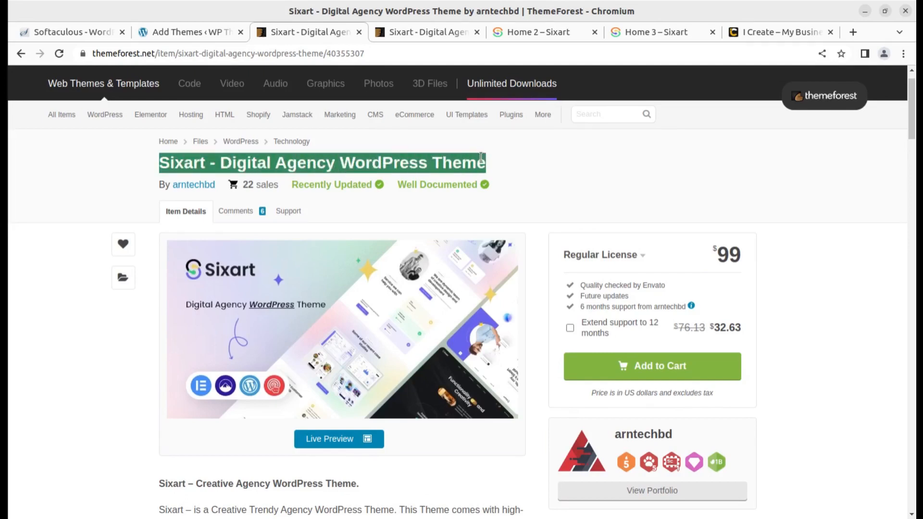
scroll(down, 3)
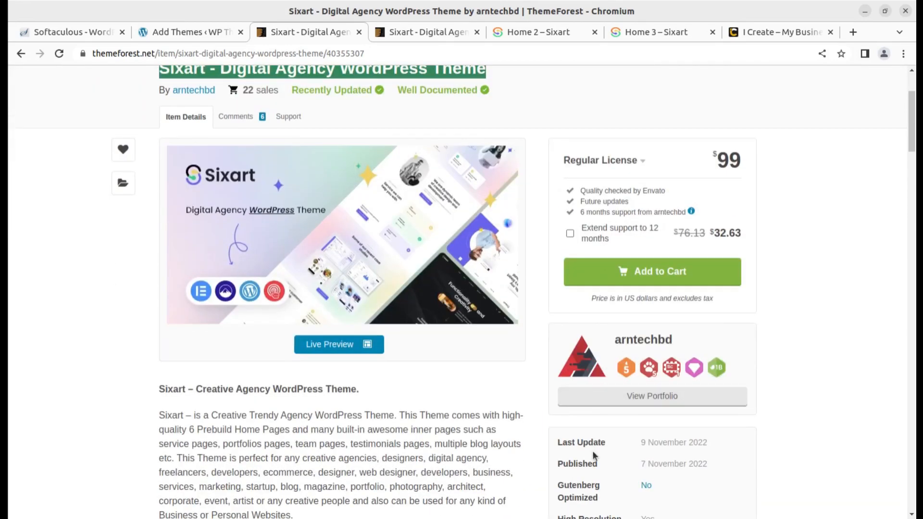
mouse_move(612, 360)
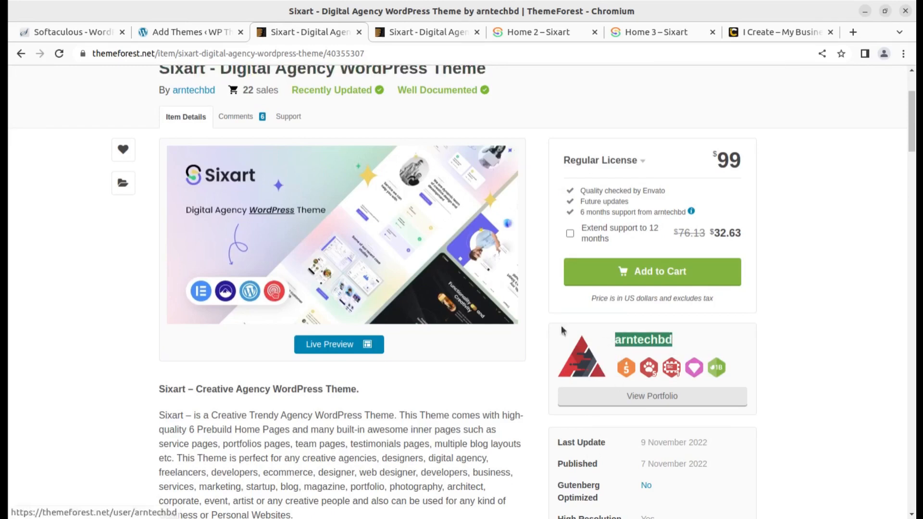
scroll(down, 3)
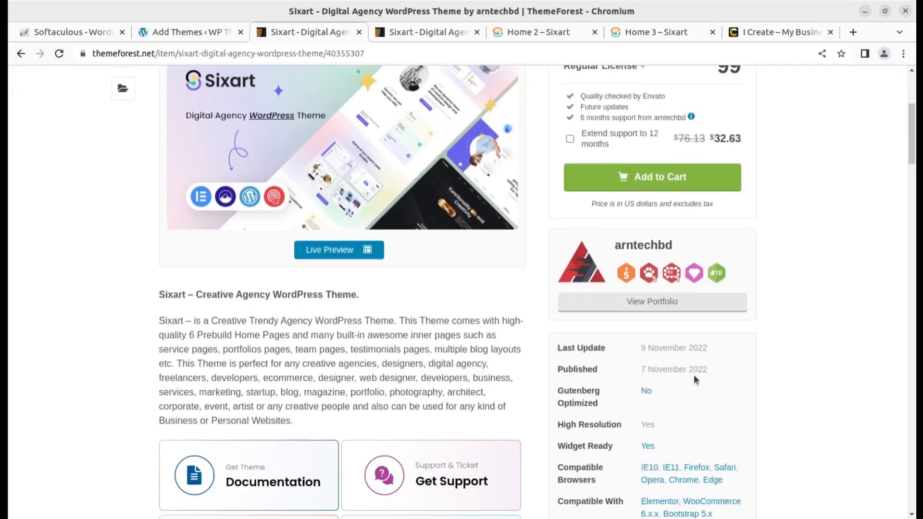
double_click(673, 369)
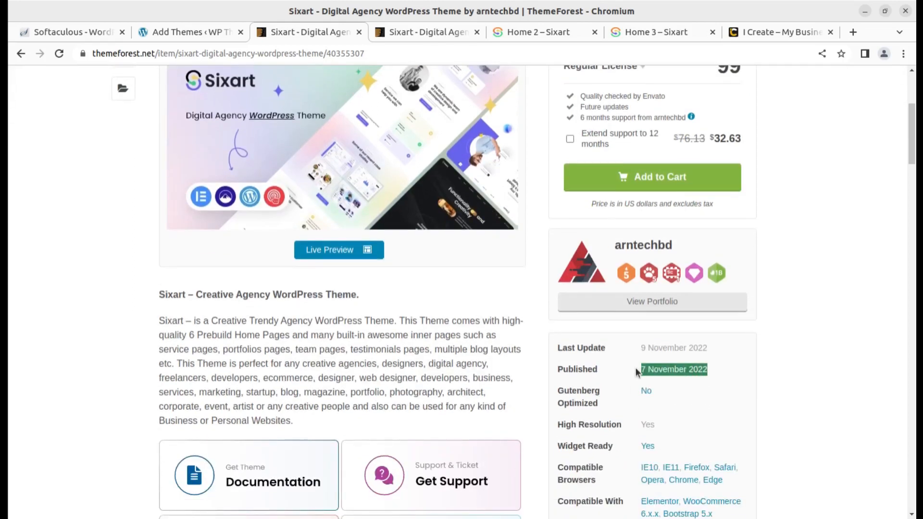
mouse_move(612, 358)
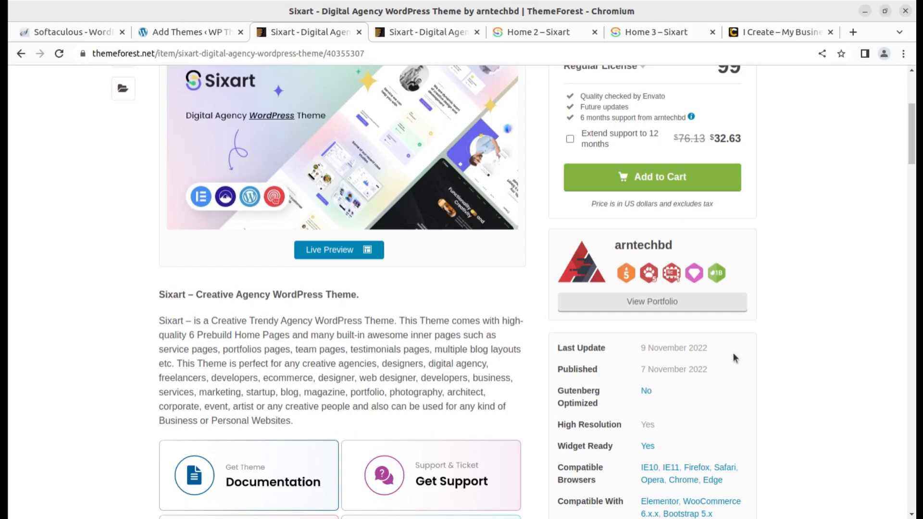
double_click(673, 347)
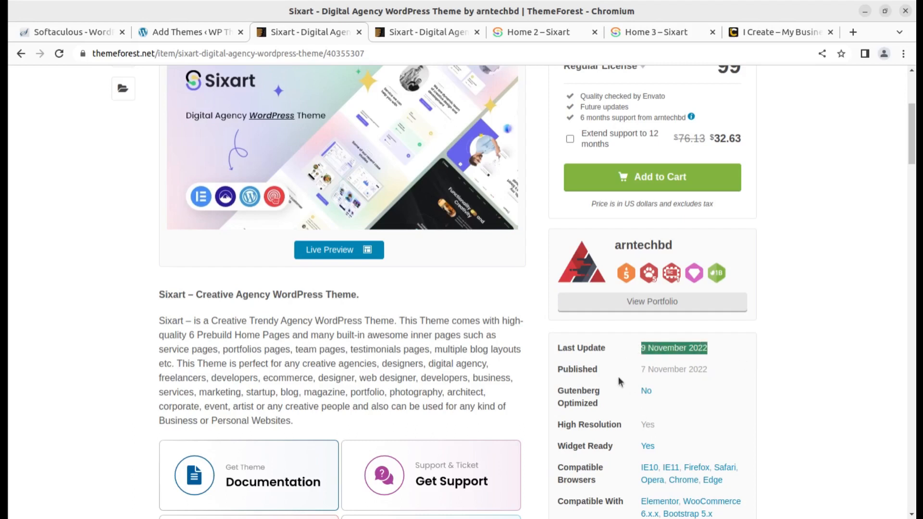
mouse_move(544, 353)
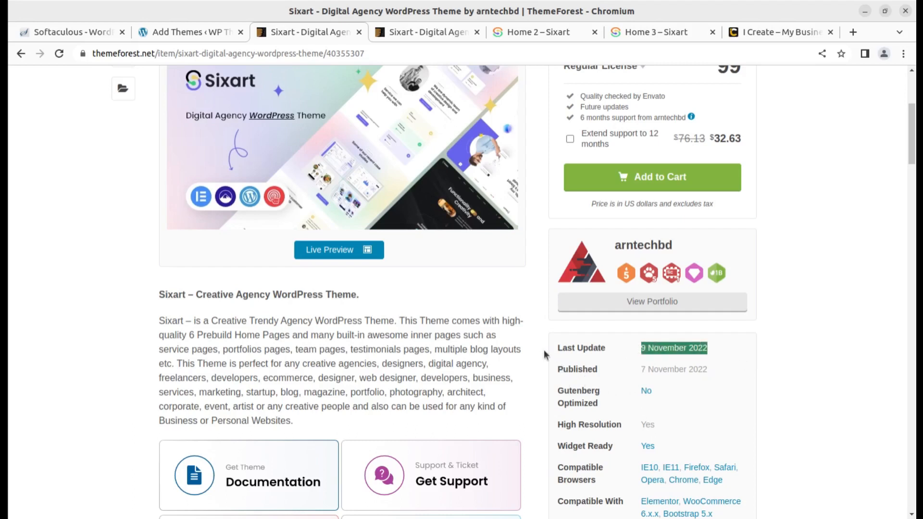
scroll(down, 3)
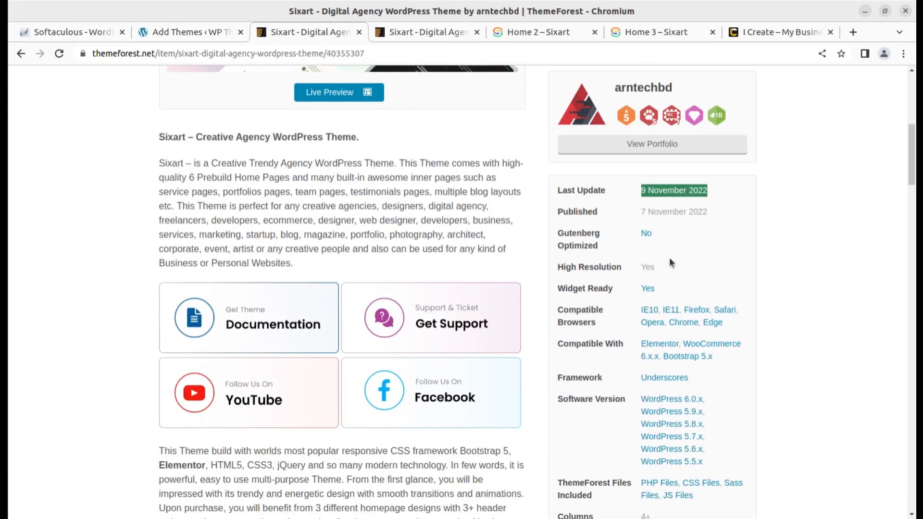
mouse_move(524, 417)
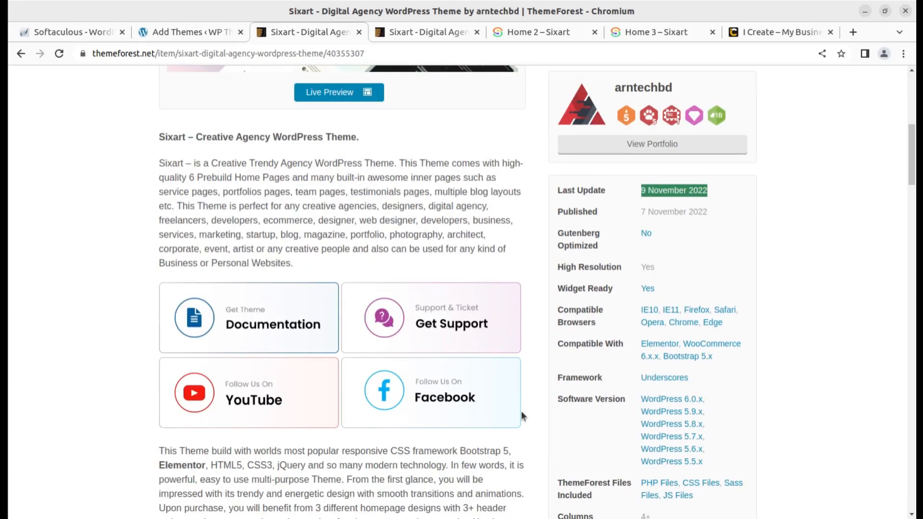
scroll(down, 3)
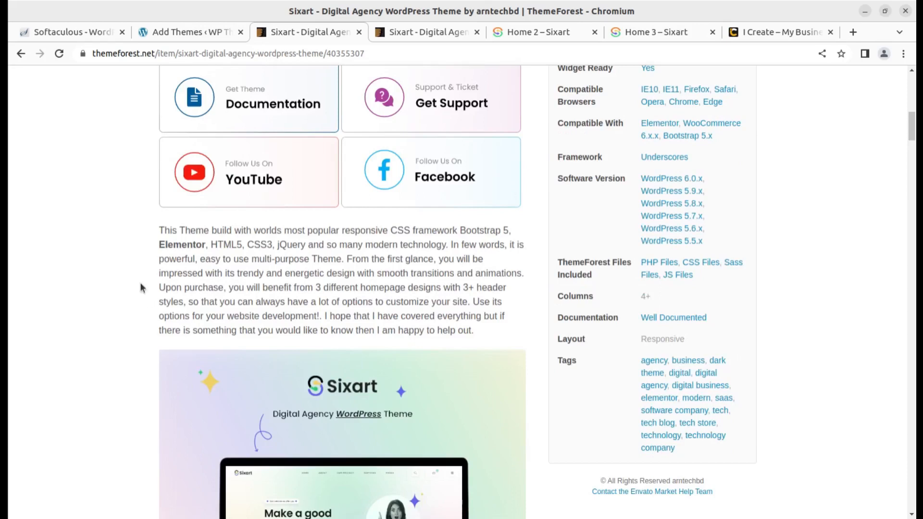
mouse_move(137, 282)
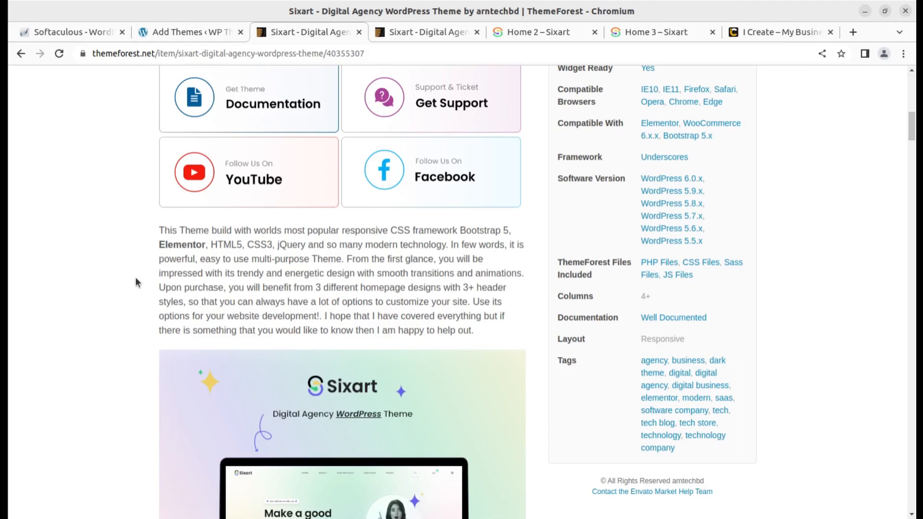
mouse_move(129, 319)
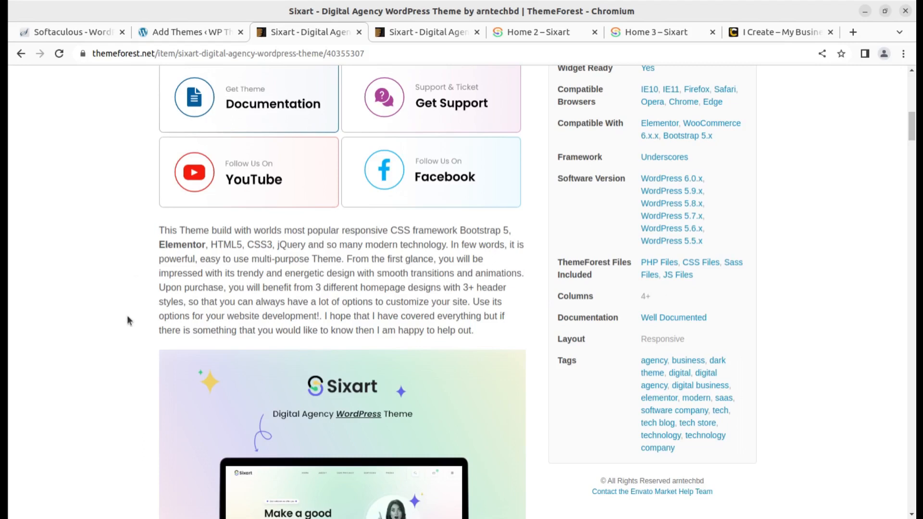
mouse_move(74, 353)
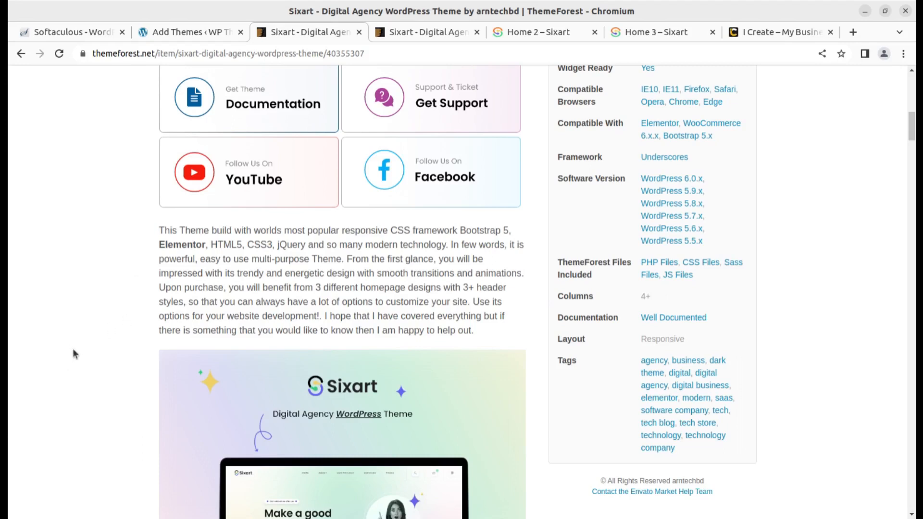
scroll(down, 3)
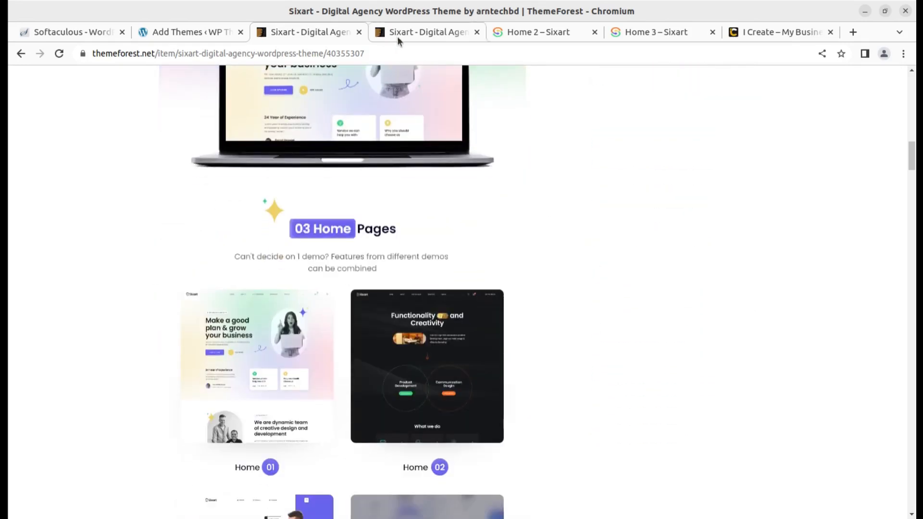
click(255, 366)
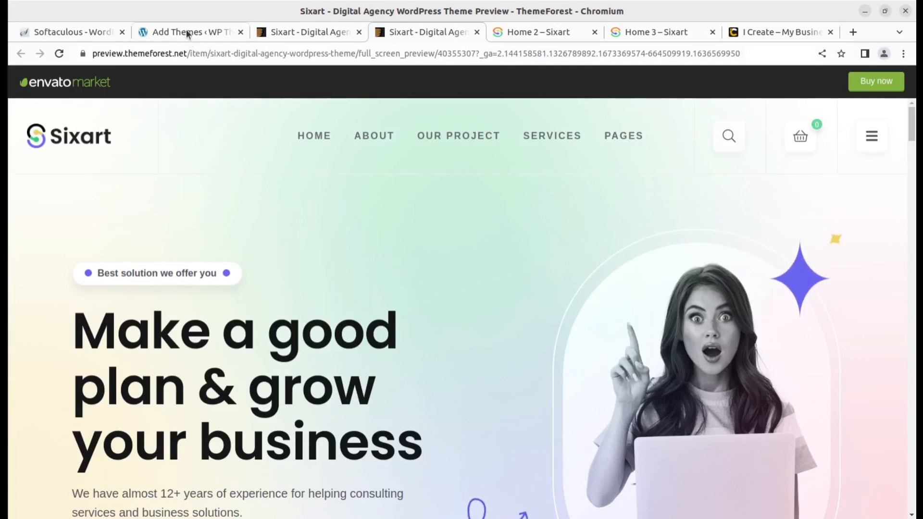
click(188, 32)
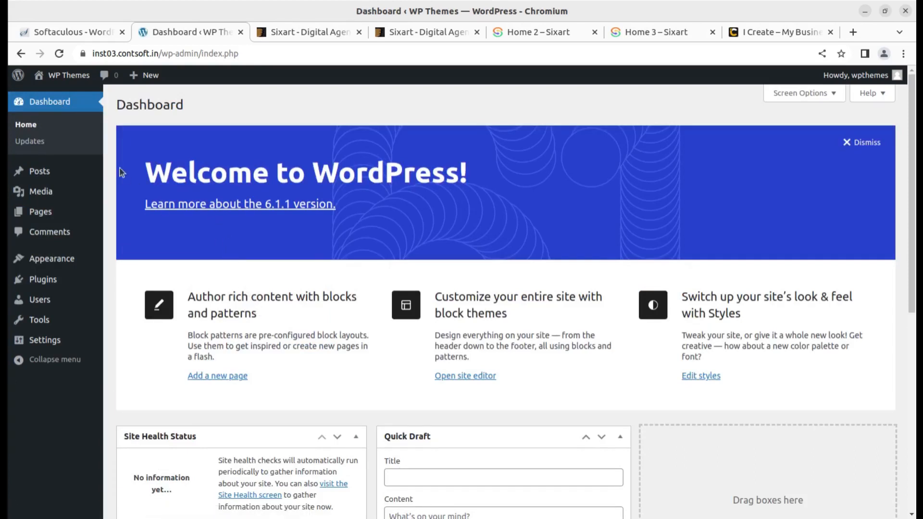
mouse_move(63, 54)
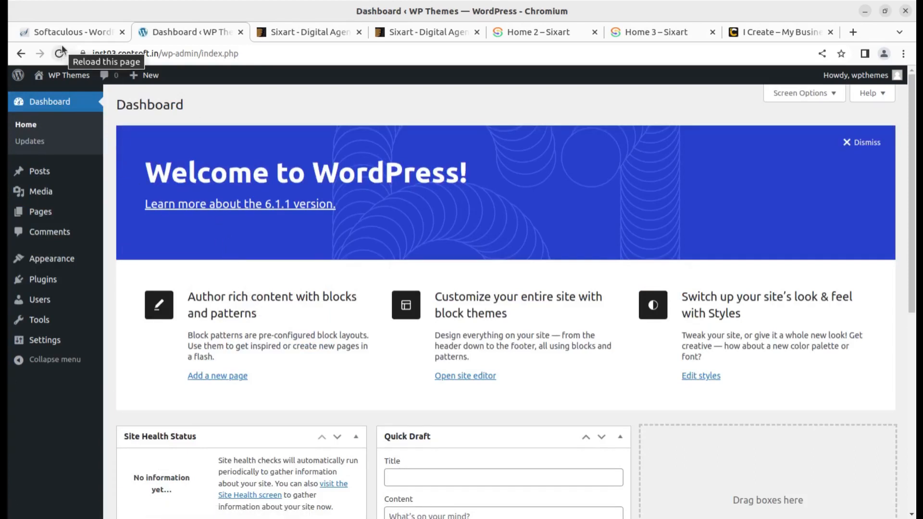
click(65, 32)
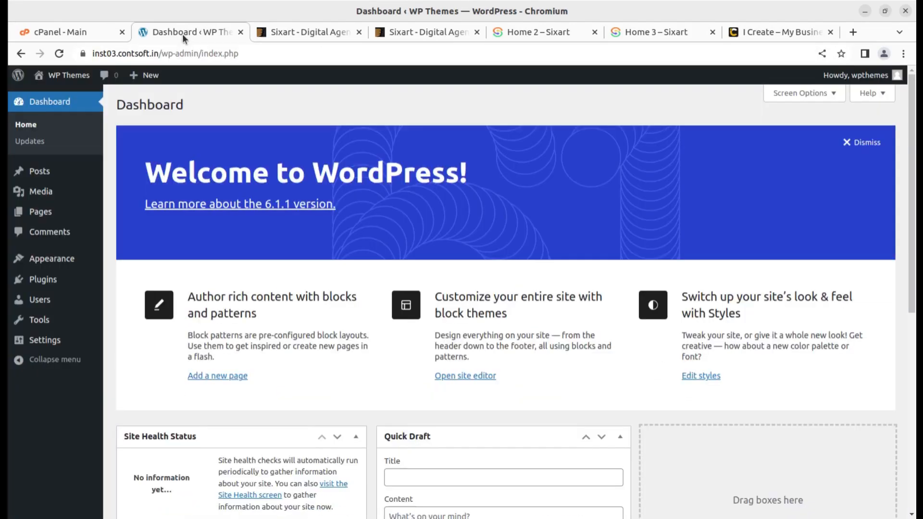
mouse_move(106, 88)
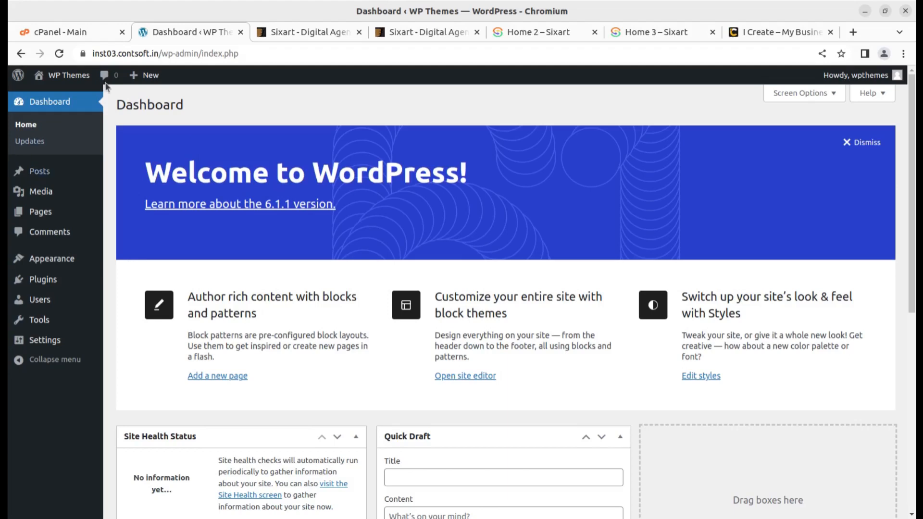
click(67, 32)
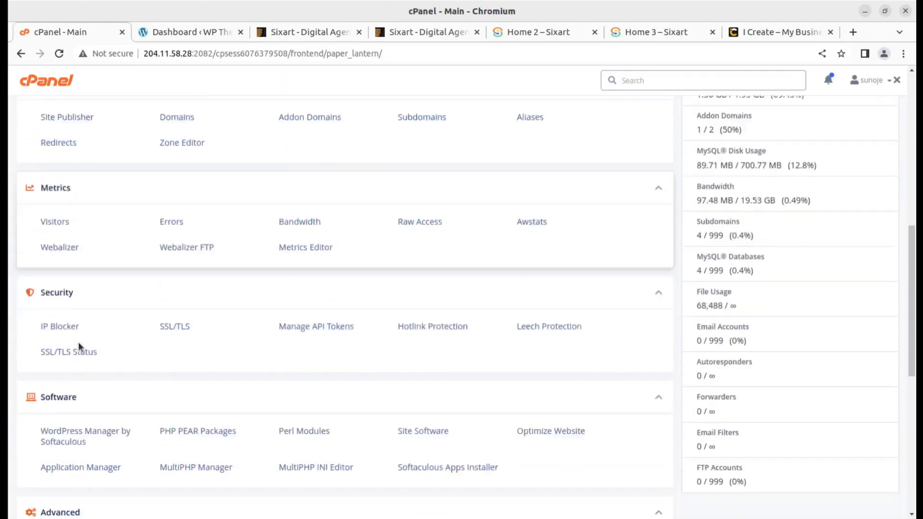
scroll(down, 3)
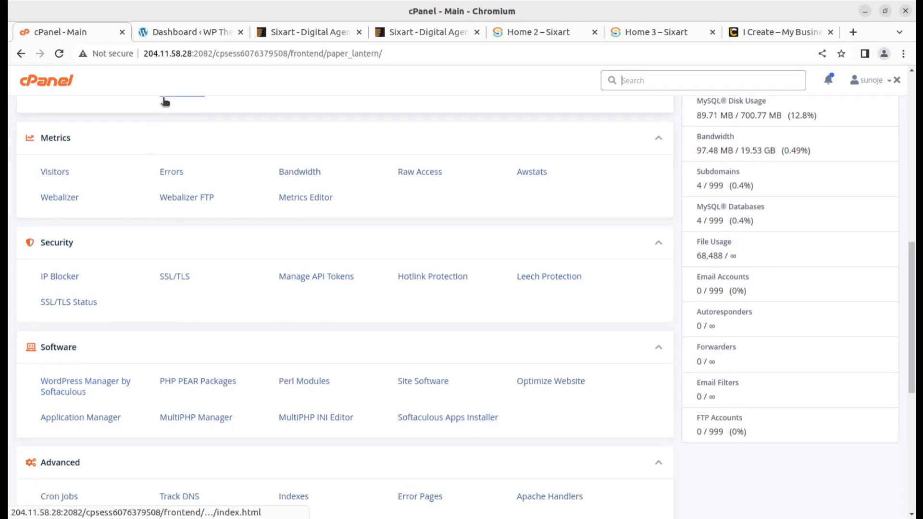
click(189, 33)
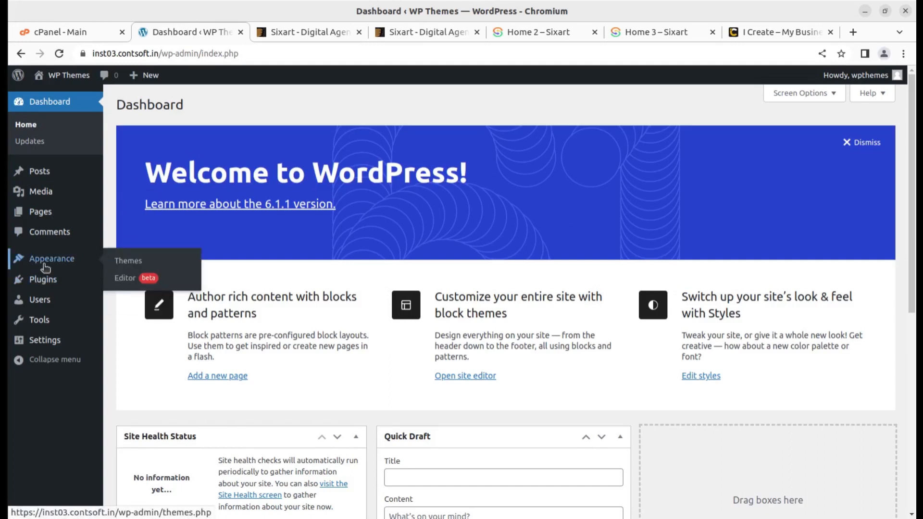
mouse_move(367, 109)
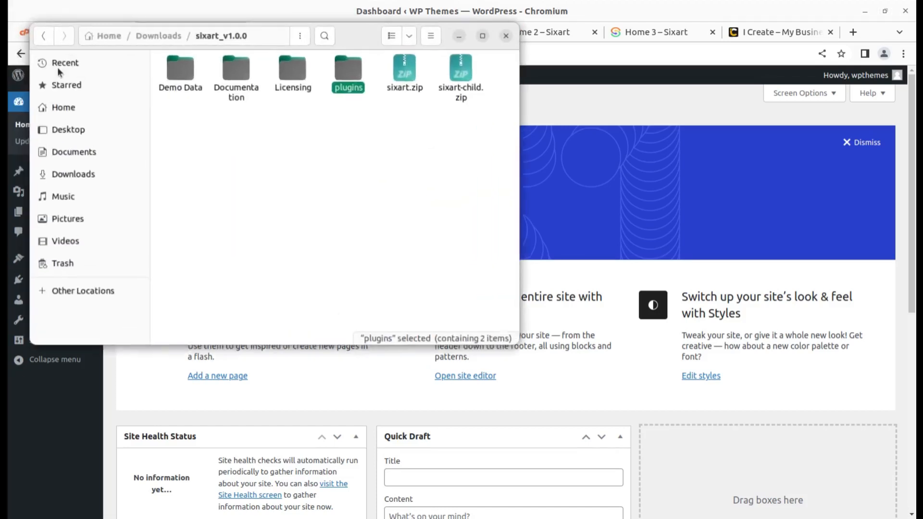
- Check the sixart_v1.0.0 package's sixart.zip and sixart-child.zip sizes, then minimize Files
double_click(180, 67)
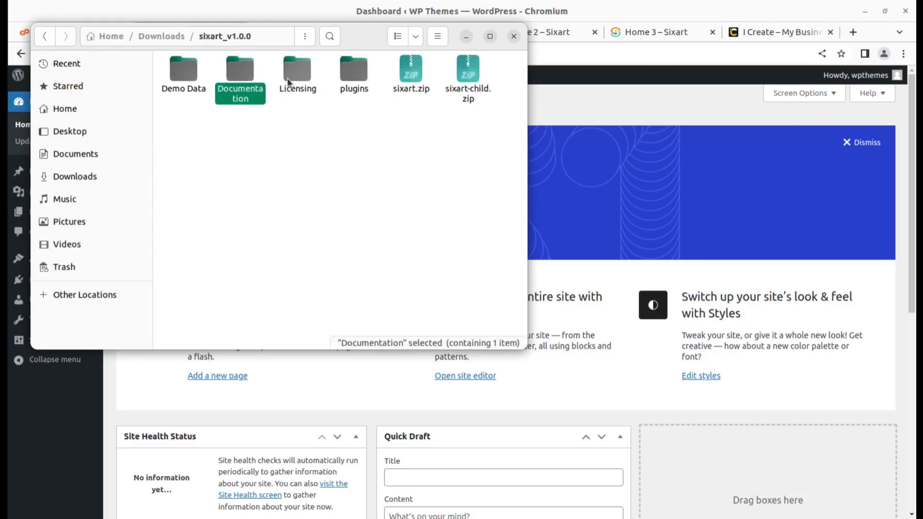
double_click(353, 68)
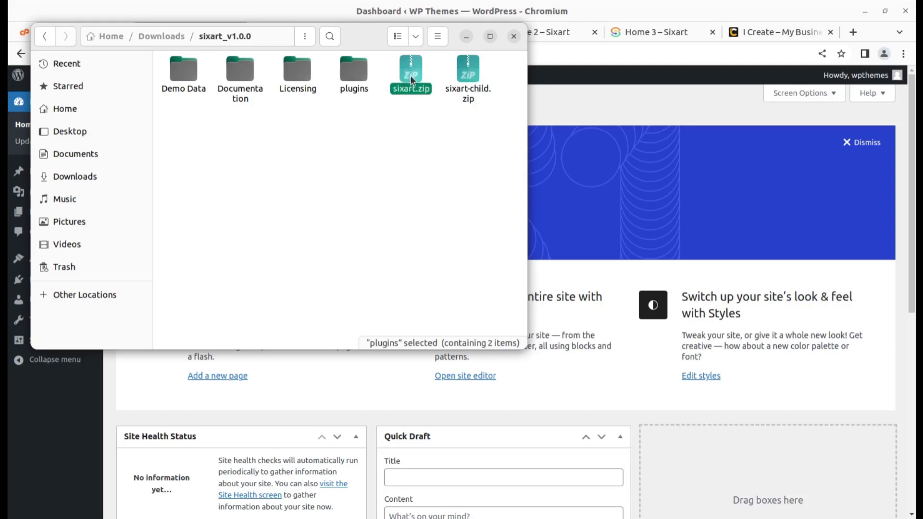
click(467, 69)
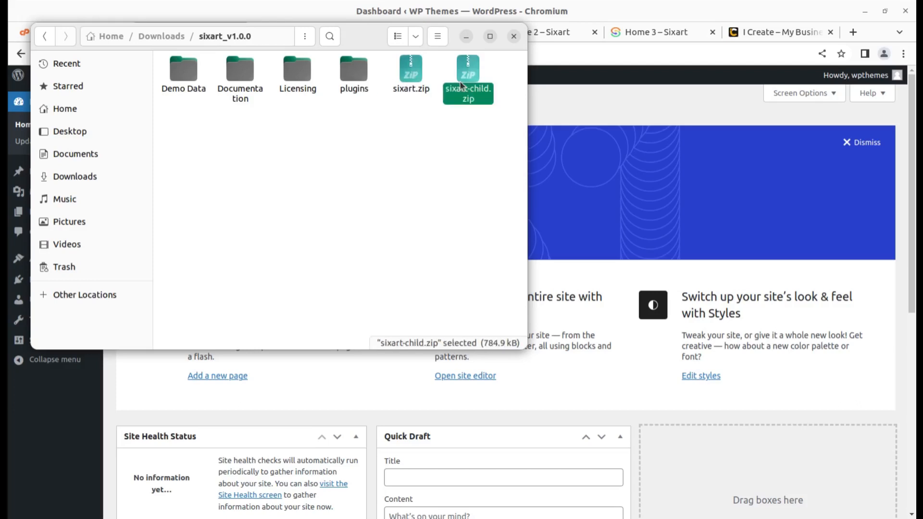
click(411, 70)
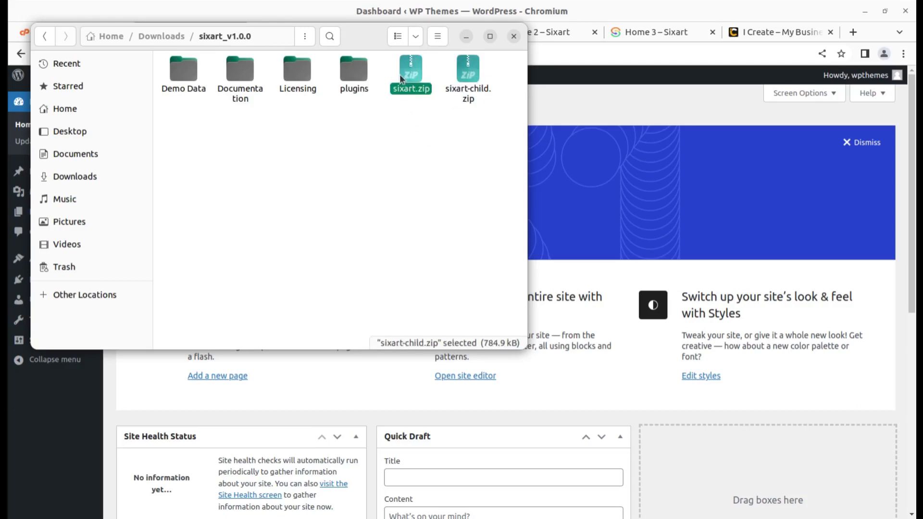
click(410, 71)
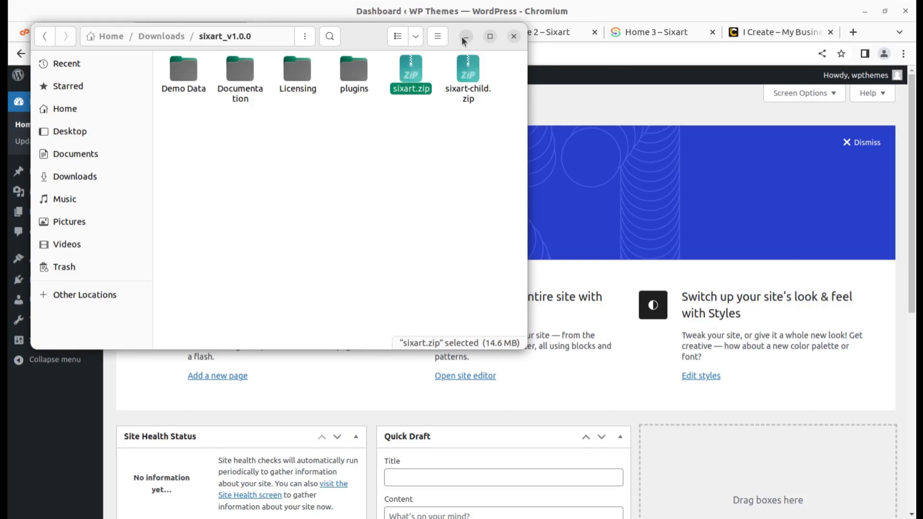
click(512, 36)
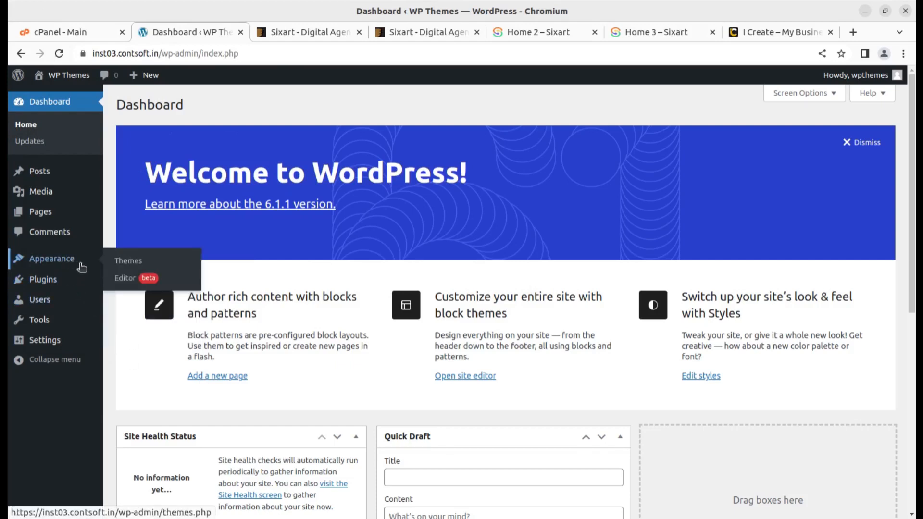
- Reach the WordPress Add Themes page with the theme zip upload form showing
click(128, 261)
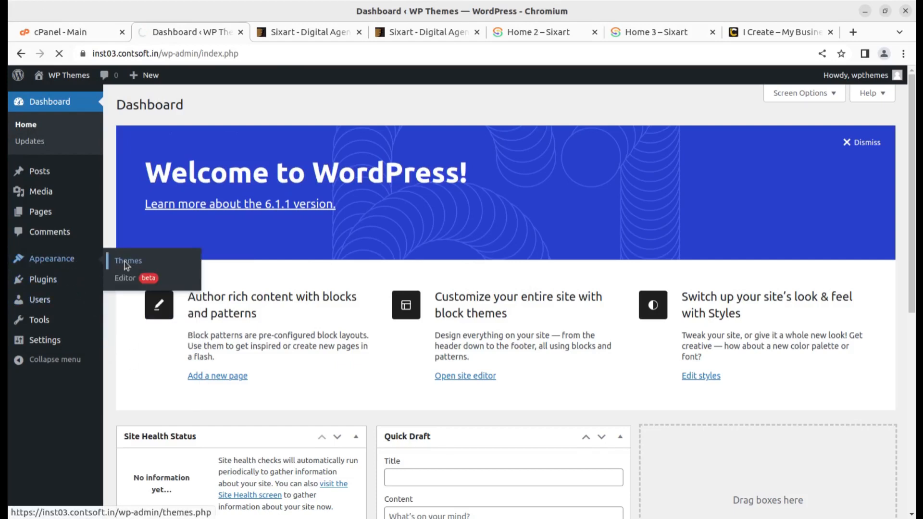
click(127, 261)
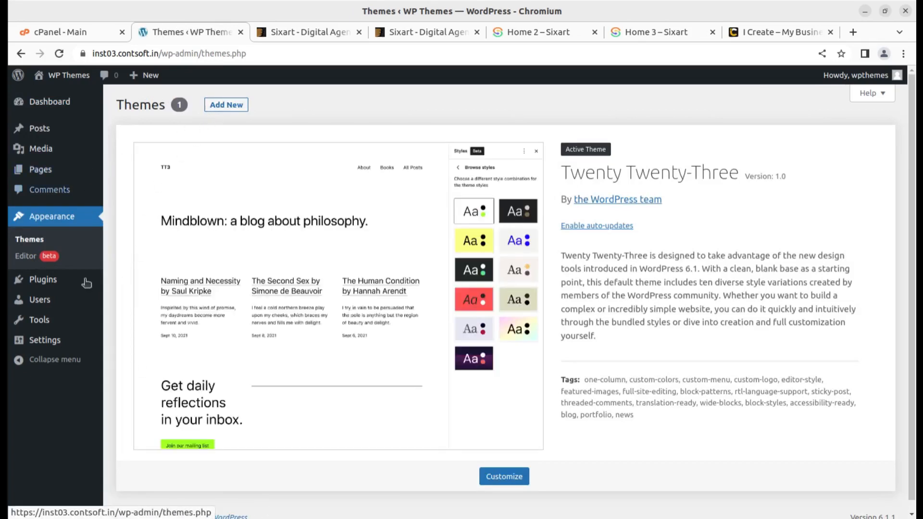
mouse_move(197, 131)
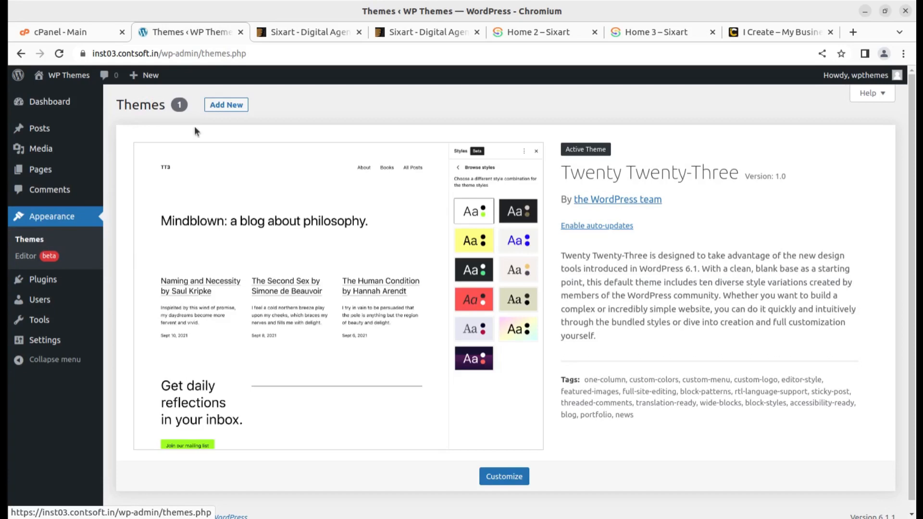
click(226, 104)
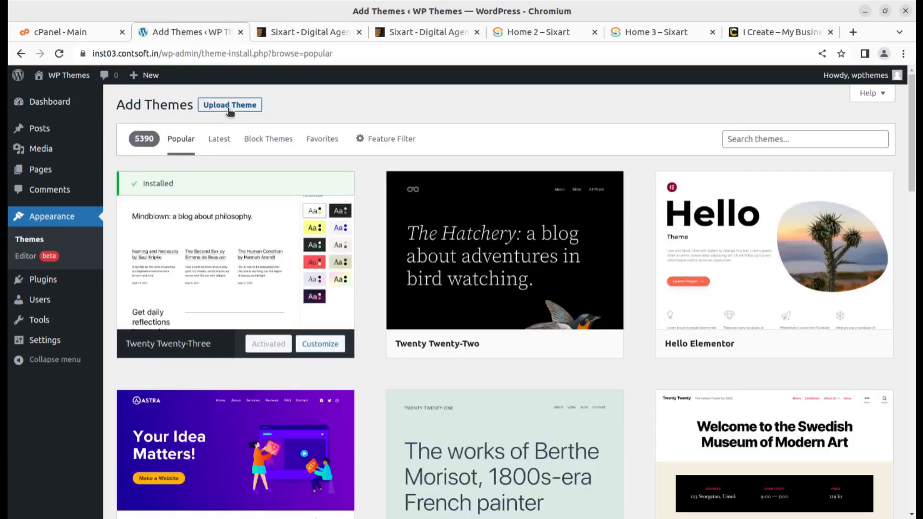
click(229, 104)
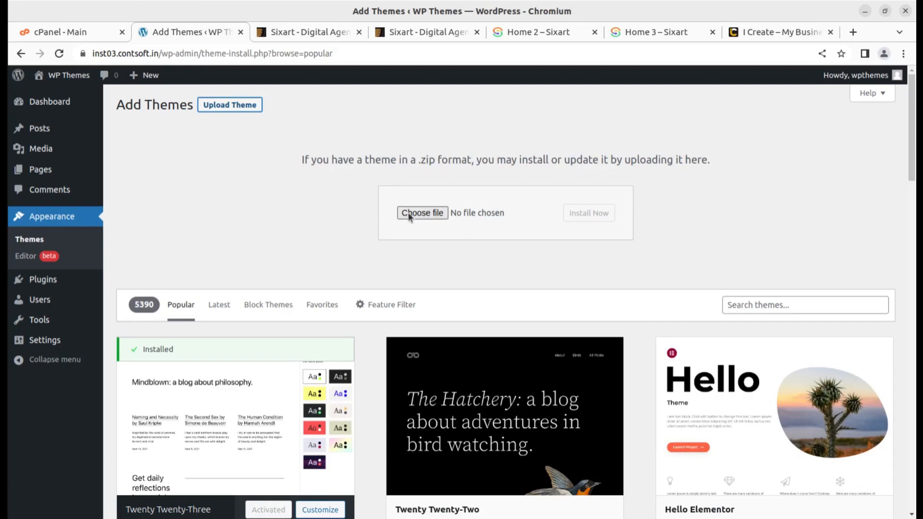
mouse_move(70, 32)
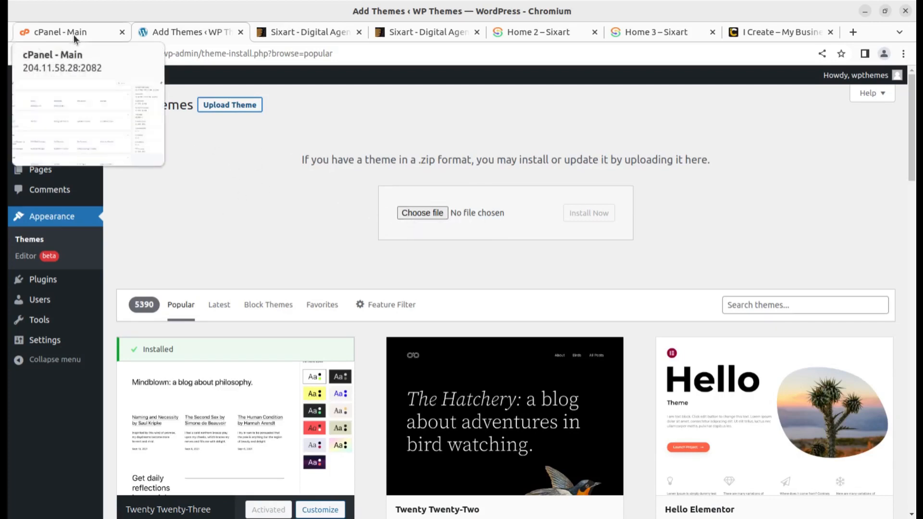
- Launch cPanel's File Manager from the Files section in a new tab
click(59, 31)
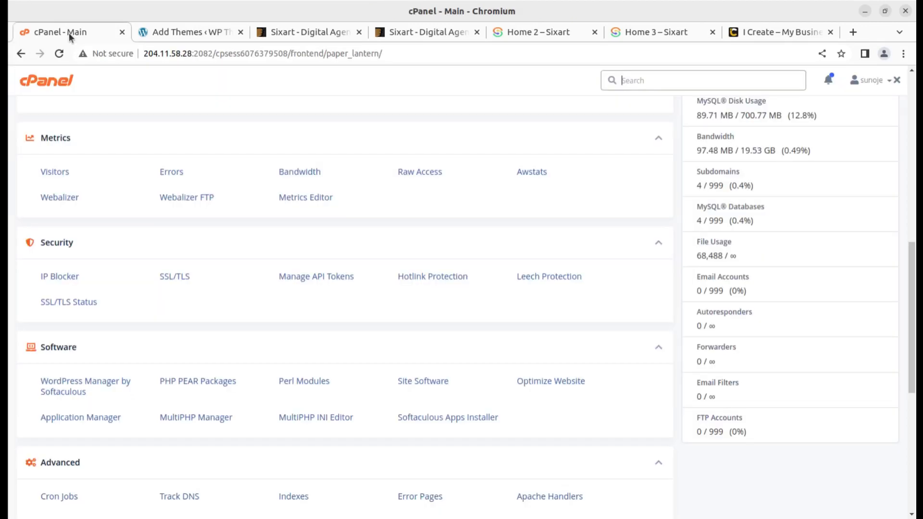
mouse_move(86, 386)
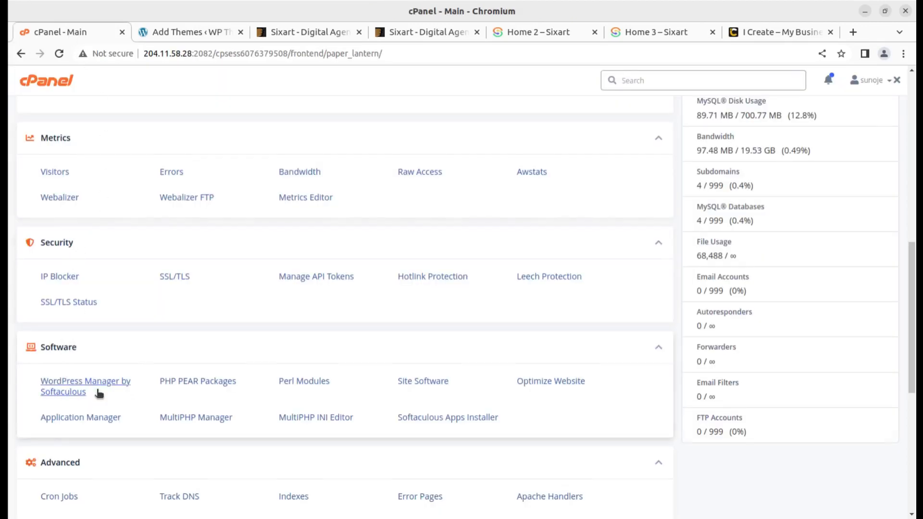
scroll(up, 3)
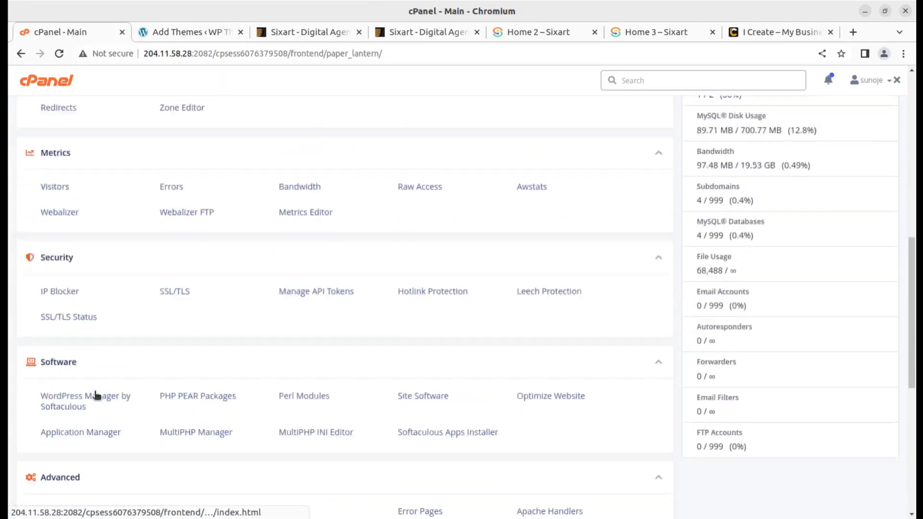
scroll(up, 3)
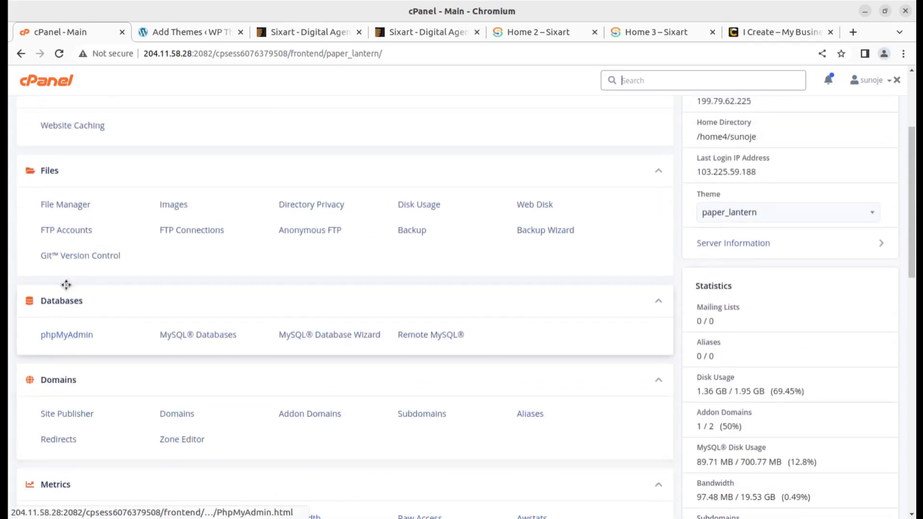
click(64, 203)
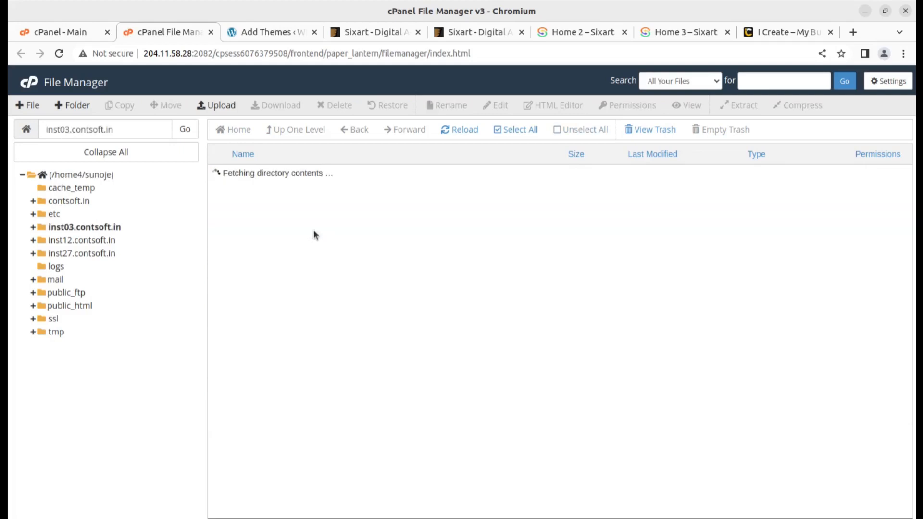
- Navigate File Manager into wp-content/themes and start an upload into that folder
click(270, 31)
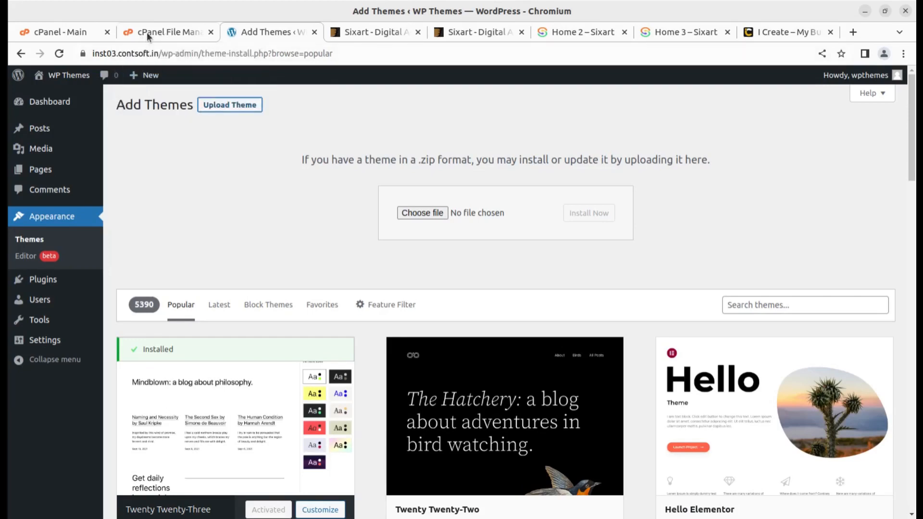
click(166, 32)
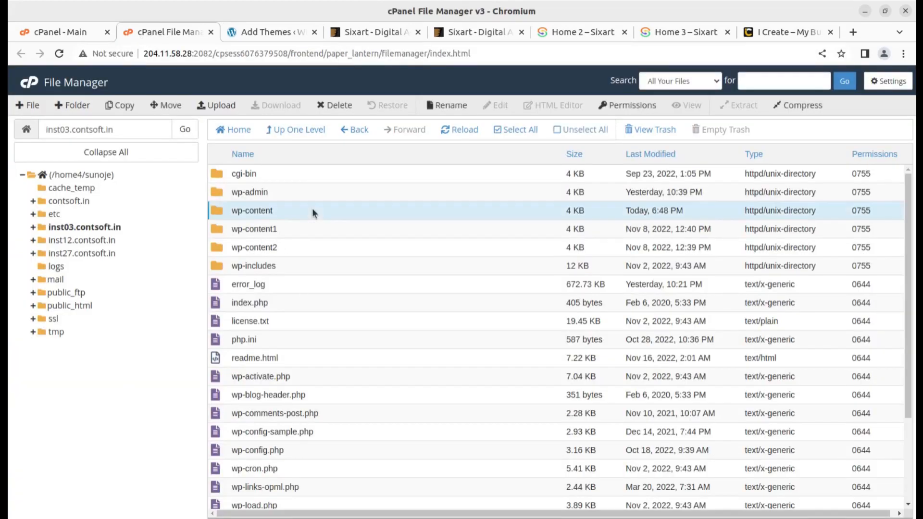
double_click(252, 210)
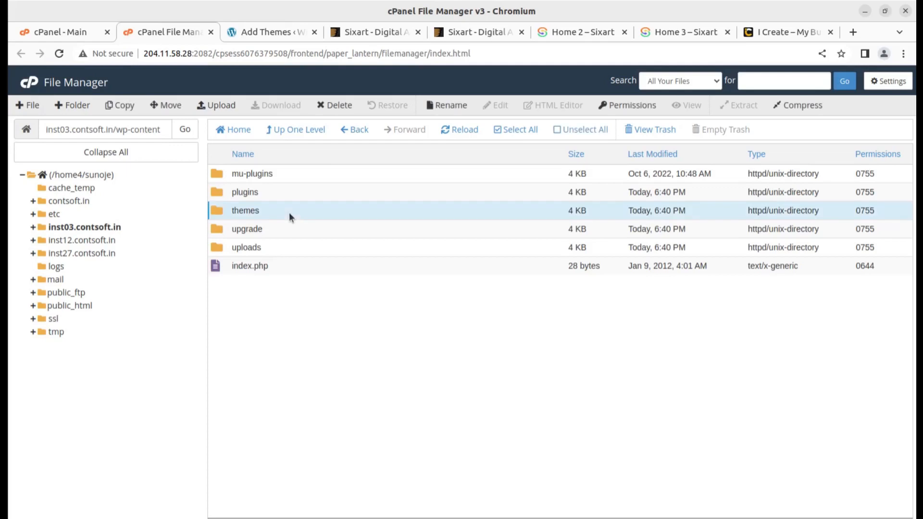
double_click(245, 210)
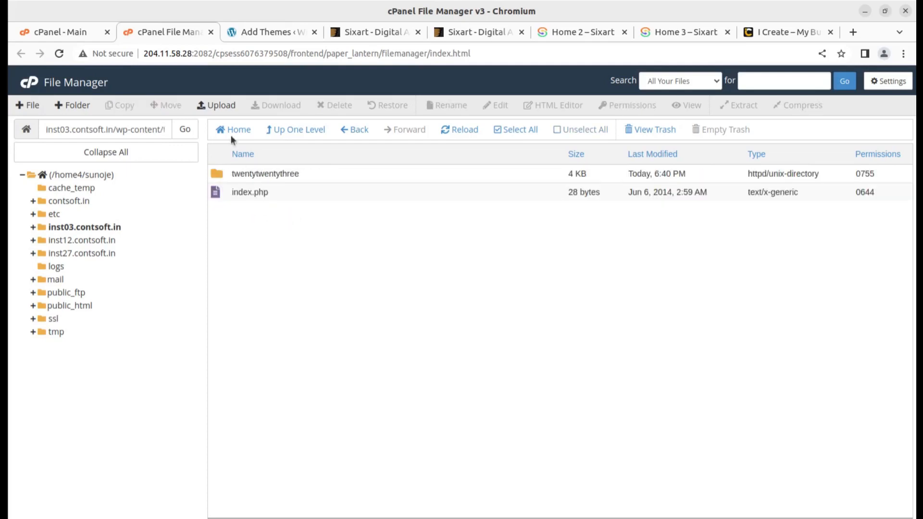
click(216, 105)
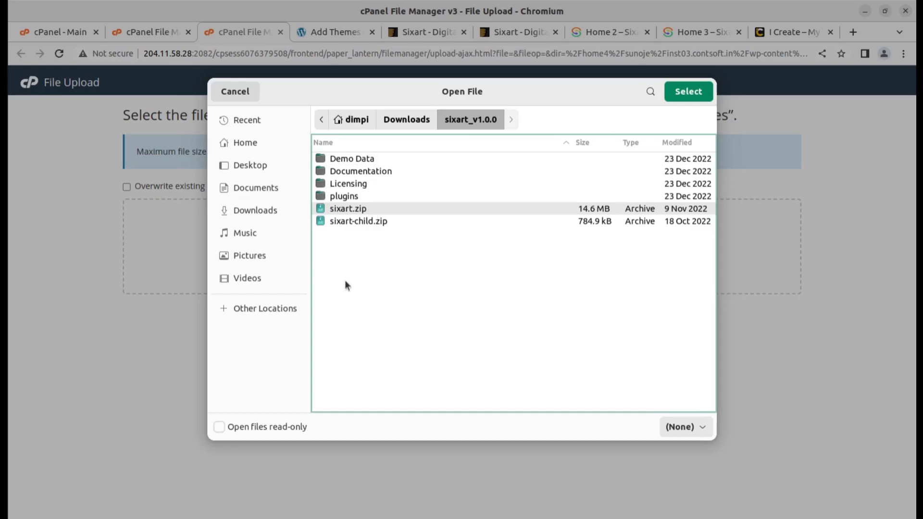
mouse_move(383, 222)
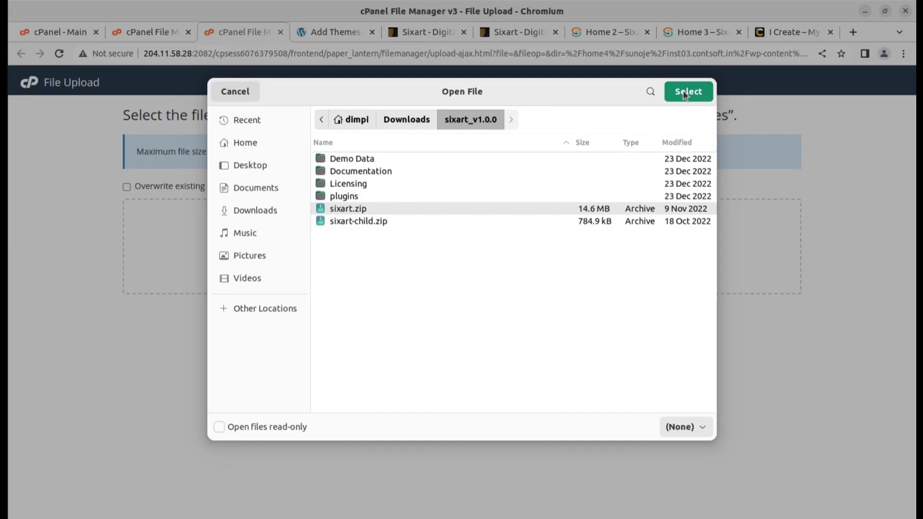
- Upload sixart.zip (13.91 MB) into the themes folder and return to its listing
click(687, 91)
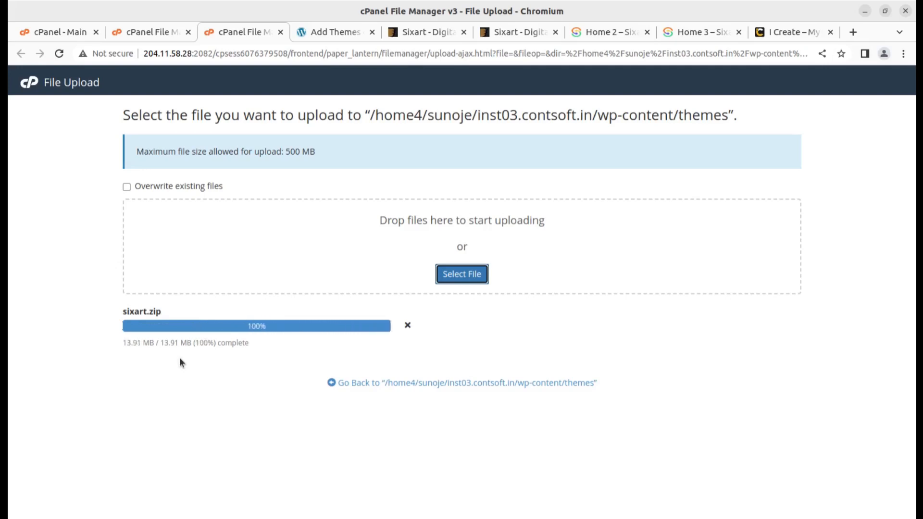
click(465, 382)
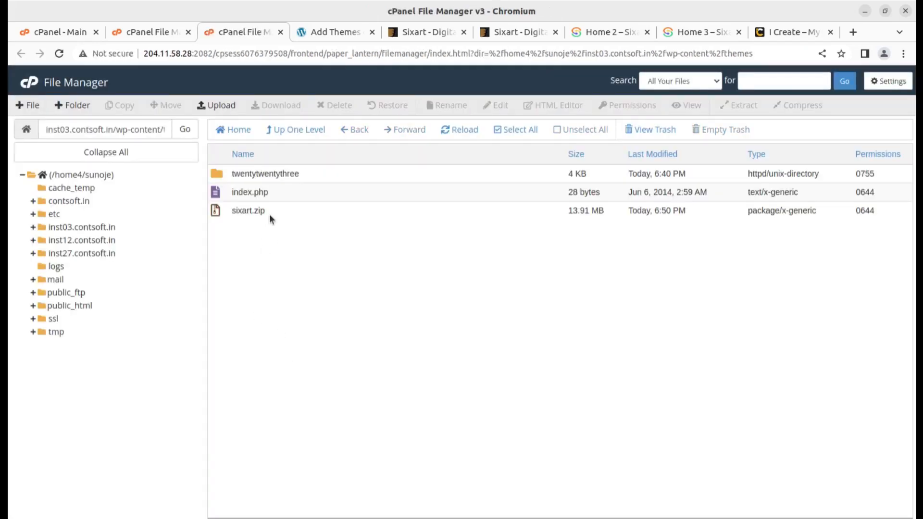
- Extract sixart.zip into themes and remove the stray __MACOSX folder
click(742, 105)
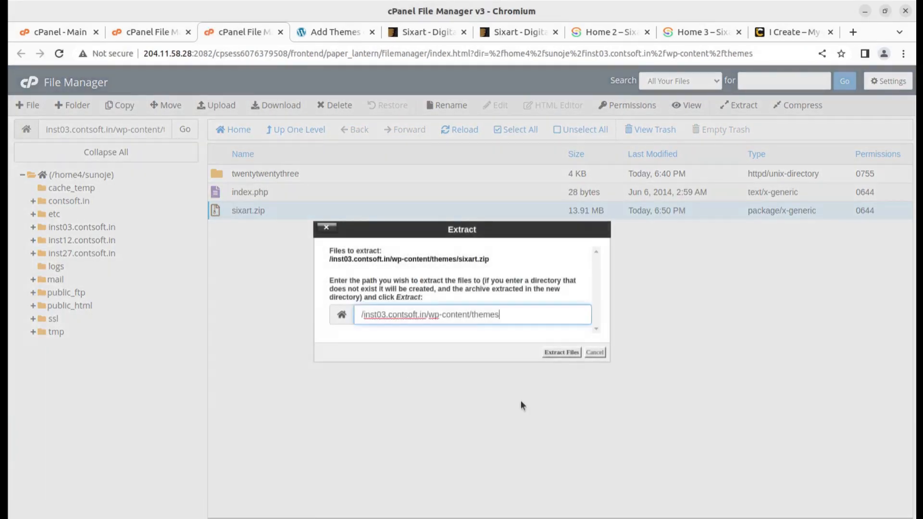
click(560, 352)
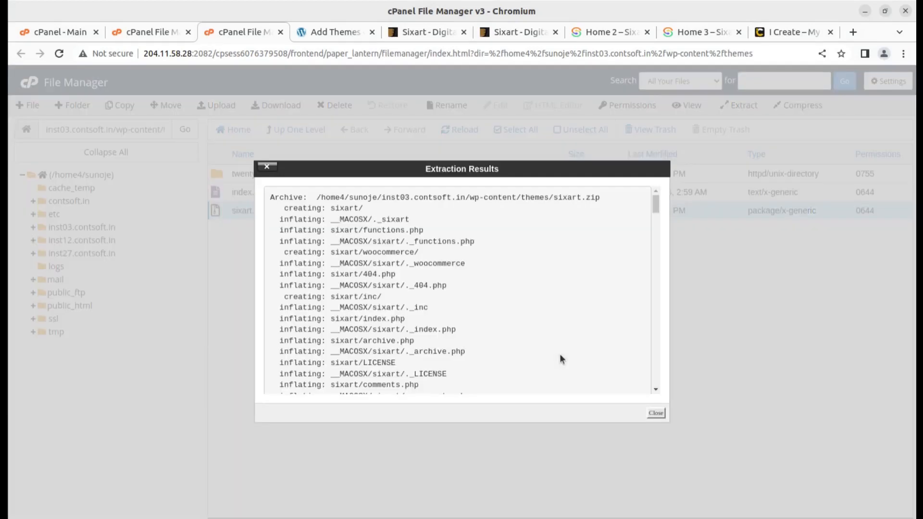
click(655, 412)
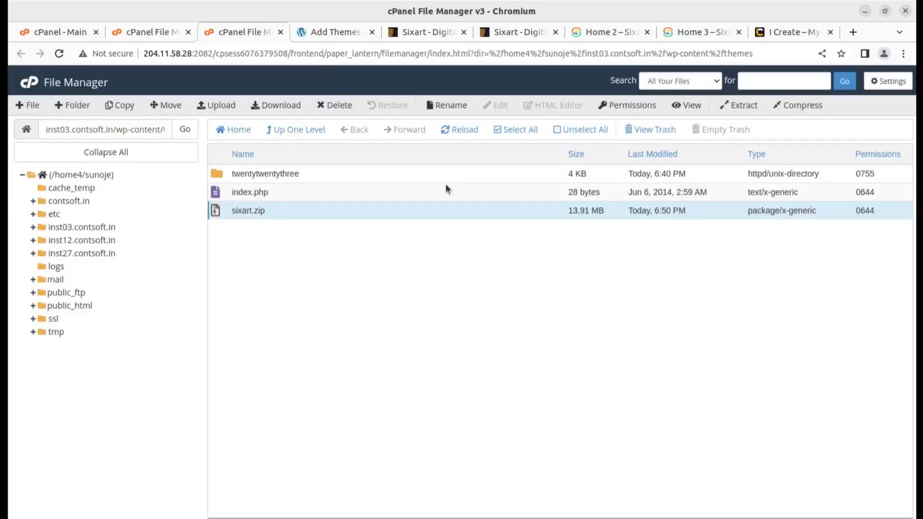
click(738, 105)
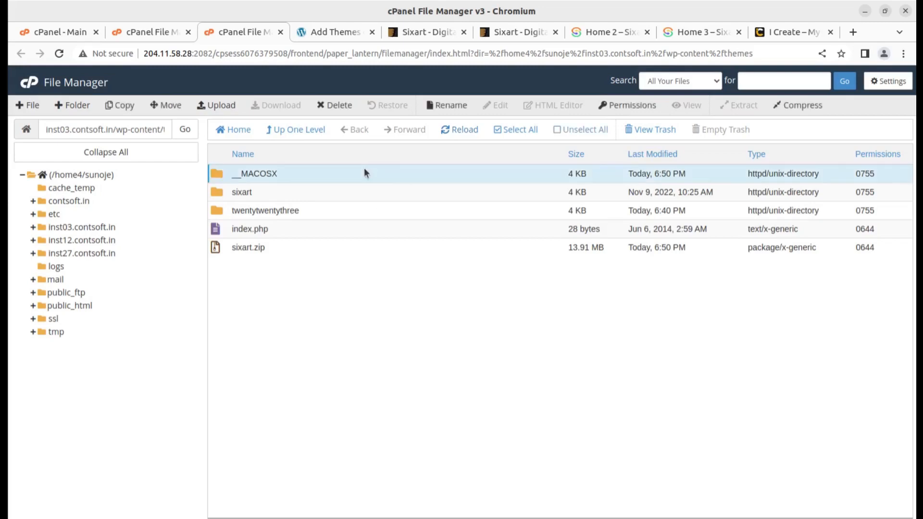
click(333, 104)
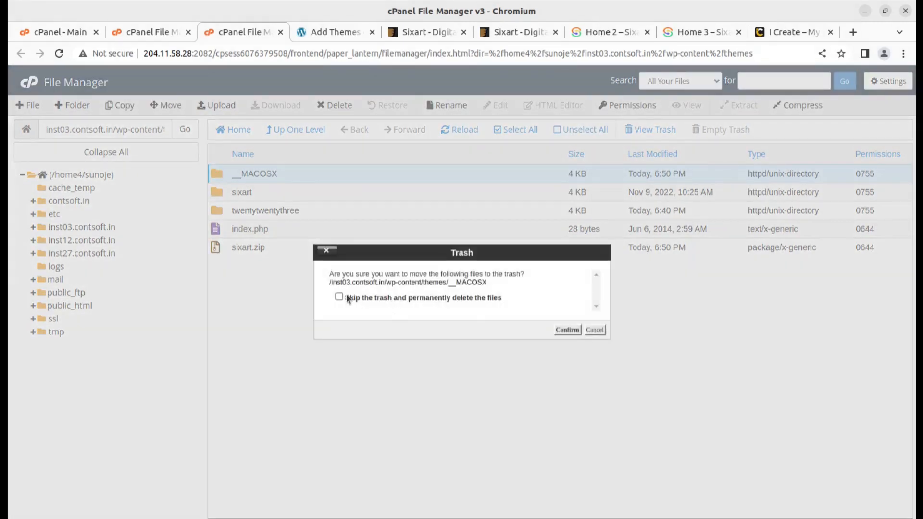
click(566, 330)
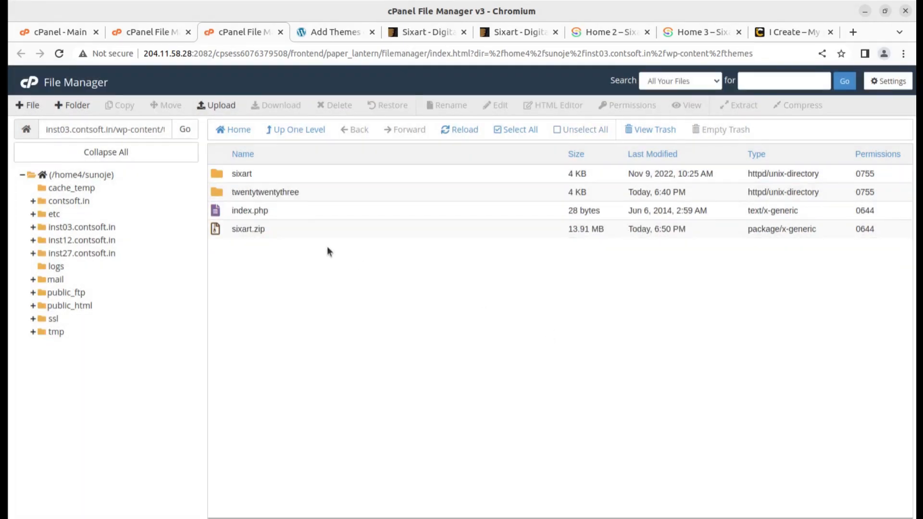
- Permanently delete the sixart.zip archive, keeping the extracted sixart folder
click(460, 130)
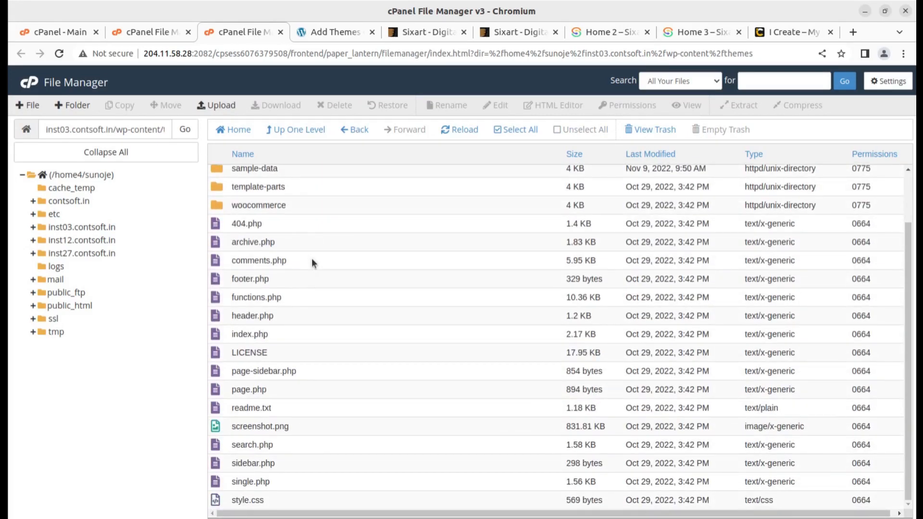
scroll(up, 3)
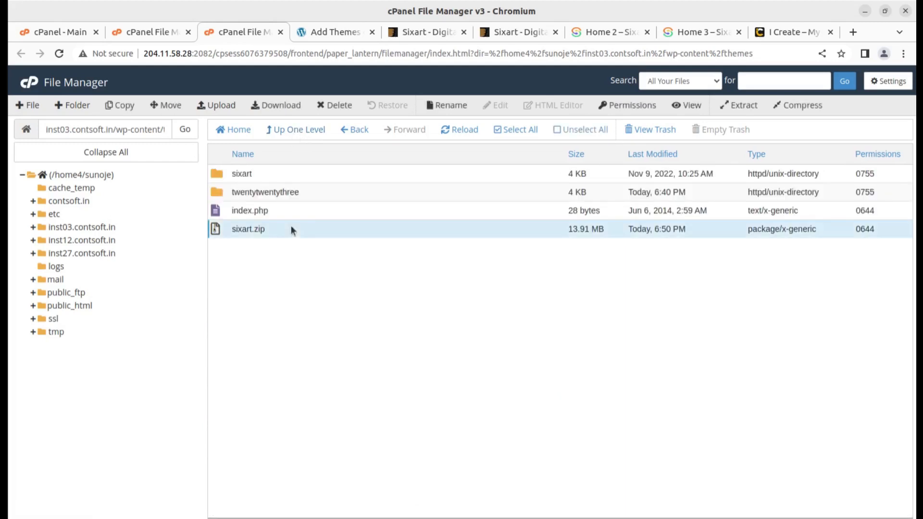
click(334, 105)
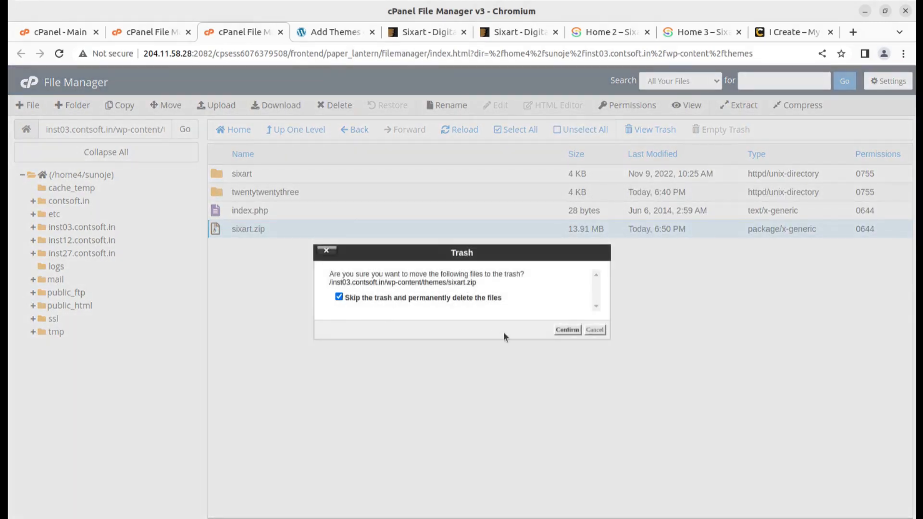
click(566, 330)
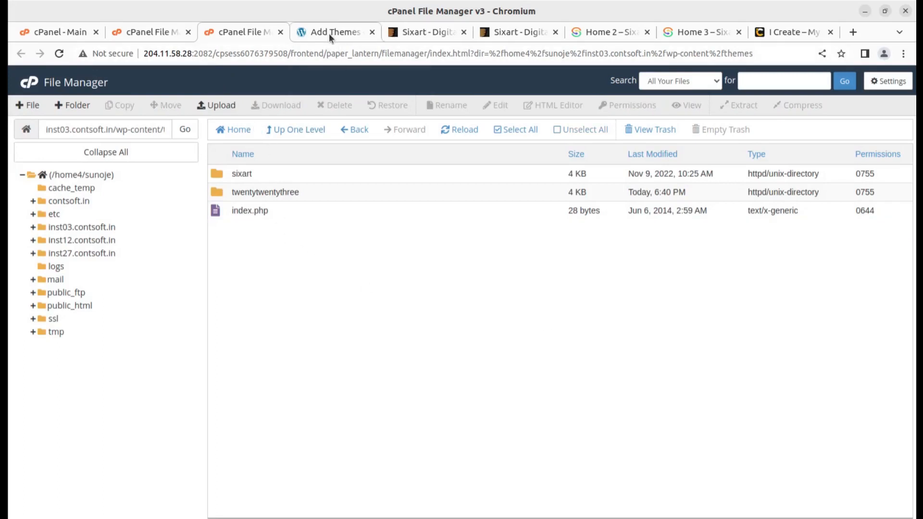
- Show the installed themes and bring up the Theme Details of the uploaded sixart theme
click(335, 32)
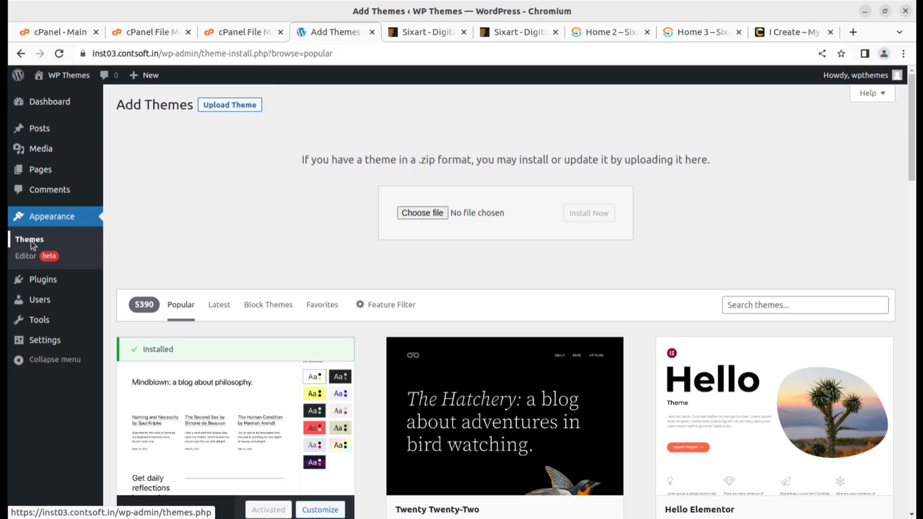
click(29, 240)
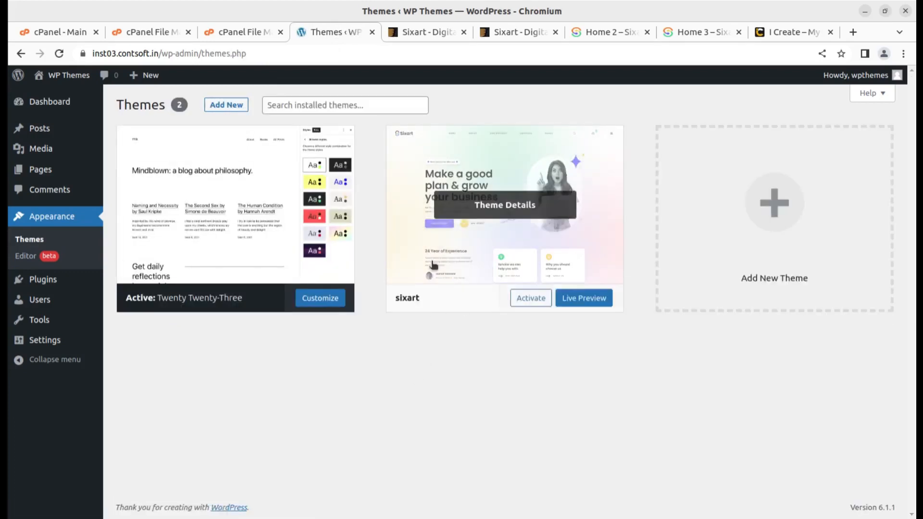
mouse_move(445, 338)
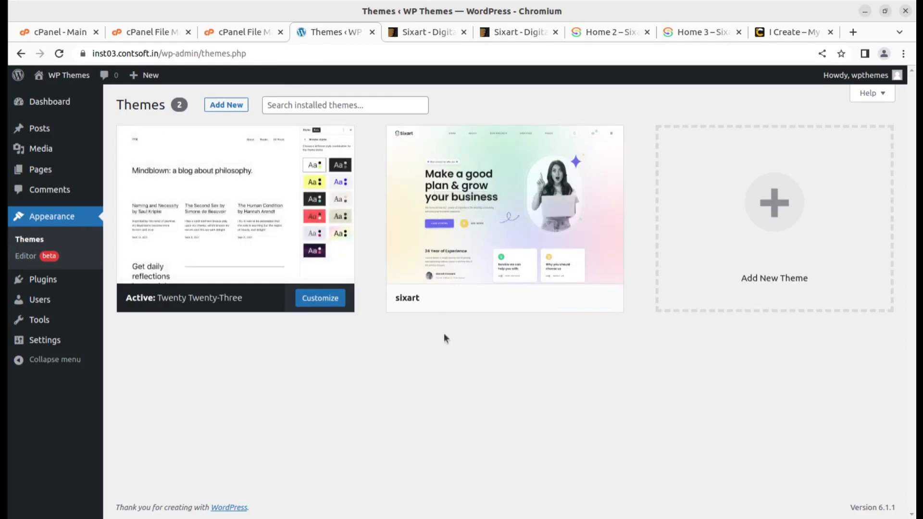
click(503, 203)
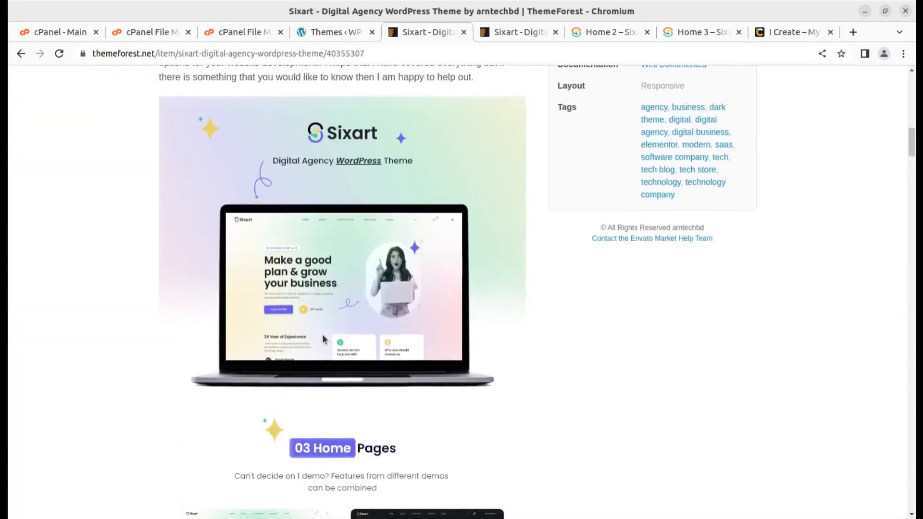
- Highlight the Sixart - Digital Agency WordPress Theme title on ThemeForest, skim the page, then return to WordPress Themes
scroll(up, 3)
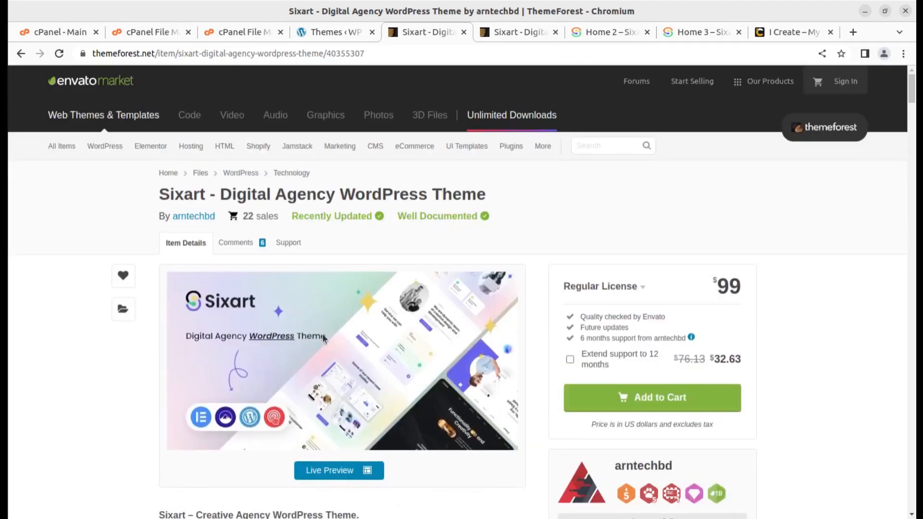
mouse_move(153, 183)
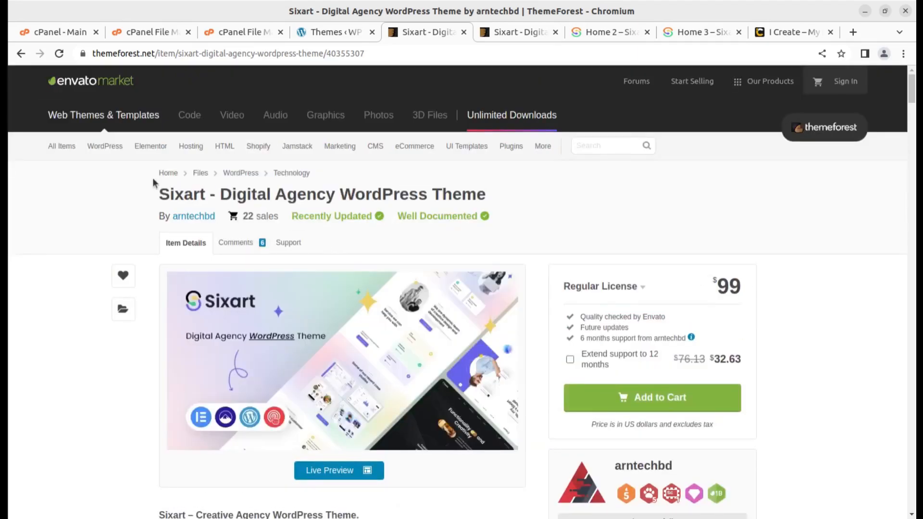
triple_click(322, 194)
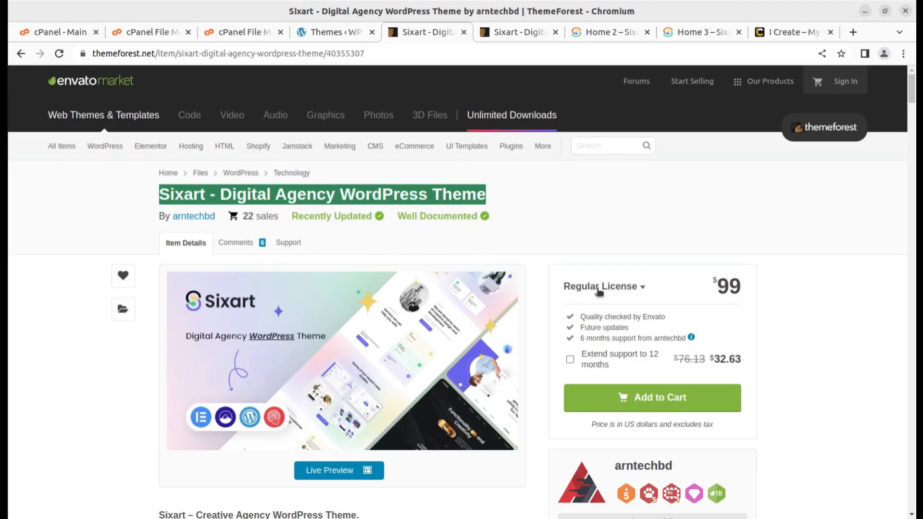
mouse_move(543, 217)
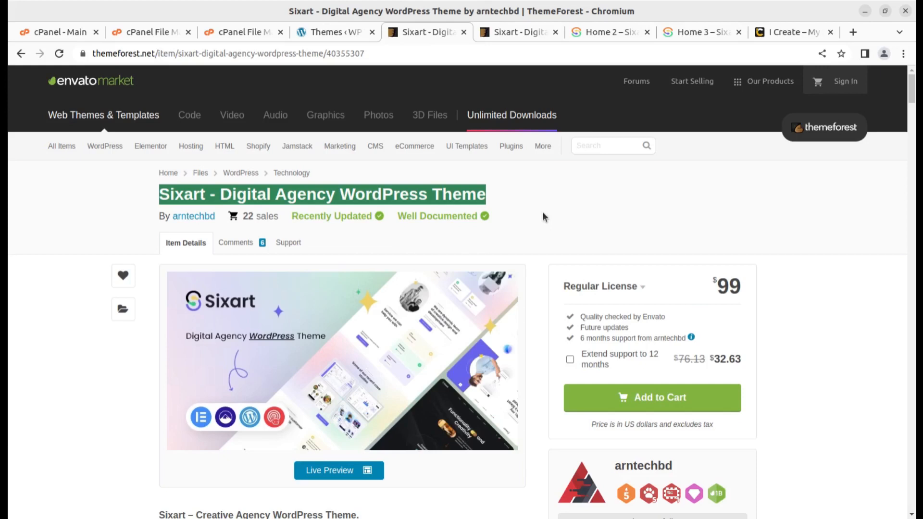
mouse_move(358, 249)
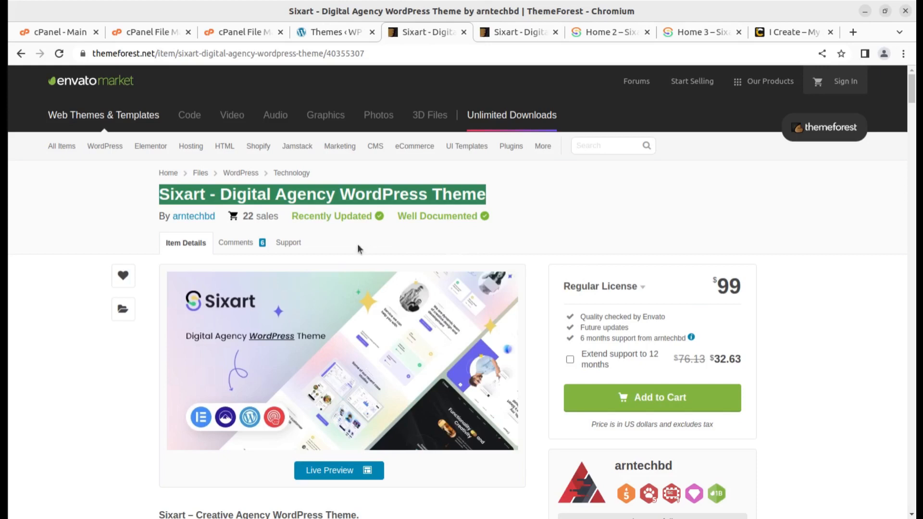
scroll(down, 3)
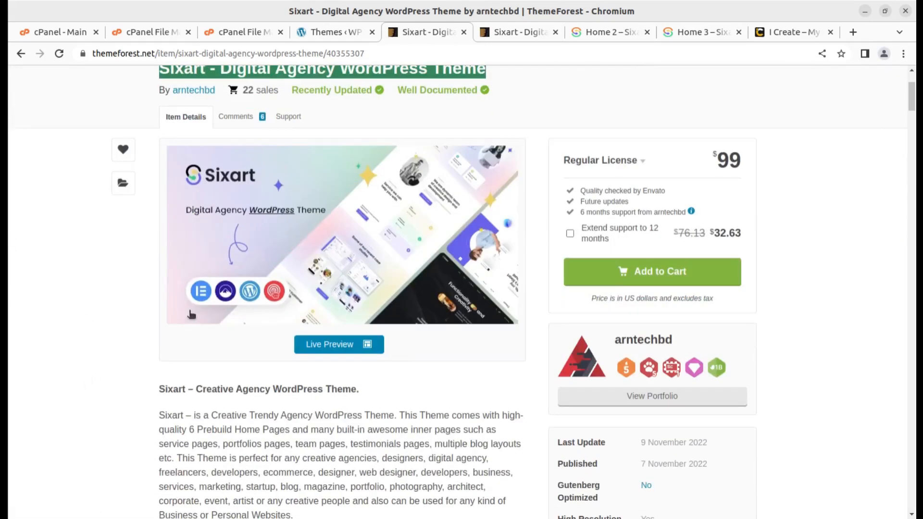
scroll(up, 3)
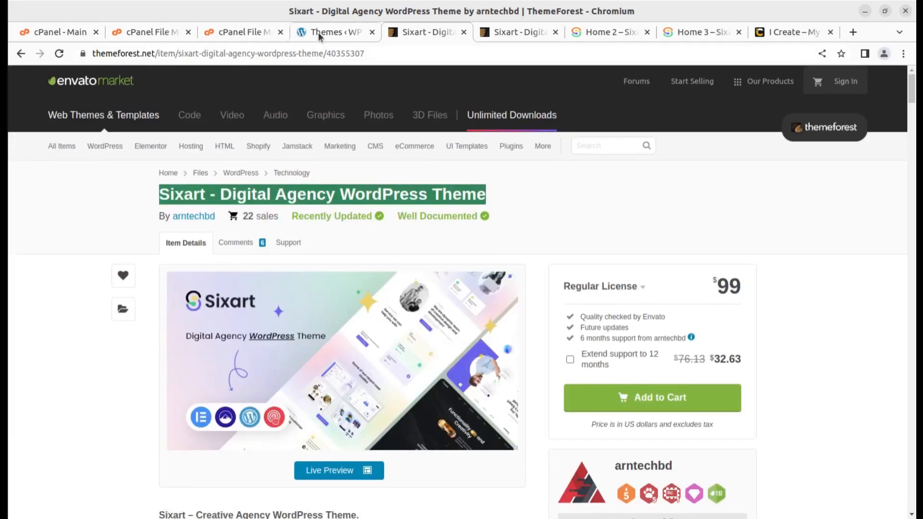
click(333, 31)
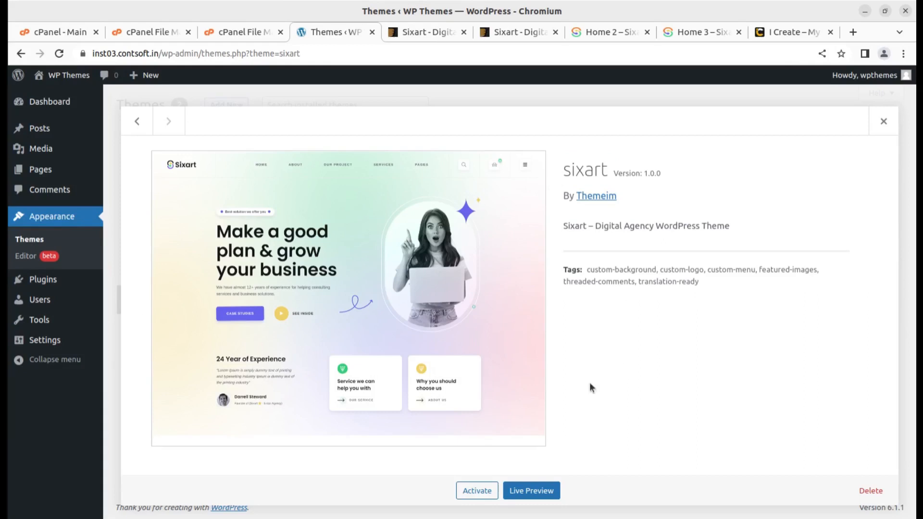
- Activate sixart from its Theme Details overlay, triggering the required-plugins notice
click(476, 490)
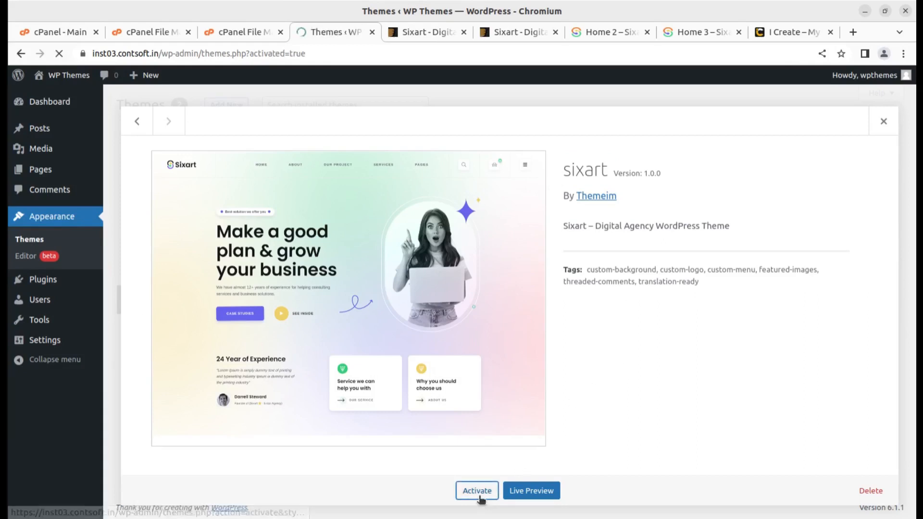
click(477, 490)
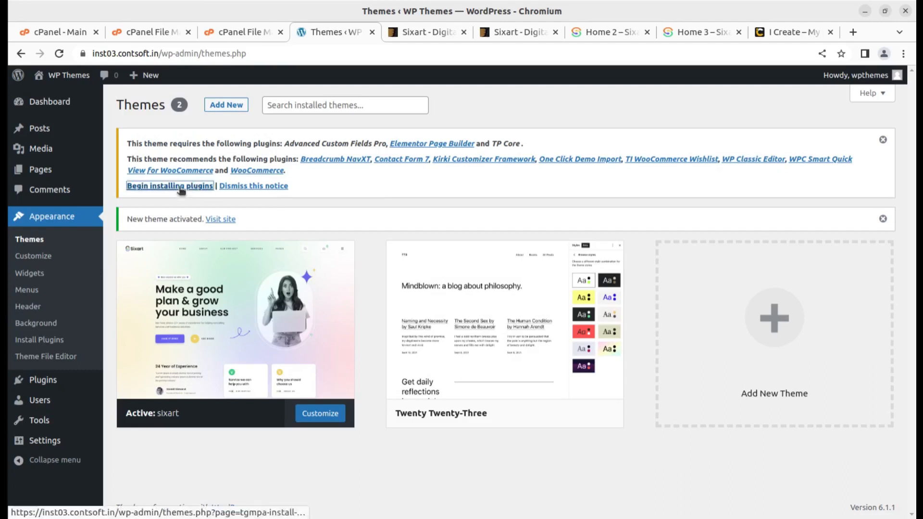
- Begin installing plugins and review the 11-entry Install Required Plugins table down to WooCommerce
click(169, 185)
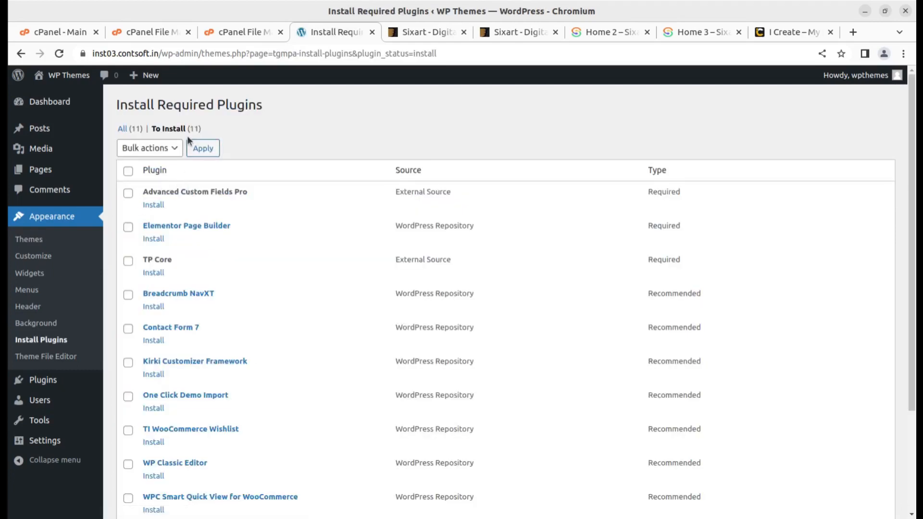
mouse_move(207, 172)
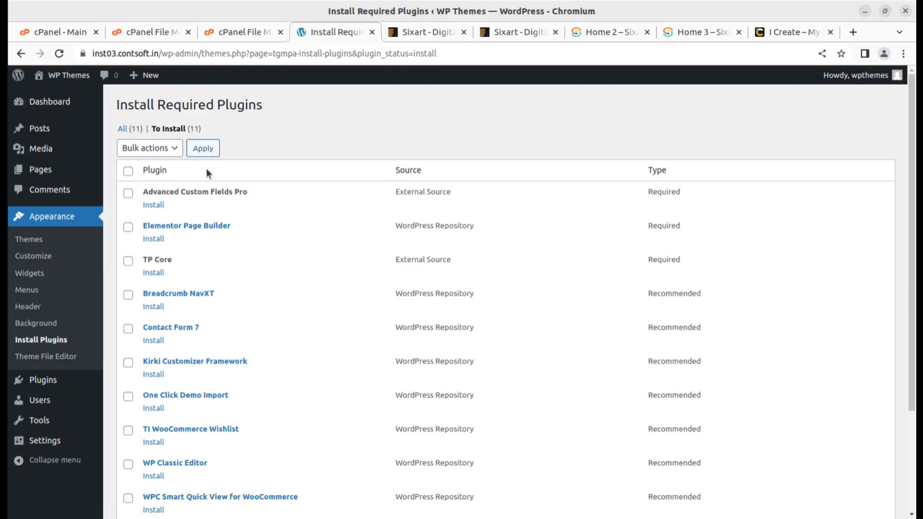
scroll(down, 3)
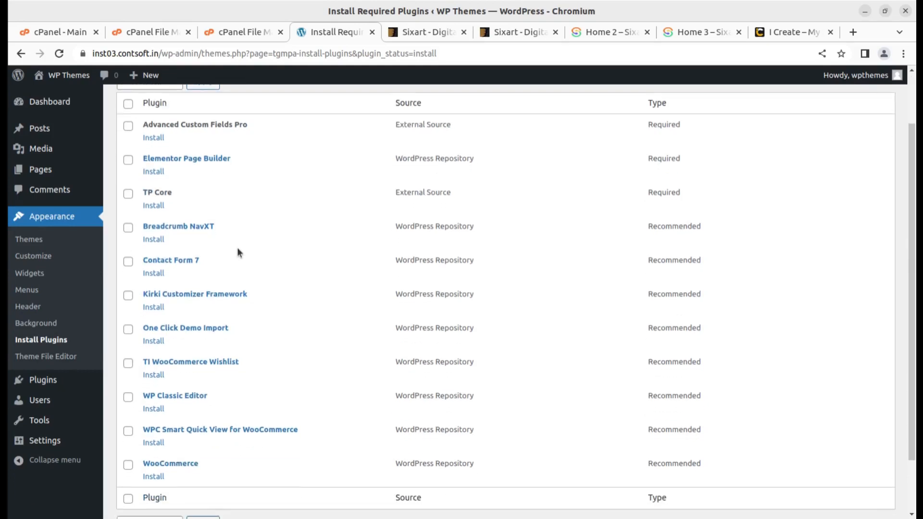
scroll(down, 3)
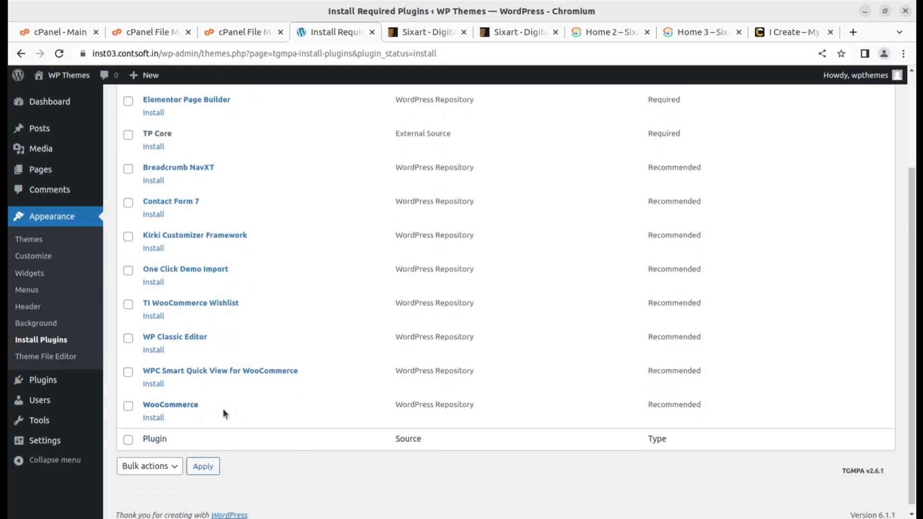
double_click(170, 405)
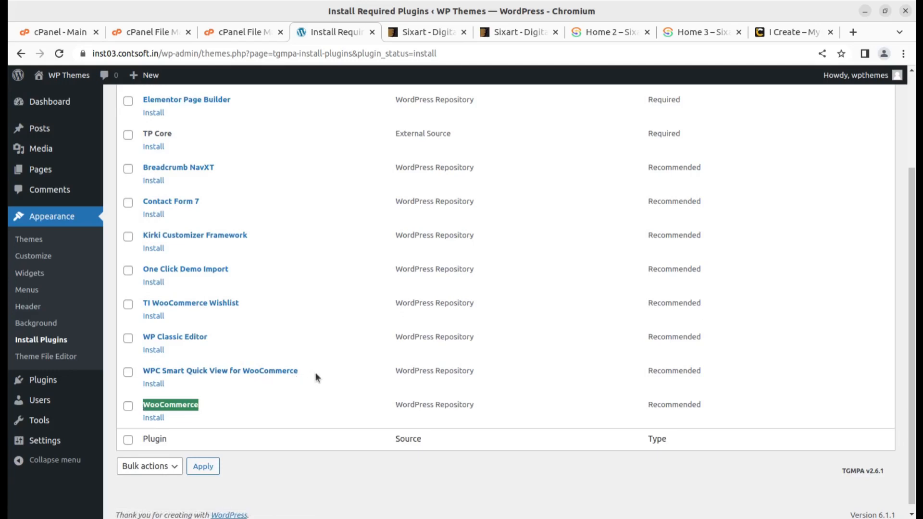
mouse_move(220, 370)
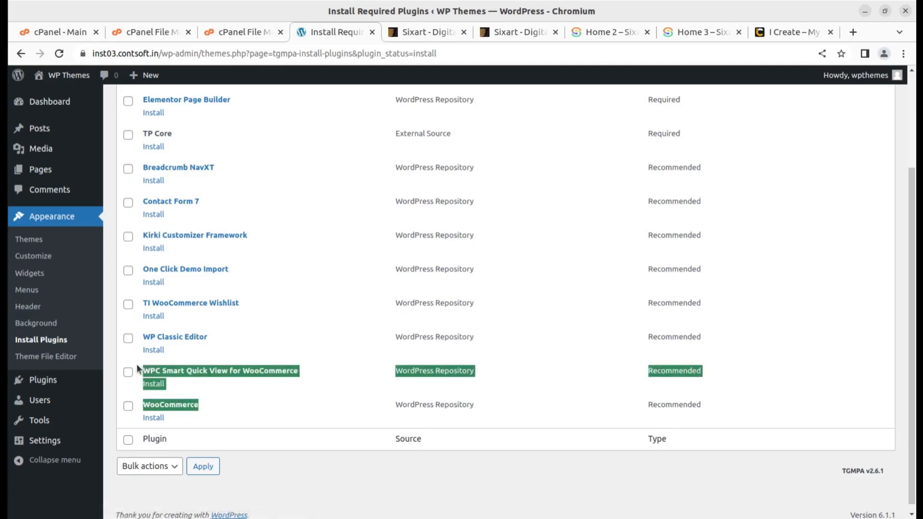
mouse_move(175, 336)
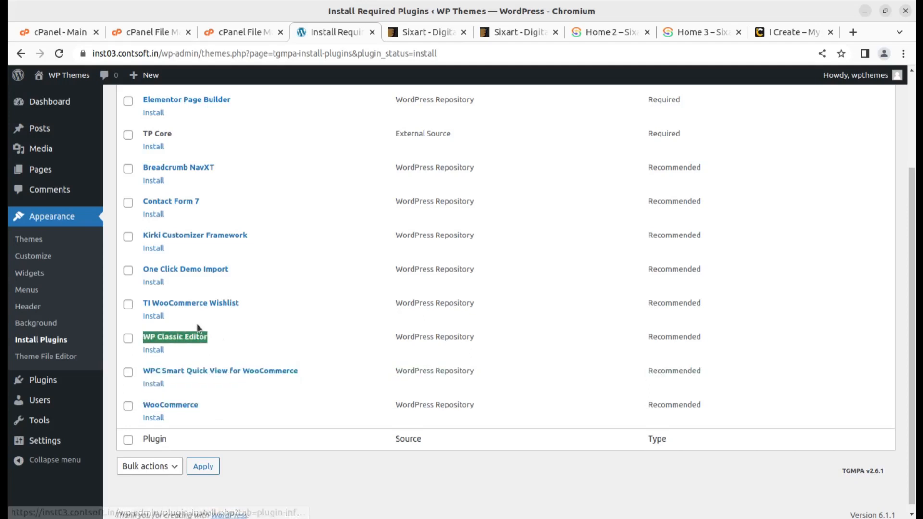
scroll(up, 3)
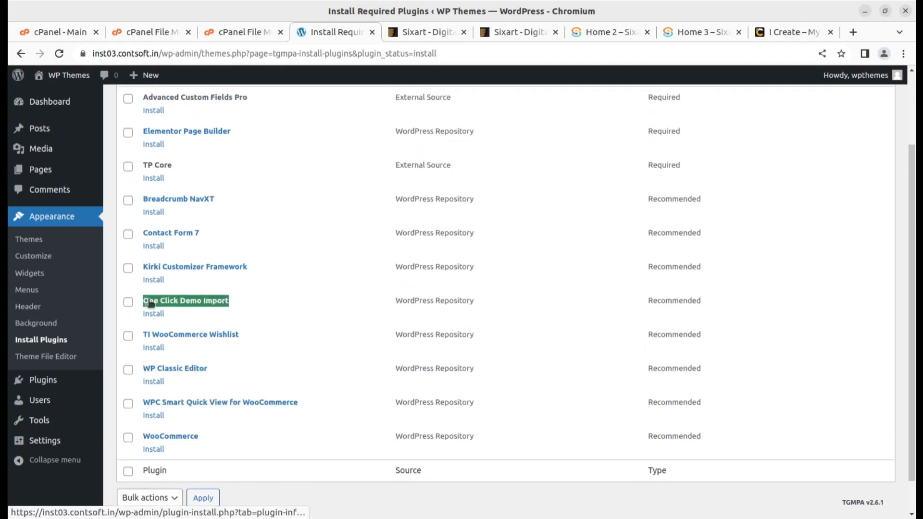
scroll(up, 3)
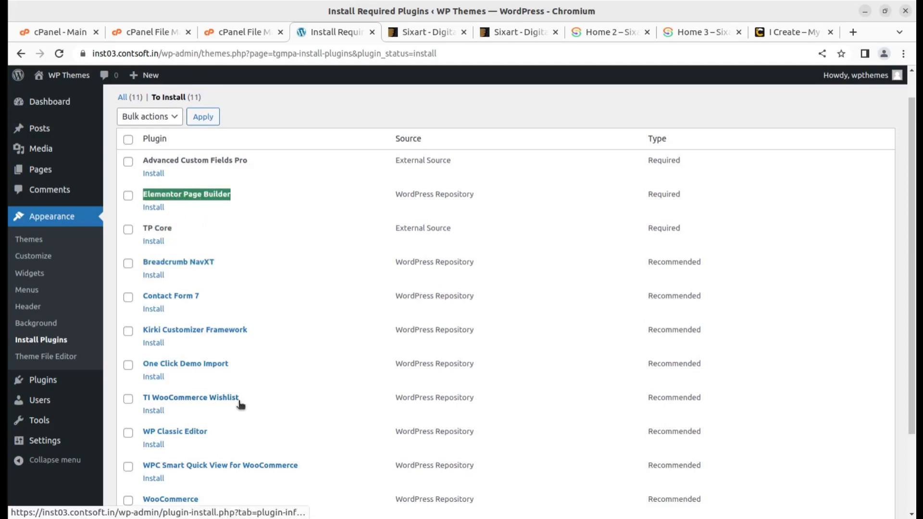
mouse_move(255, 164)
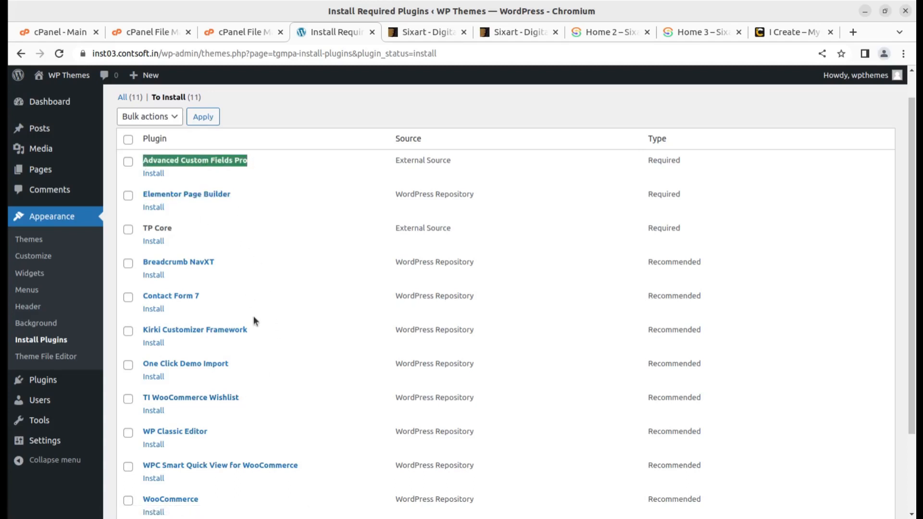
mouse_move(265, 339)
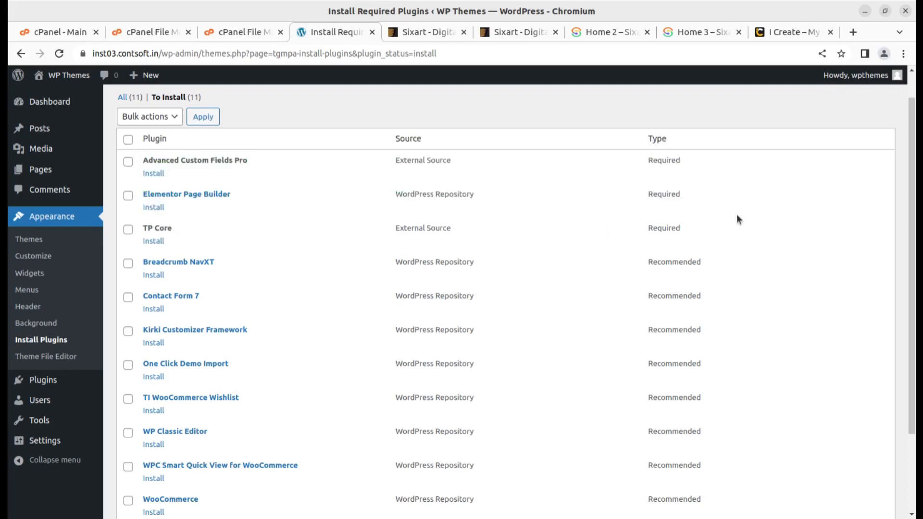
mouse_move(416, 120)
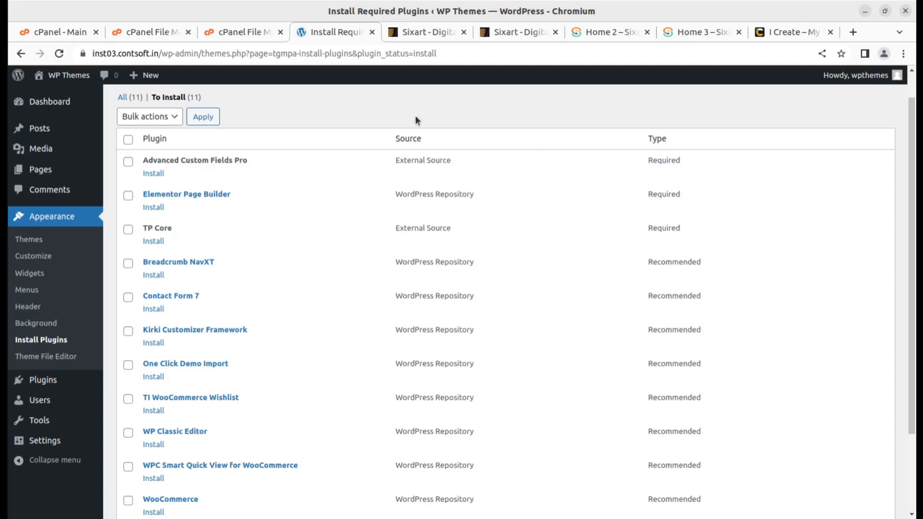
- Bulk-install every checked plugin; after Advanced Custom Fields Pro installs and a critical error appears, go back
click(128, 139)
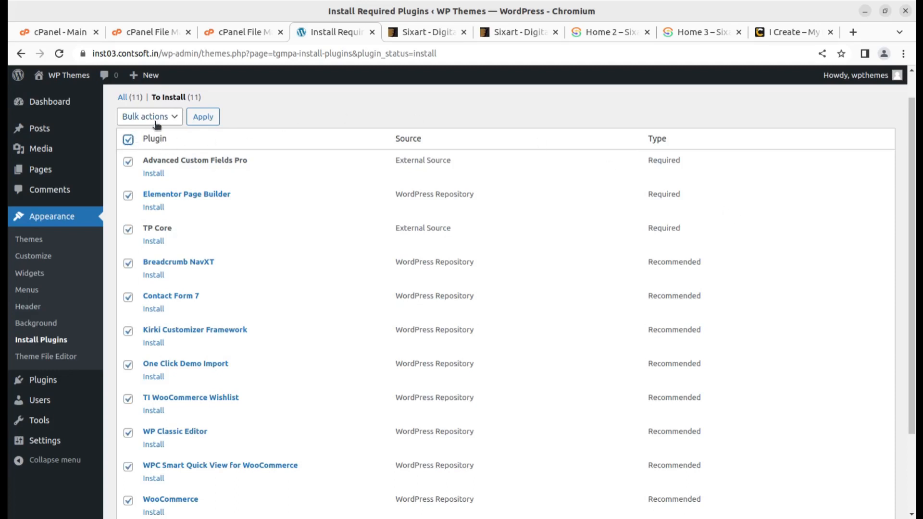
click(149, 116)
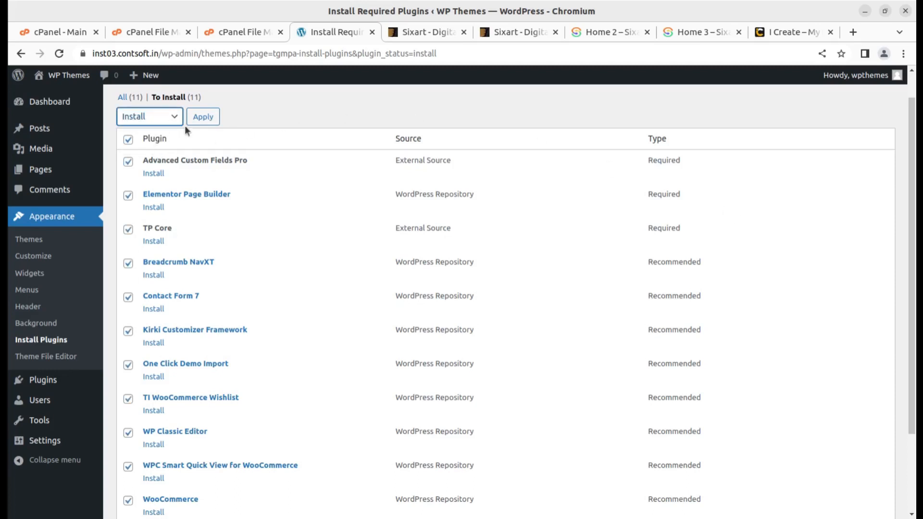
click(203, 116)
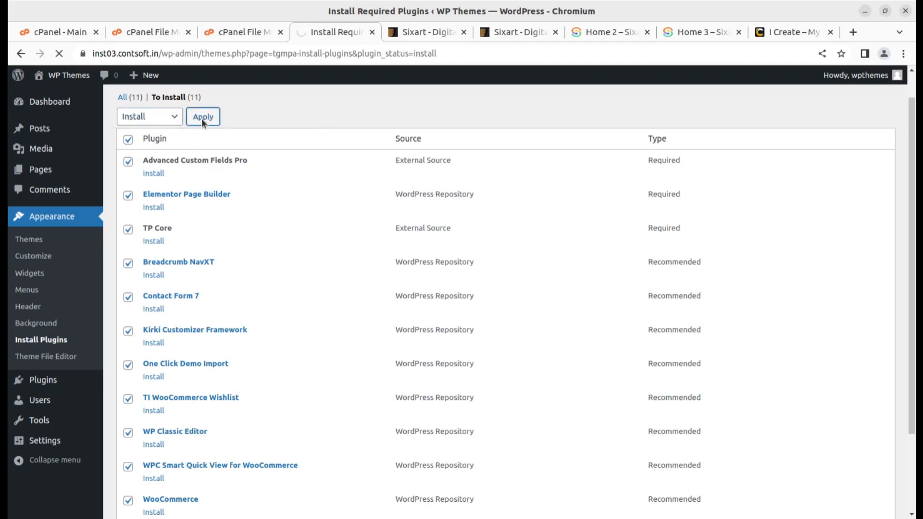
click(202, 117)
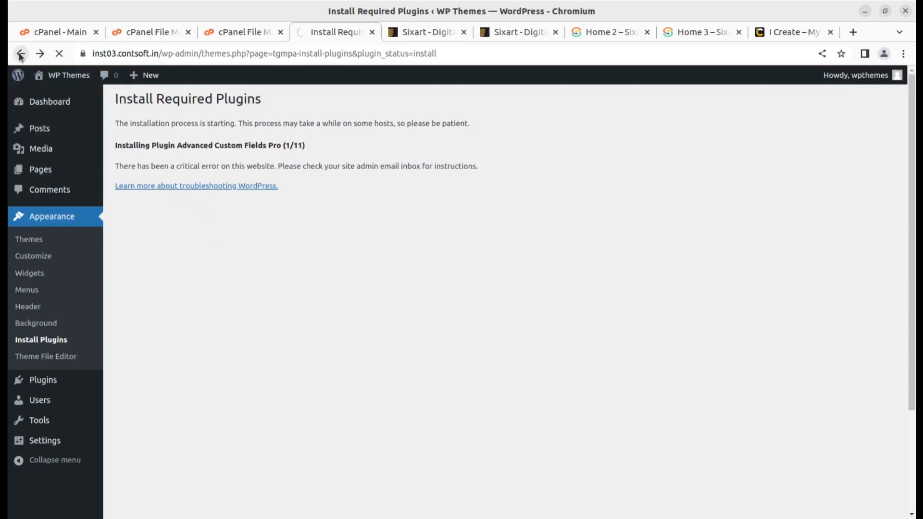
click(20, 54)
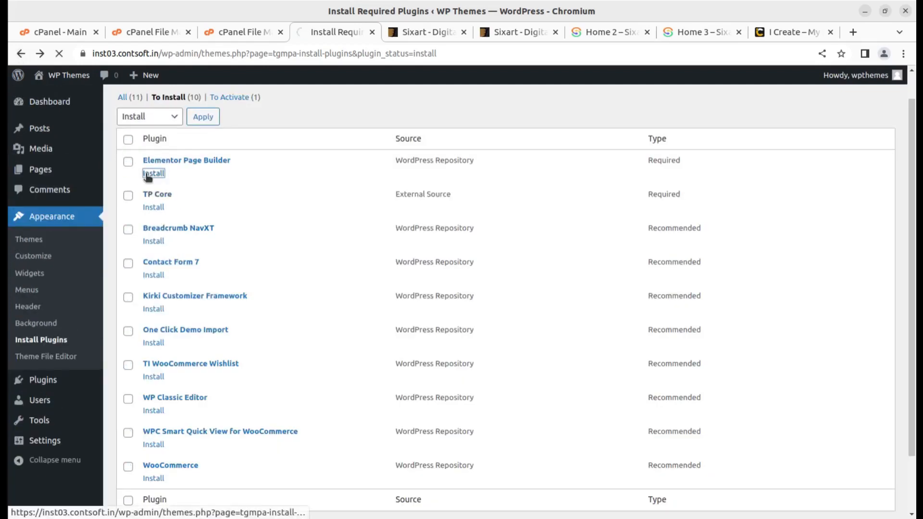
- Install Elementor Page Builder, TP Core, Breadcrumb NavXT and Contact Form 7 individually
click(153, 174)
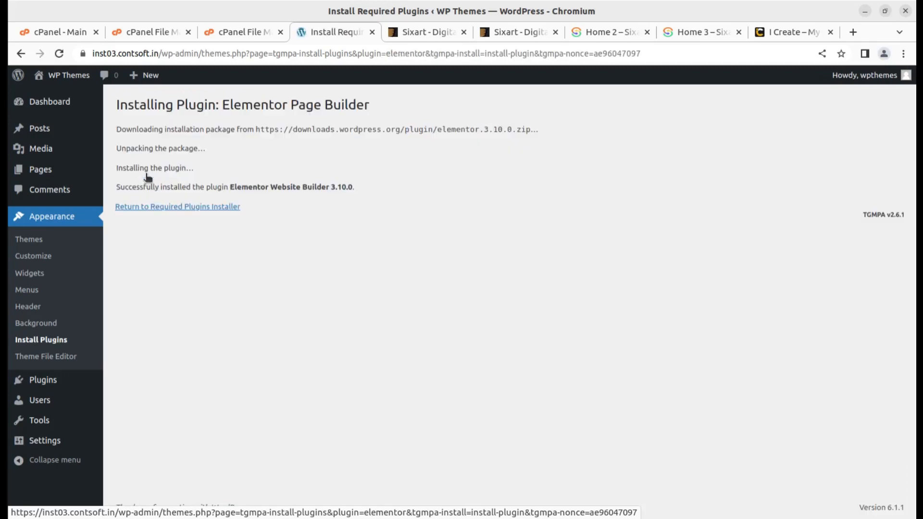
click(177, 207)
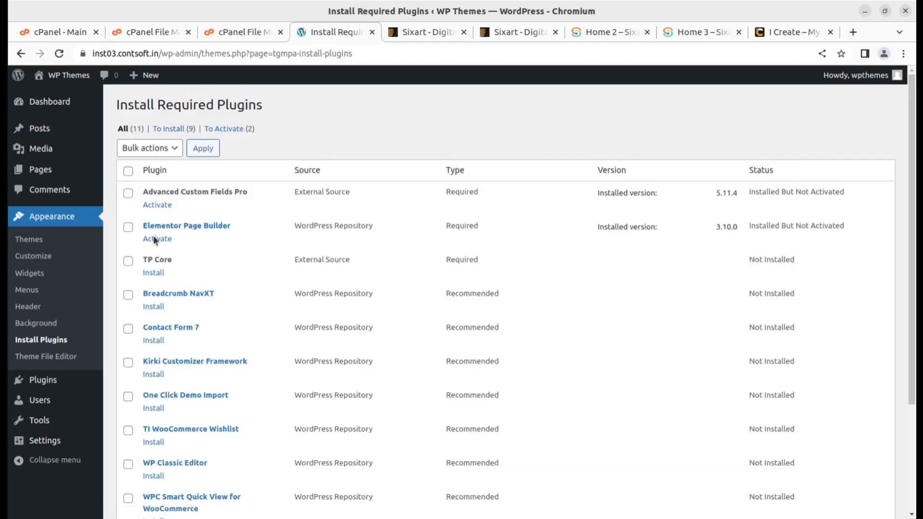
click(153, 272)
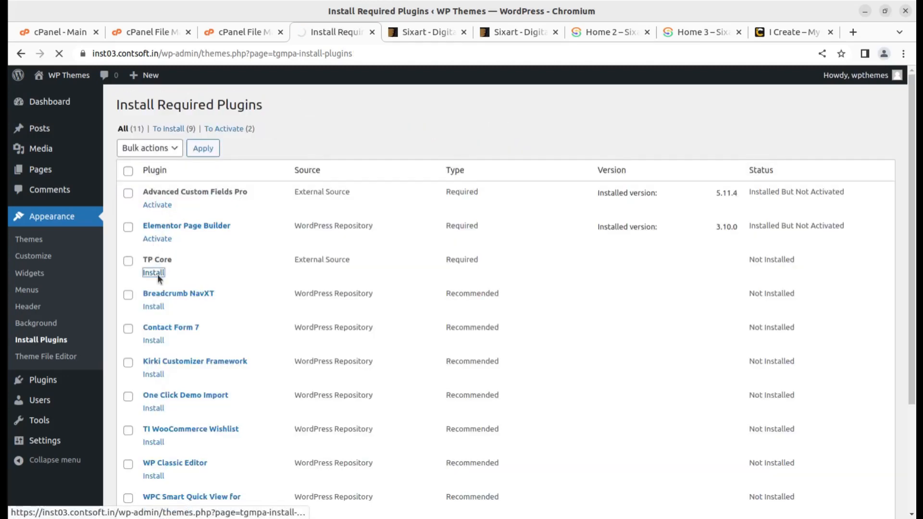
click(153, 273)
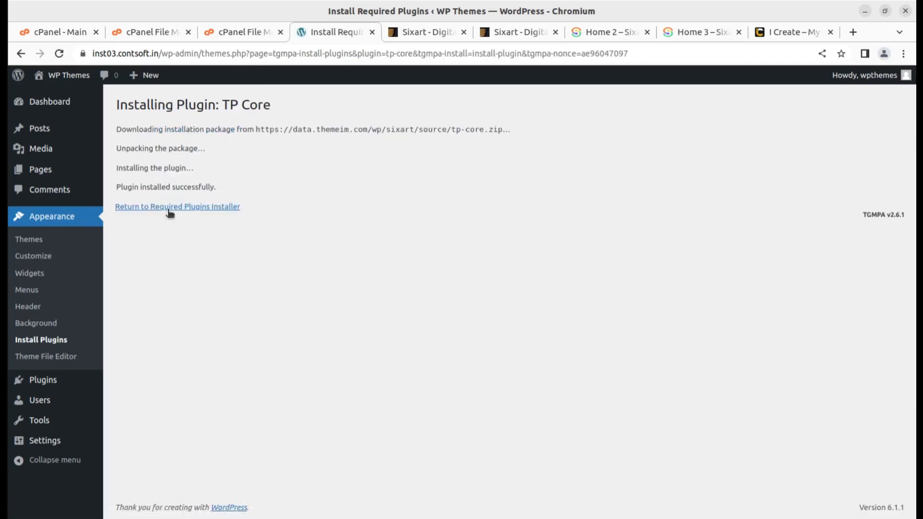
click(177, 207)
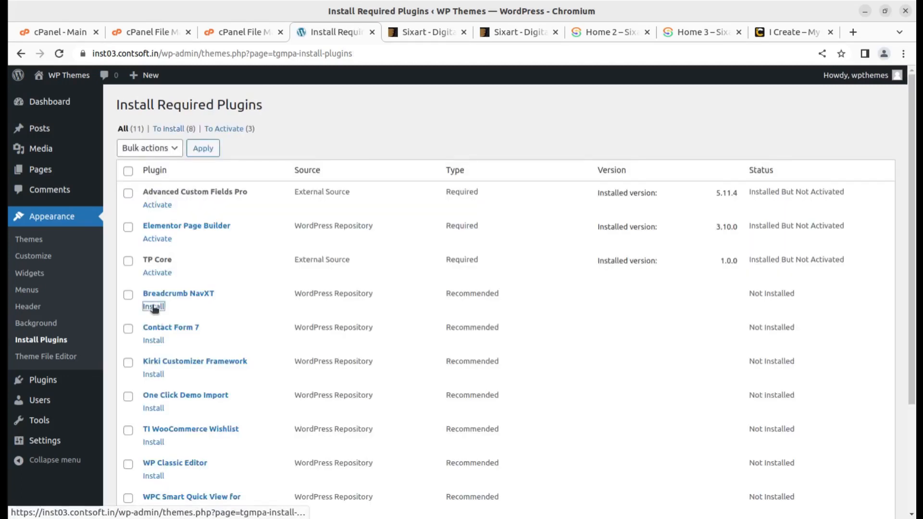
click(152, 306)
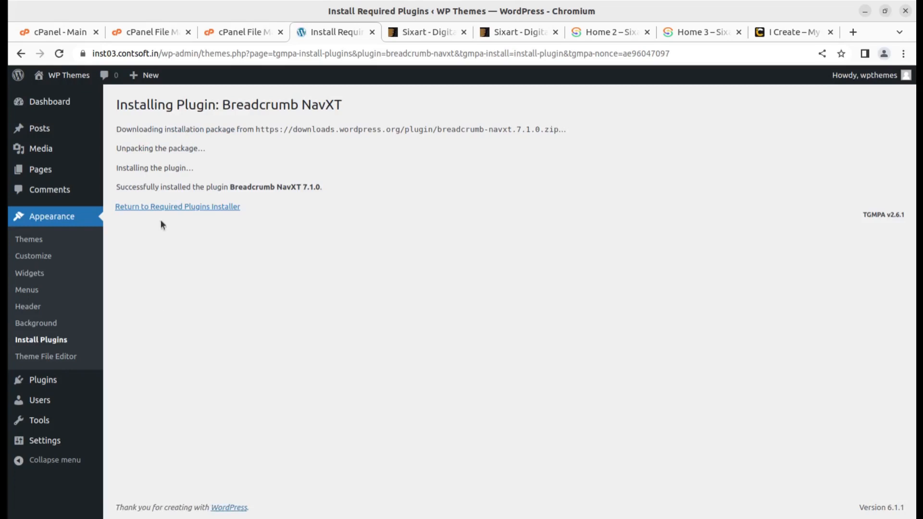
click(177, 207)
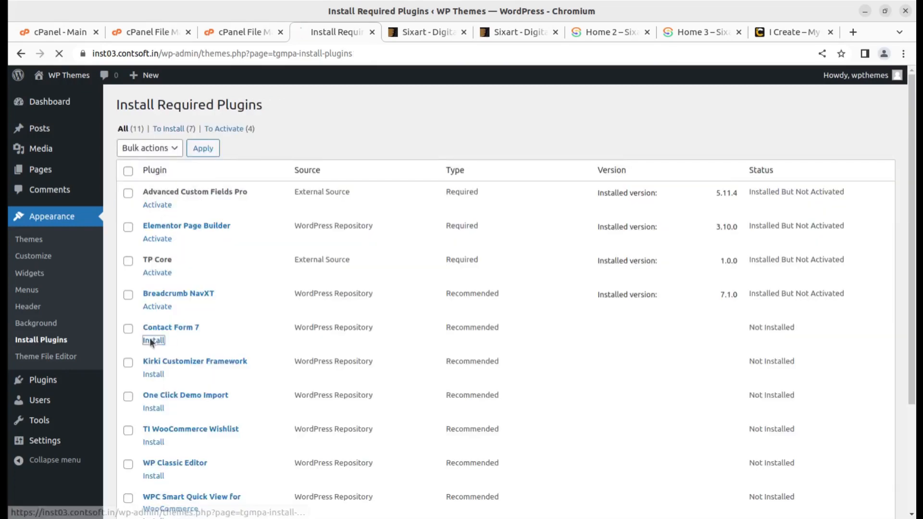
click(153, 341)
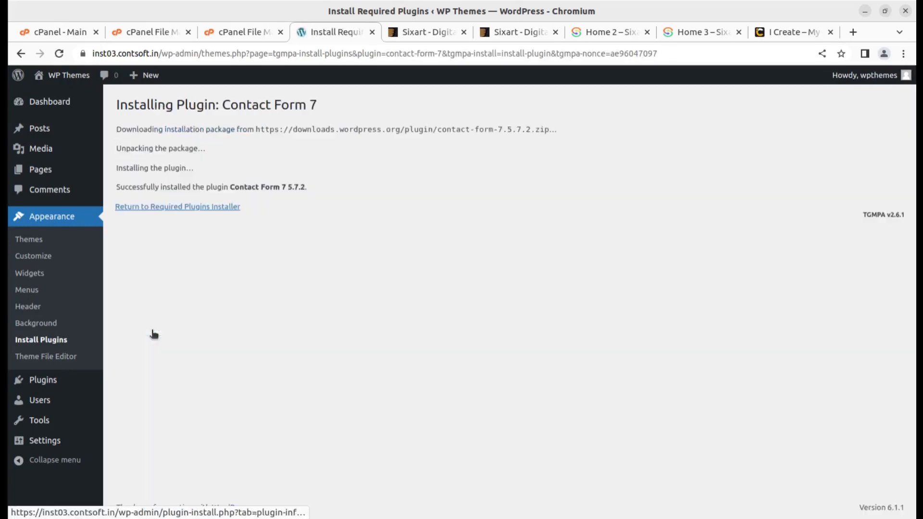
click(177, 207)
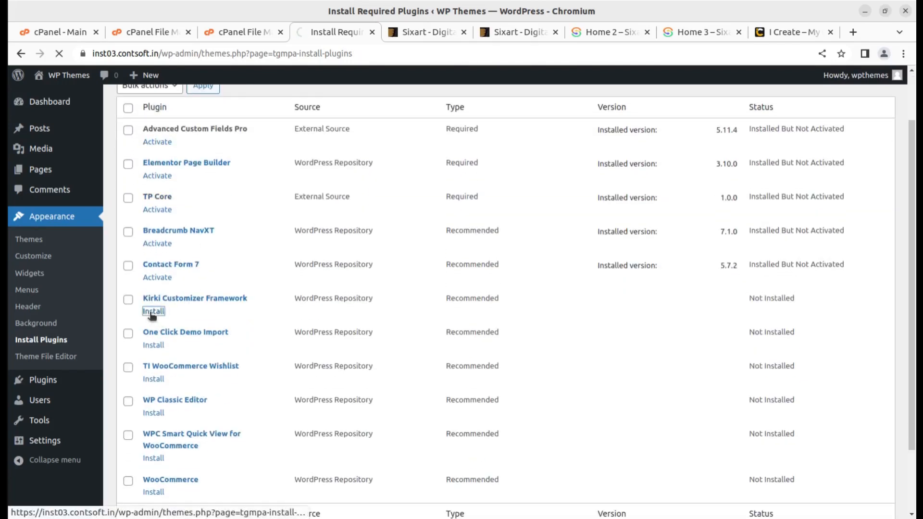
- Install Kirki Customizer Framework, One Click Demo Import, TI WooCommerce Wishlist and WP Classic Editor
click(153, 311)
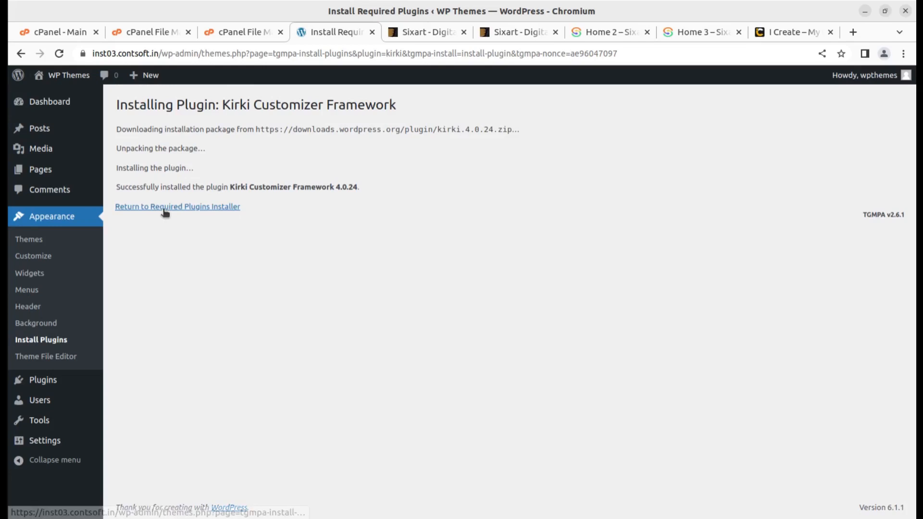
click(177, 206)
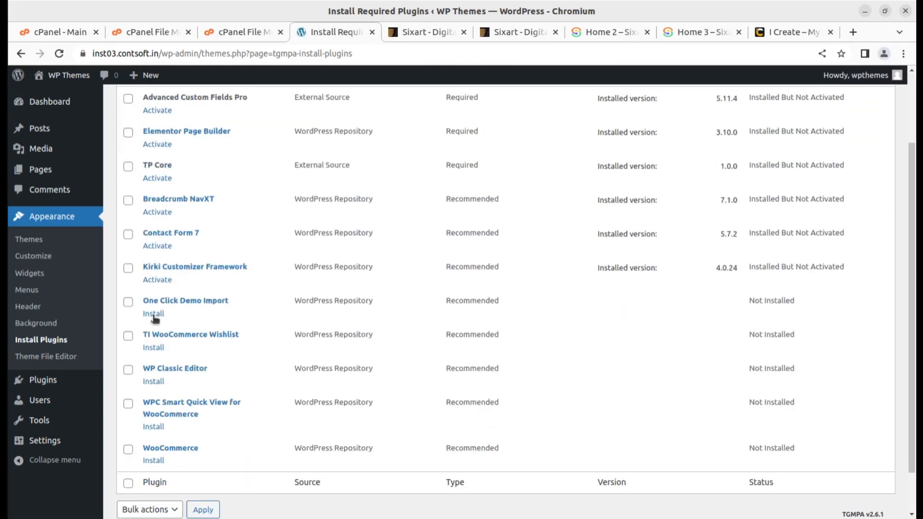
click(153, 313)
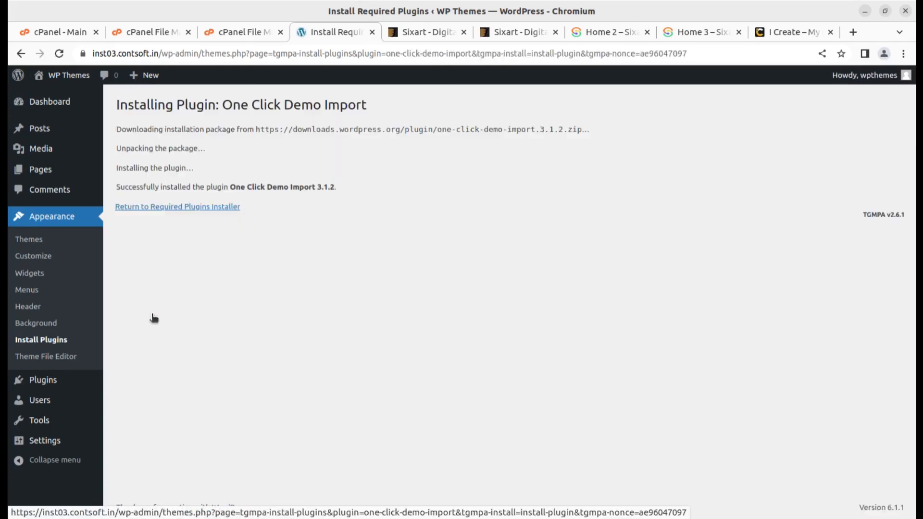
click(177, 206)
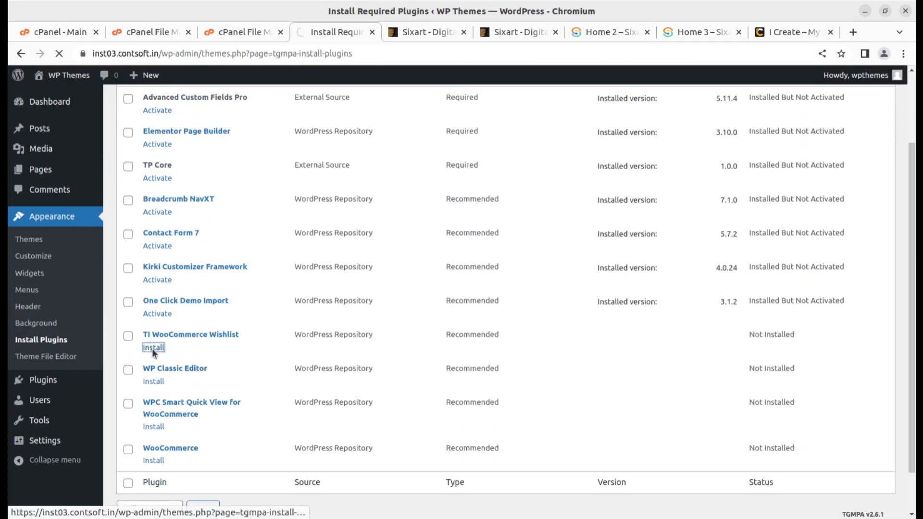
click(154, 347)
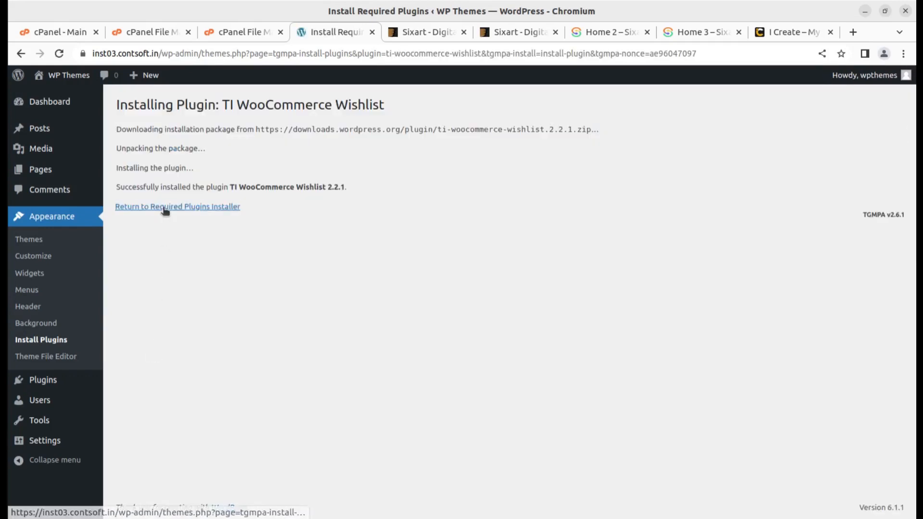
click(177, 206)
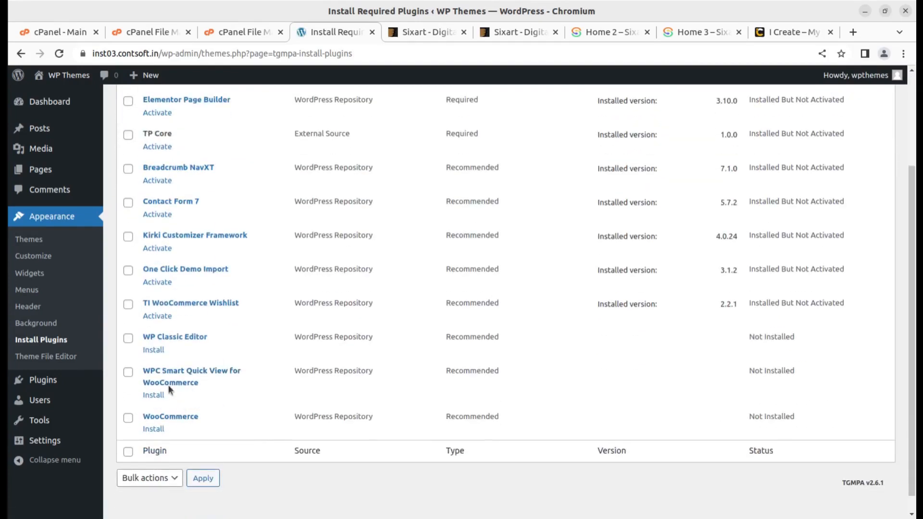
click(153, 350)
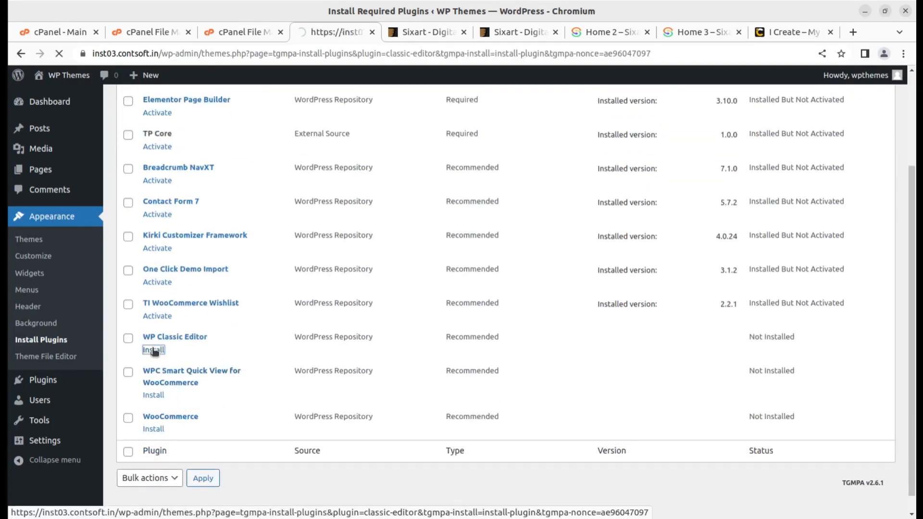
click(154, 350)
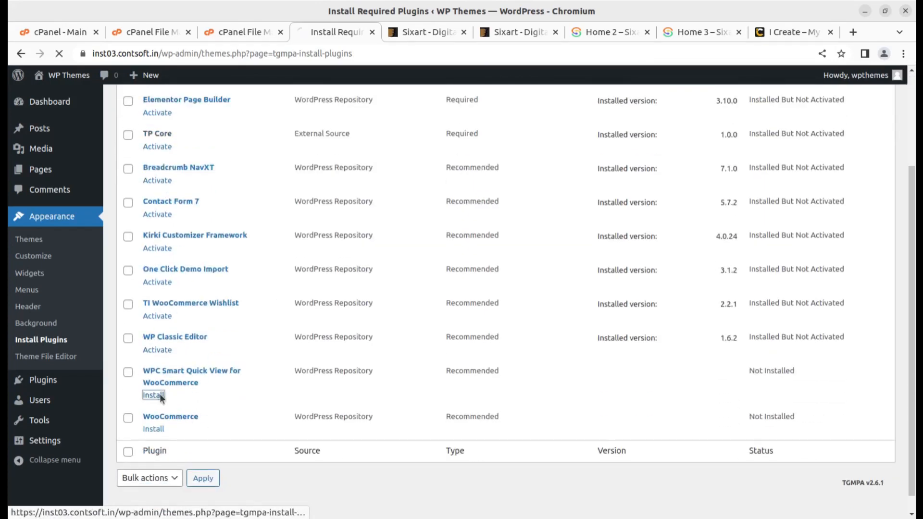
- Install WPC Smart Quick View for WooCommerce and WooCommerce, completing all eleven plugins
click(153, 395)
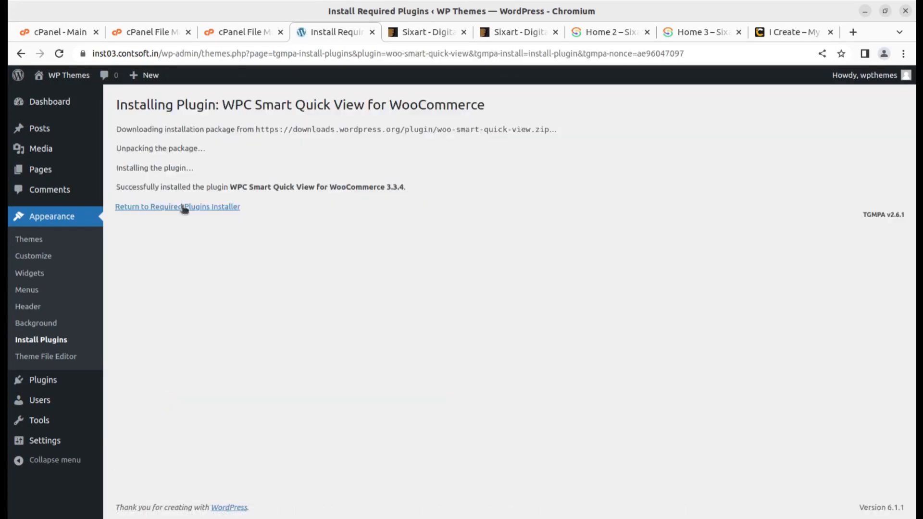
click(177, 207)
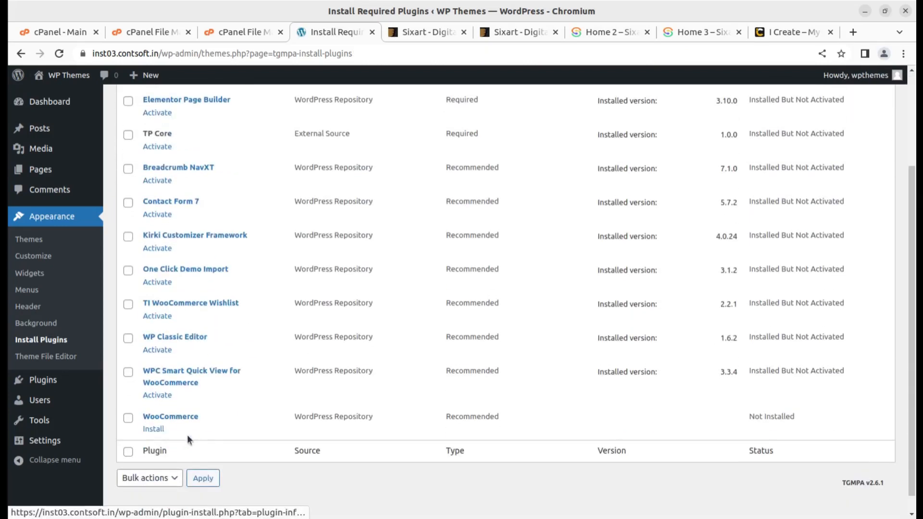
click(153, 429)
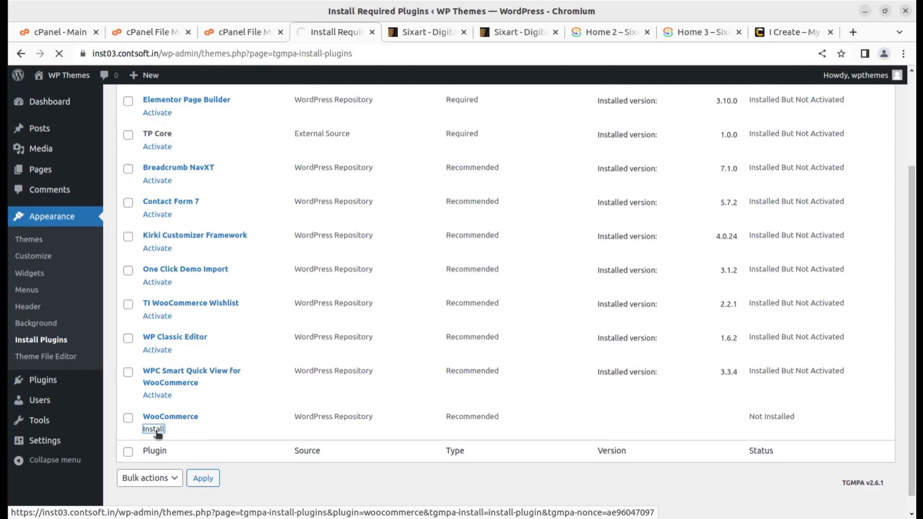
click(154, 429)
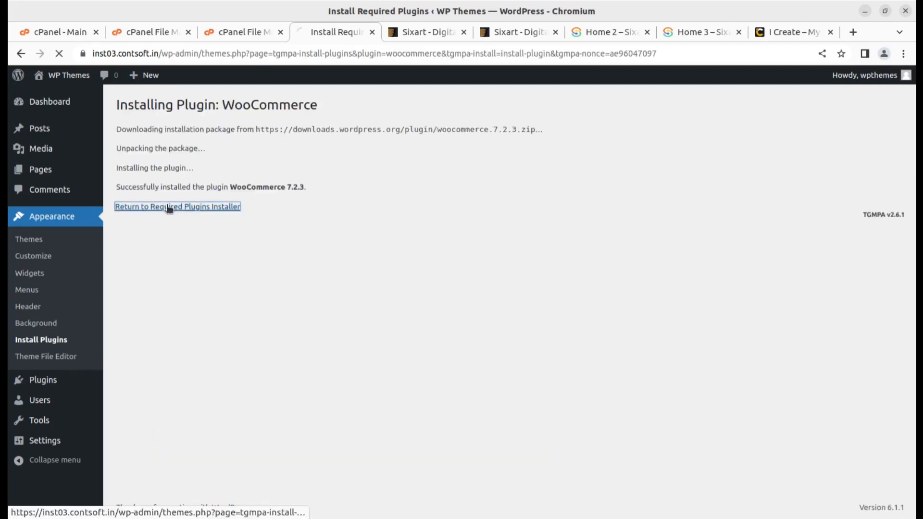
click(177, 206)
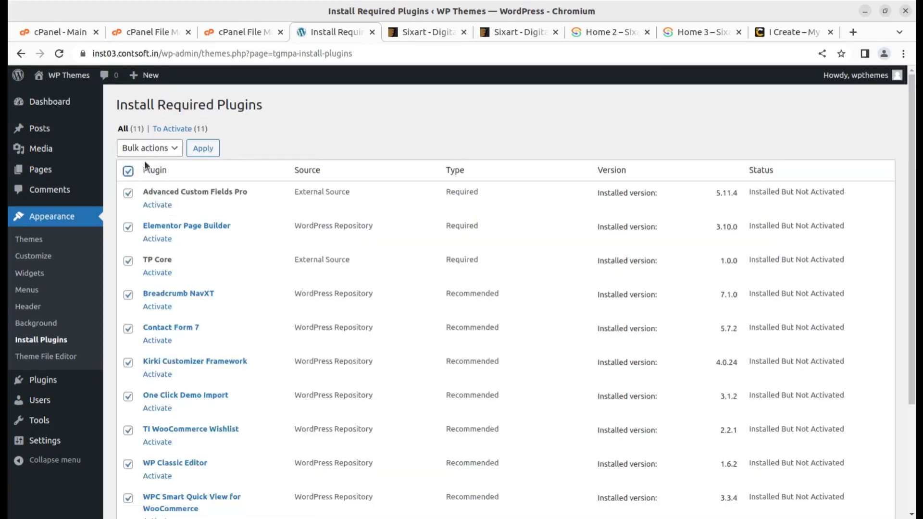
- Bulk-activate all checked plugins and close the Elementor getting-started screen
click(149, 148)
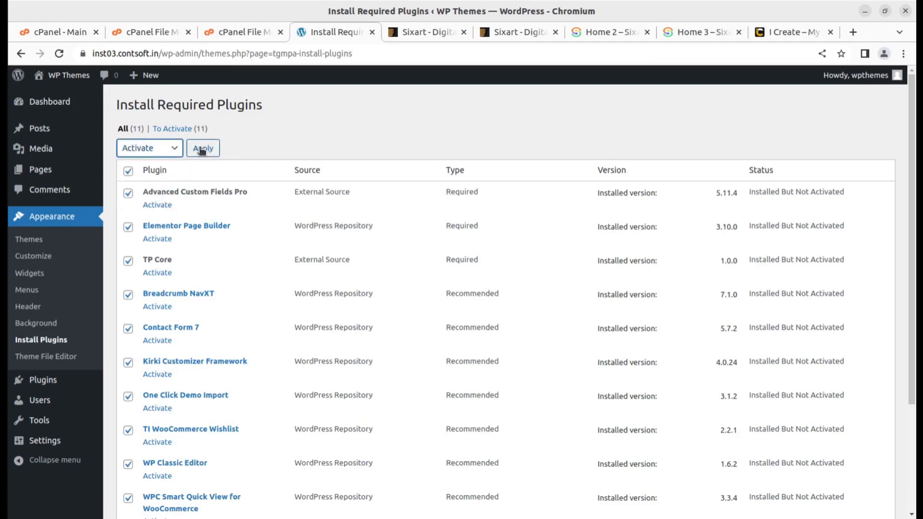
click(203, 148)
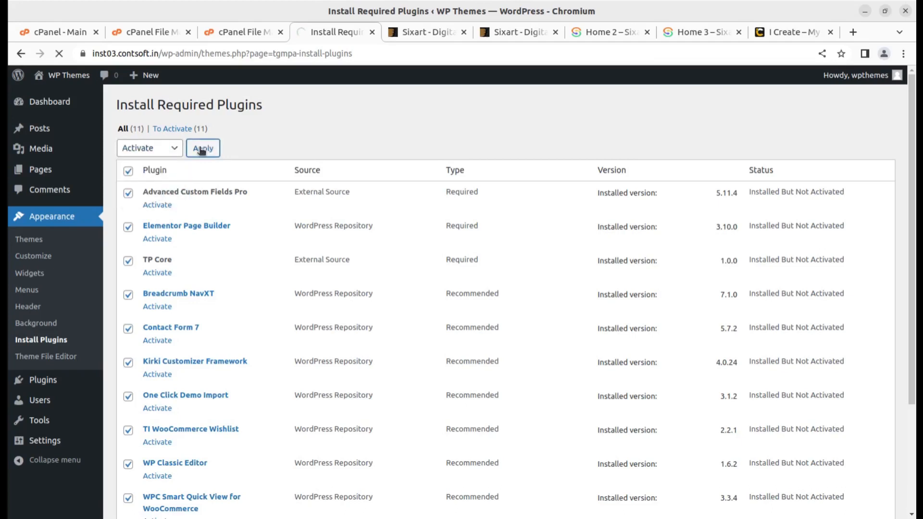
click(203, 148)
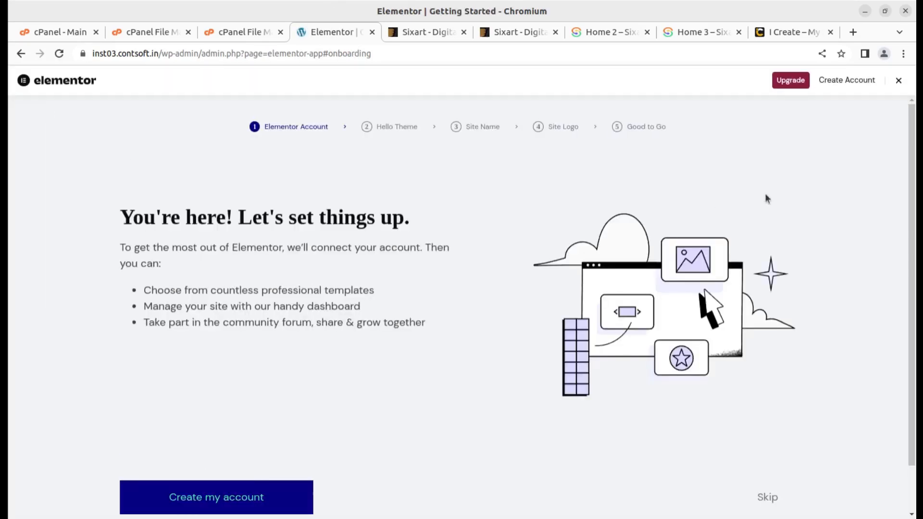
click(898, 80)
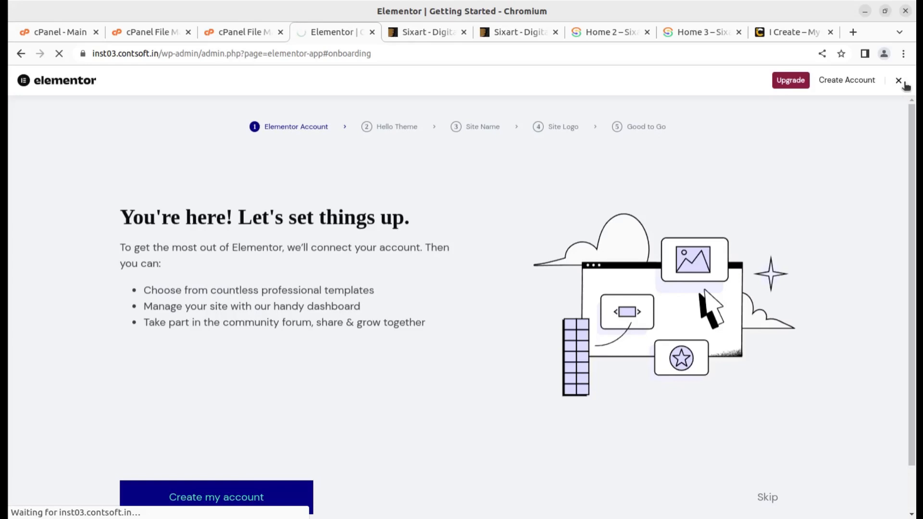
click(898, 80)
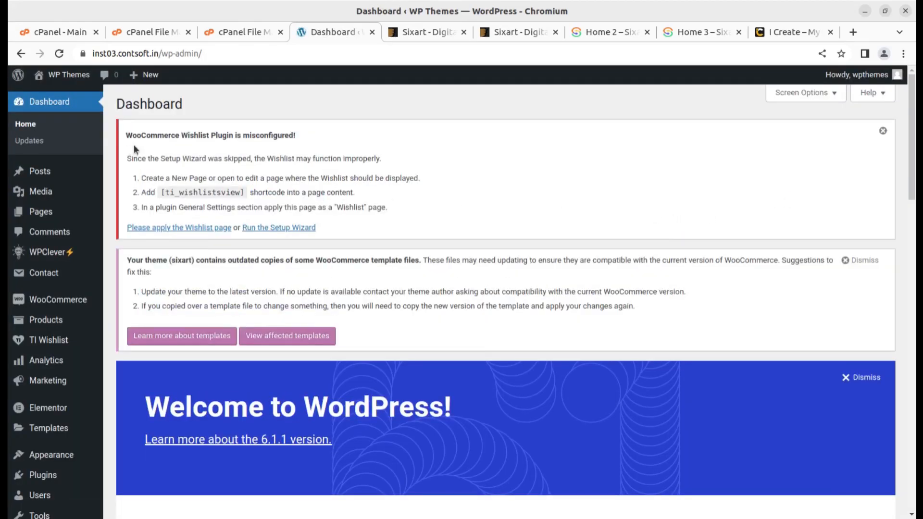
mouse_move(214, 241)
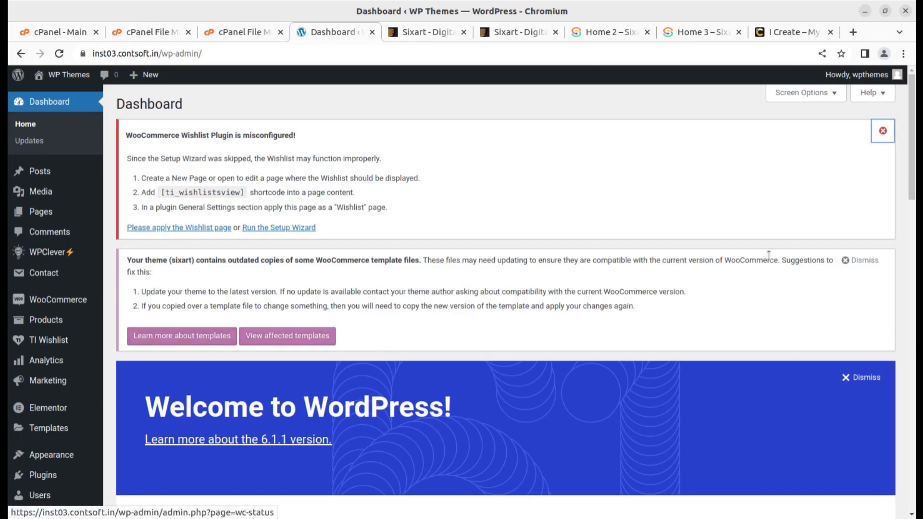
- Dismiss the outdated WooCommerce template files notice and skim the dashboard
click(865, 260)
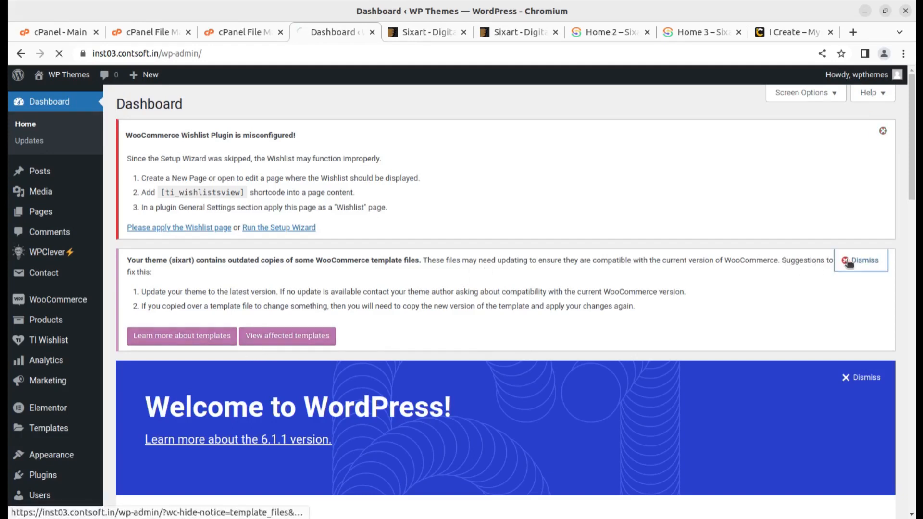
click(860, 260)
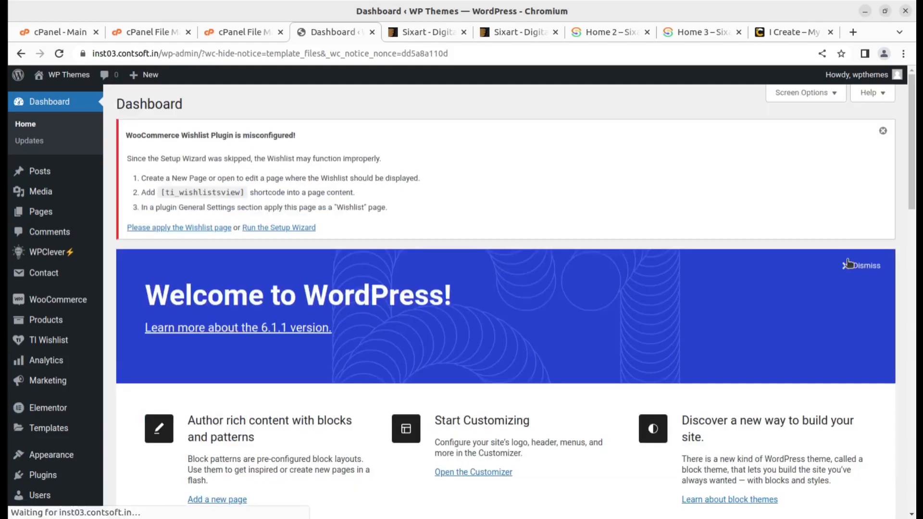
mouse_move(271, 174)
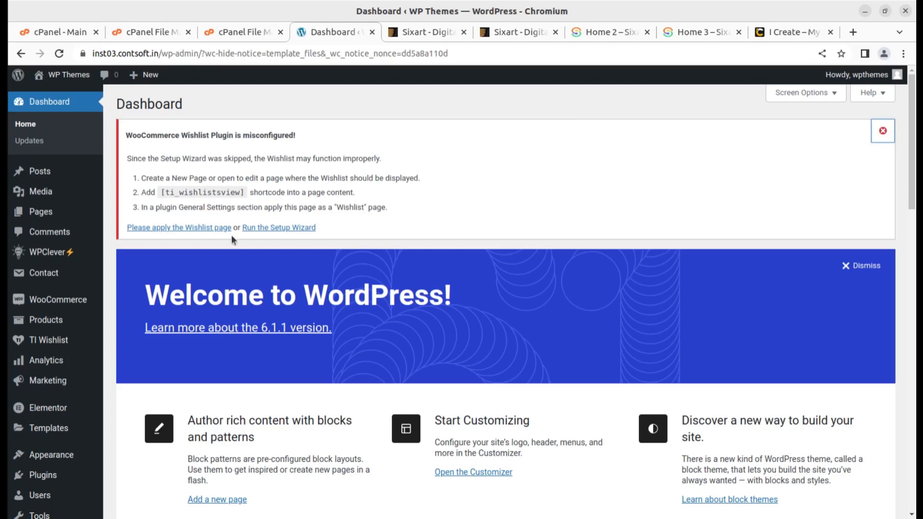
mouse_move(287, 135)
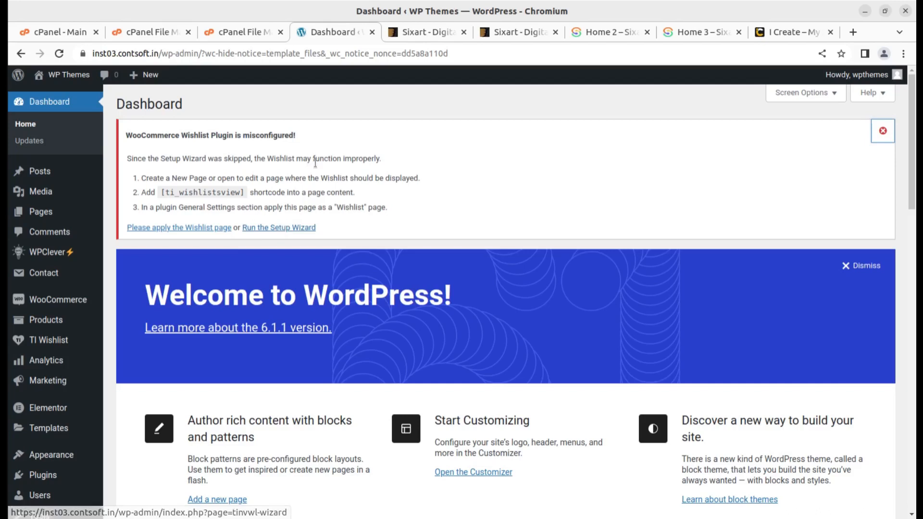
scroll(down, 3)
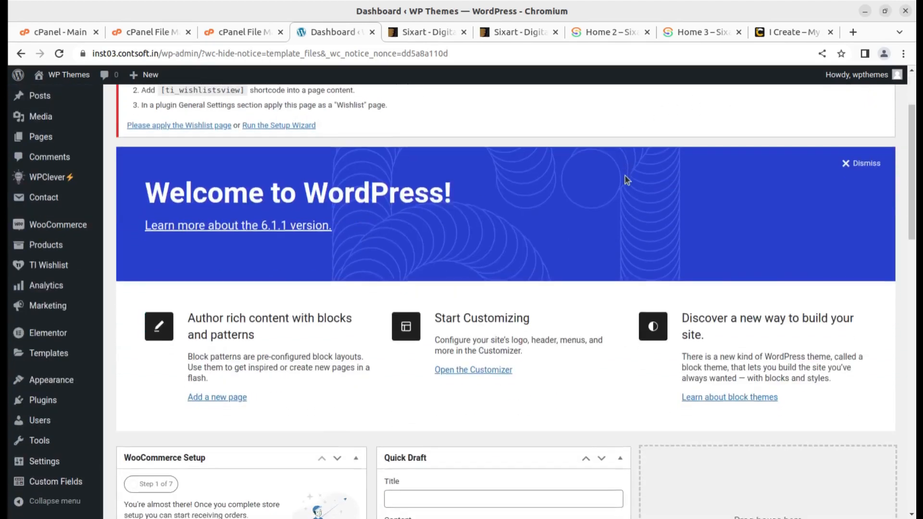
scroll(down, 3)
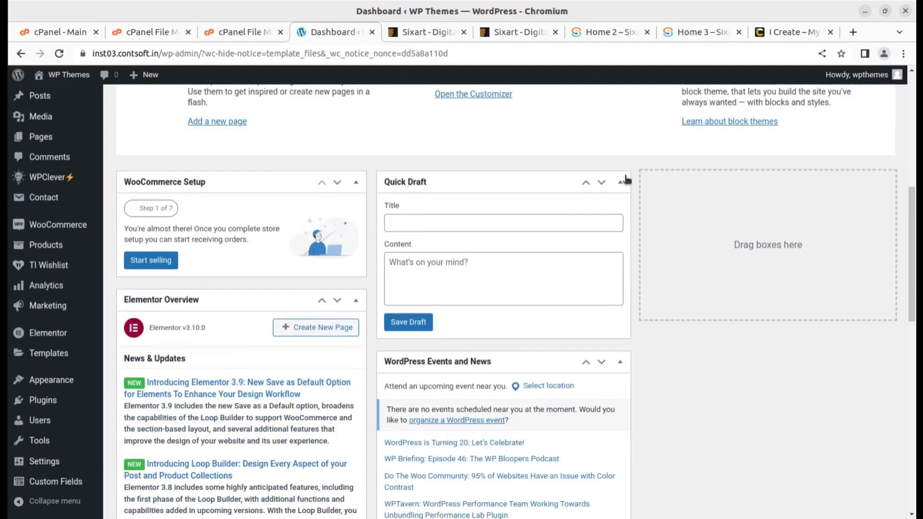
scroll(up, 3)
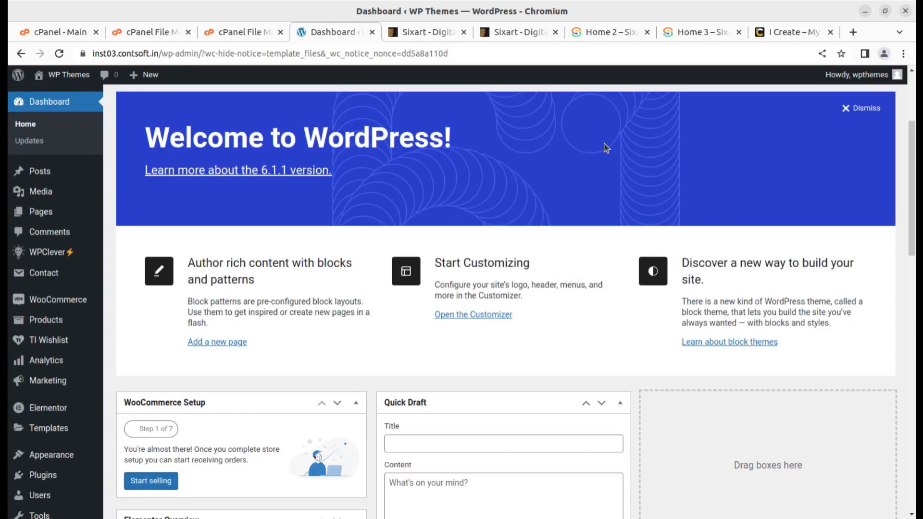
mouse_move(333, 231)
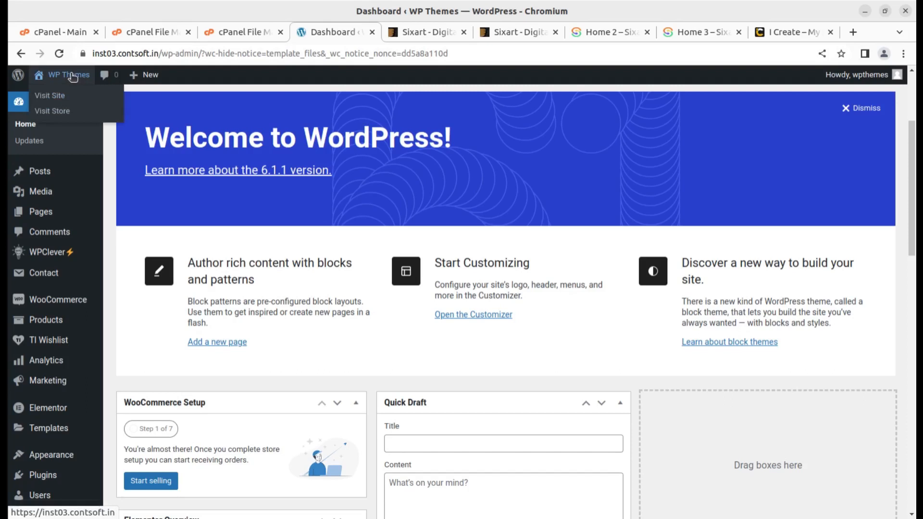
- Visit the live site in a new tab, showing a plain Sixart Blog page, then return to the Dashboard tab
click(50, 95)
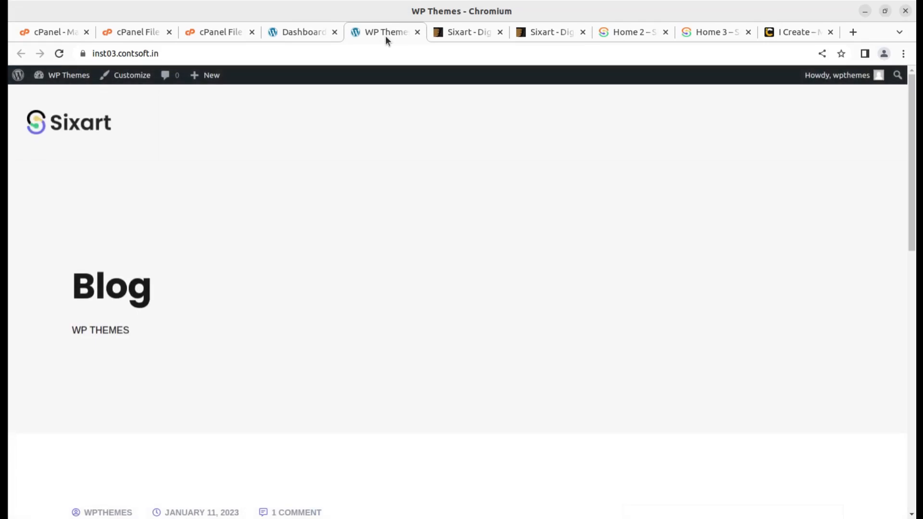
mouse_move(260, 240)
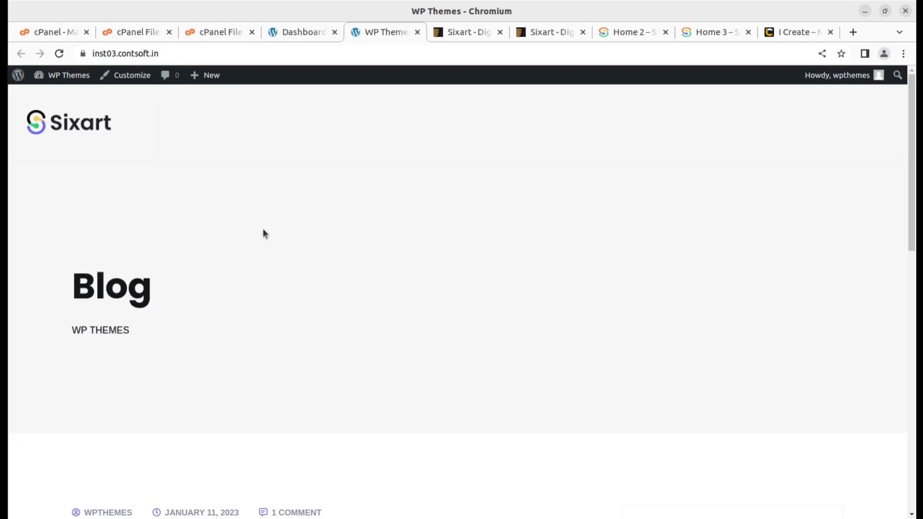
click(302, 32)
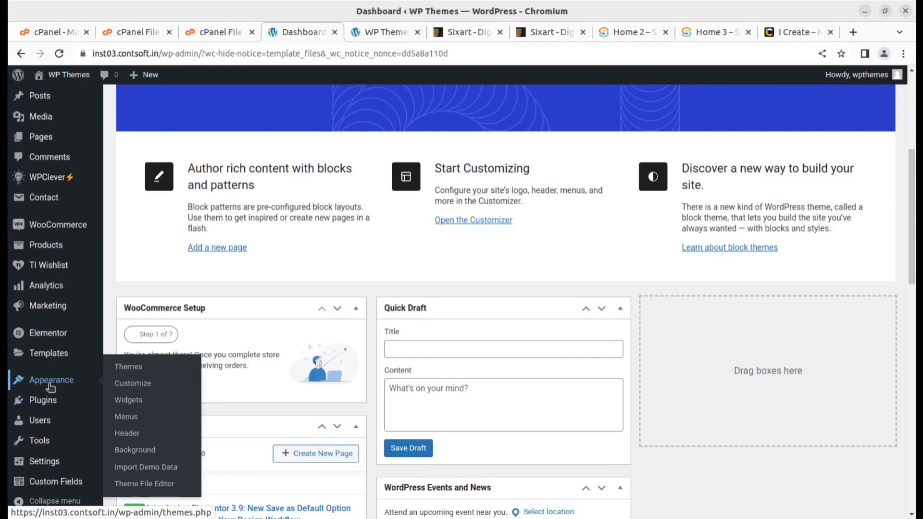
mouse_move(151, 408)
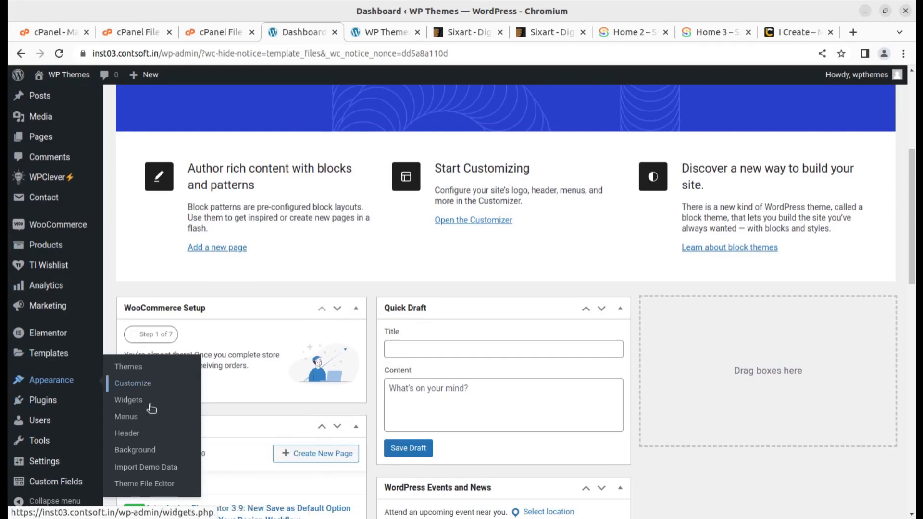
- Go to Appearance > Import Demo Data and scroll down to the Home 3 demo
click(145, 467)
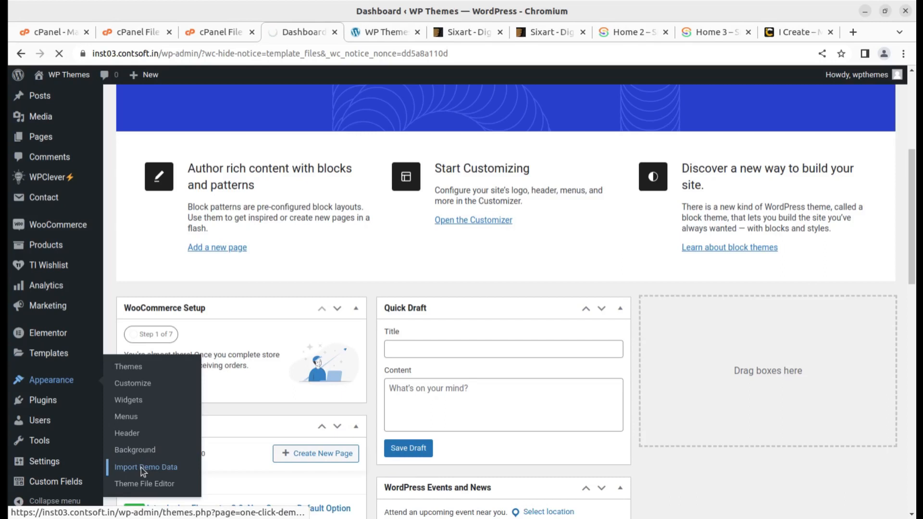
click(146, 467)
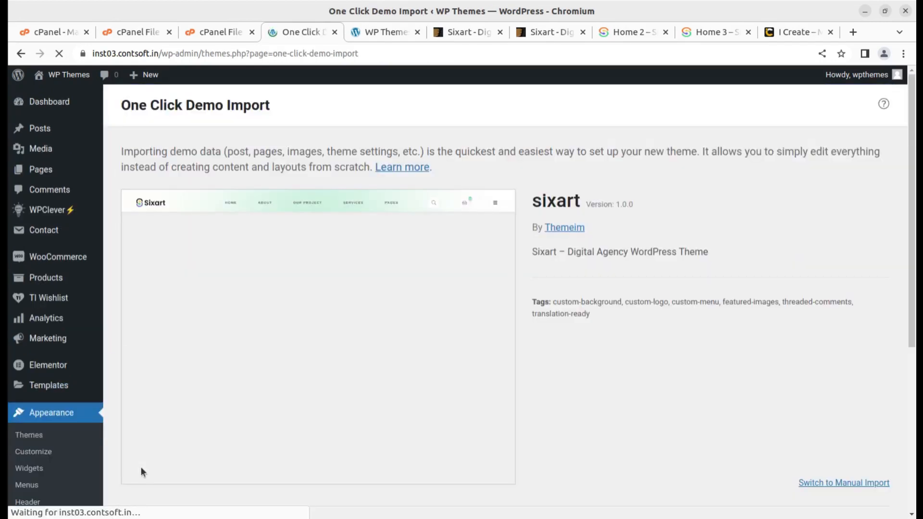
scroll(down, 3)
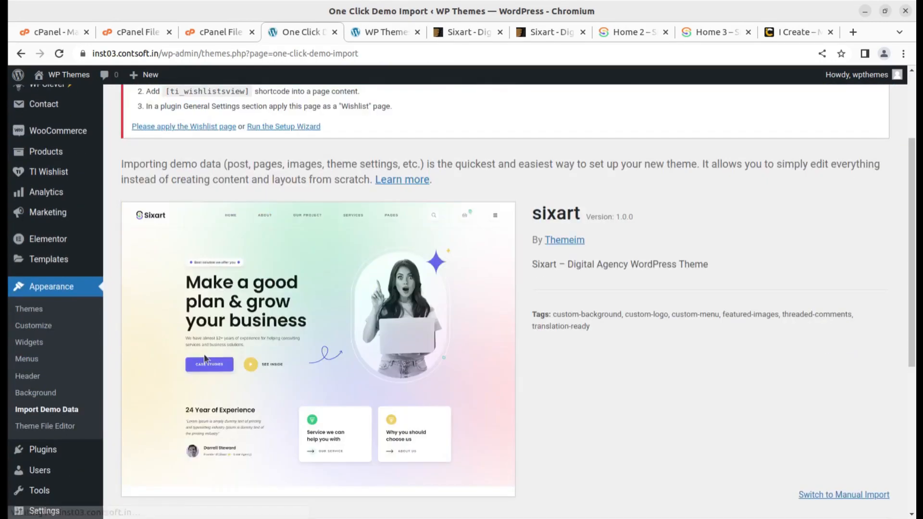
scroll(down, 3)
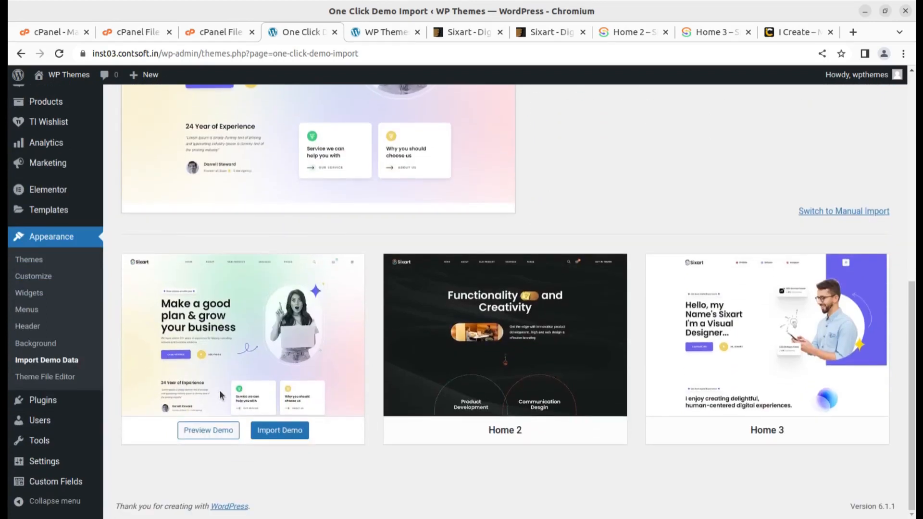
mouse_move(236, 388)
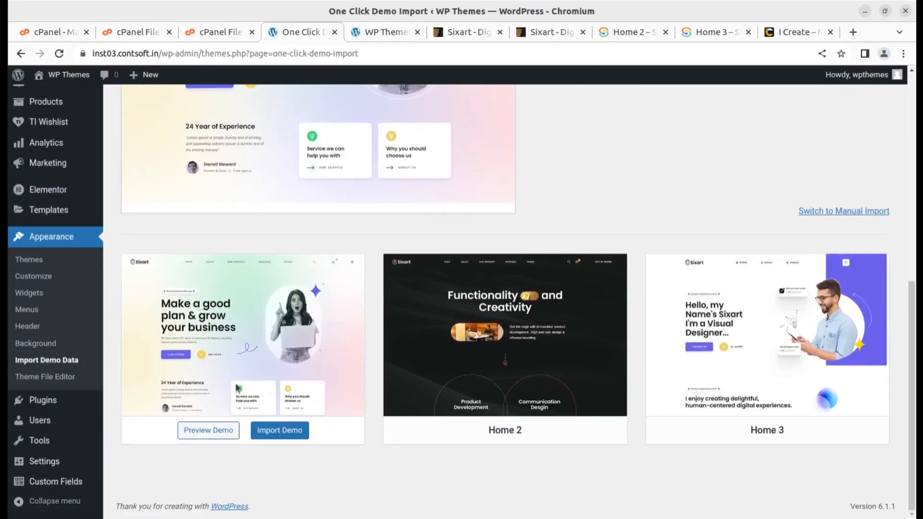
mouse_move(790, 379)
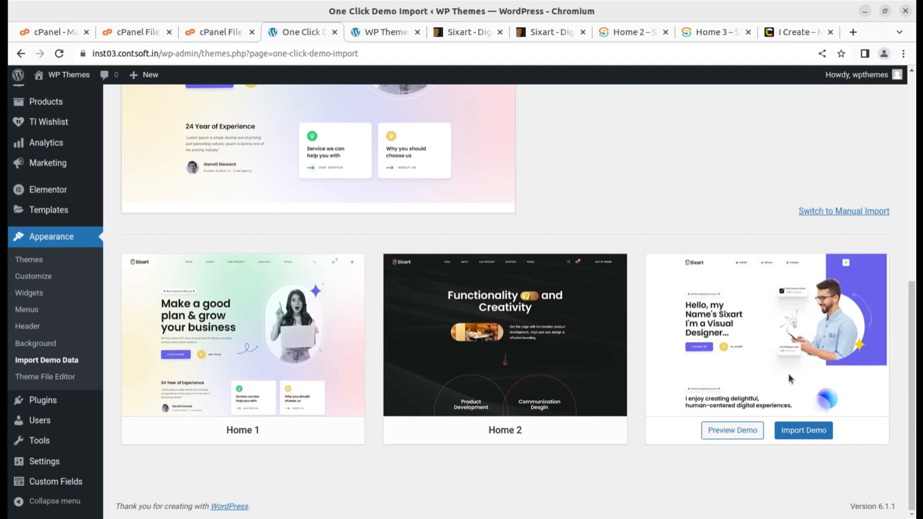
mouse_move(725, 511)
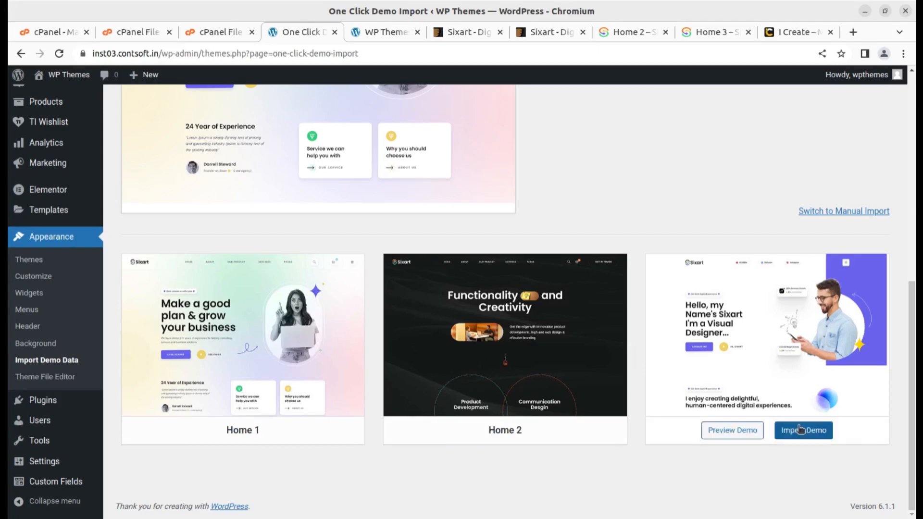
- Start the Home 3 demo import and confirm with Continue & Import
click(802, 431)
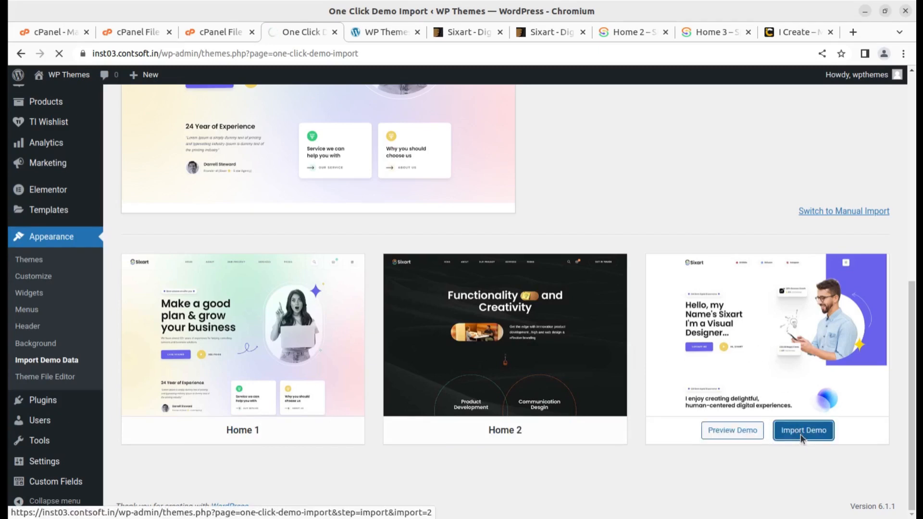
click(803, 430)
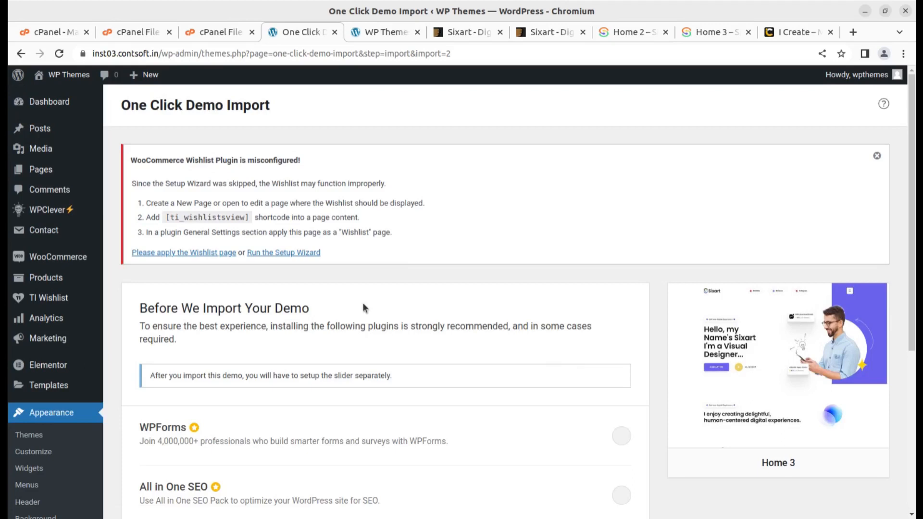
scroll(down, 3)
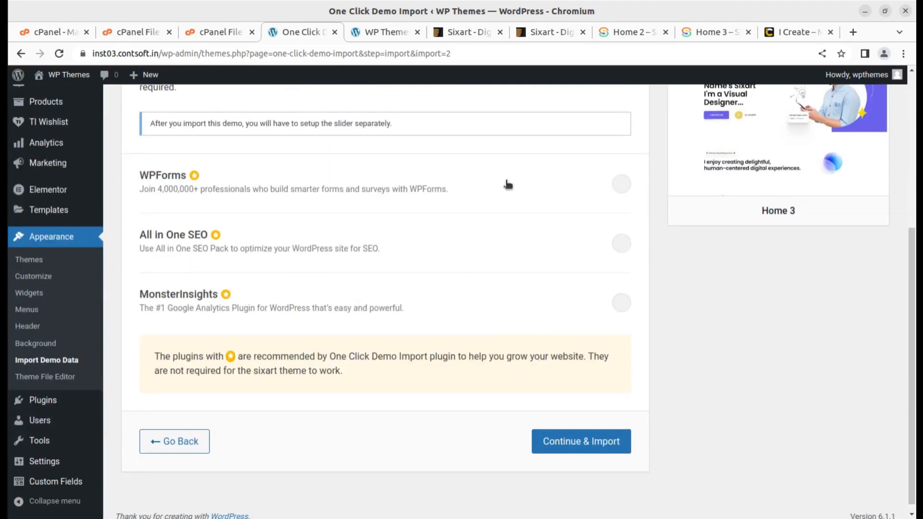
click(581, 441)
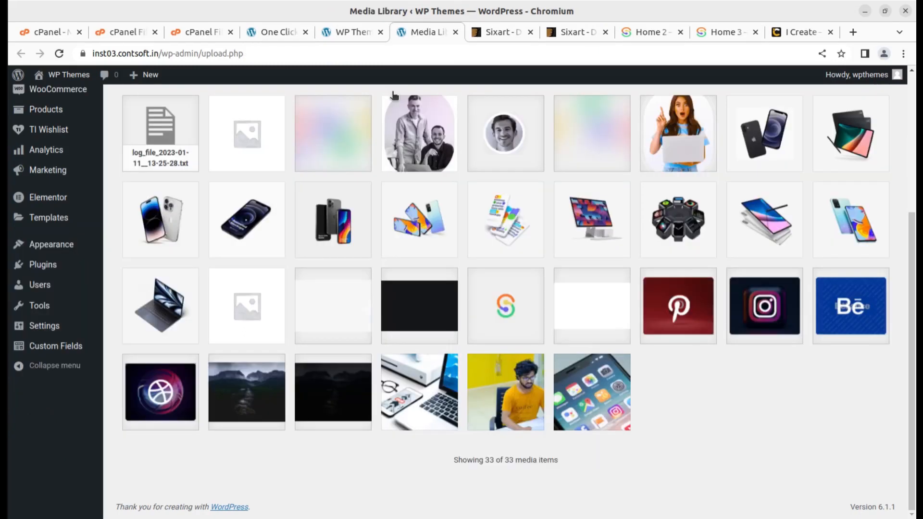
mouse_move(342, 183)
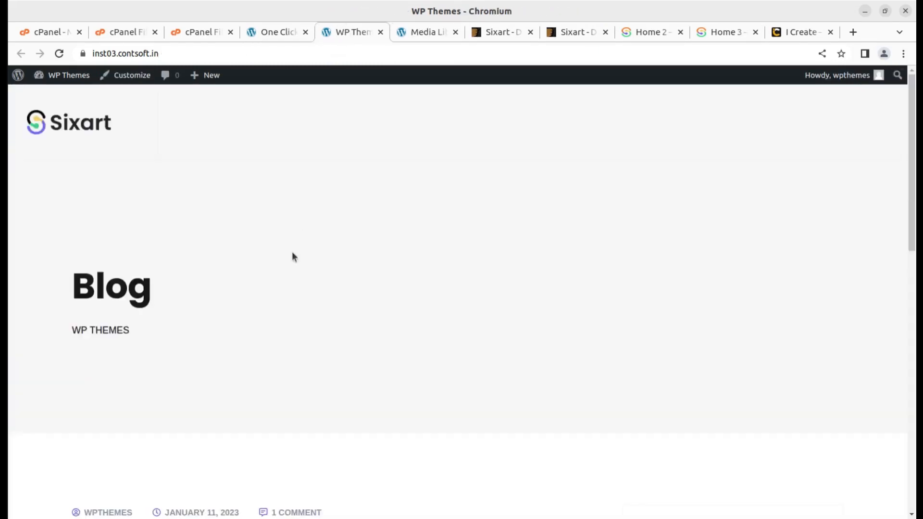
- Switch to the Media Library and scroll through its 33 imported items
click(277, 32)
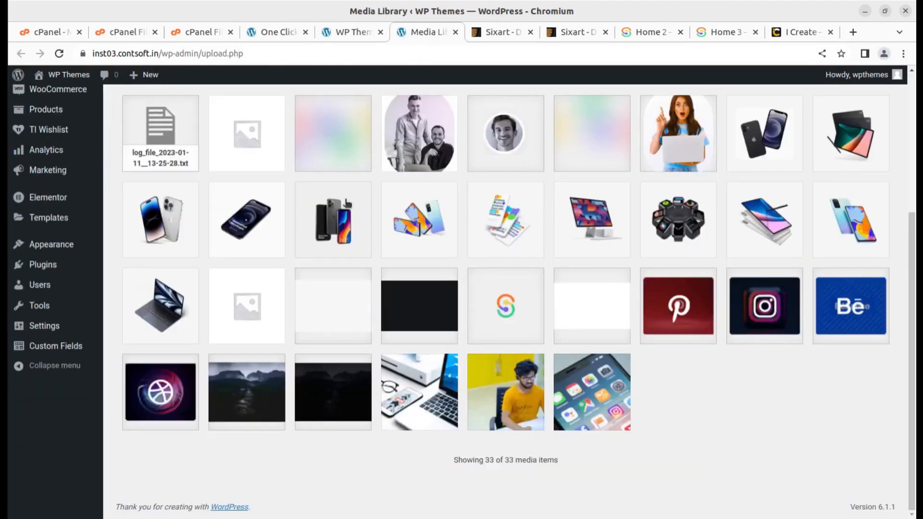
scroll(up, 3)
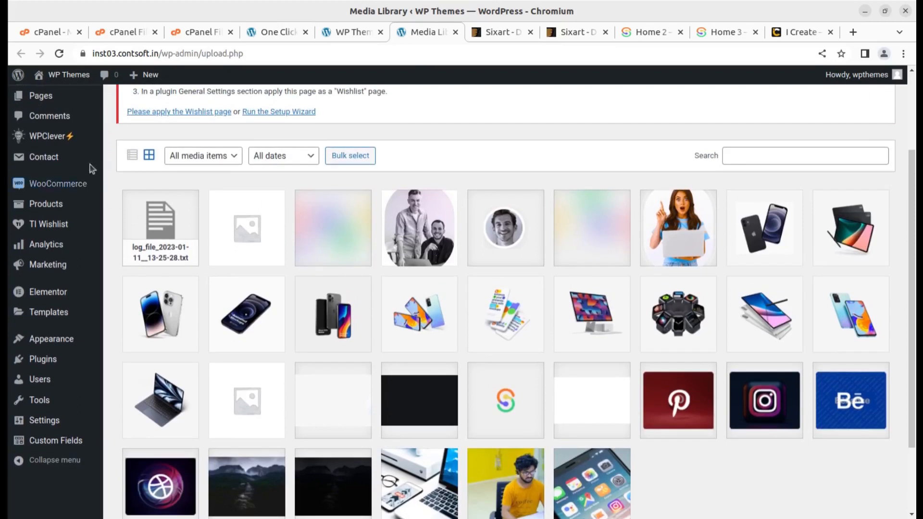
scroll(up, 3)
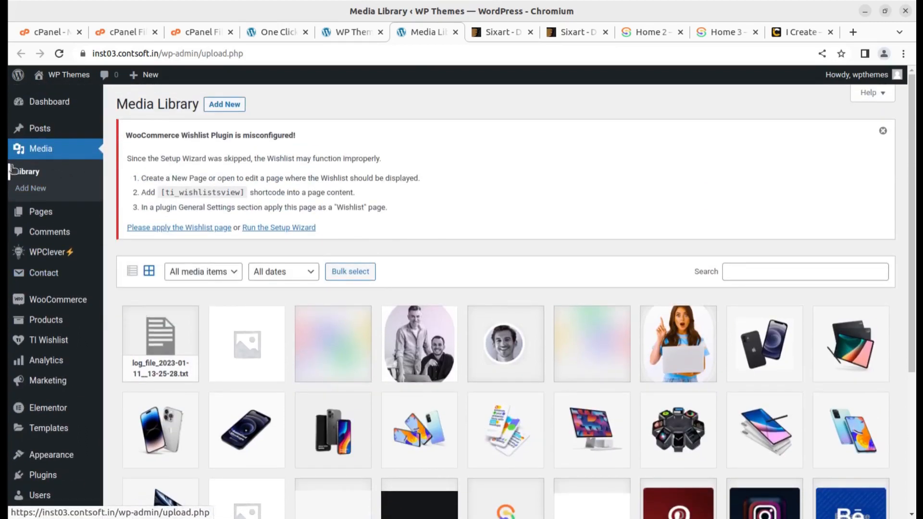
scroll(down, 3)
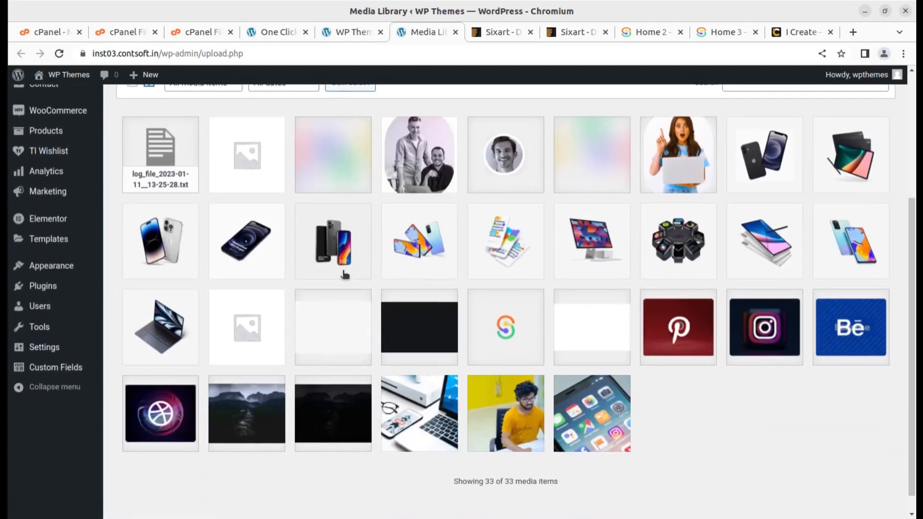
scroll(down, 3)
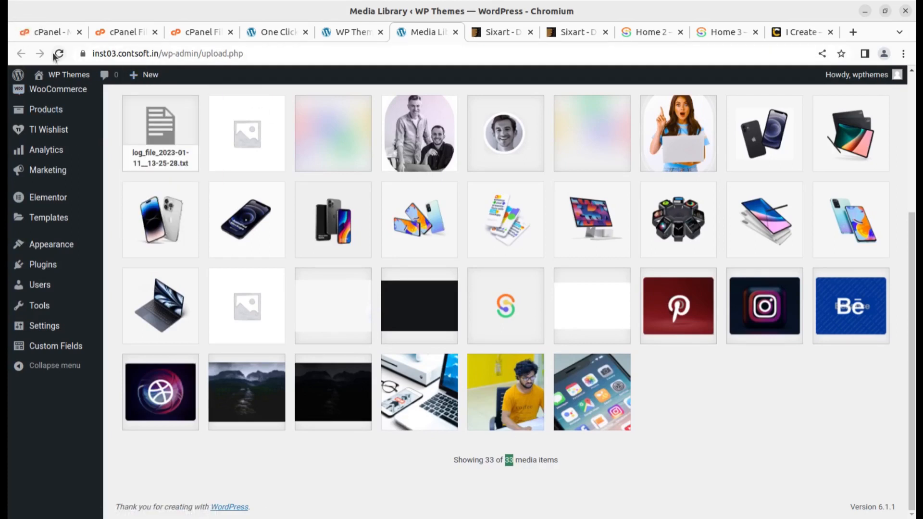
- Reload the Media Library to check for new images, then return to the demo import progress
click(59, 54)
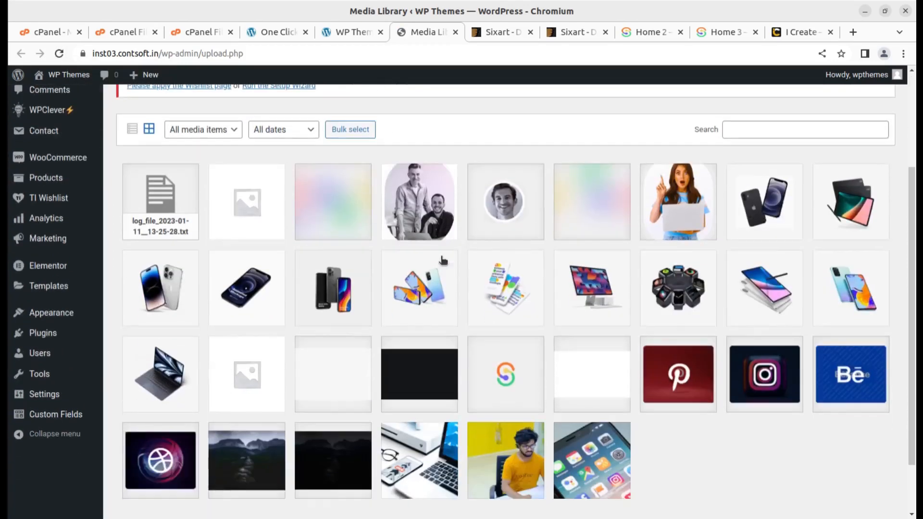
scroll(down, 3)
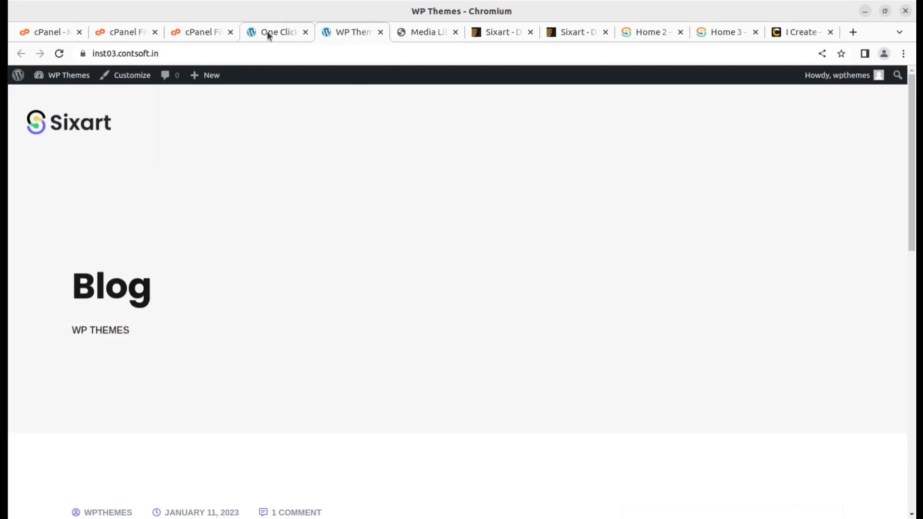
click(276, 32)
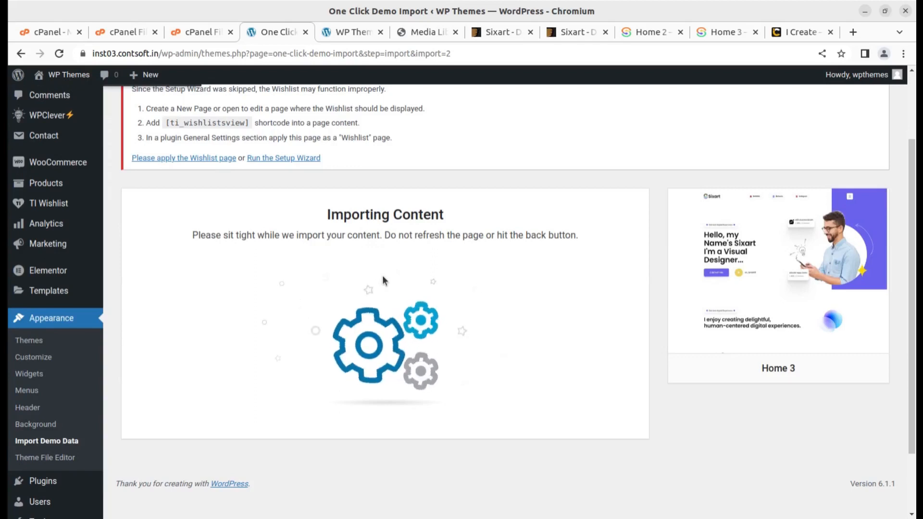
mouse_move(554, 203)
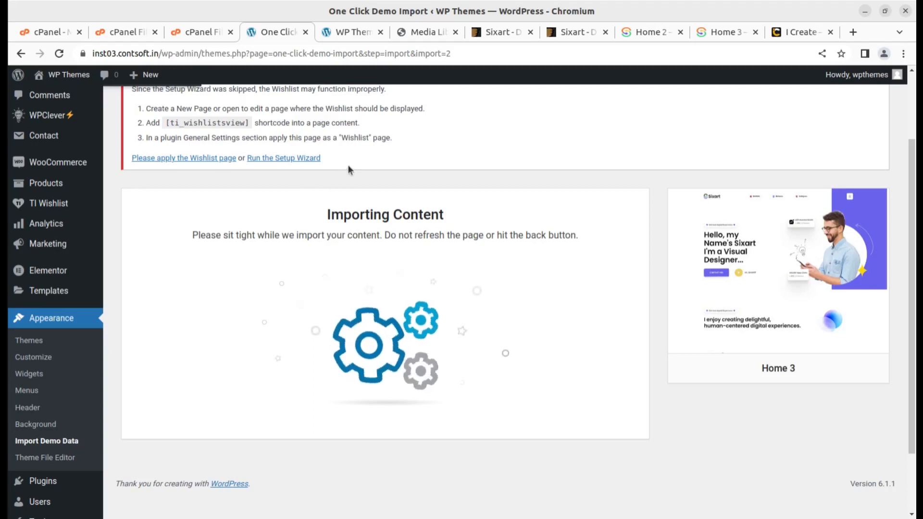
- Check the Media Library now holds 70 items, then return to the running Home 3 import
click(421, 31)
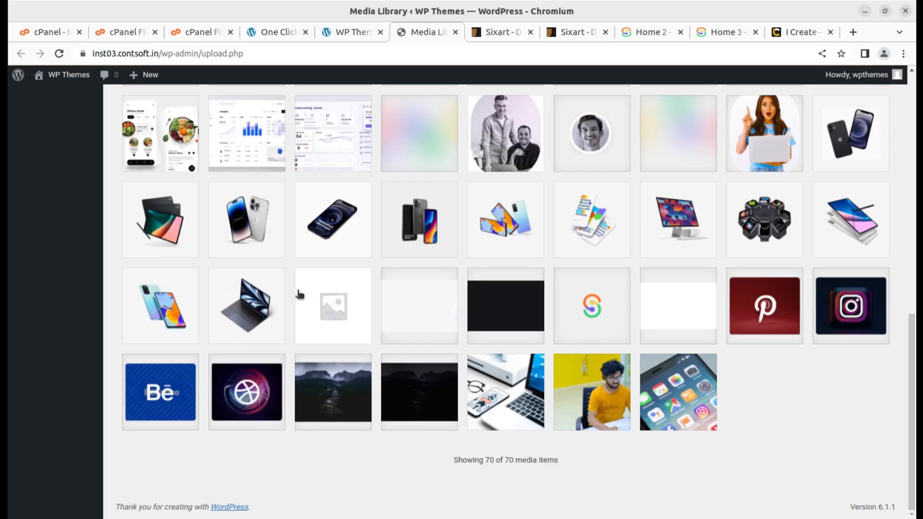
mouse_move(265, 39)
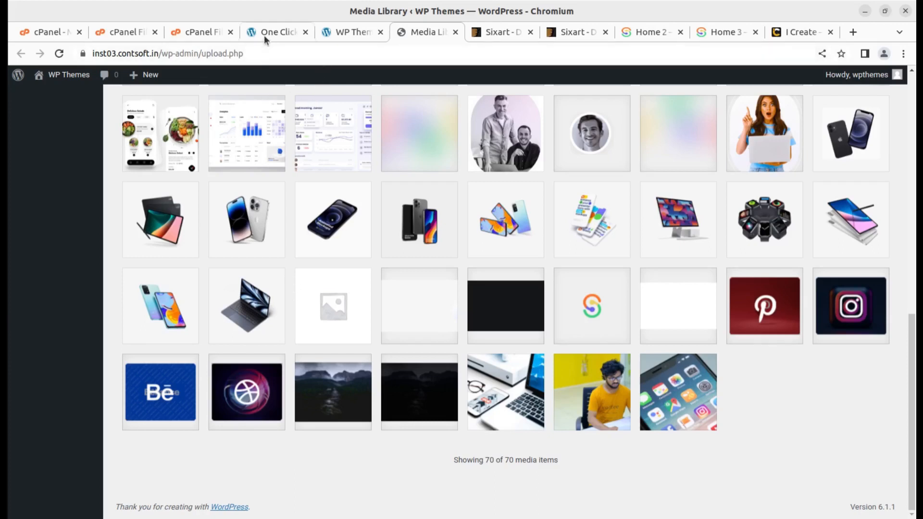
click(274, 32)
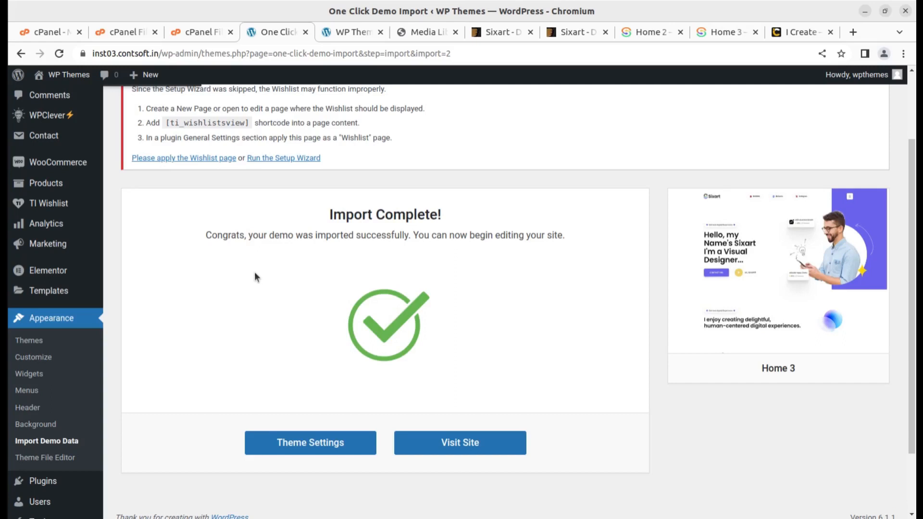
mouse_move(295, 169)
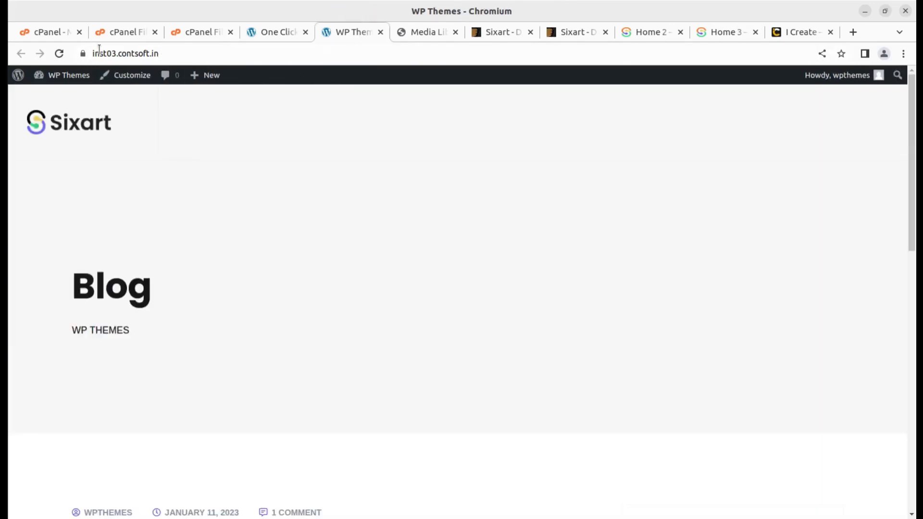
- Reload the live site to see the imported Sixart design and browse its About menu and posts
click(59, 53)
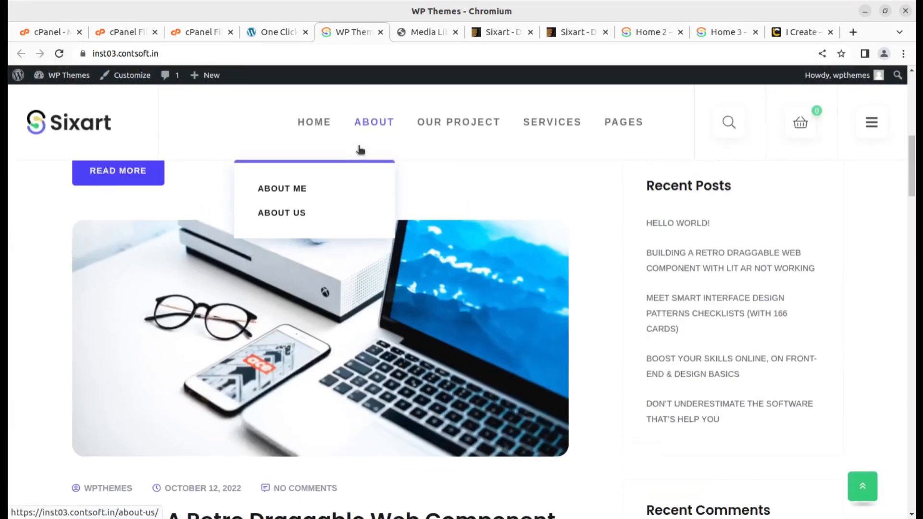
click(314, 122)
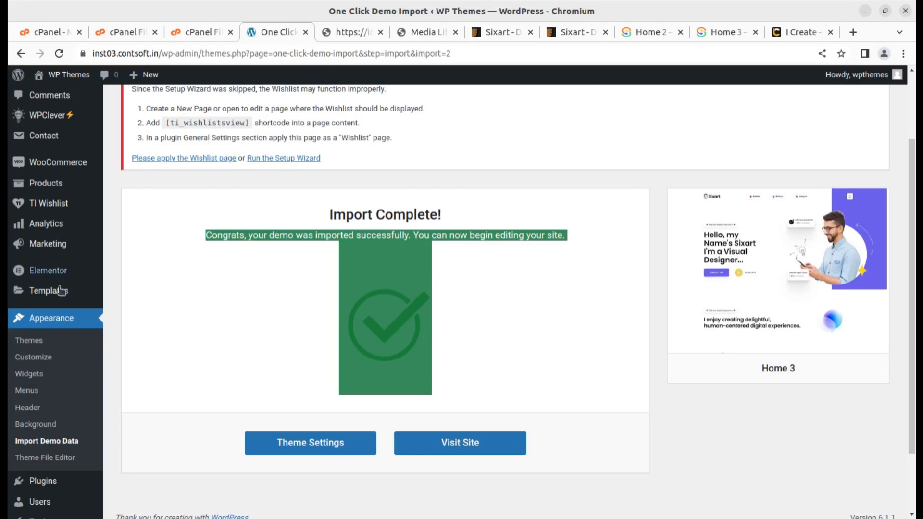
scroll(down, 3)
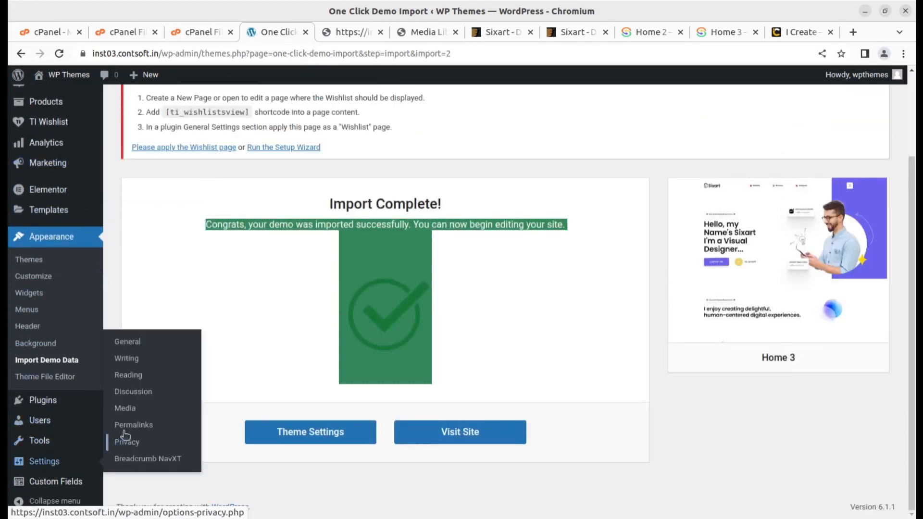
- Save the Permalink Settings with the Post name structure selected
click(134, 424)
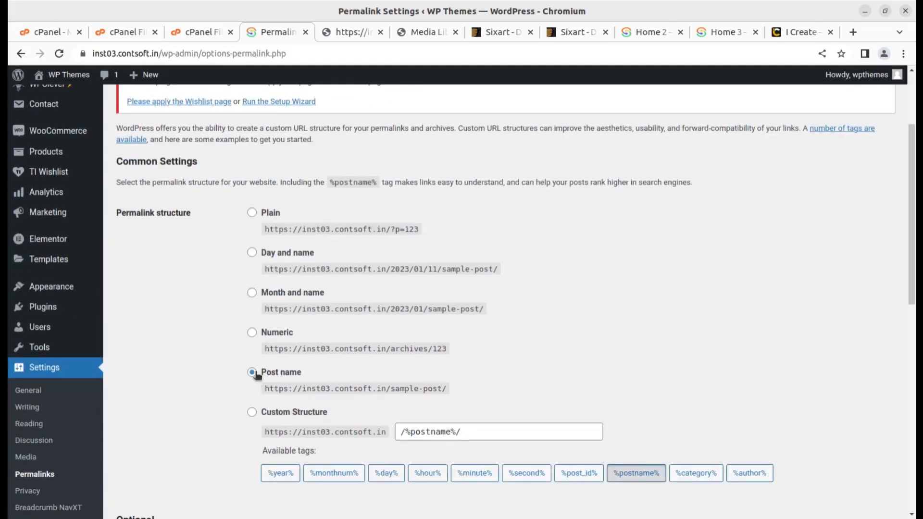
scroll(down, 3)
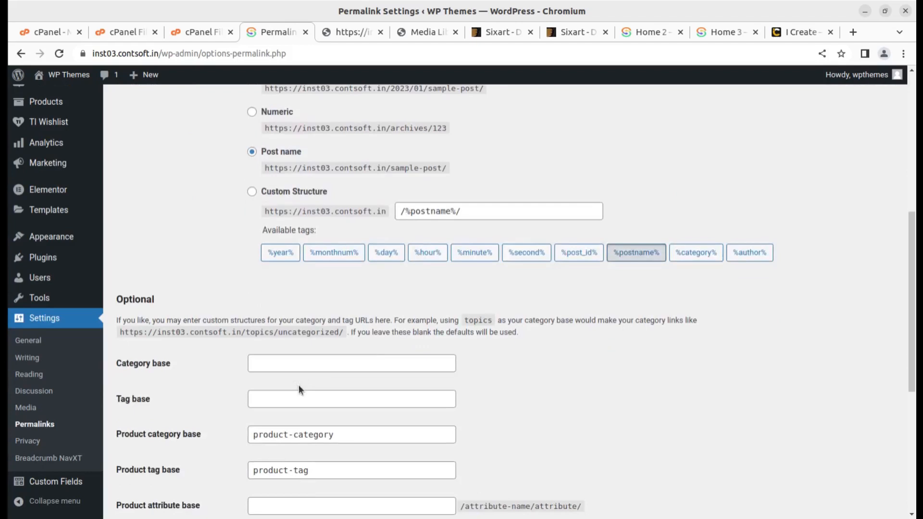
click(146, 455)
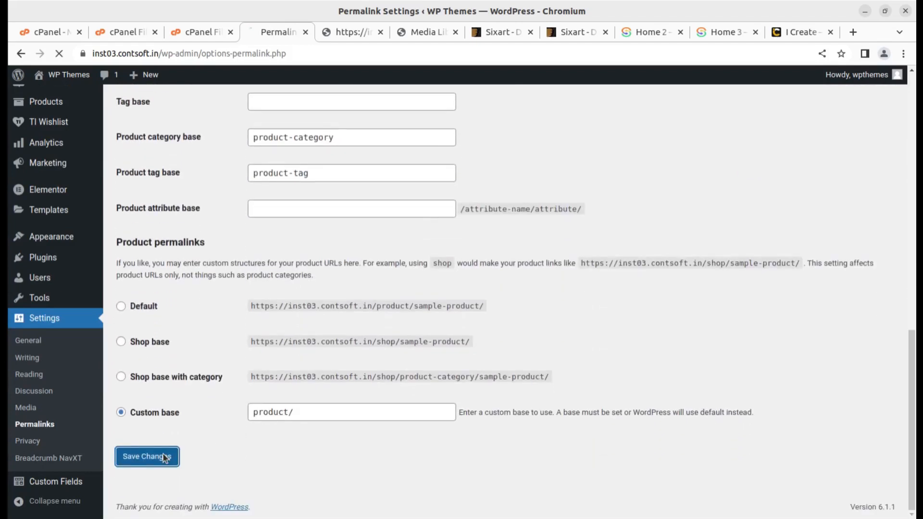
click(147, 456)
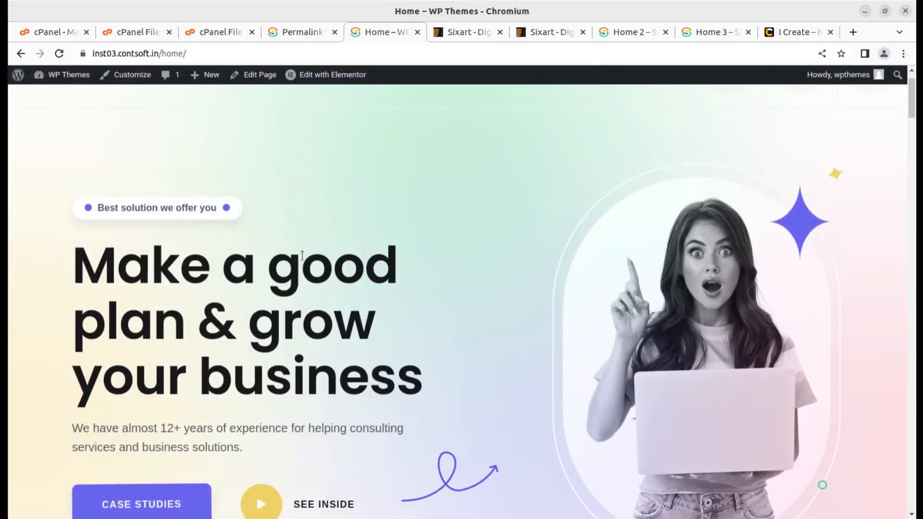
- Scroll through the imported Home page's sections down to the case studies block
scroll(down, 3)
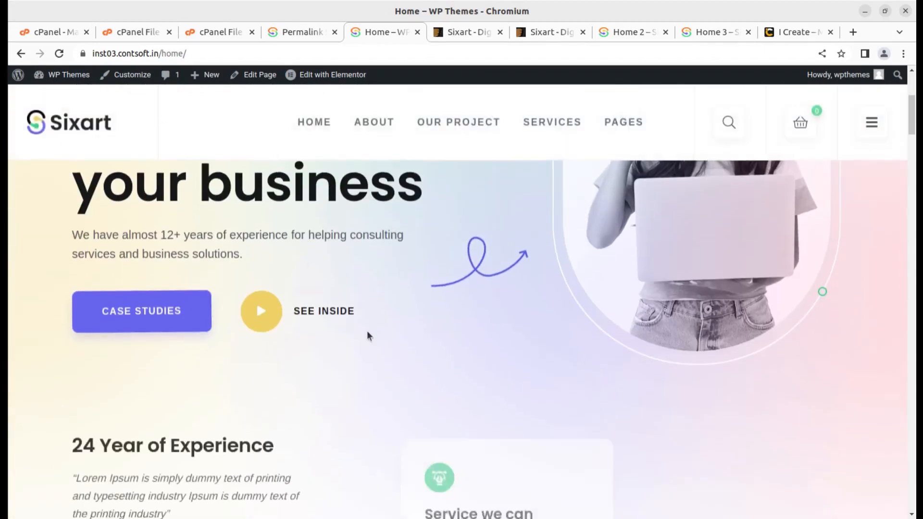
scroll(down, 3)
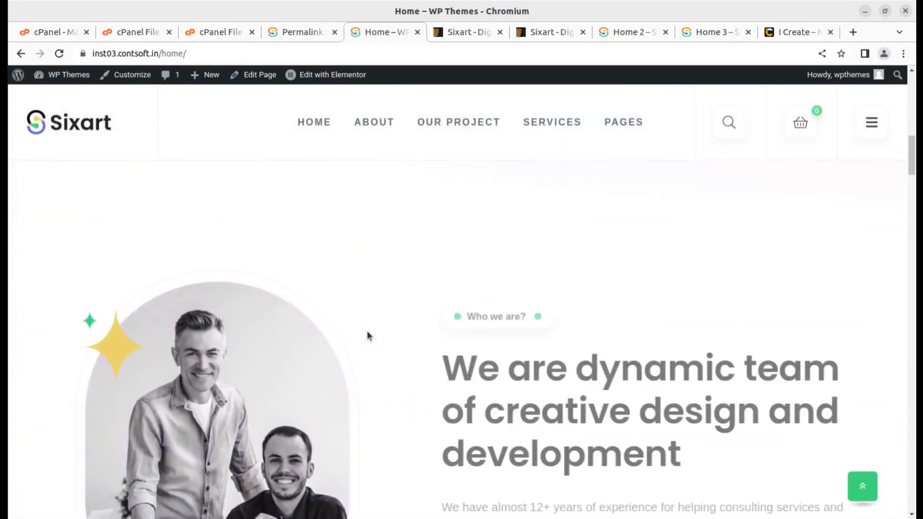
scroll(down, 3)
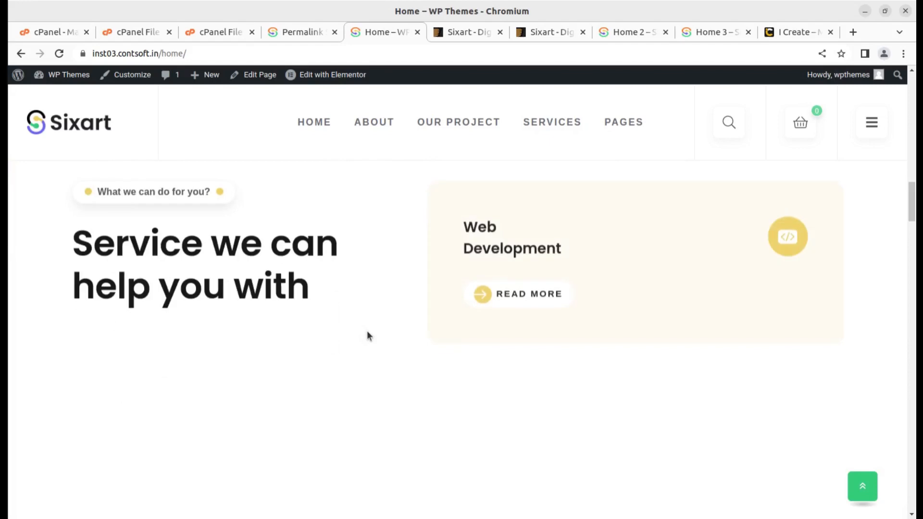
scroll(down, 3)
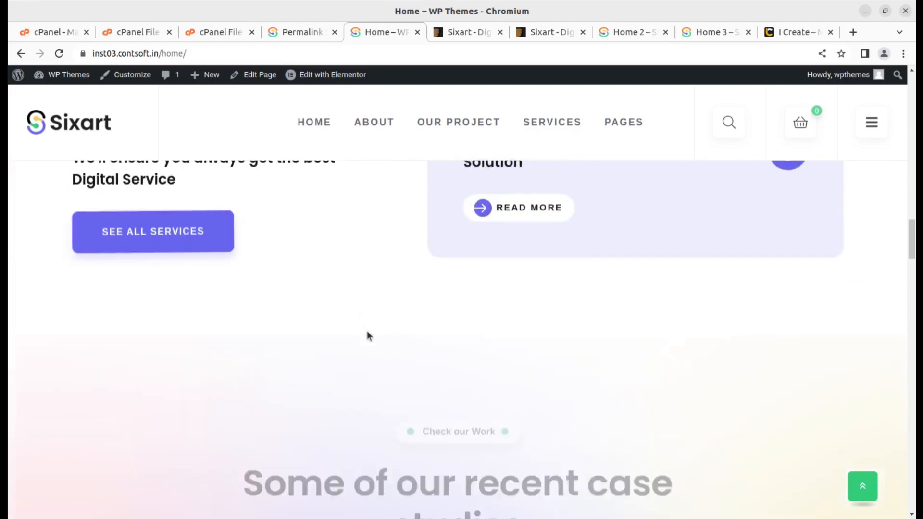
scroll(down, 3)
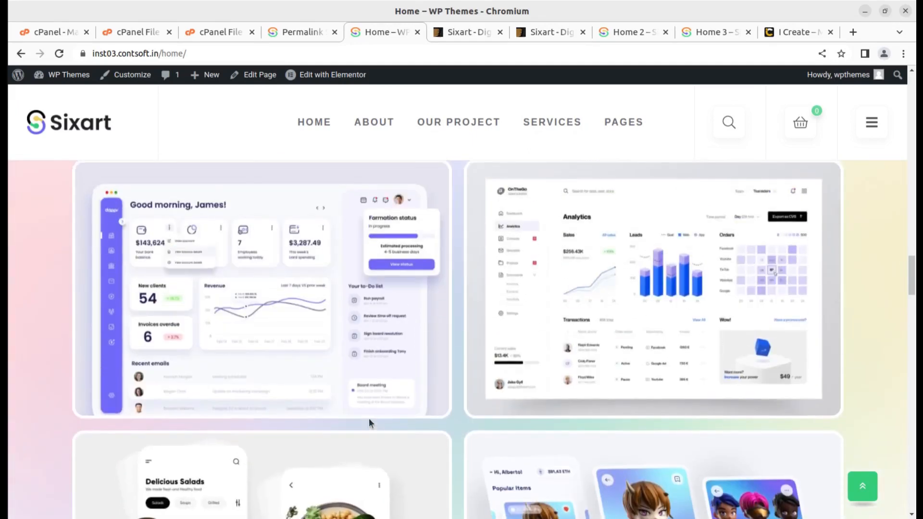
scroll(down, 3)
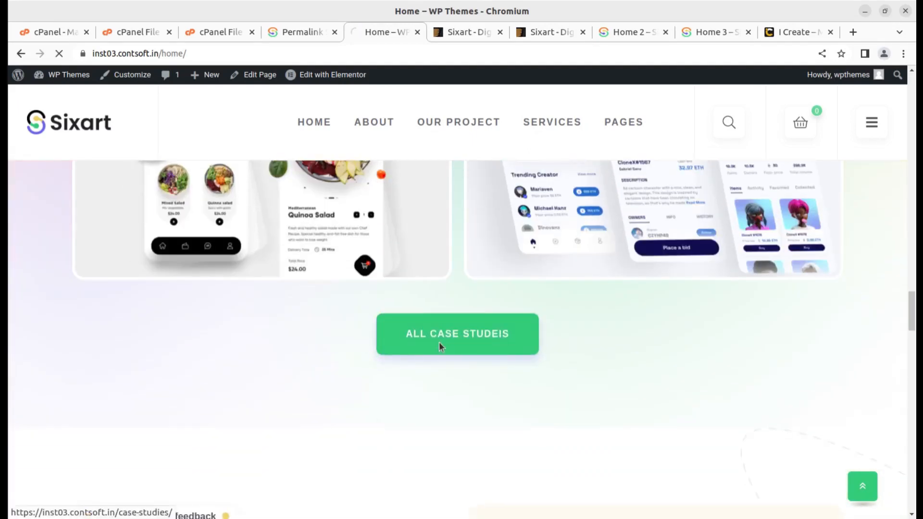
- Open the Case Studies page via All Case Studies and browse its project grid
click(458, 334)
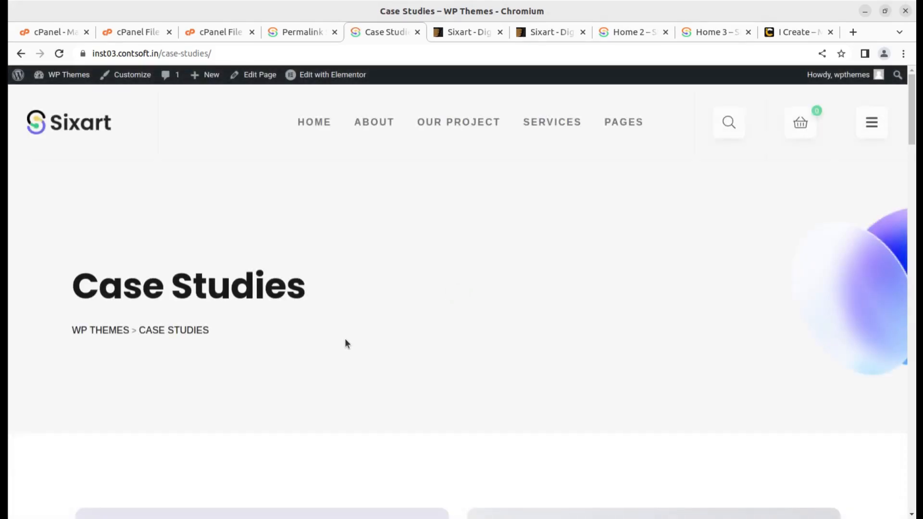
scroll(down, 3)
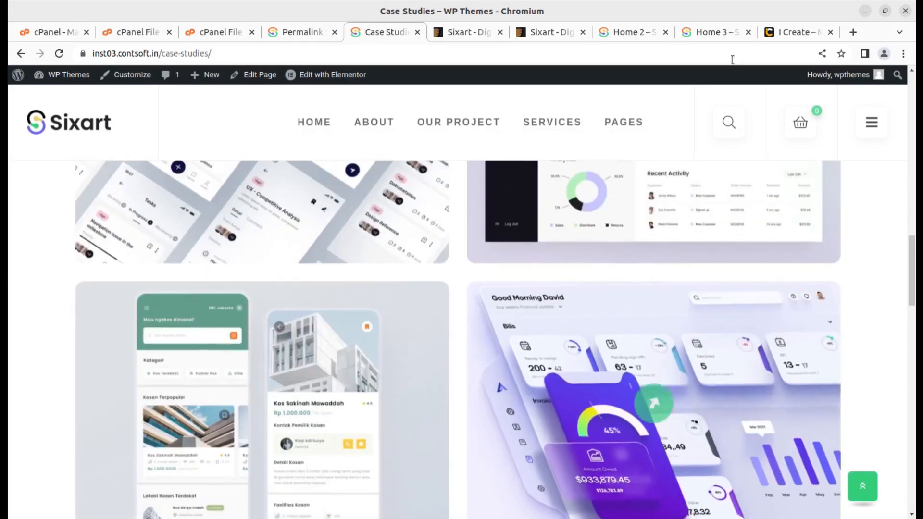
click(710, 32)
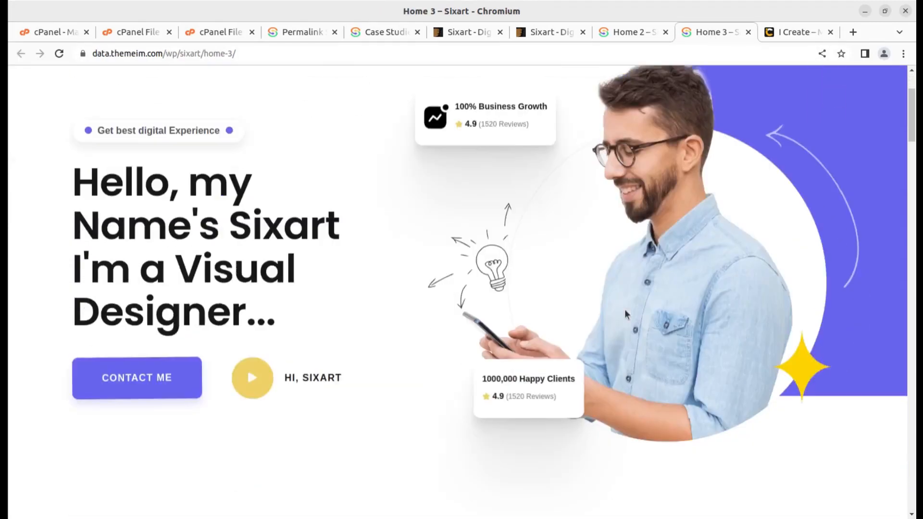
scroll(down, 3)
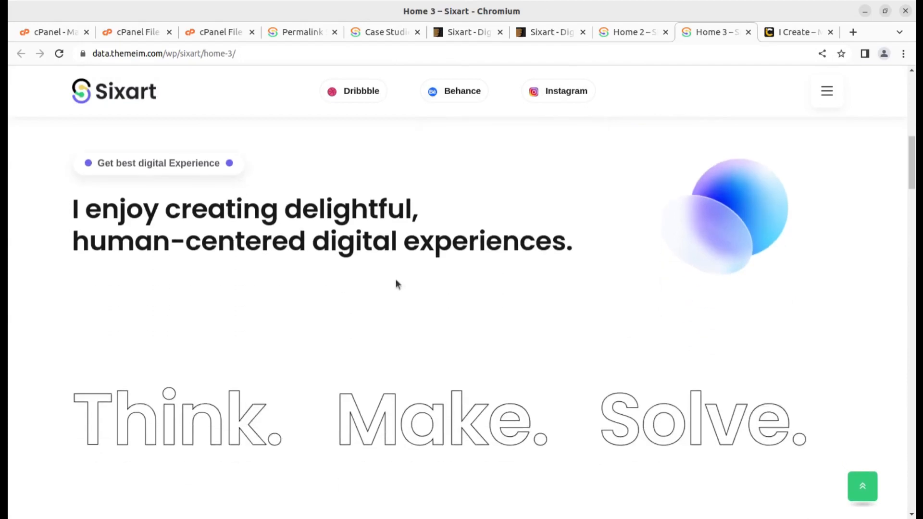
click(382, 32)
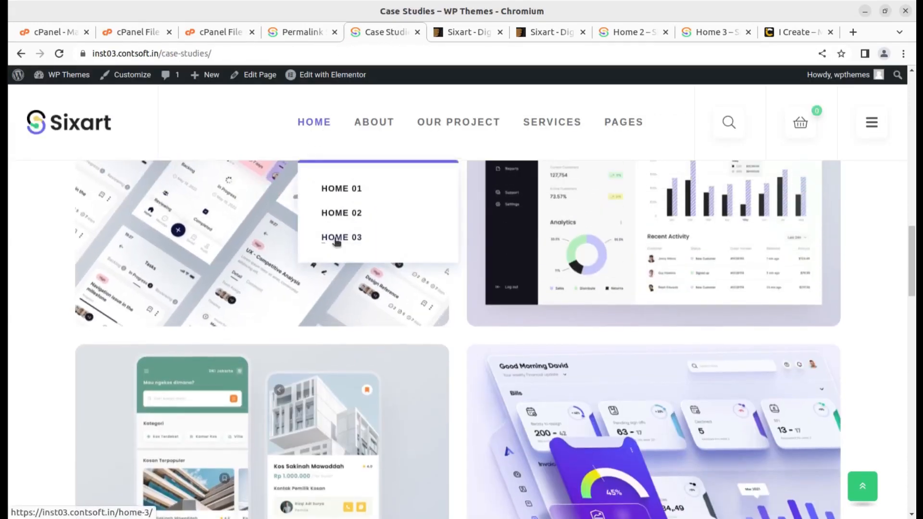
click(341, 237)
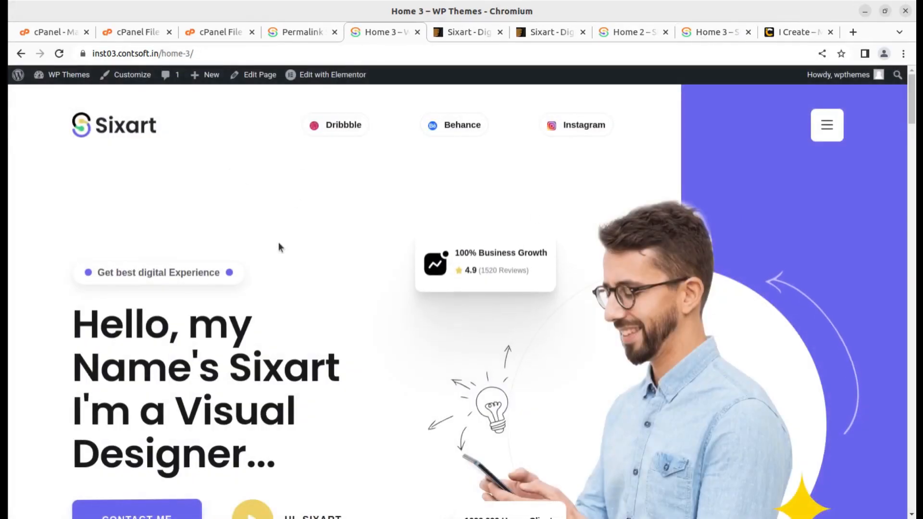
scroll(down, 3)
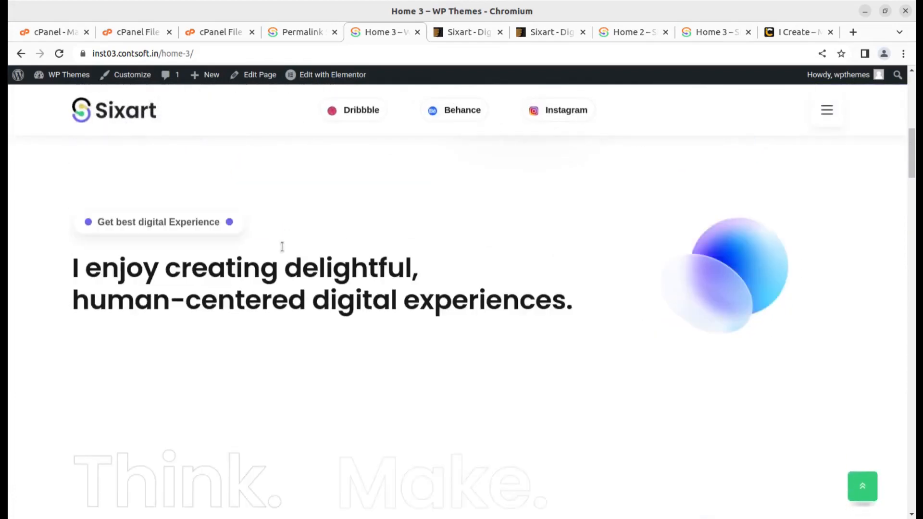
scroll(up, 3)
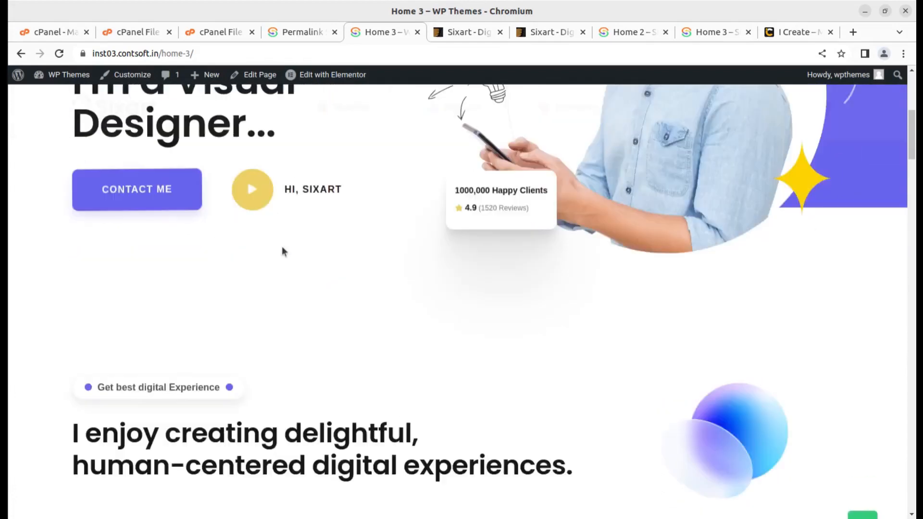
scroll(down, 3)
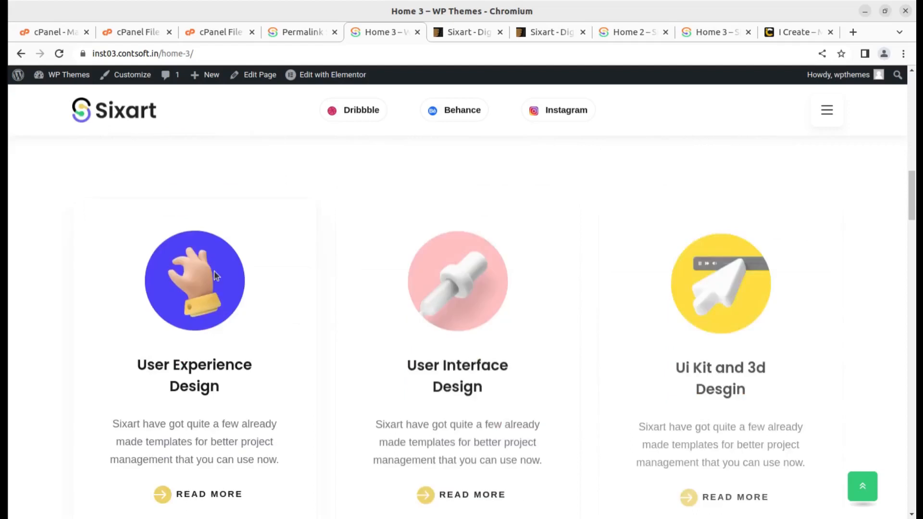
scroll(down, 3)
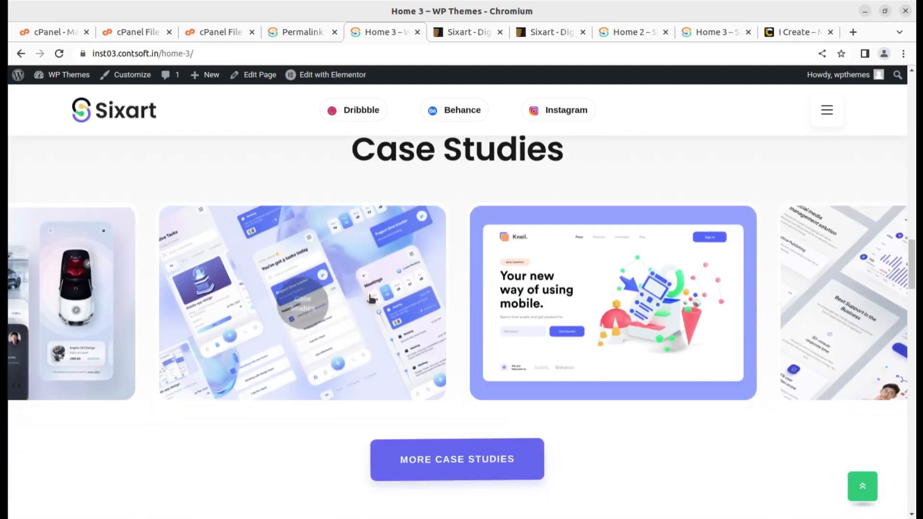
scroll(down, 3)
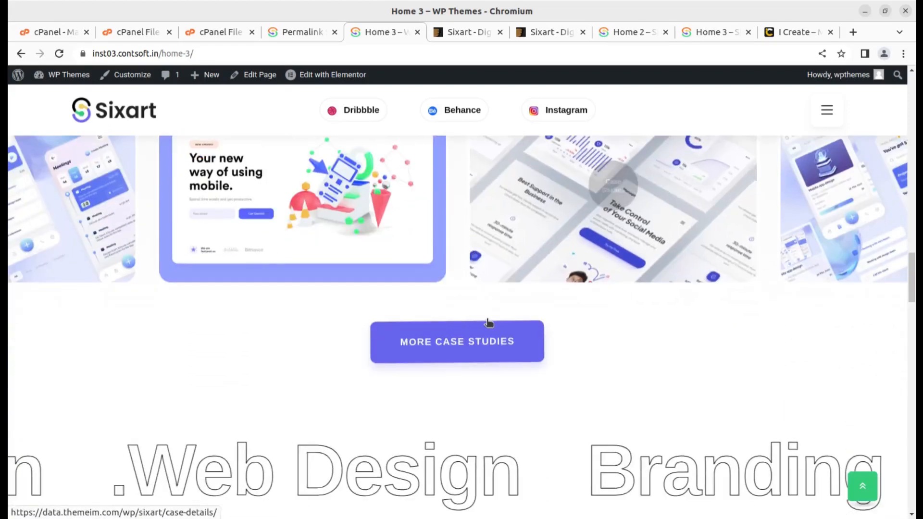
scroll(down, 3)
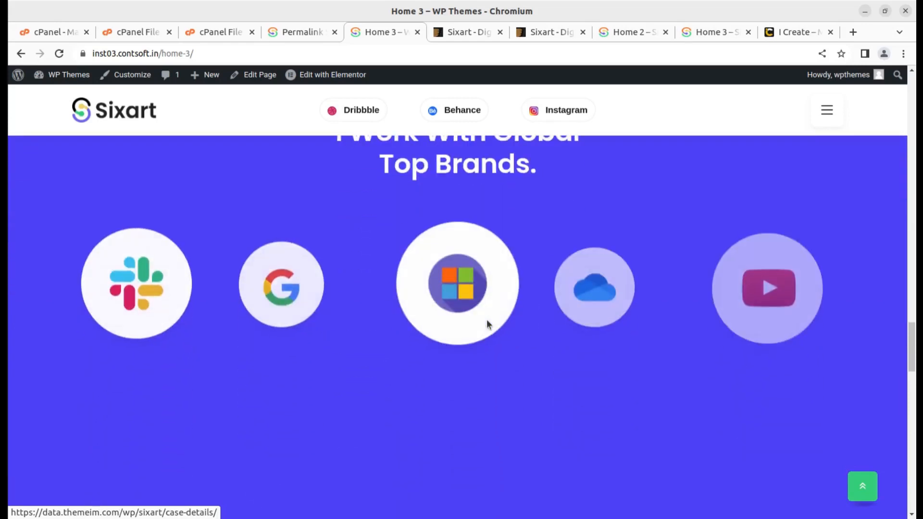
scroll(down, 3)
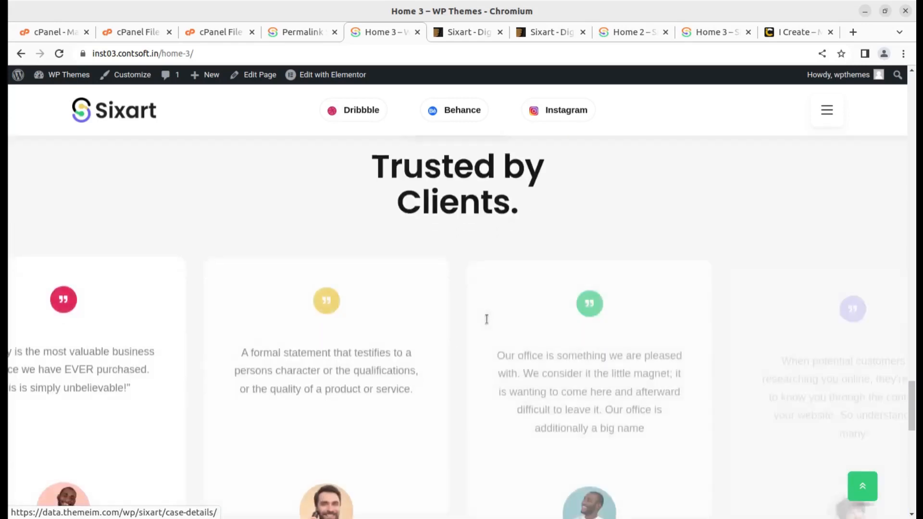
scroll(down, 3)
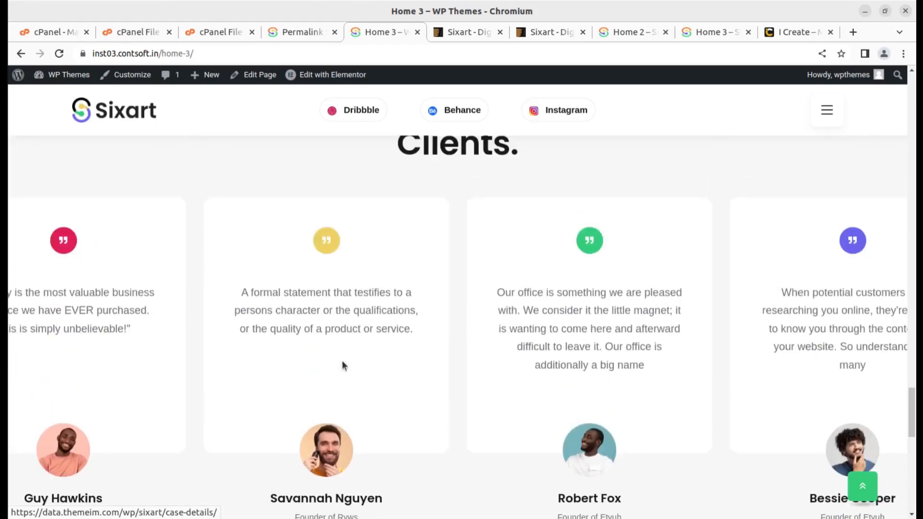
scroll(down, 3)
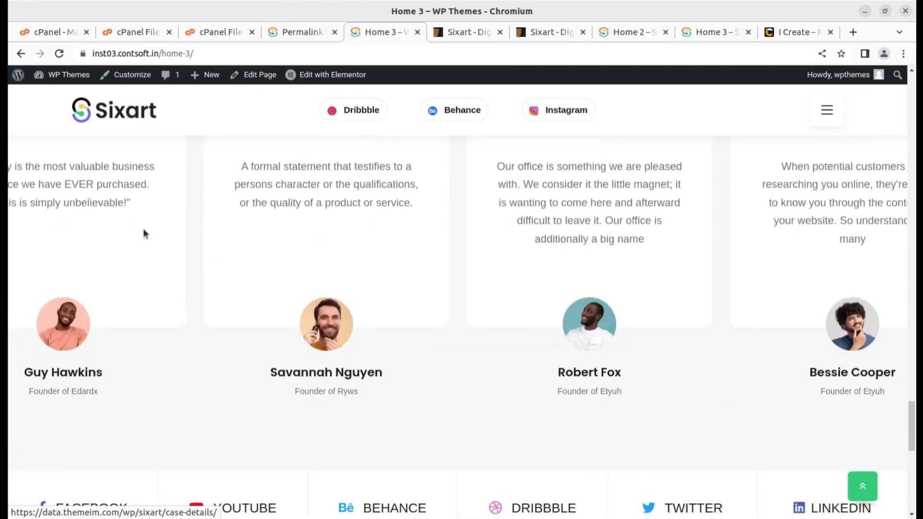
scroll(down, 3)
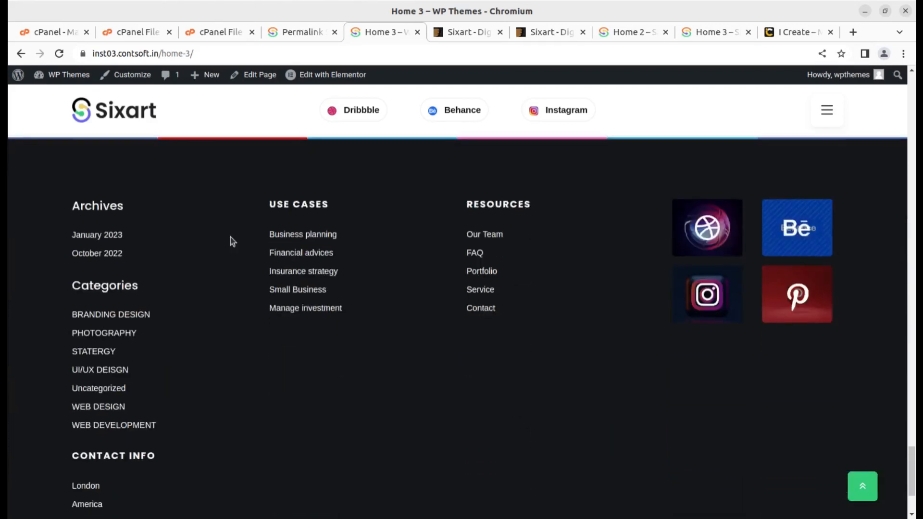
scroll(down, 3)
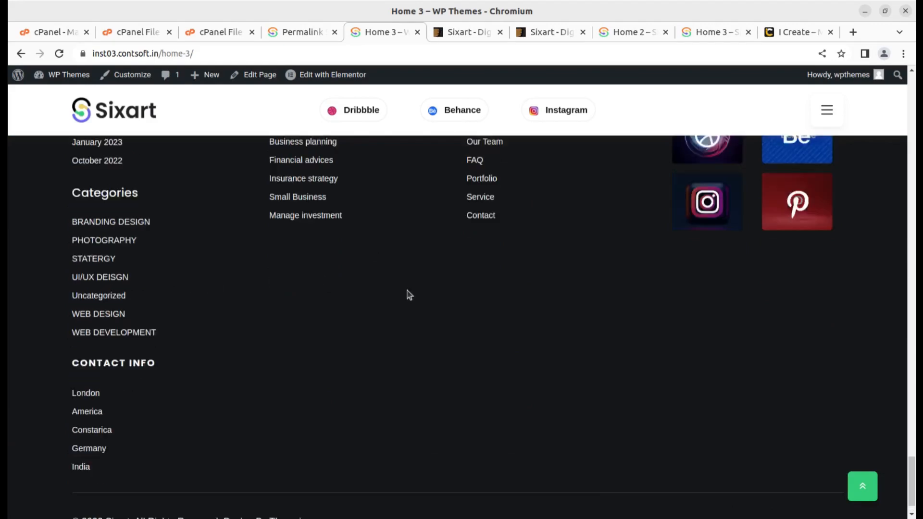
scroll(up, 3)
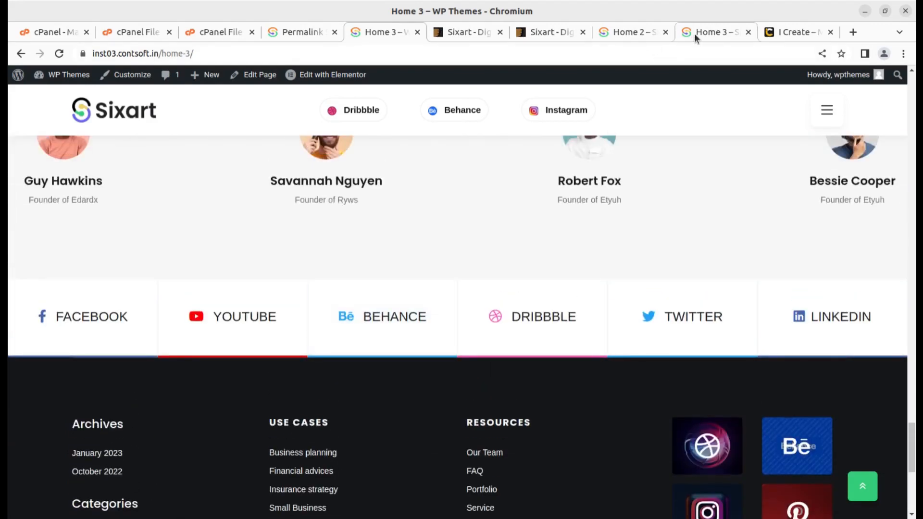
- Scroll the original Sixart Home 3 demo through case studies and testimonials to its footer
click(714, 32)
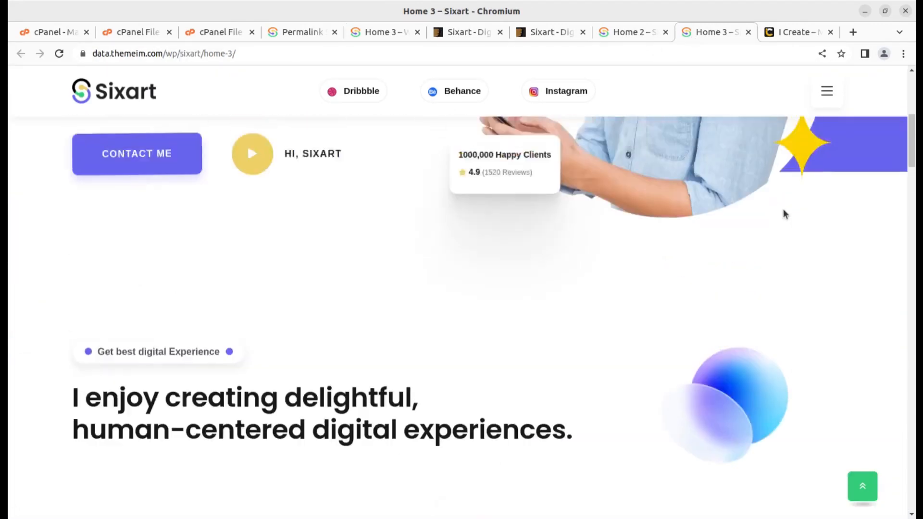
scroll(up, 3)
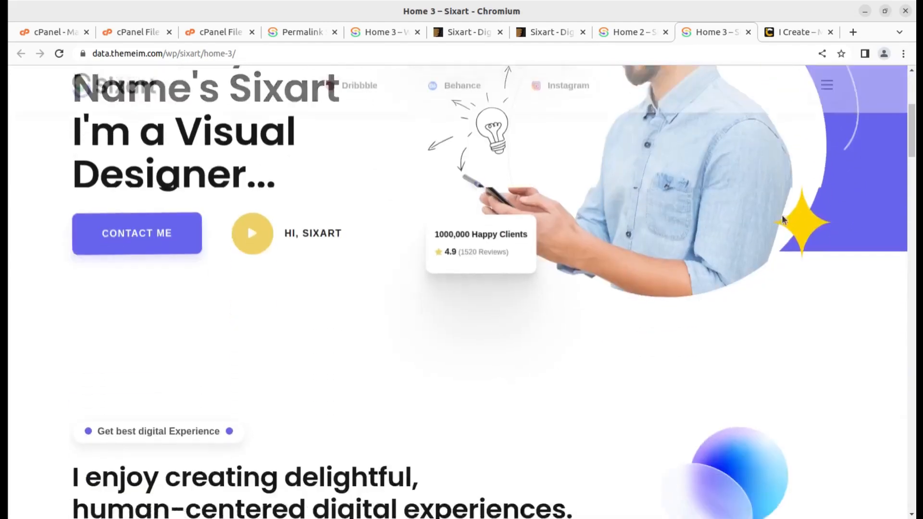
scroll(down, 3)
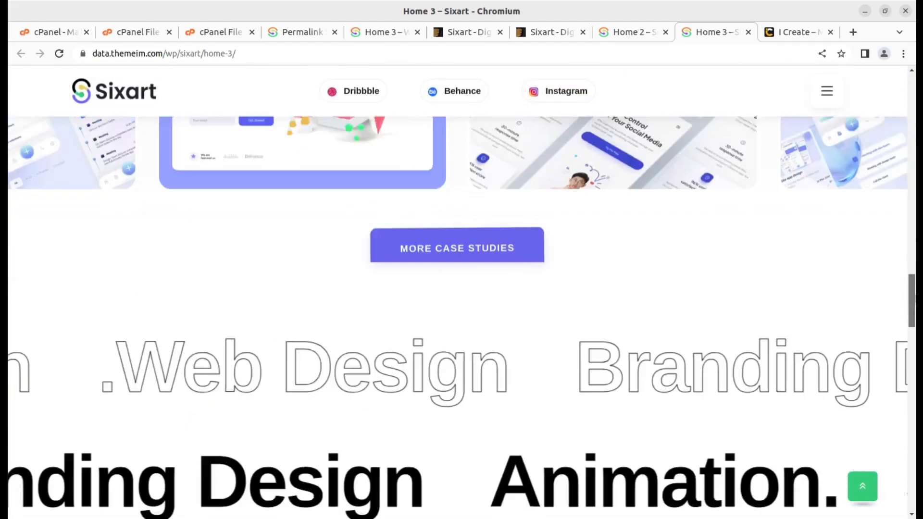
scroll(down, 3)
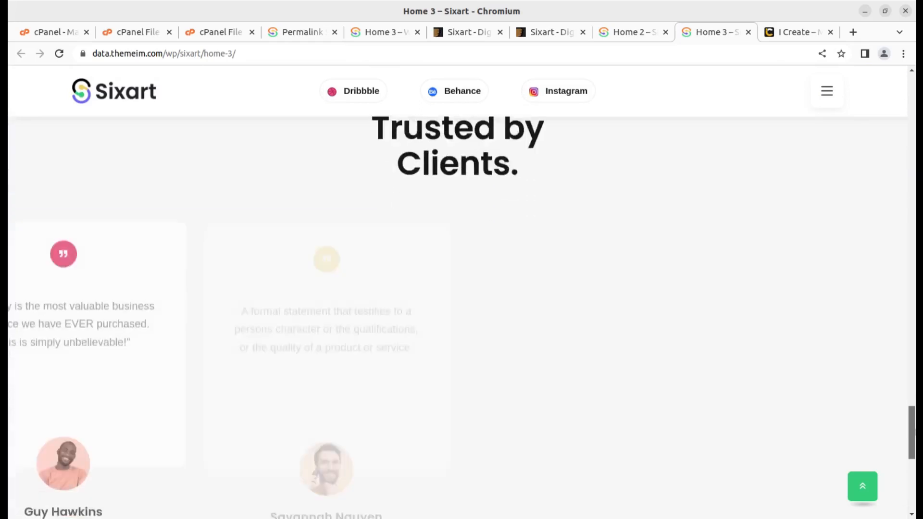
scroll(down, 3)
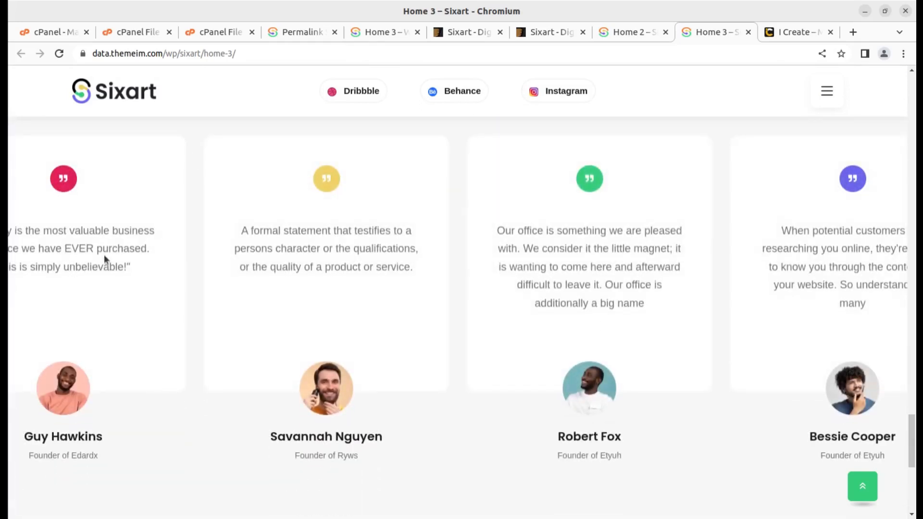
mouse_move(224, 253)
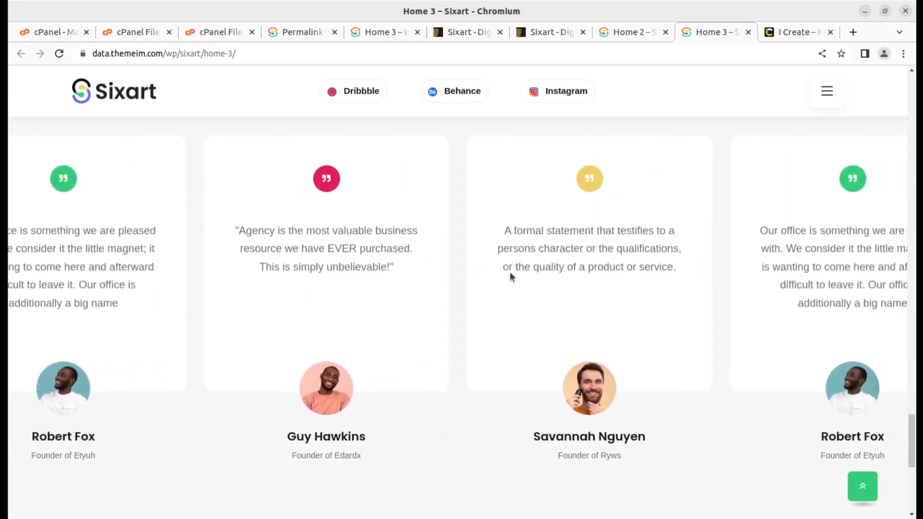
mouse_move(363, 190)
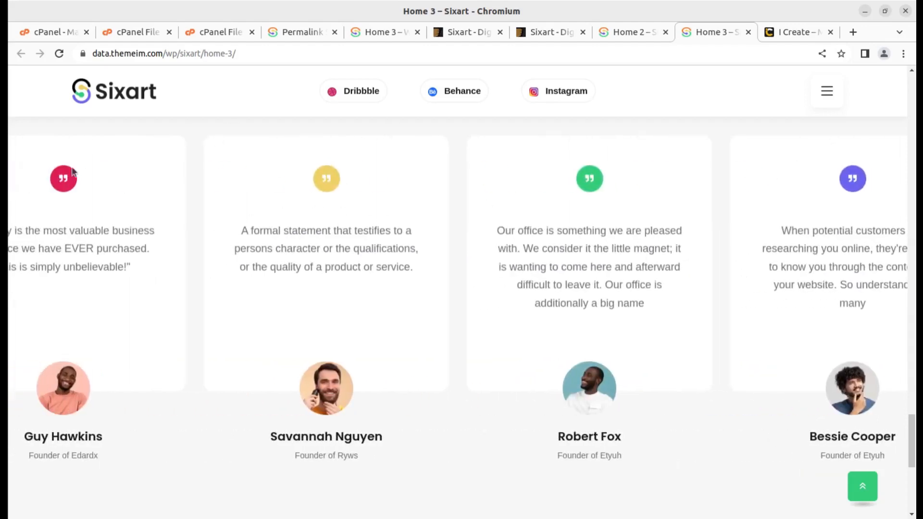
mouse_move(568, 327)
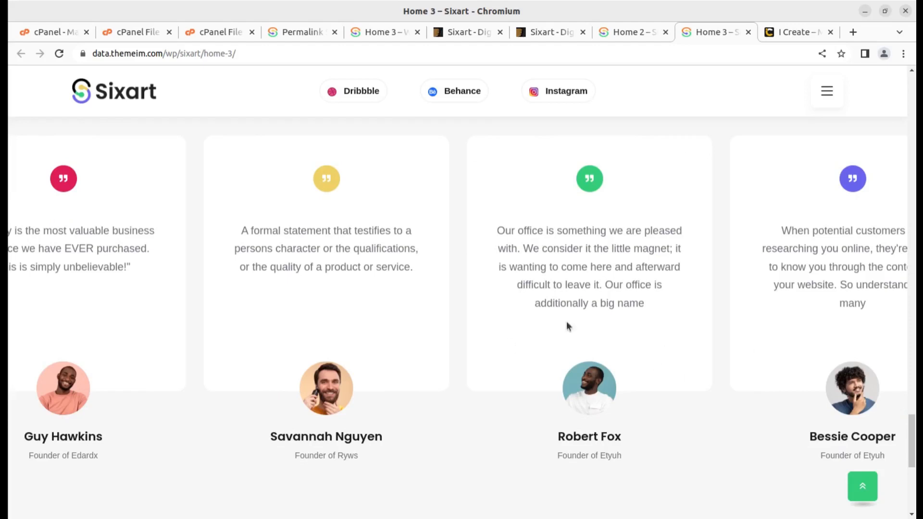
scroll(down, 3)
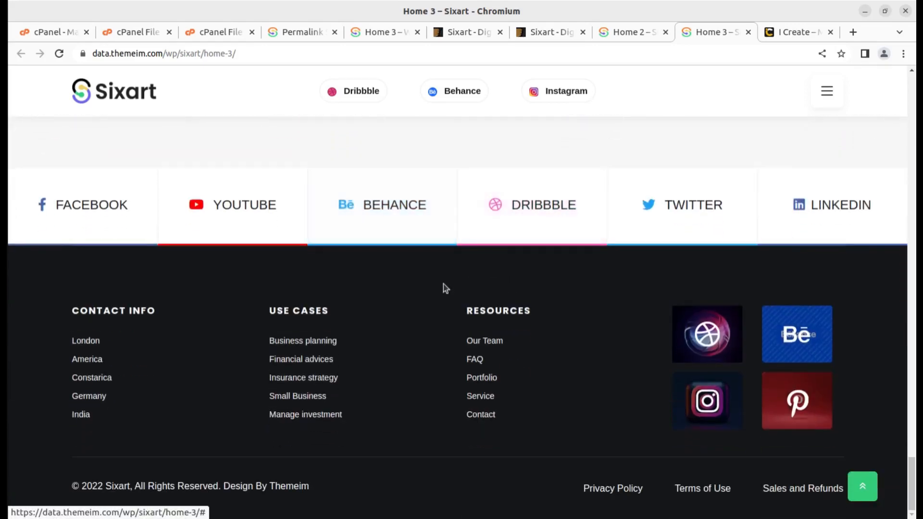
- Return to the installed site's Home 3 page and look over its footer area
click(385, 32)
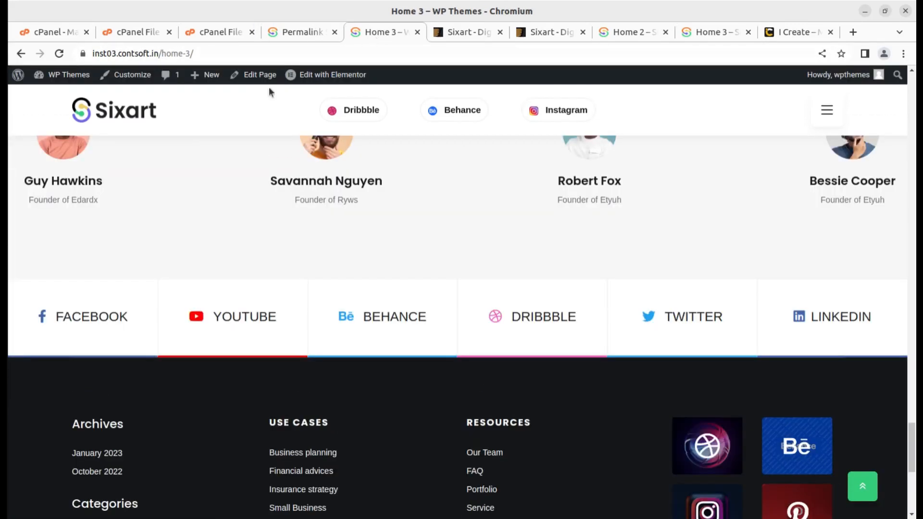
scroll(down, 3)
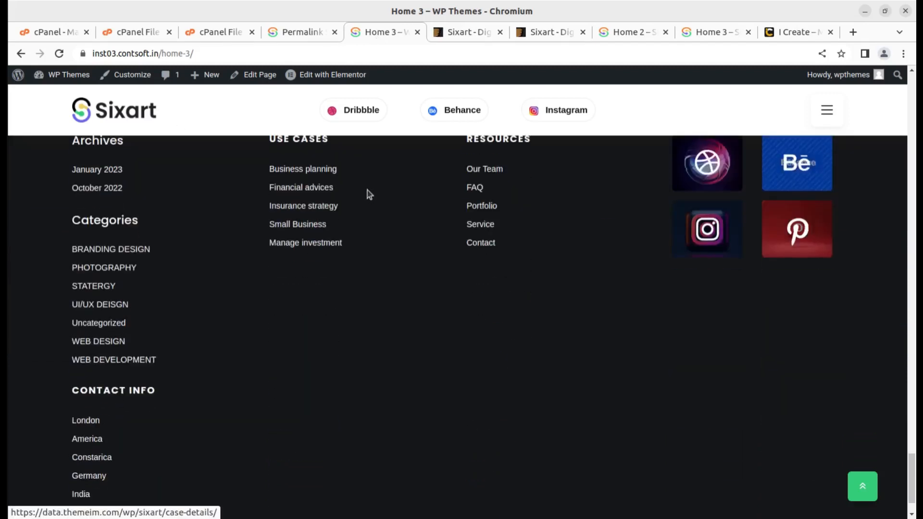
mouse_move(115, 290)
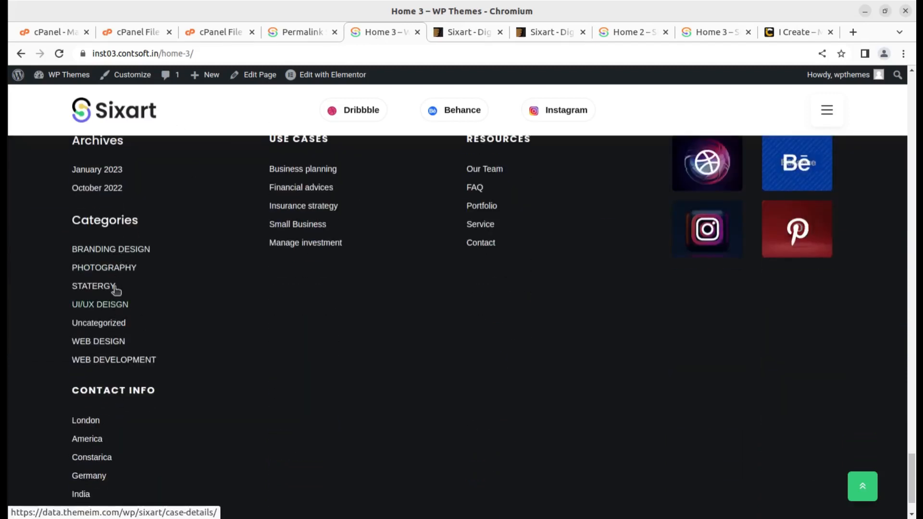
scroll(down, 3)
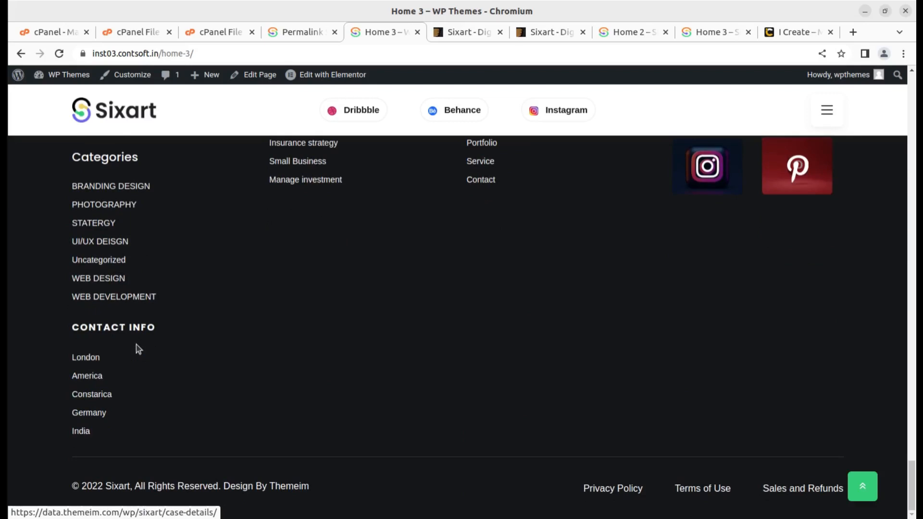
scroll(up, 3)
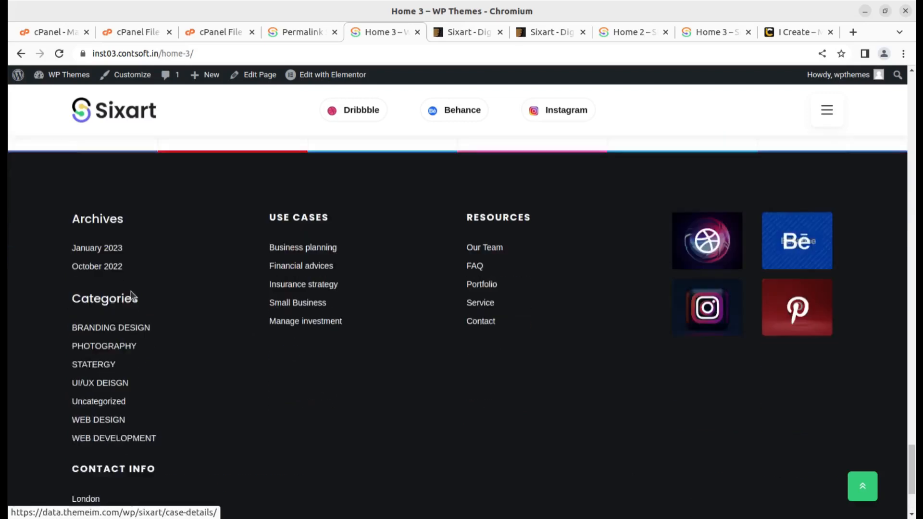
scroll(down, 3)
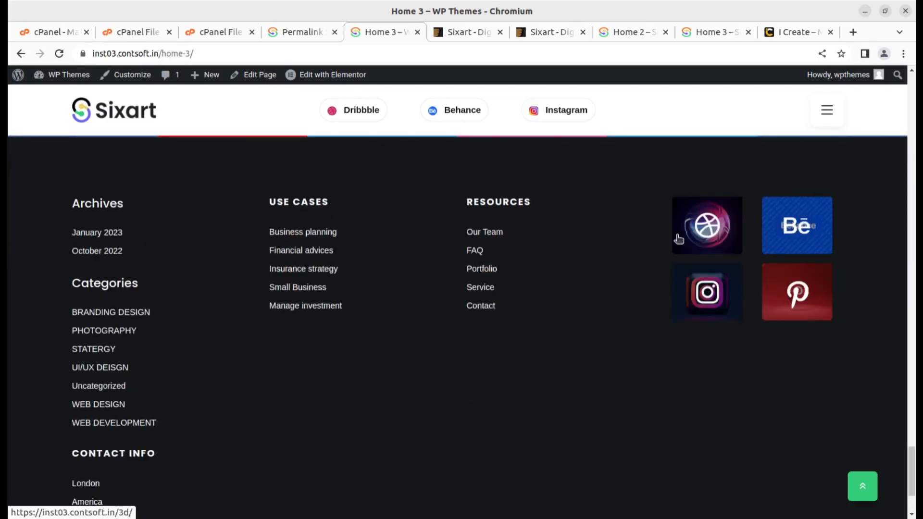
scroll(up, 3)
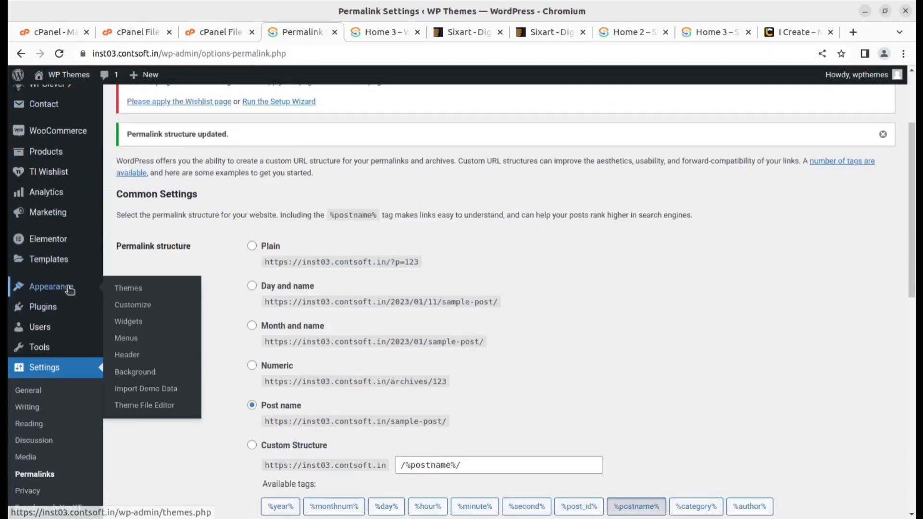
- In Customizer Homepage Settings, set Home 3 as the static homepage with Blog as posts page and publish
click(132, 305)
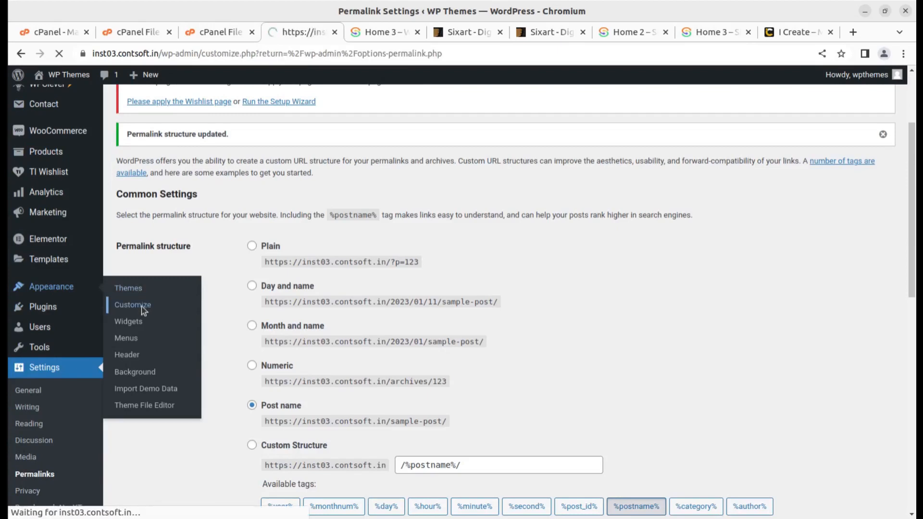
click(133, 305)
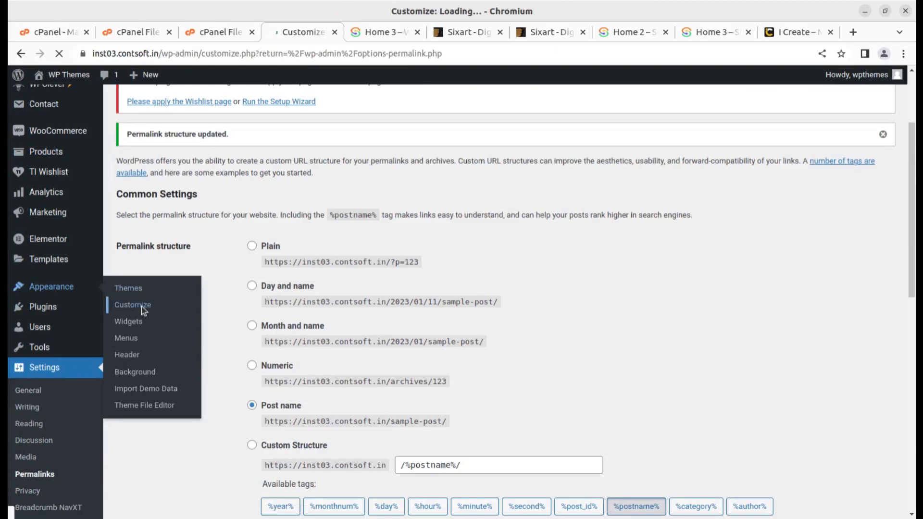
click(133, 305)
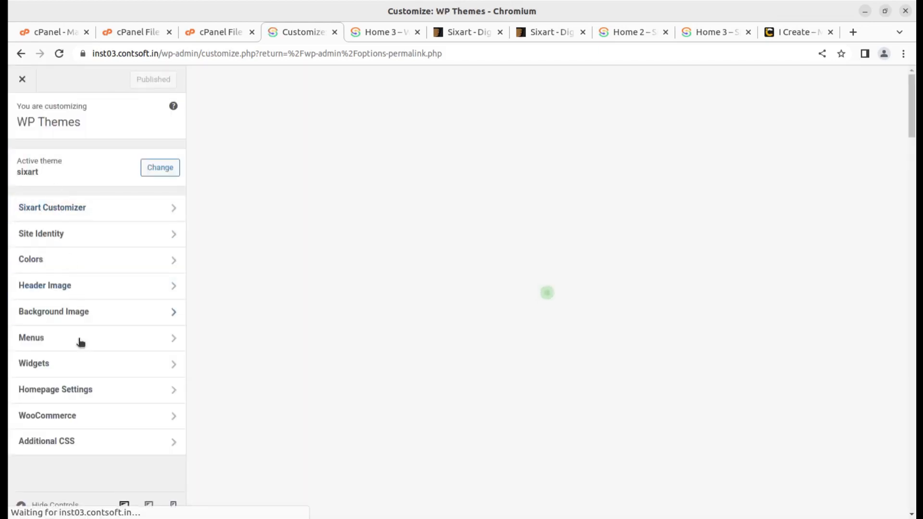
click(56, 389)
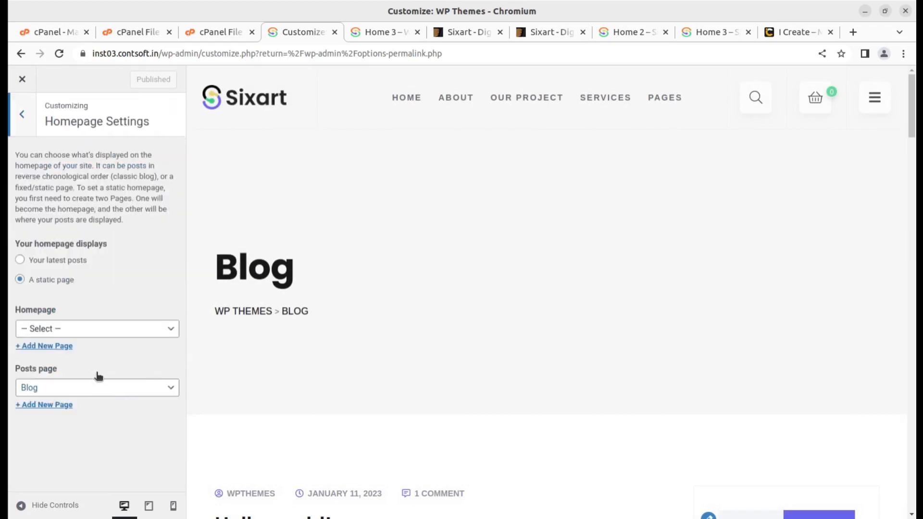
click(97, 329)
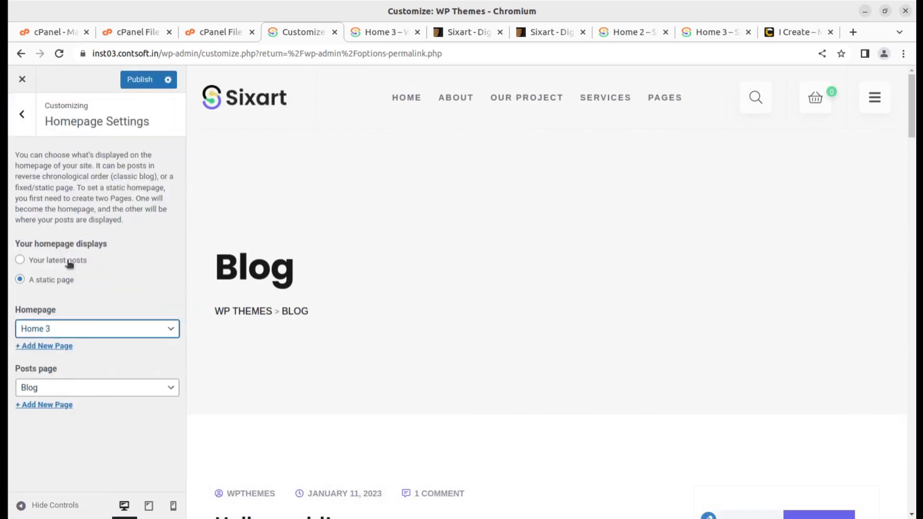
click(138, 79)
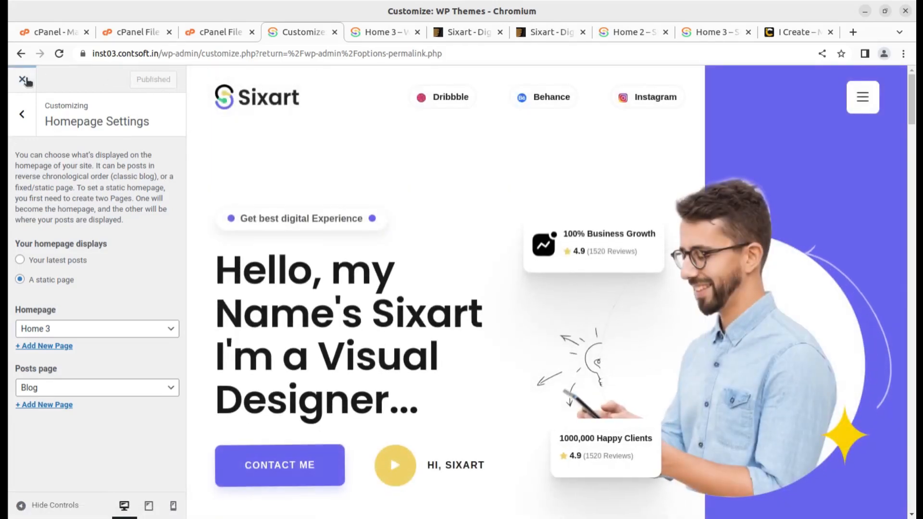
- Close the Customizer and browse the live Home 3 front page, its slide-out menu and footer
click(24, 80)
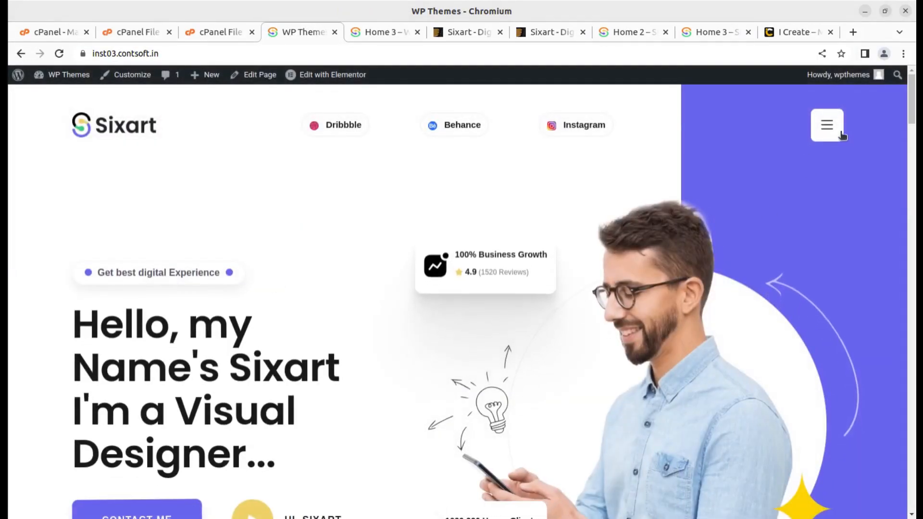
click(827, 125)
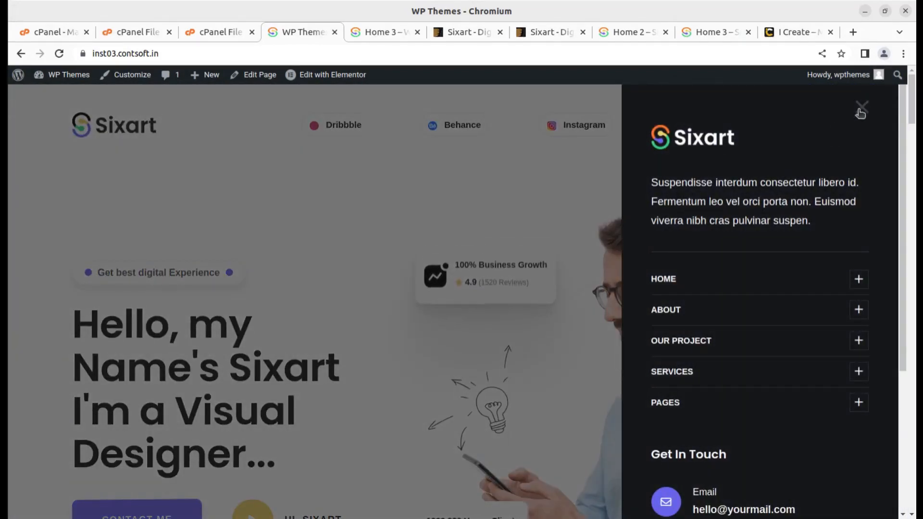
click(862, 111)
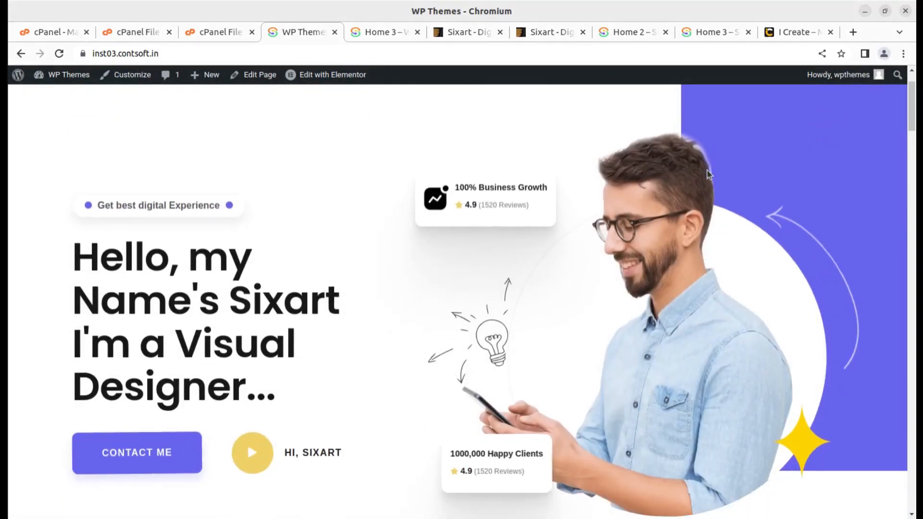
scroll(down, 3)
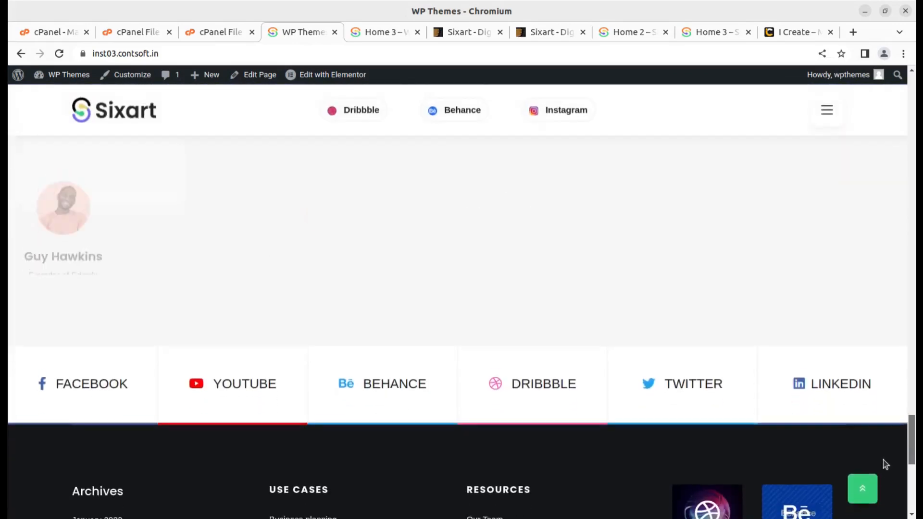
scroll(up, 3)
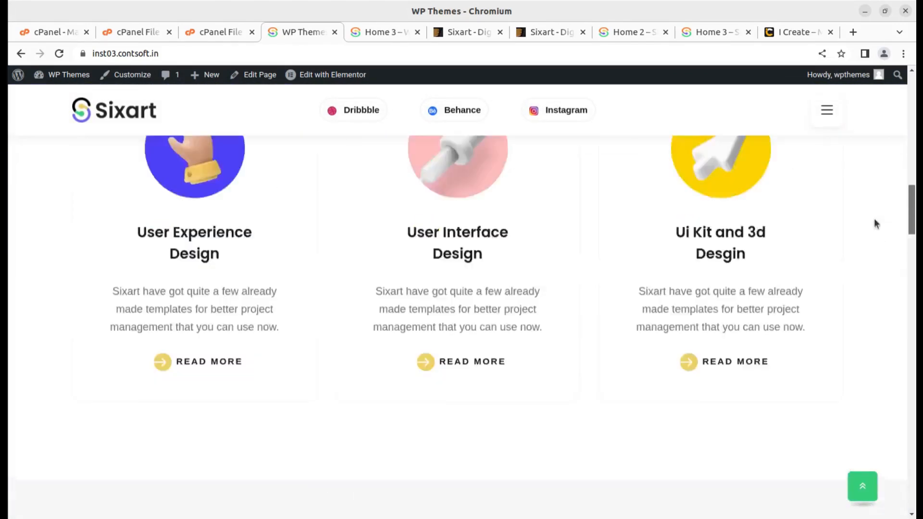
click(332, 75)
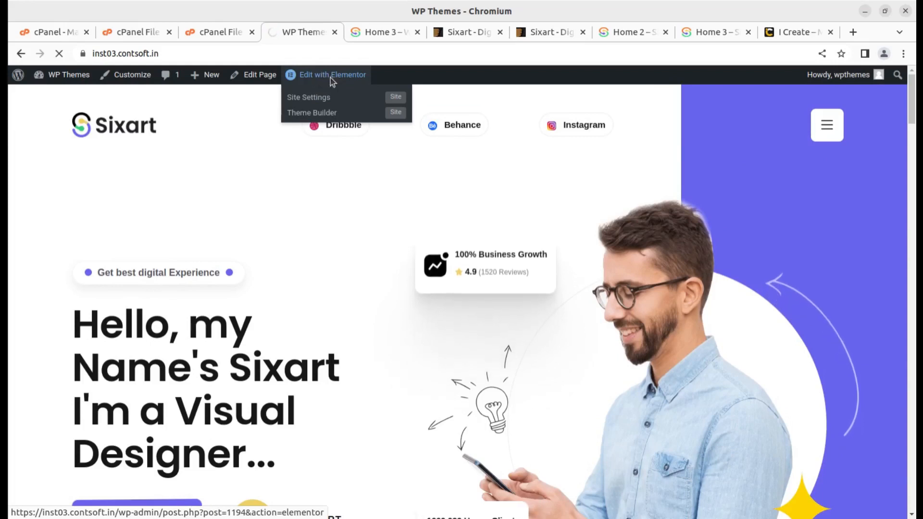
- Open Home 3 in Elementor and review the hero banner's Title & Content settings
click(332, 75)
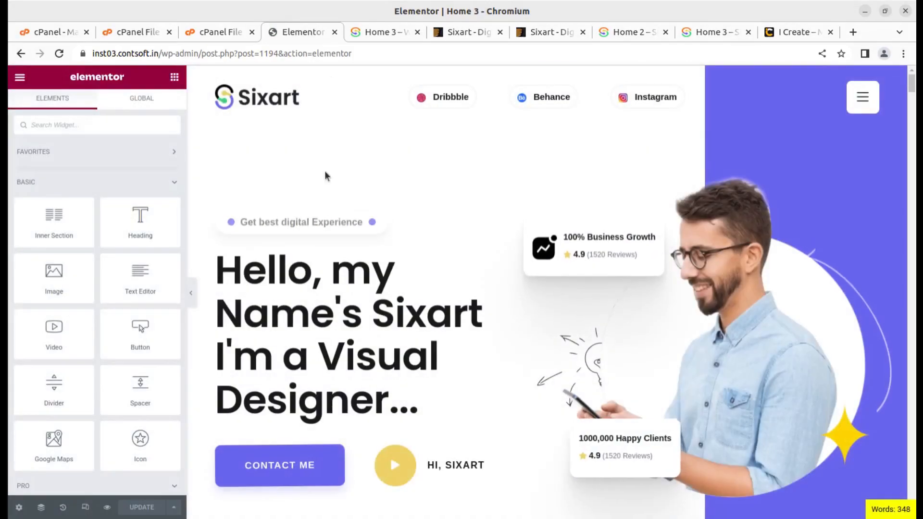
scroll(down, 3)
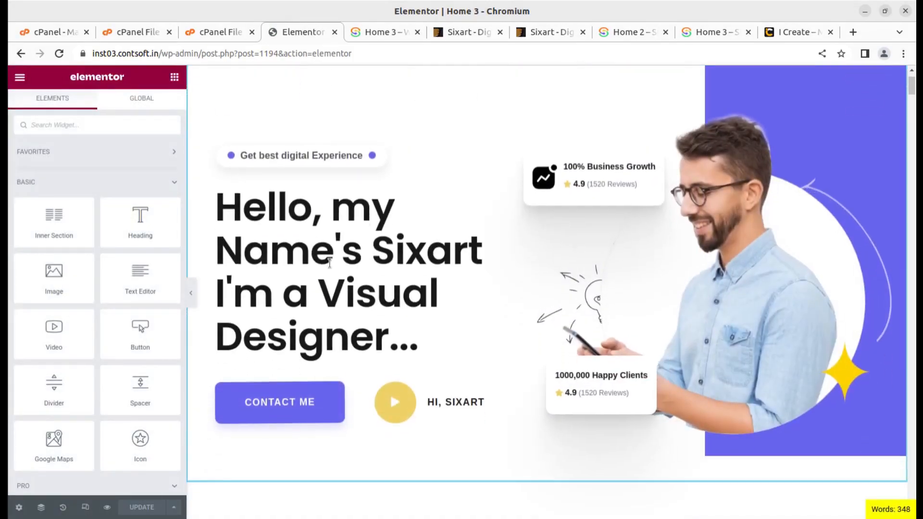
click(348, 247)
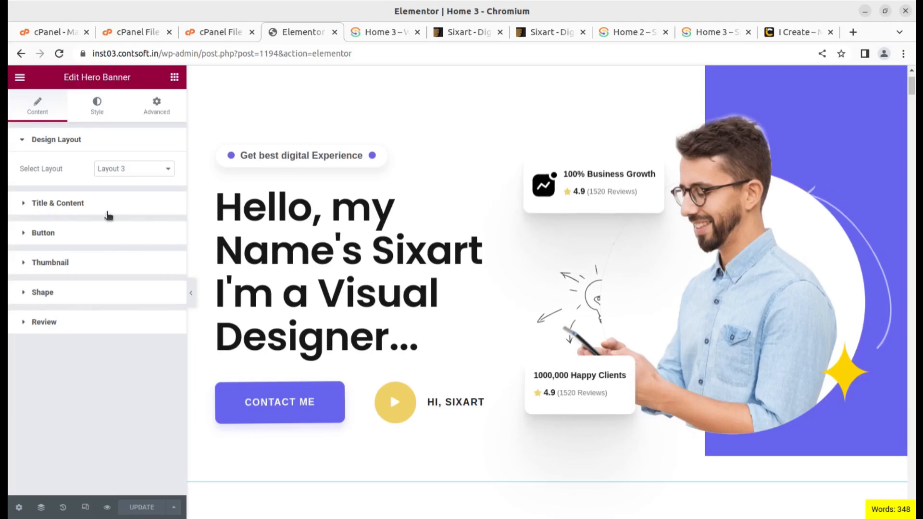
click(57, 203)
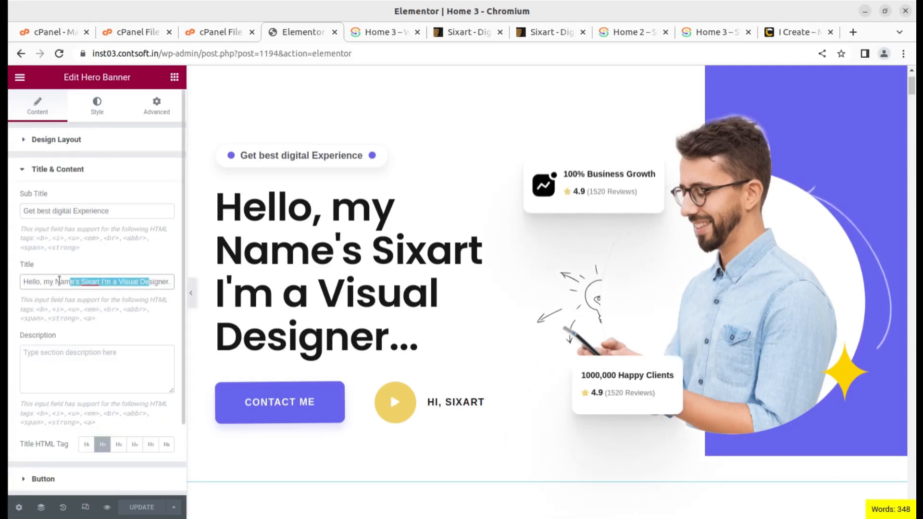
scroll(down, 3)
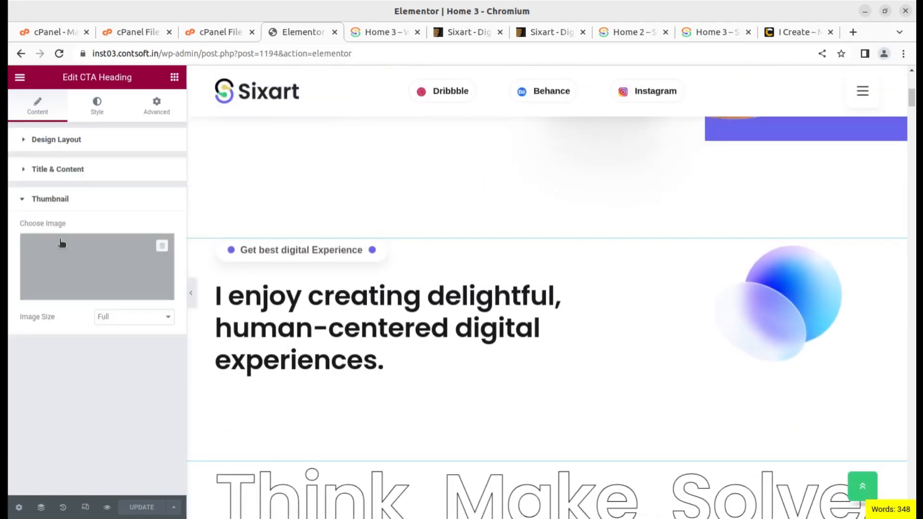
- Inspect the Think Make Solve hover text and the project slider's Project Item list
click(58, 170)
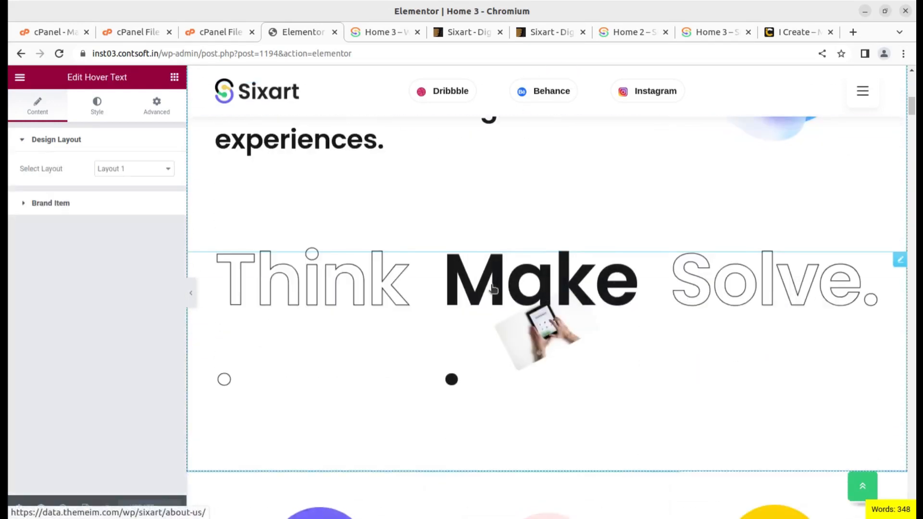
scroll(down, 3)
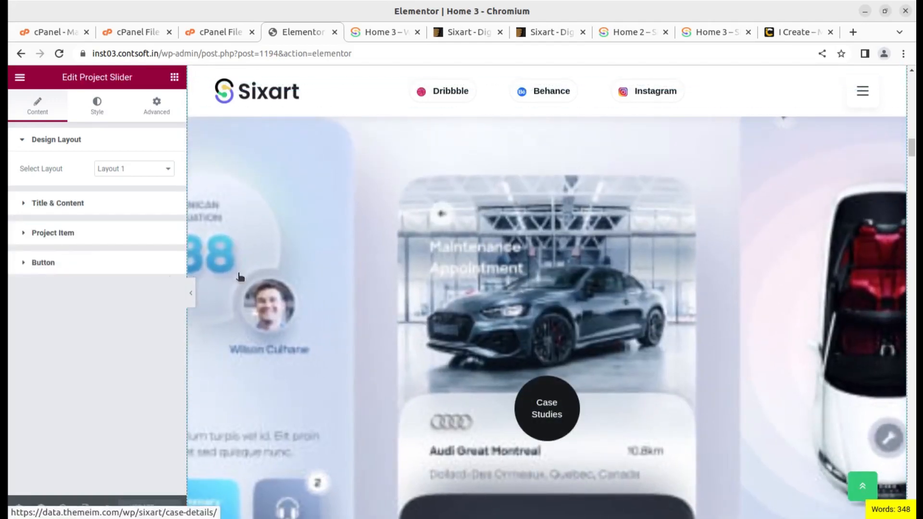
click(52, 232)
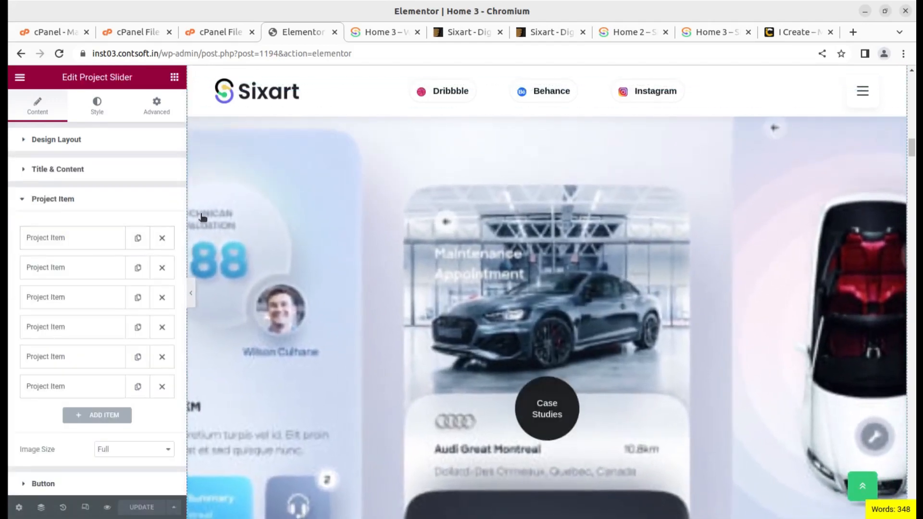
scroll(down, 3)
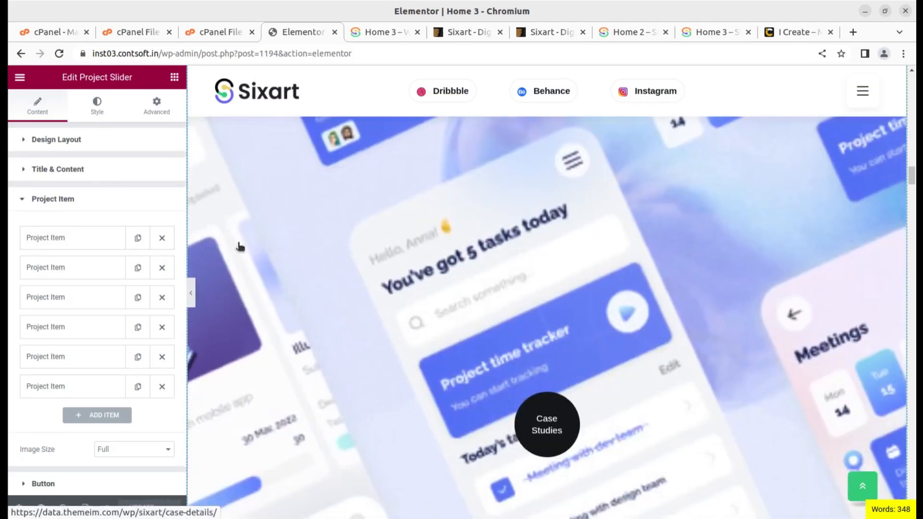
click(18, 77)
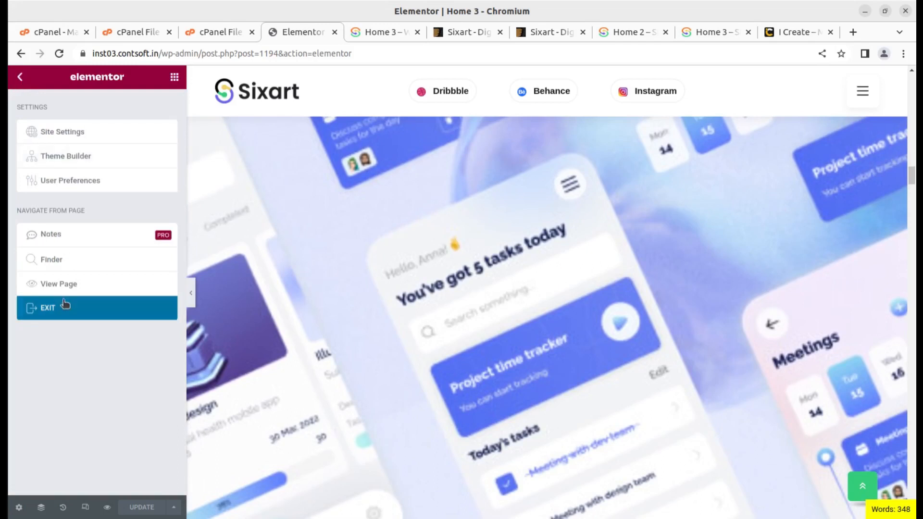
- Leave the Elementor editor for the dashboard and review the WPClever plugin overview
click(48, 307)
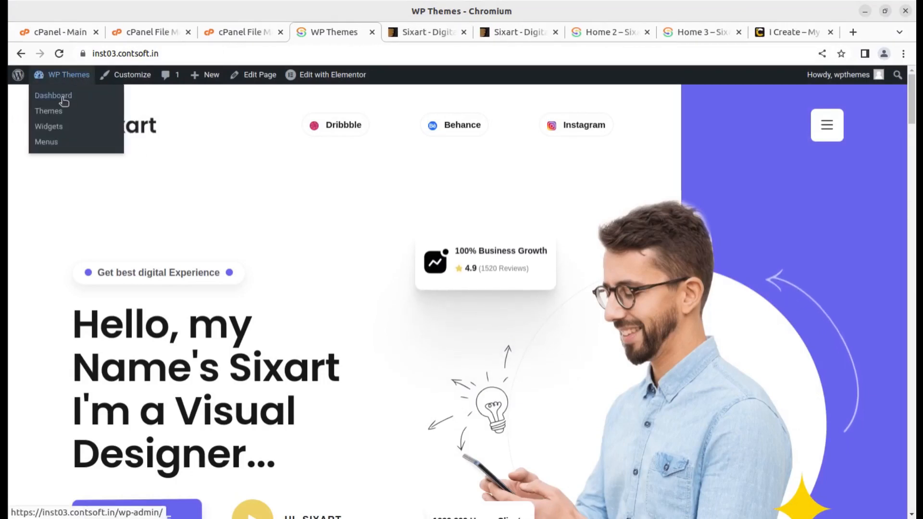
click(53, 95)
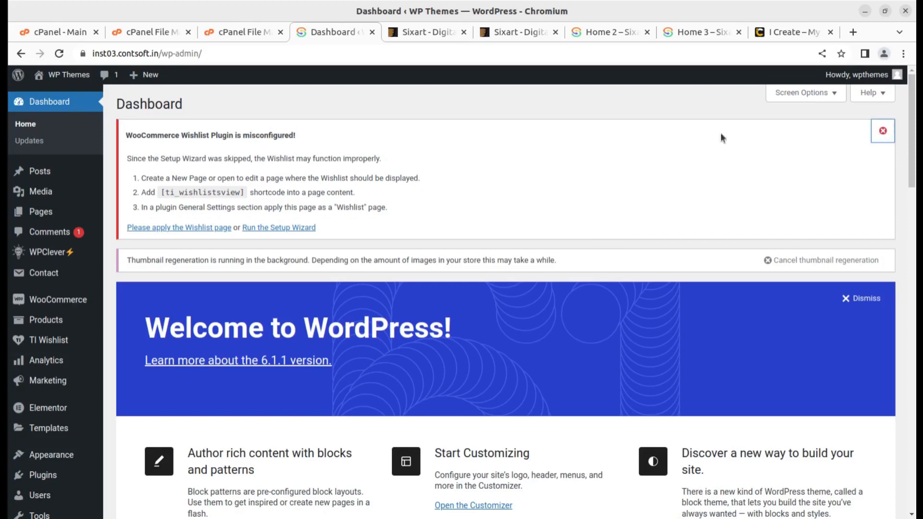
mouse_move(37, 171)
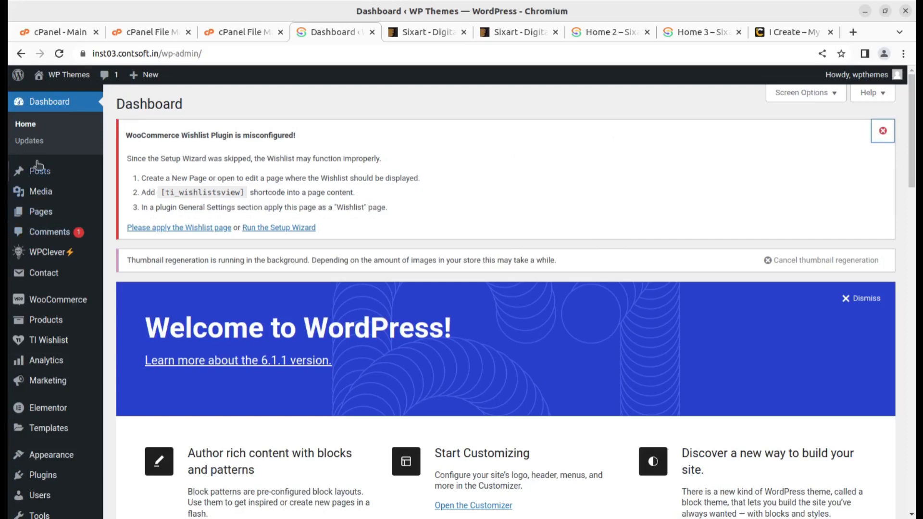
click(42, 252)
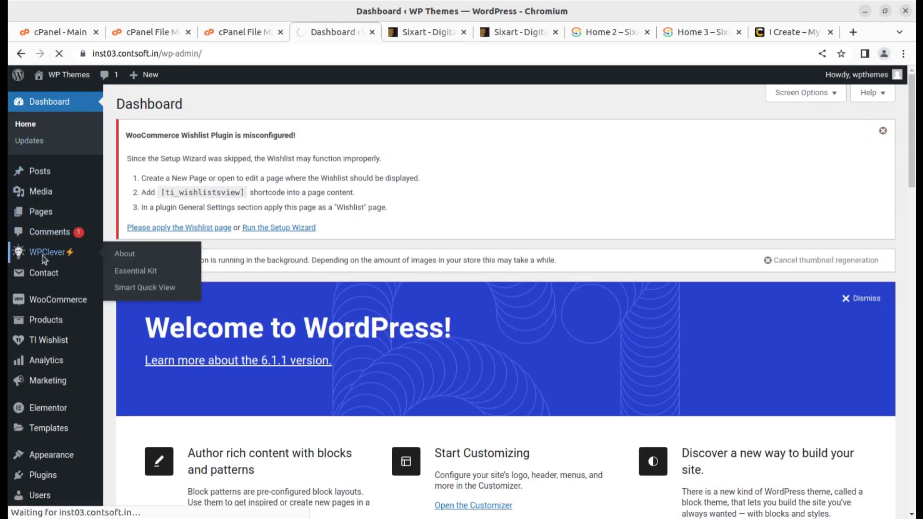
click(124, 252)
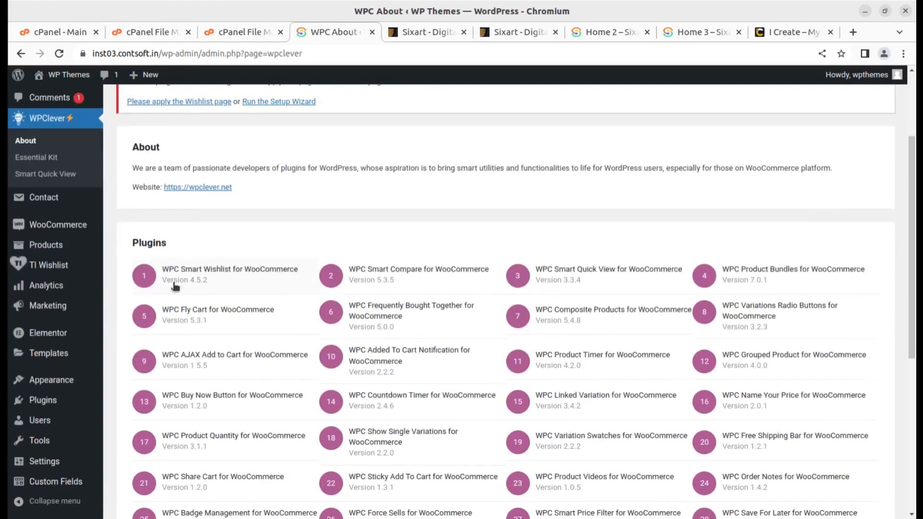
scroll(down, 3)
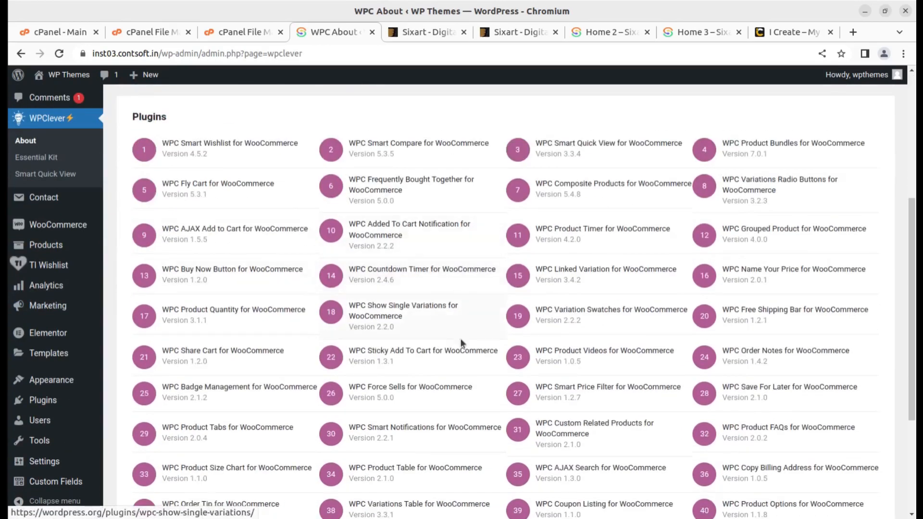
mouse_move(49, 265)
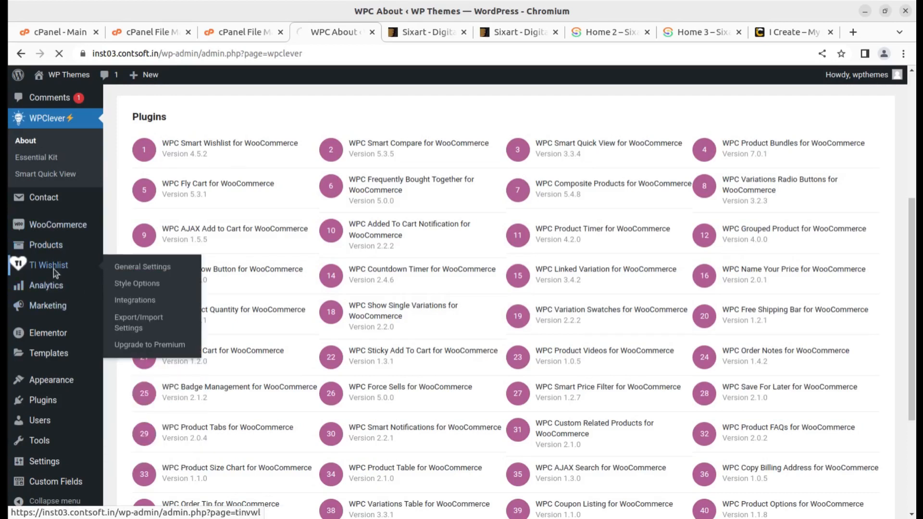
- Show the TI Wishlist General Settings page with no Wishlist page chosen
click(142, 267)
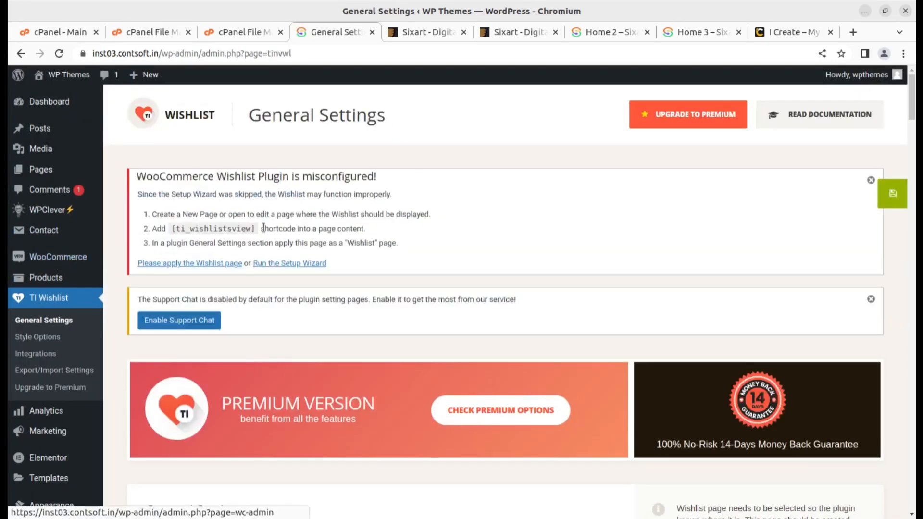
scroll(down, 3)
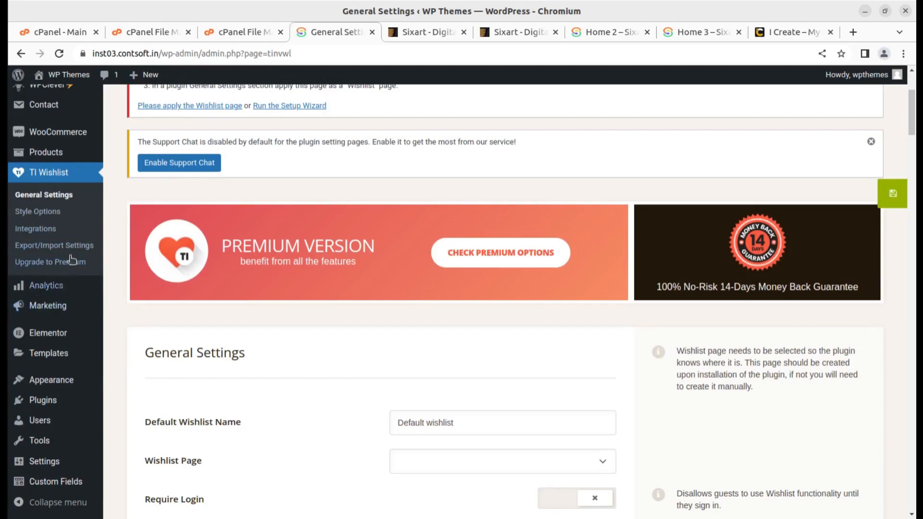
mouse_move(283, 235)
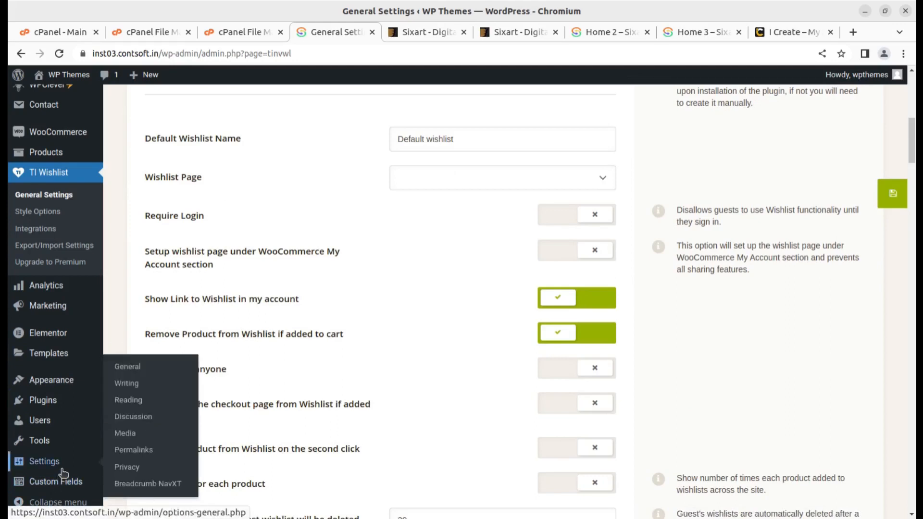
mouse_move(51, 380)
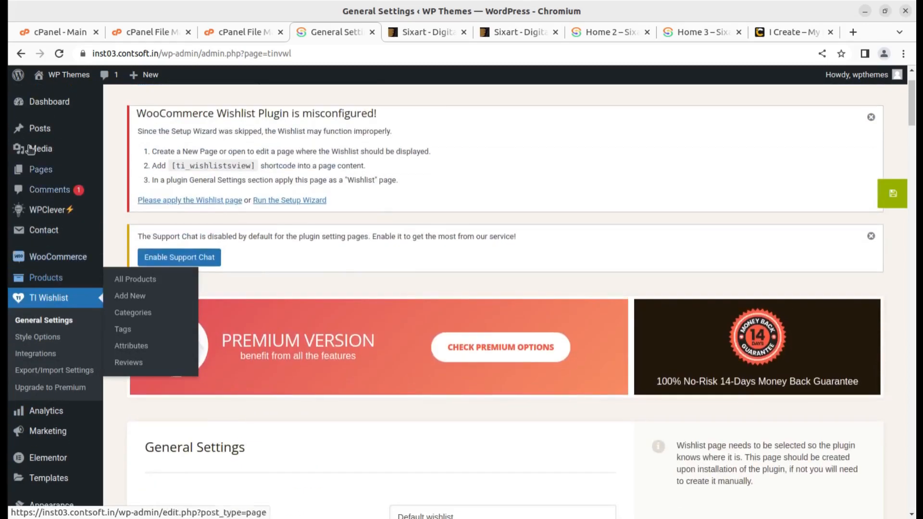
mouse_move(58, 257)
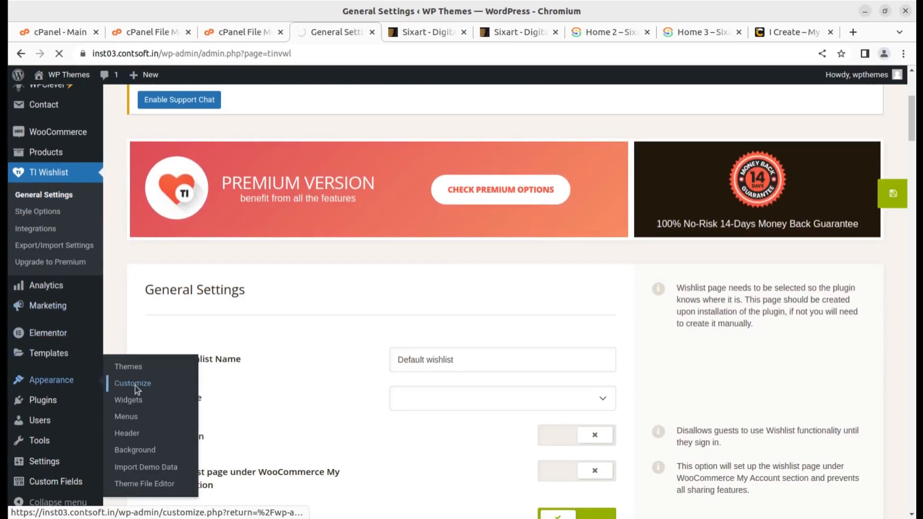
- Review the Sixart Customizer's Header Info and Header Social sections
click(133, 384)
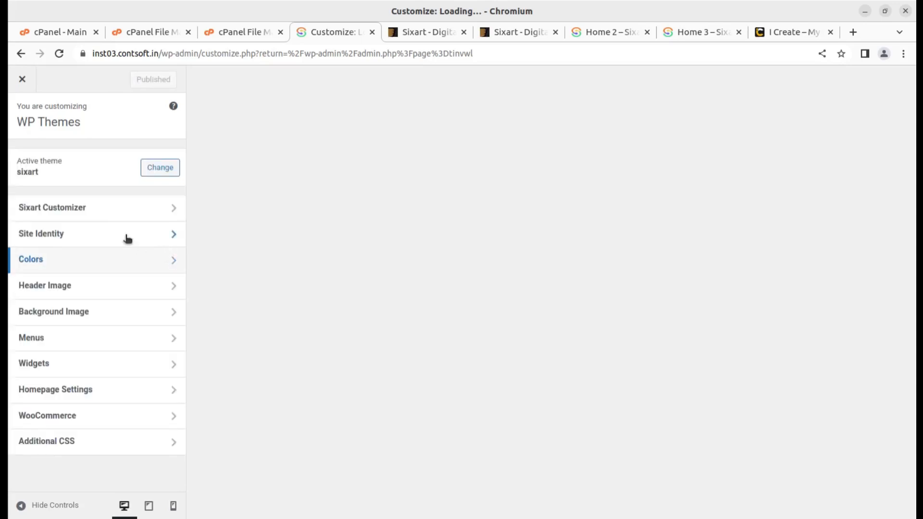
click(52, 208)
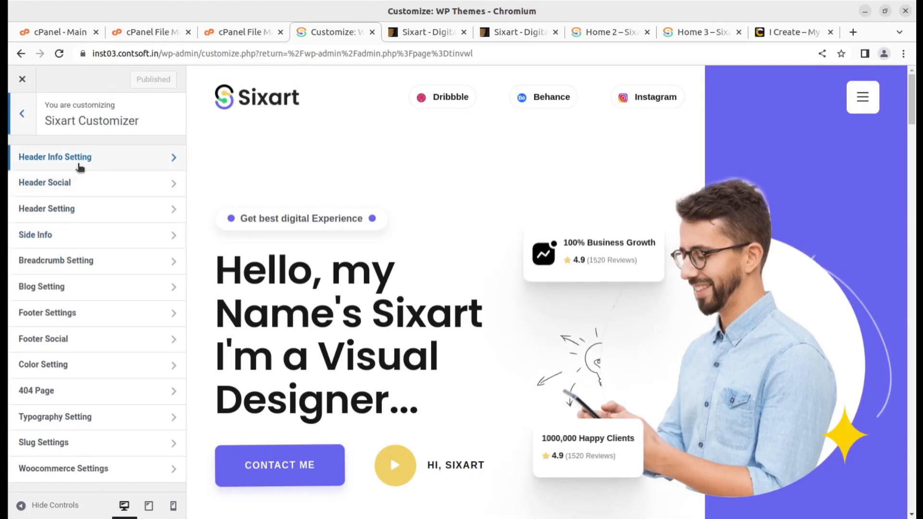
click(55, 157)
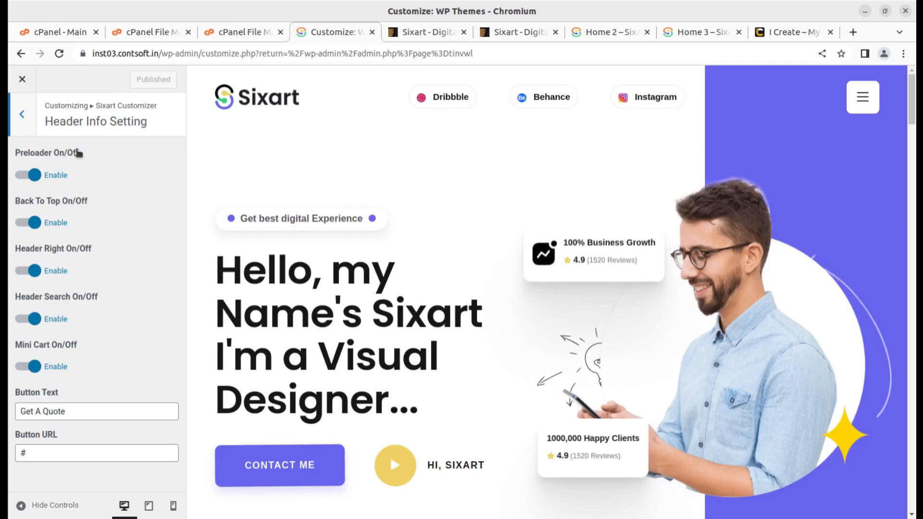
click(22, 114)
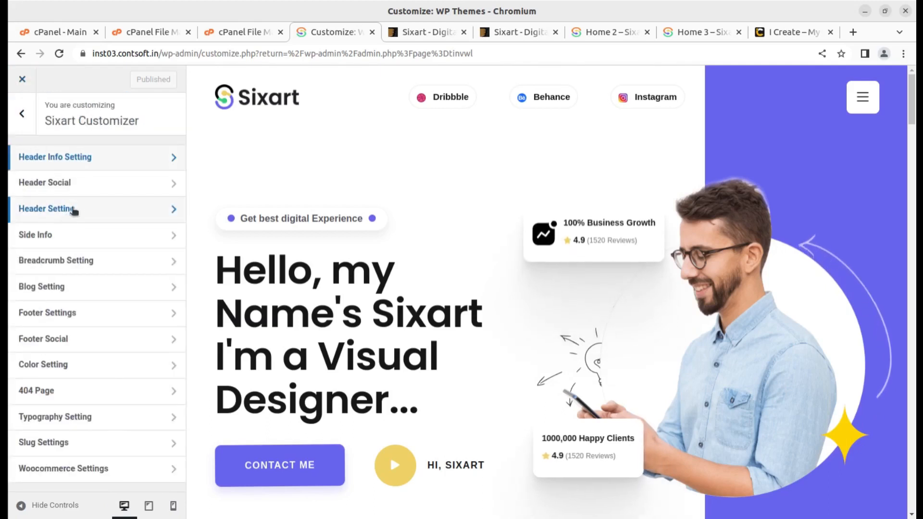
click(45, 182)
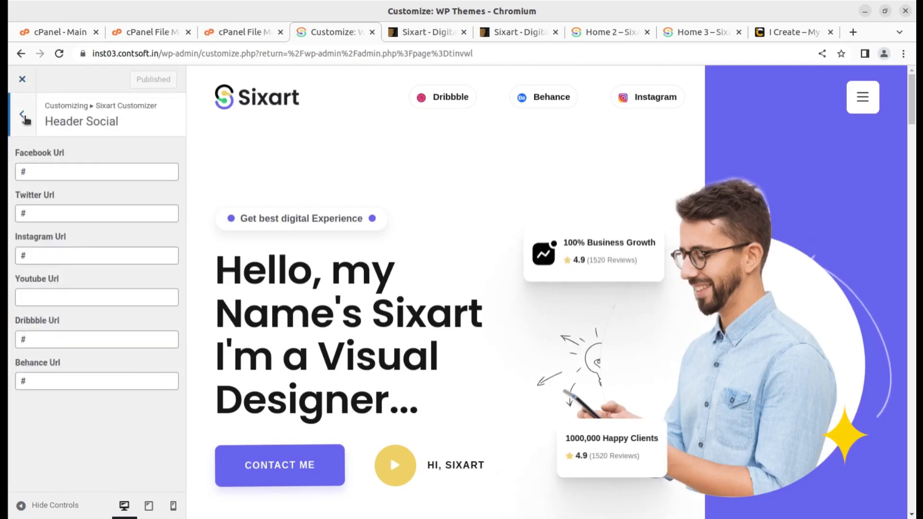
click(23, 114)
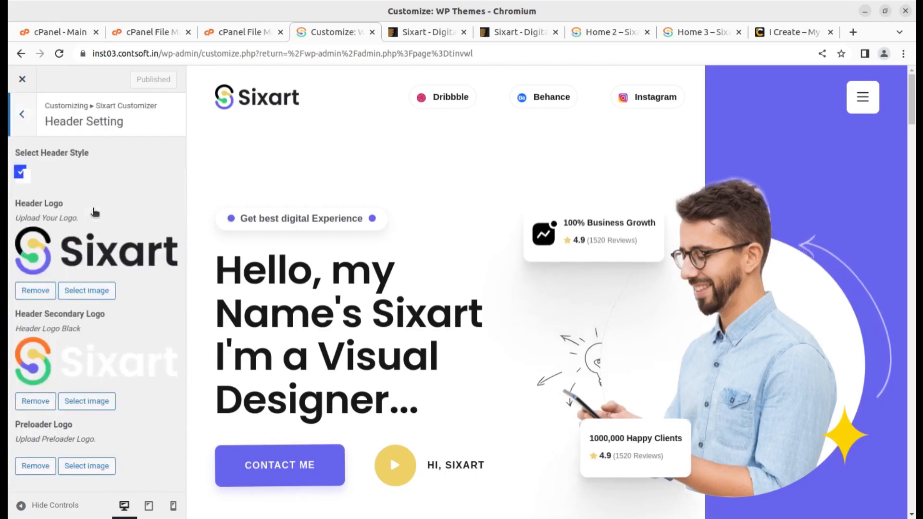
- Review the Header Setting and Side Info sections of the Sixart Customizer
click(22, 172)
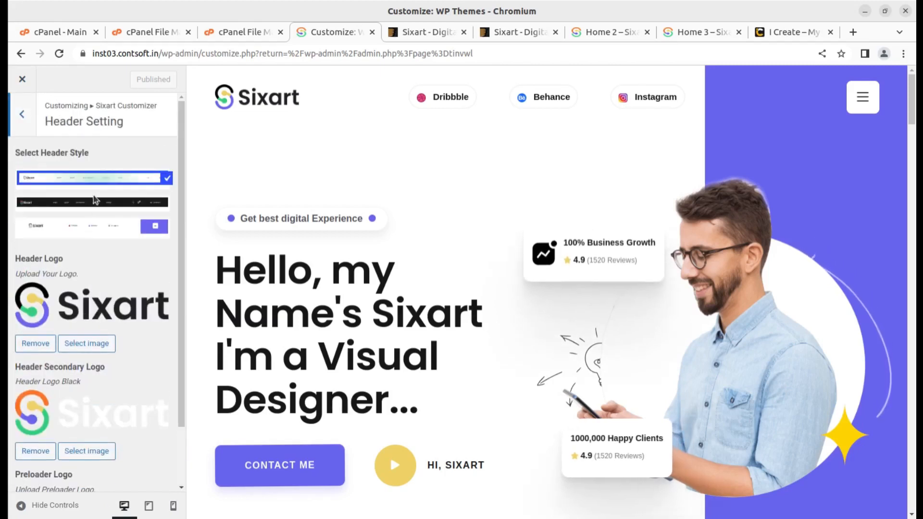
scroll(down, 3)
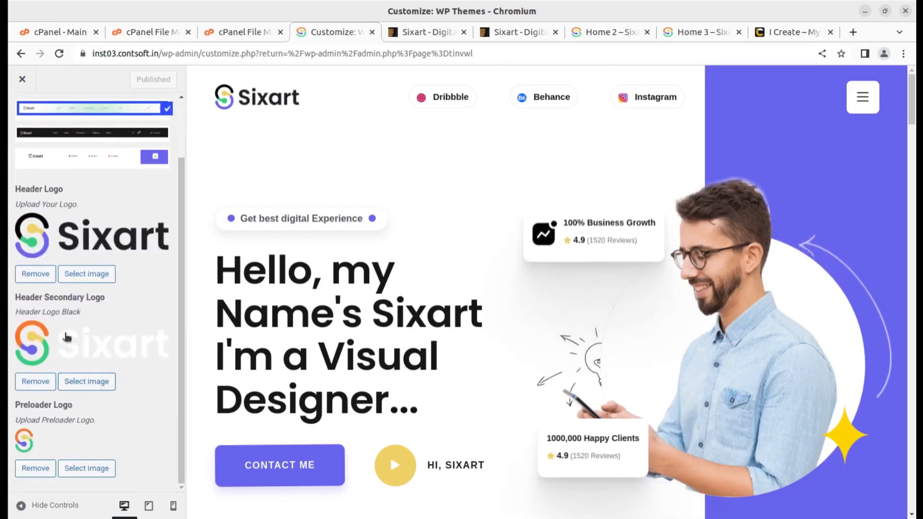
scroll(up, 3)
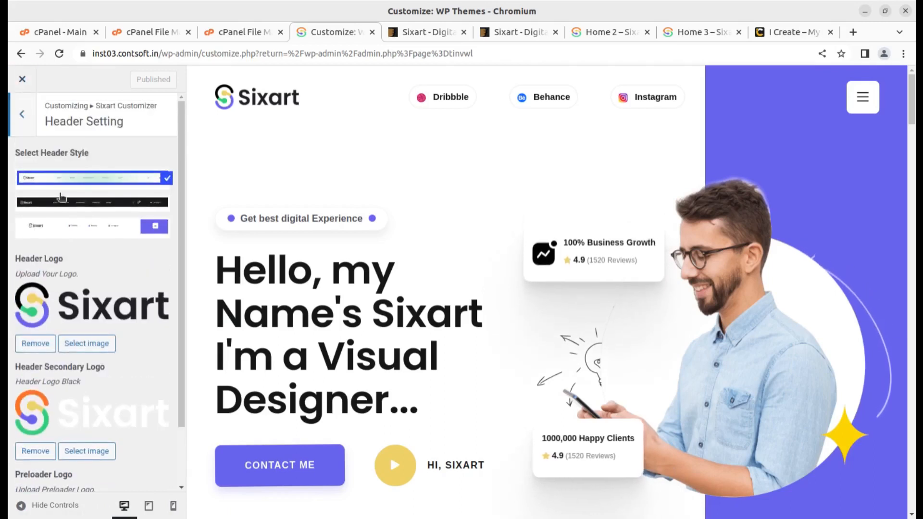
click(22, 113)
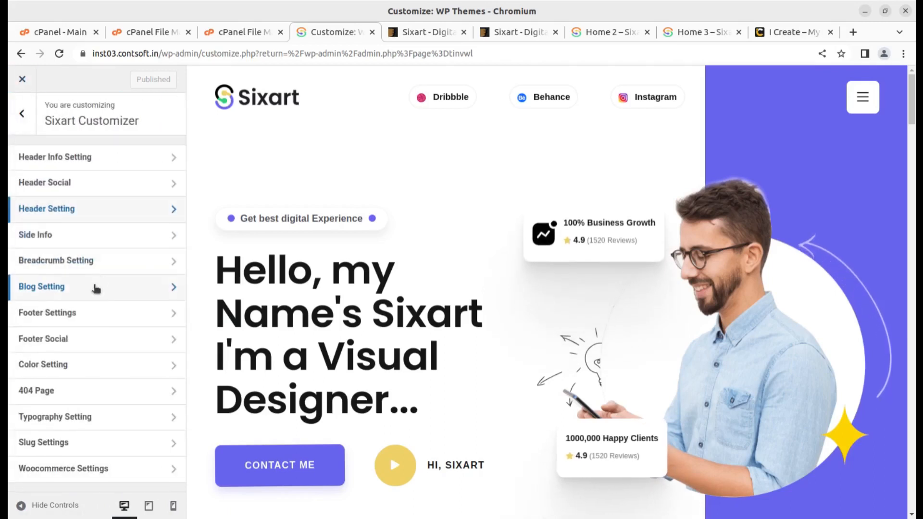
click(35, 235)
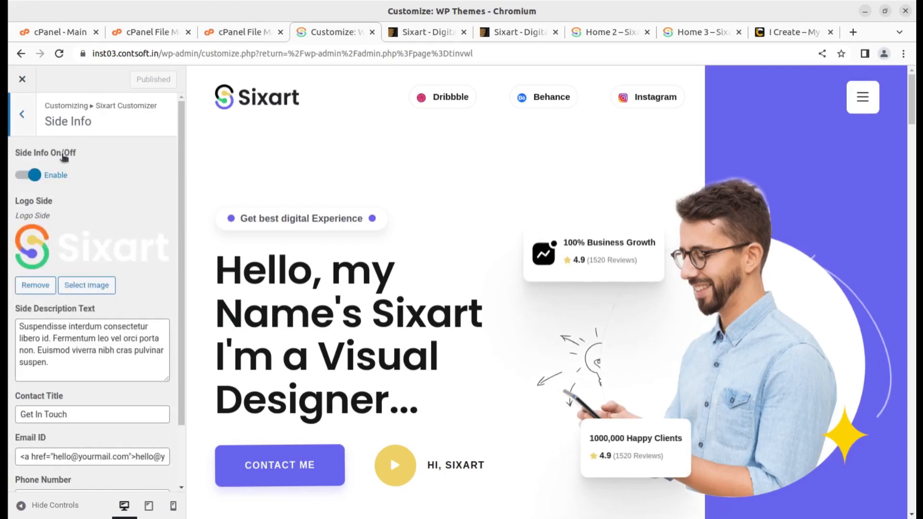
click(22, 113)
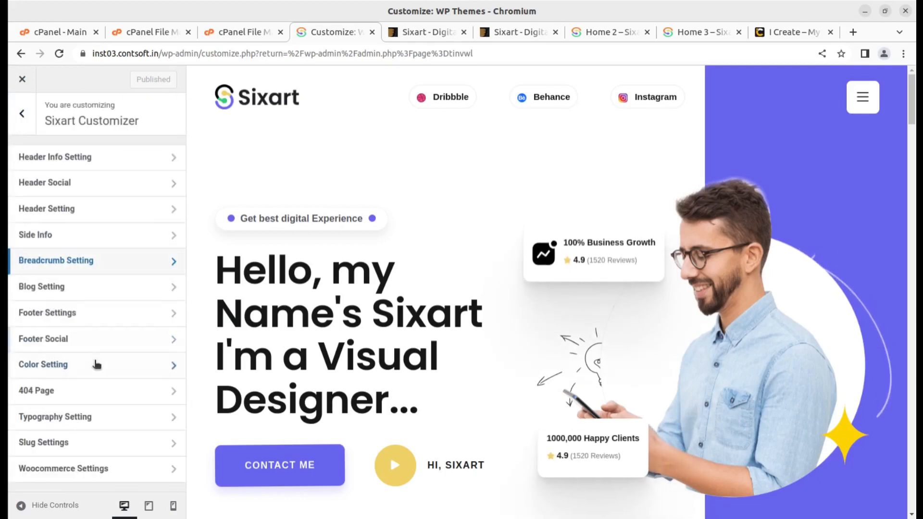
- Review the Blog Setting section and close the Customizer back to Wishlist settings
click(41, 286)
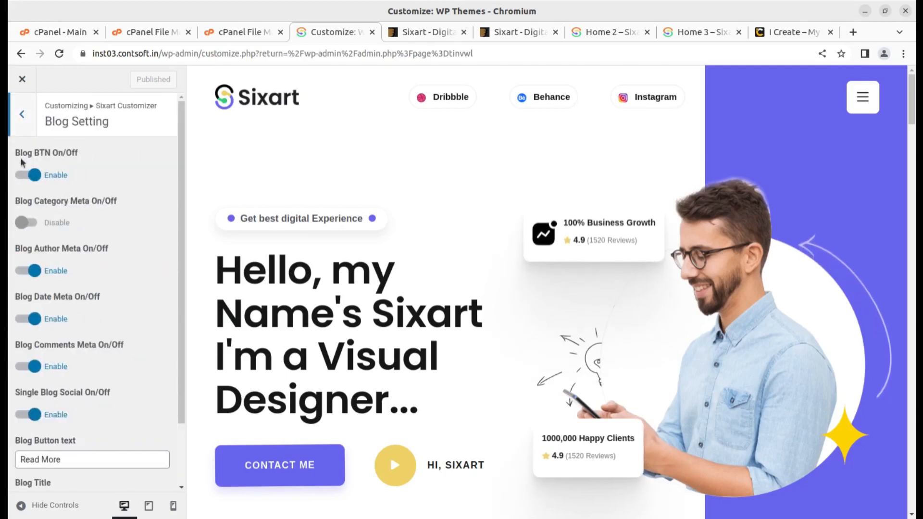
click(22, 114)
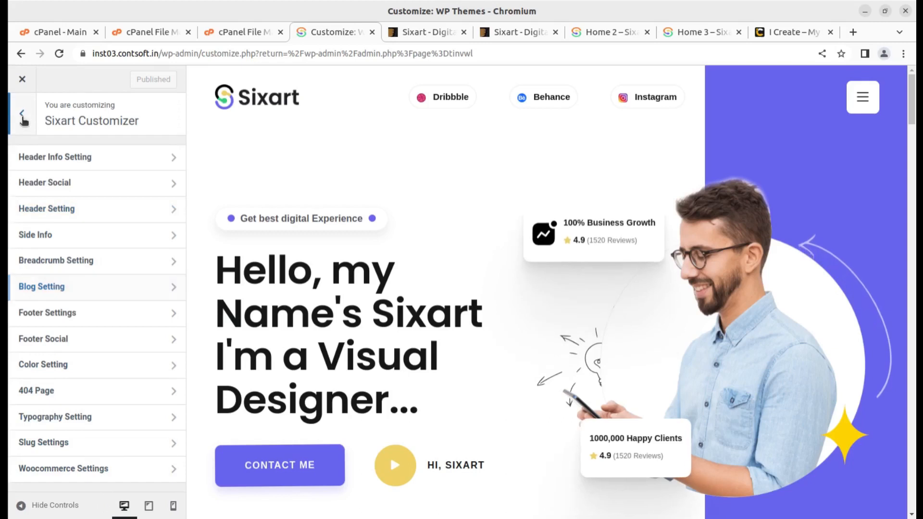
click(22, 113)
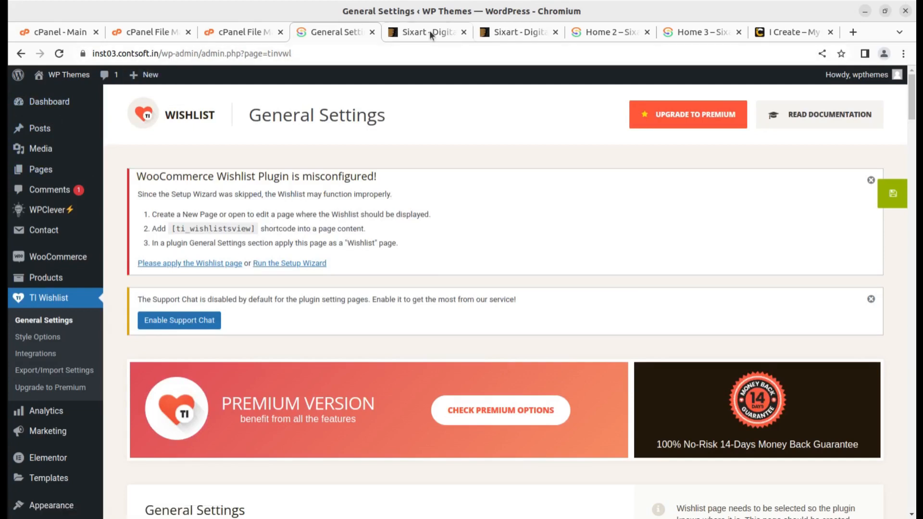
click(424, 31)
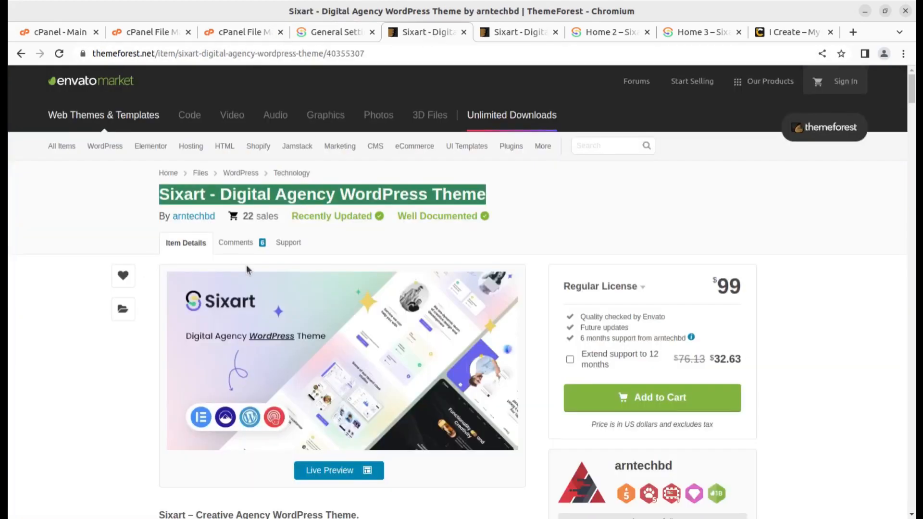
mouse_move(292, 196)
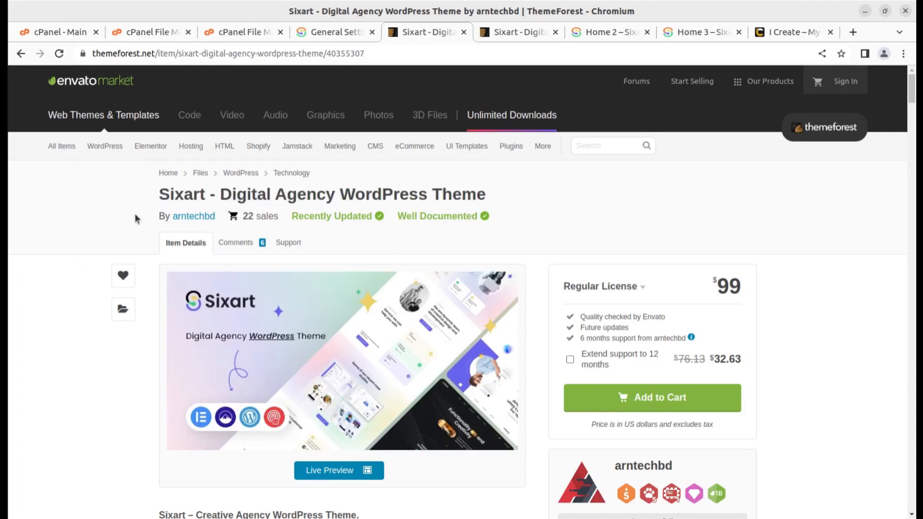
mouse_move(274, 277)
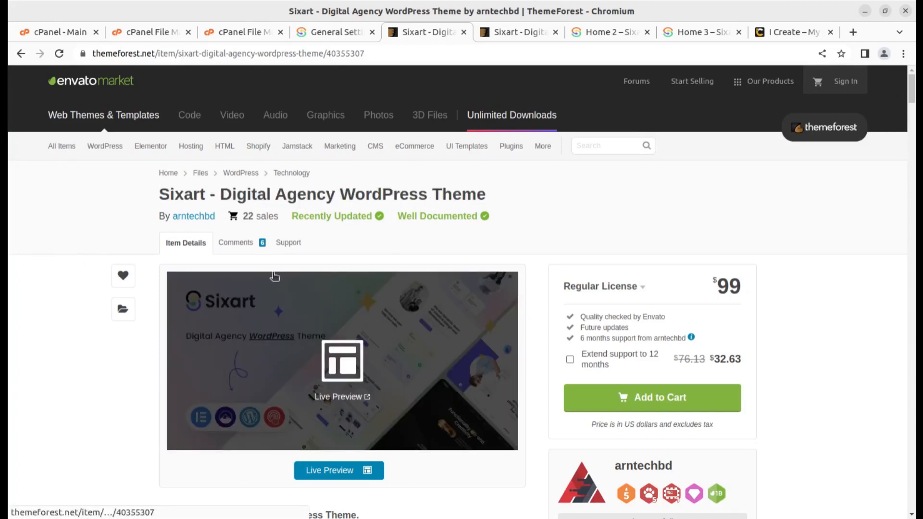
mouse_move(386, 174)
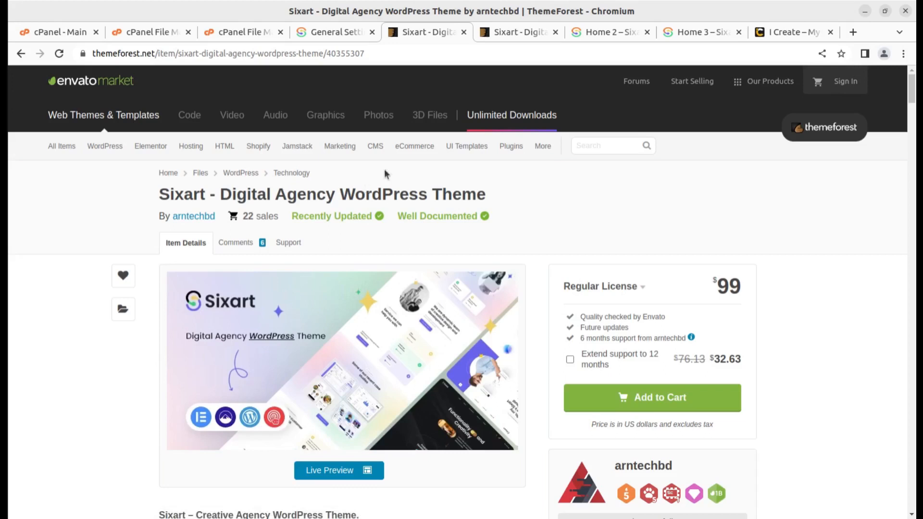
mouse_move(343, 360)
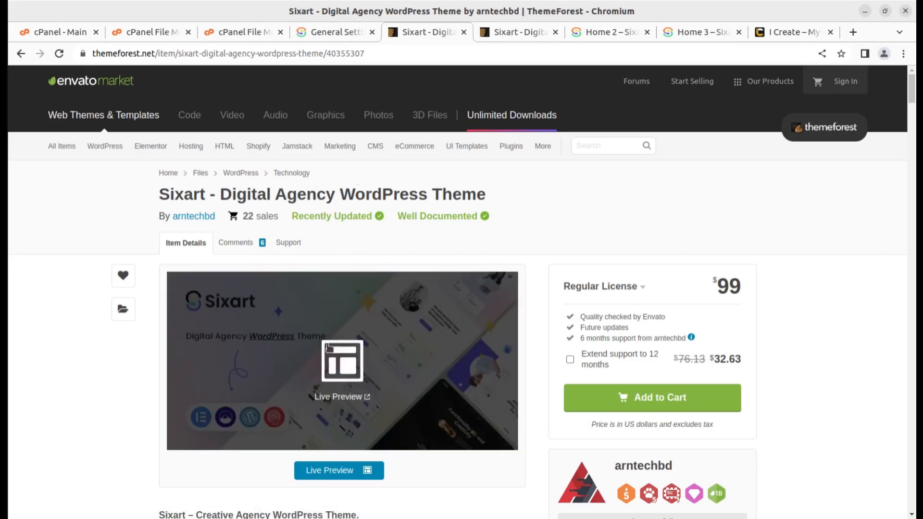
click(334, 32)
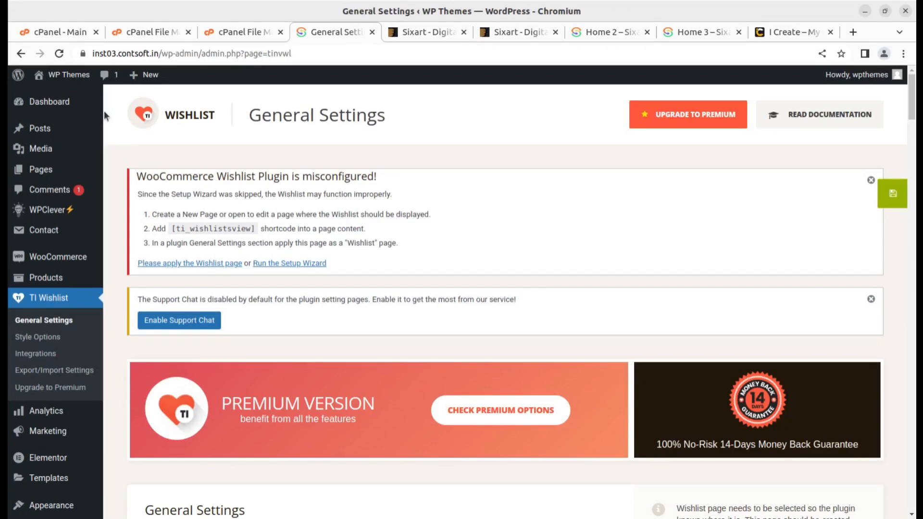
- Visit the live site's finished Sixart homepage from the admin bar
click(69, 75)
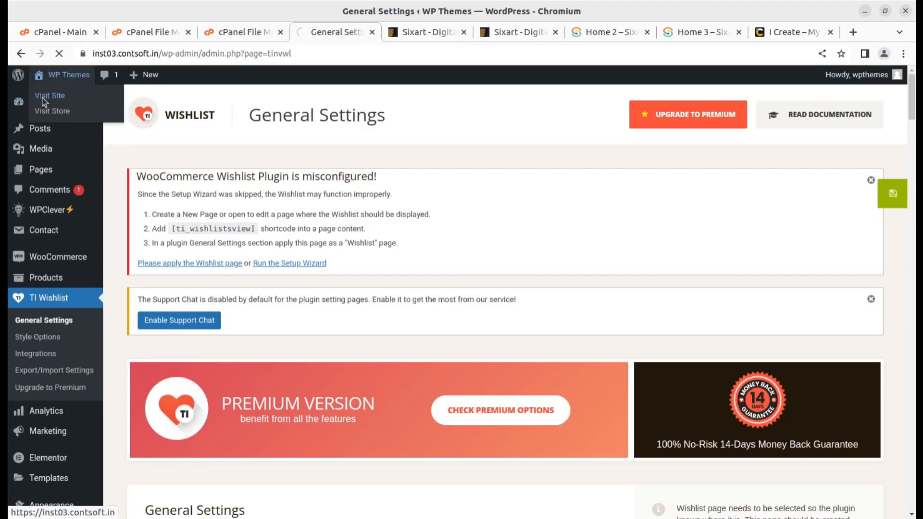
click(49, 96)
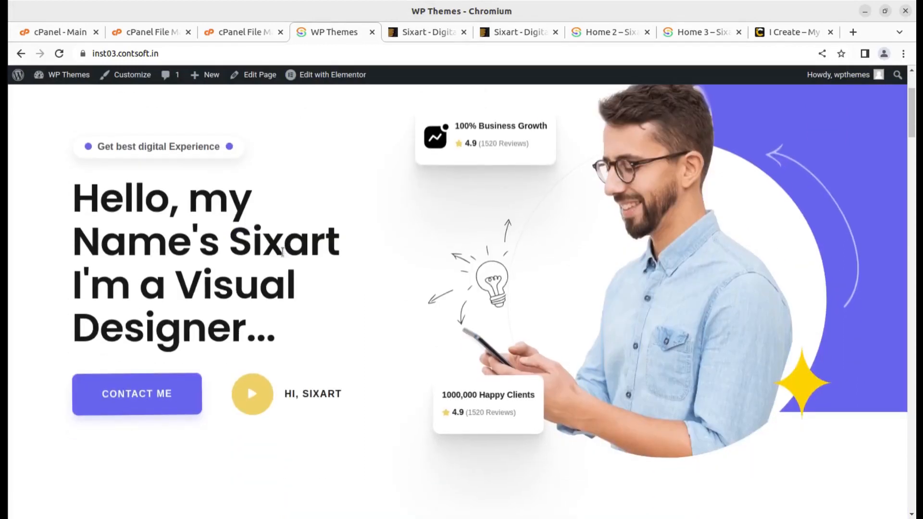